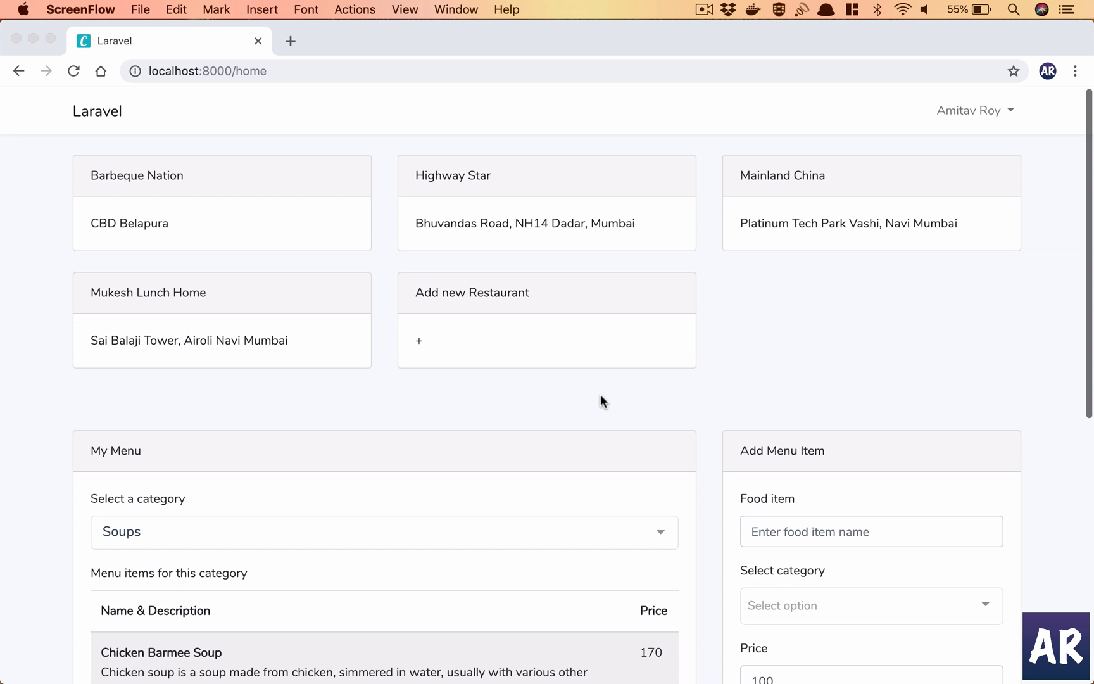
mouse_move(417, 289)
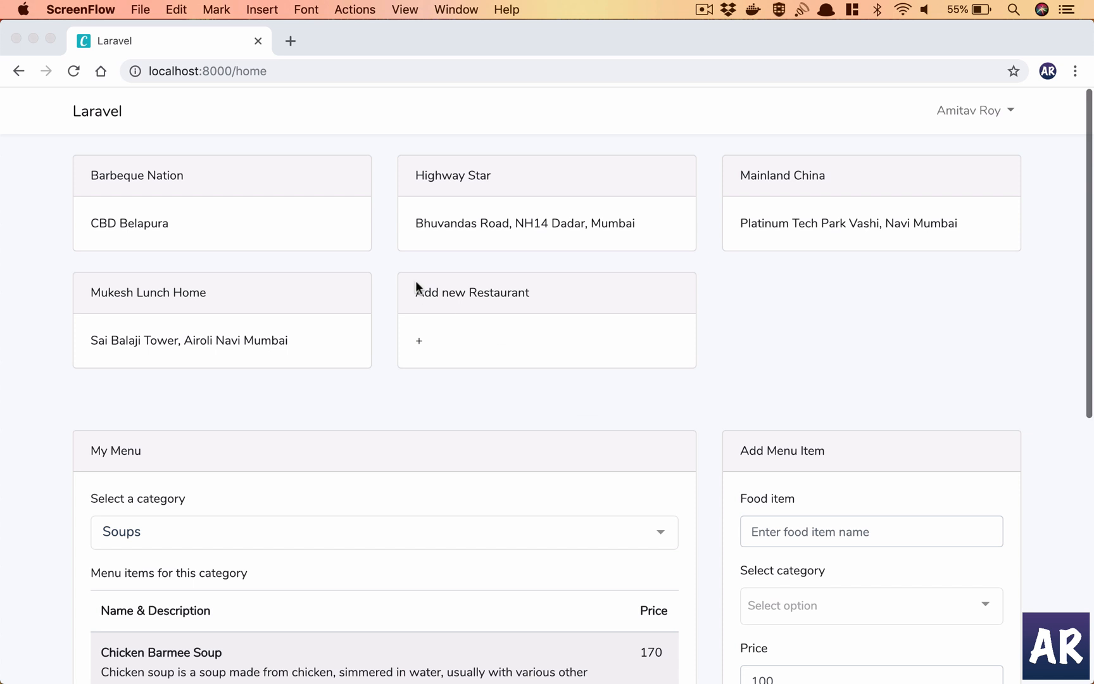
mouse_move(453, 409)
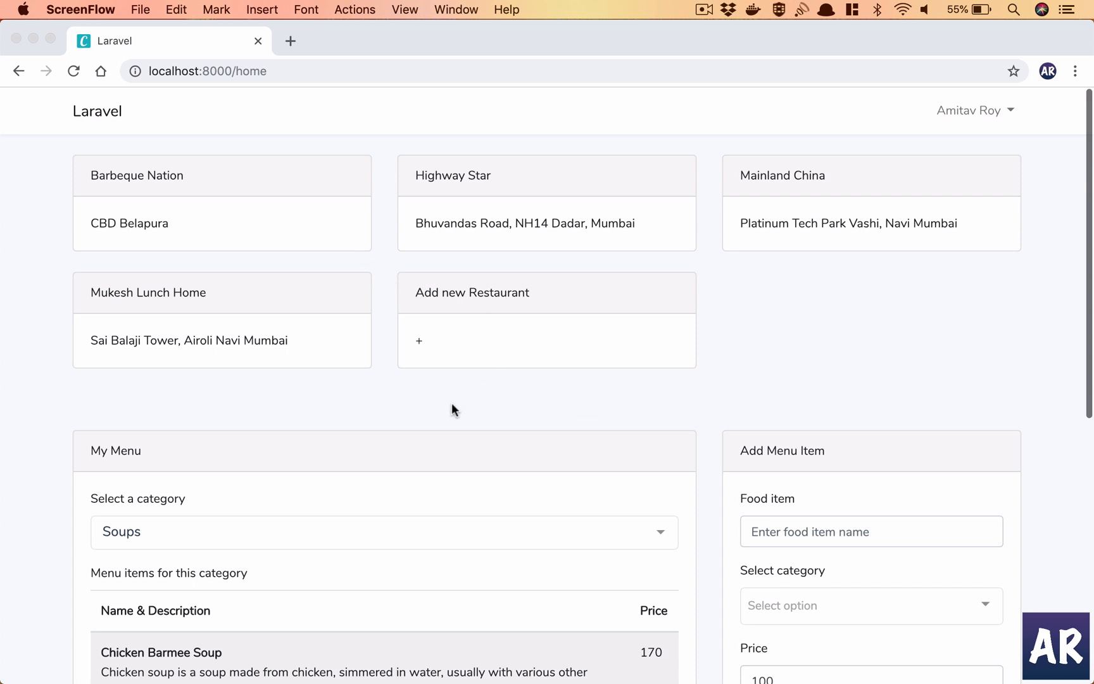
mouse_move(562, 270)
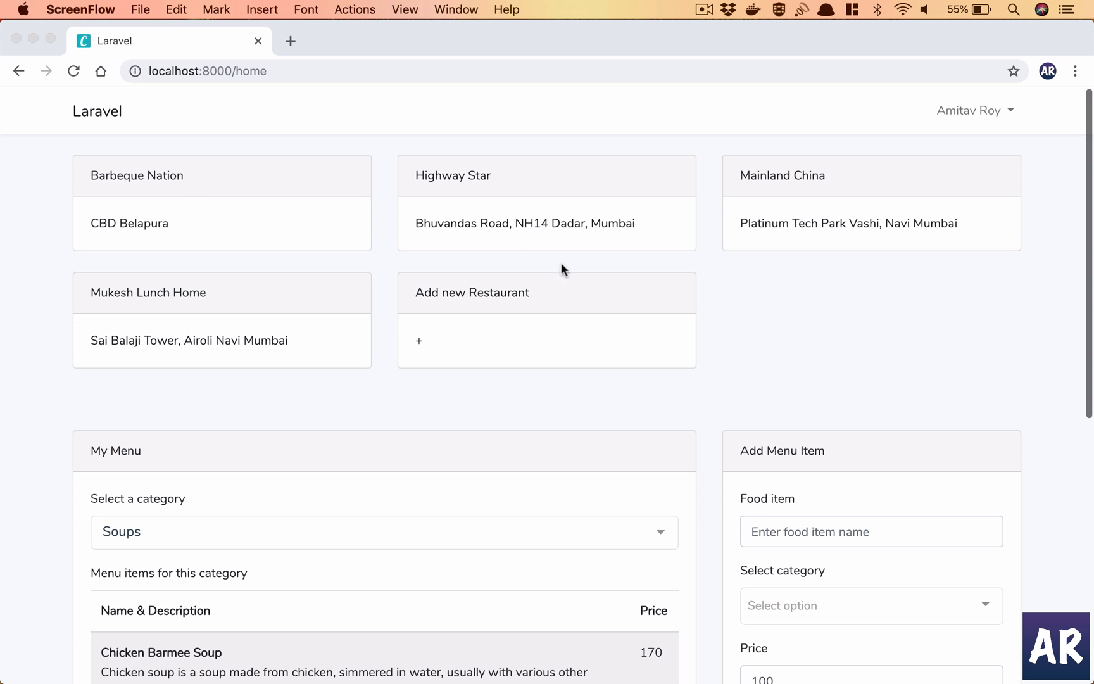
mouse_move(820, 281)
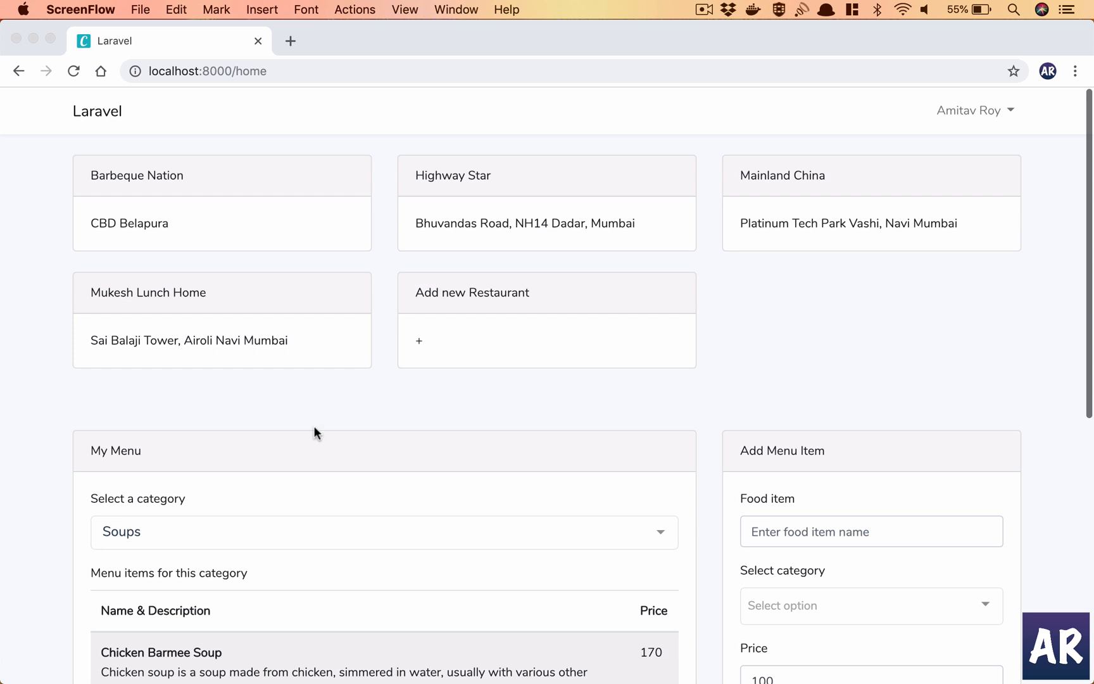
Add Route::get('/restos') and '/restos/menu/{id}' routes pointing at RestaurantController, named restos and restos.menu
scroll(down, 3)
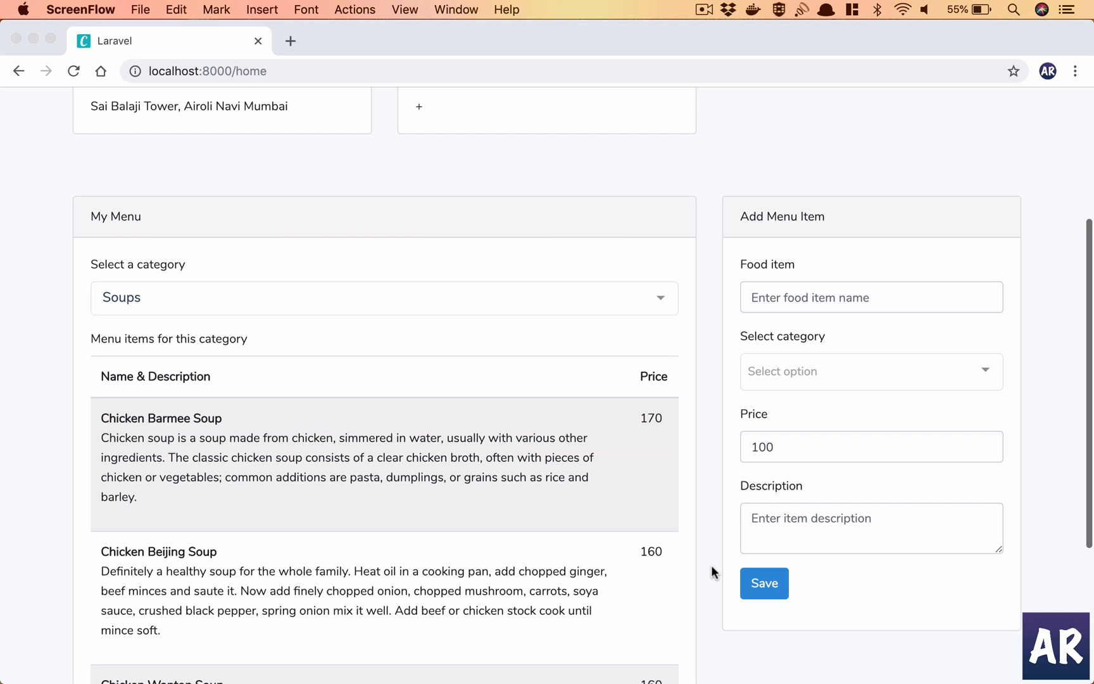
text(vis)
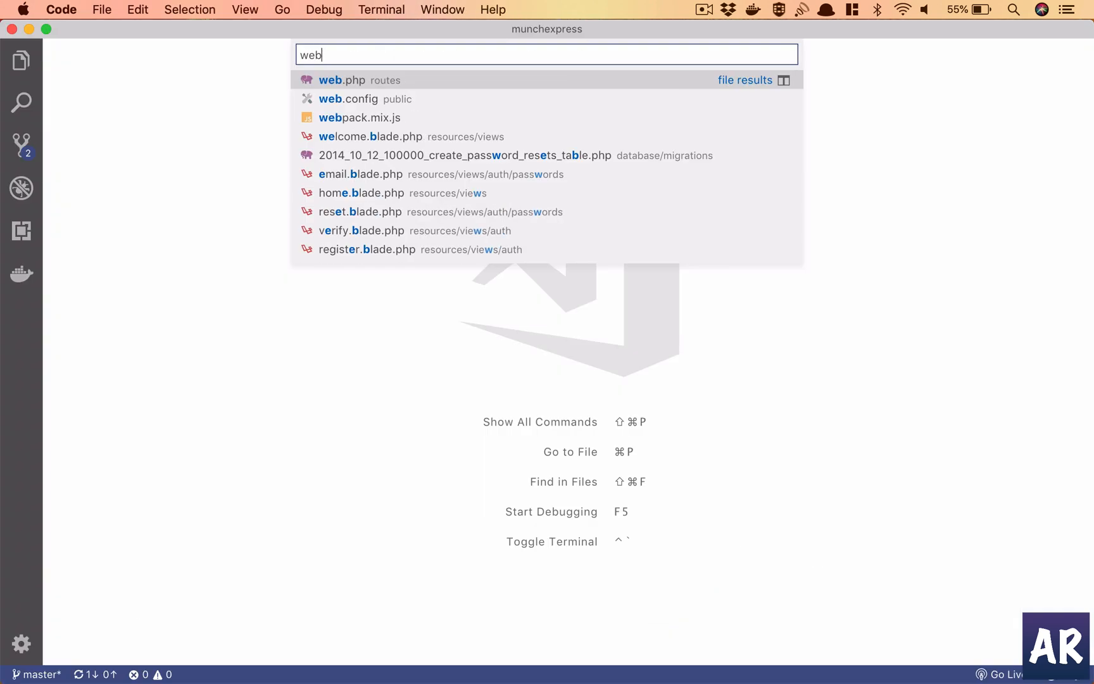
click(359, 80)
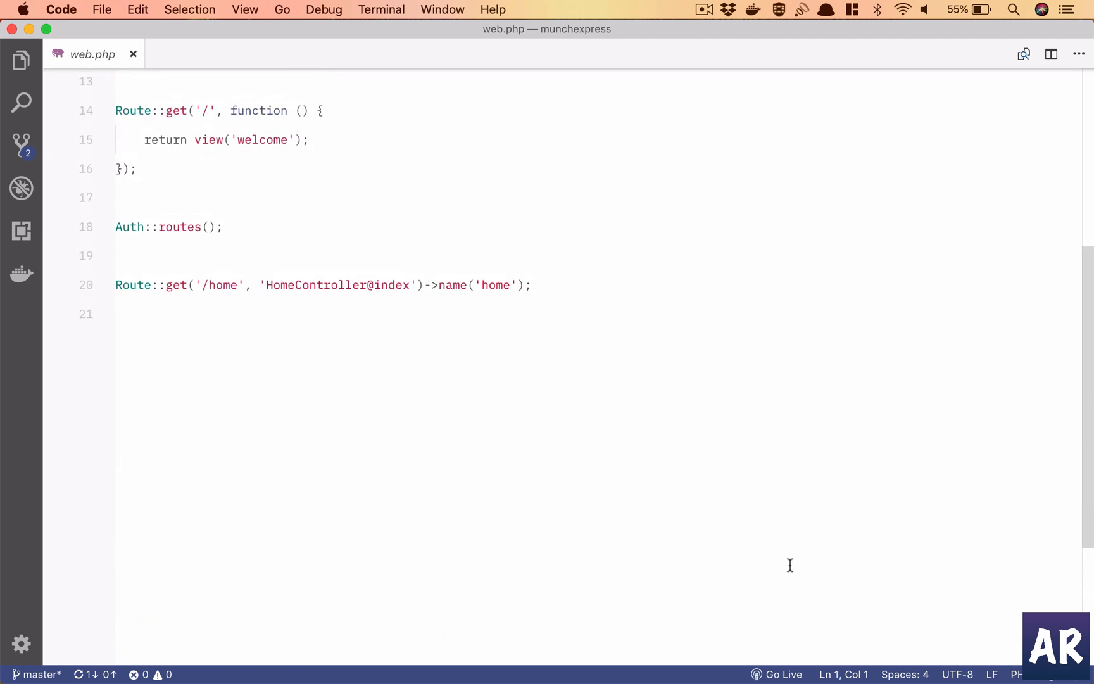
click(22, 60)
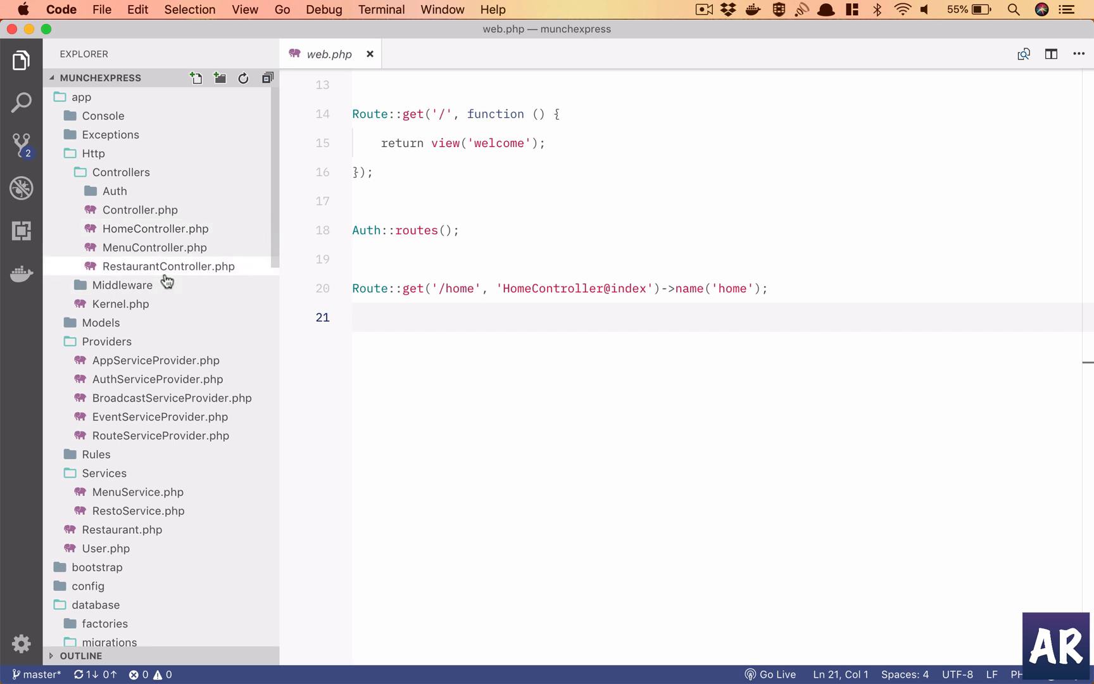
text(Rout)
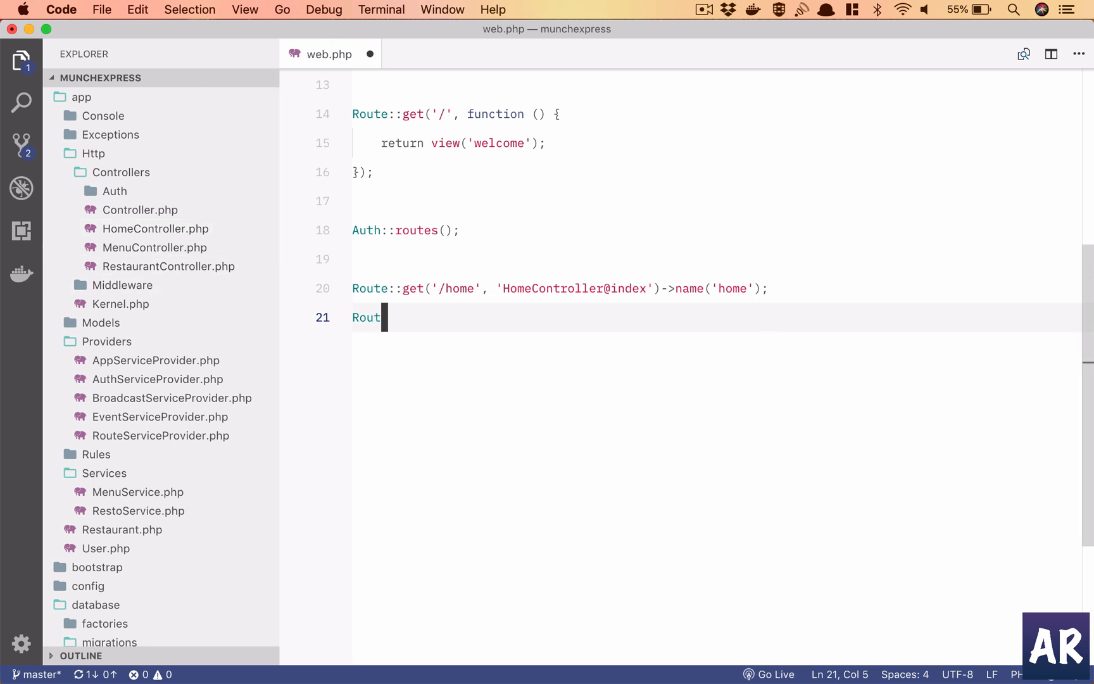
text(e::get()
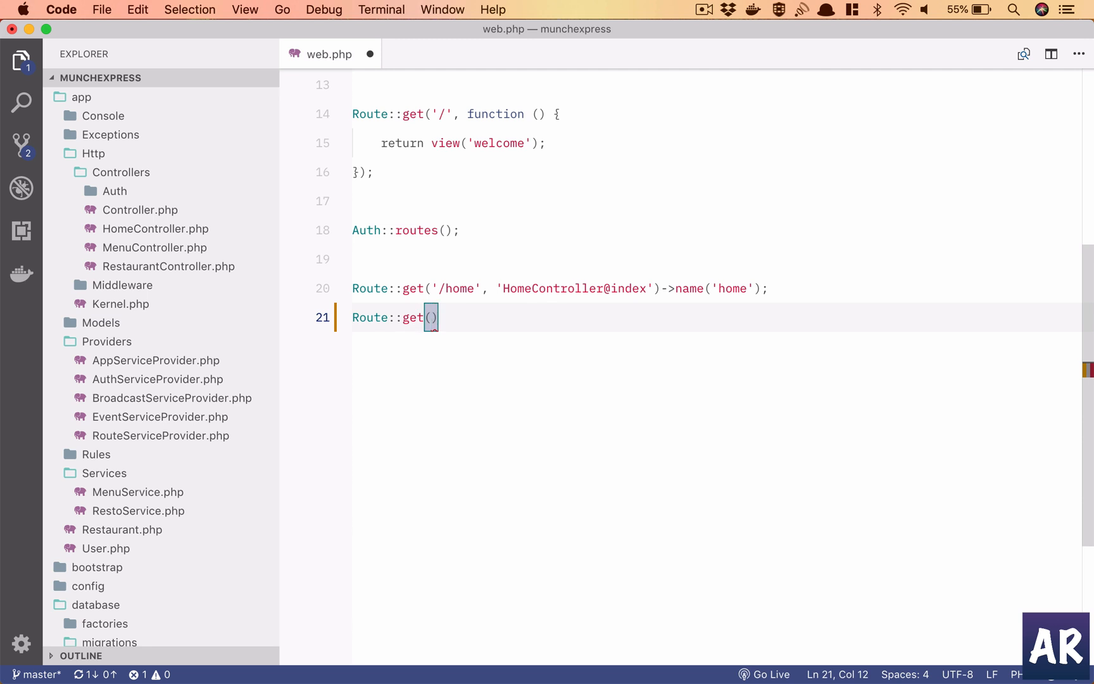
text('/restos', 'RestaurantController@index)
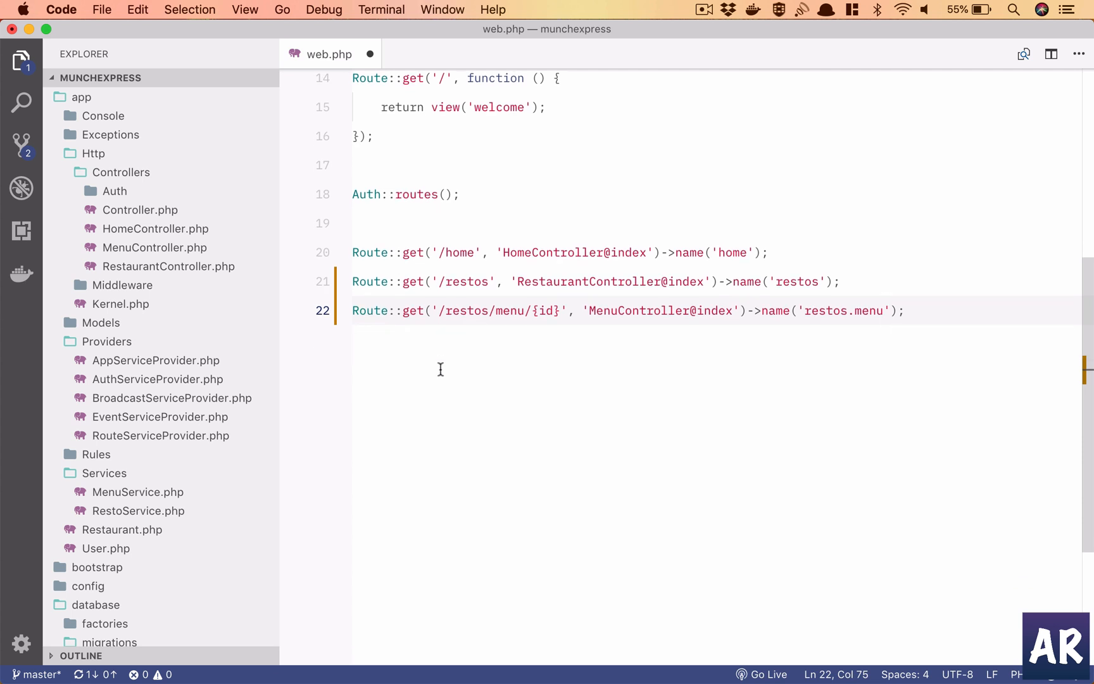
double_click(590, 281)
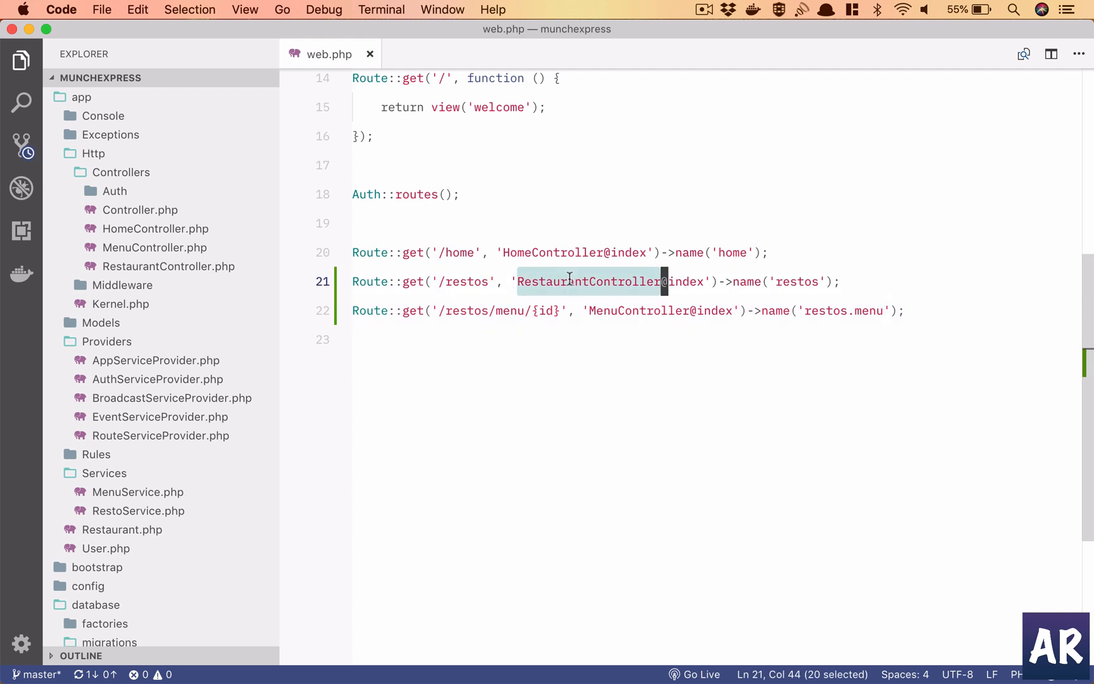
scroll(down, 3)
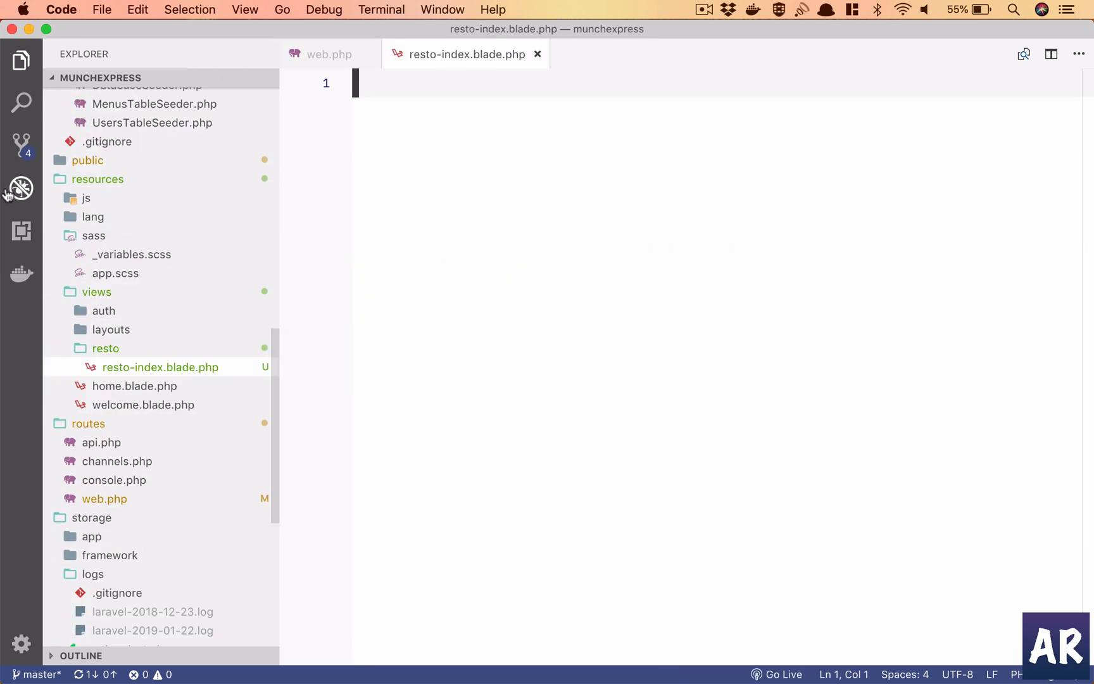
Create the empty menu/menu-index.blade.php view under resources/views
text(menu/menu-)
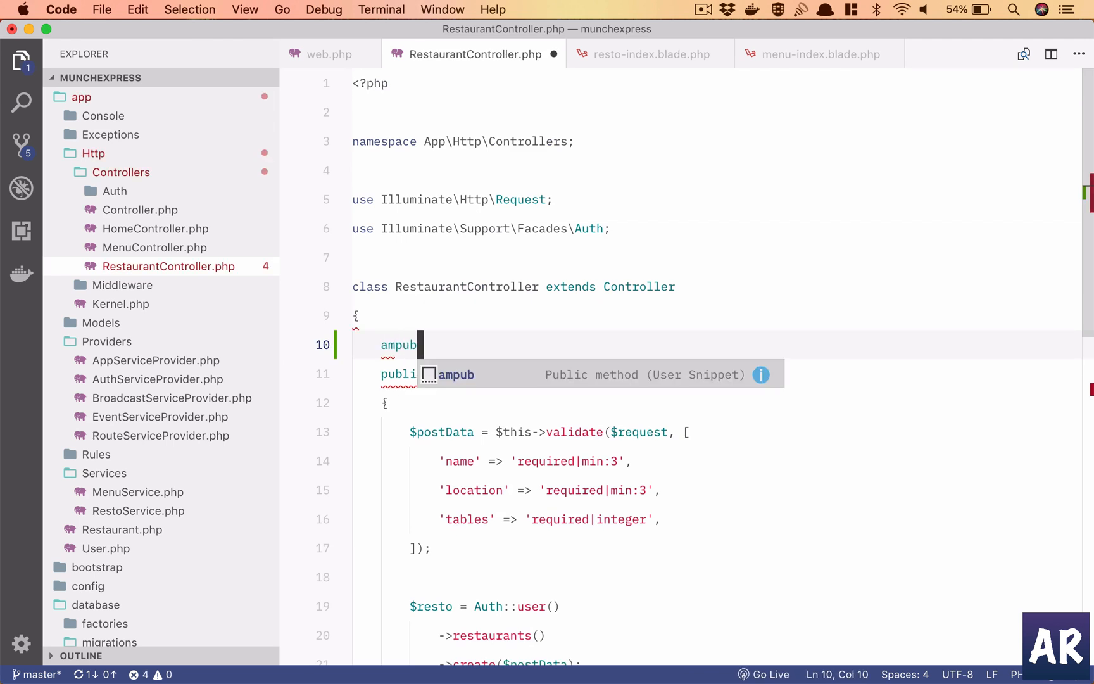
Start RestaurantController's public index method returning view('resto.resto-index')
text(public function in)
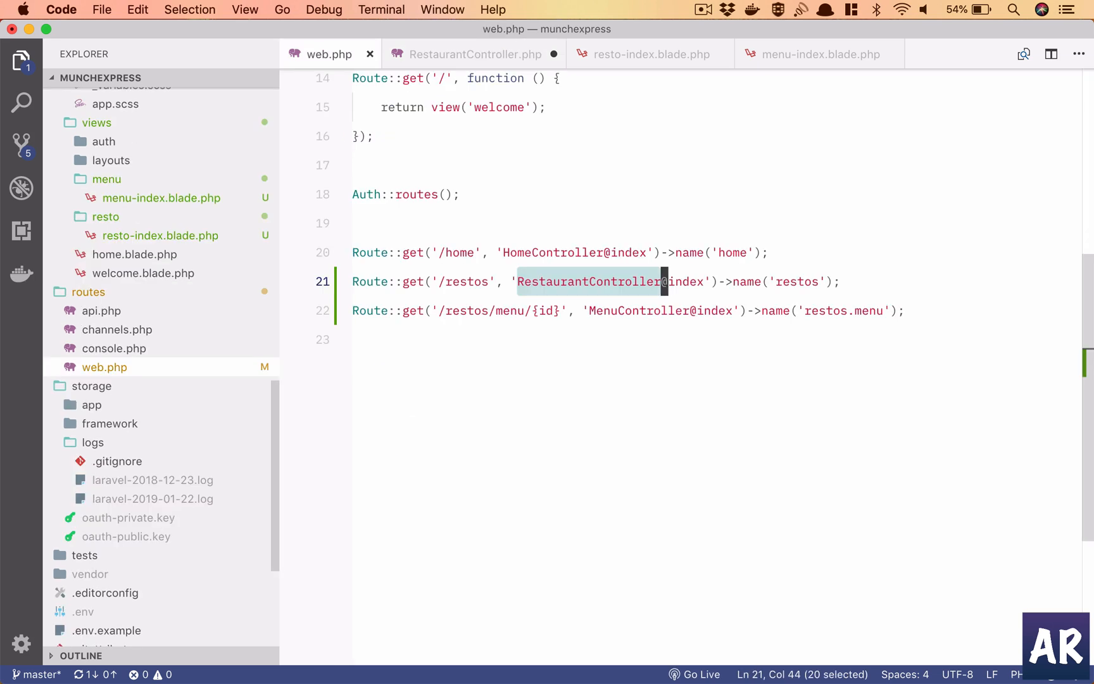
click(475, 55)
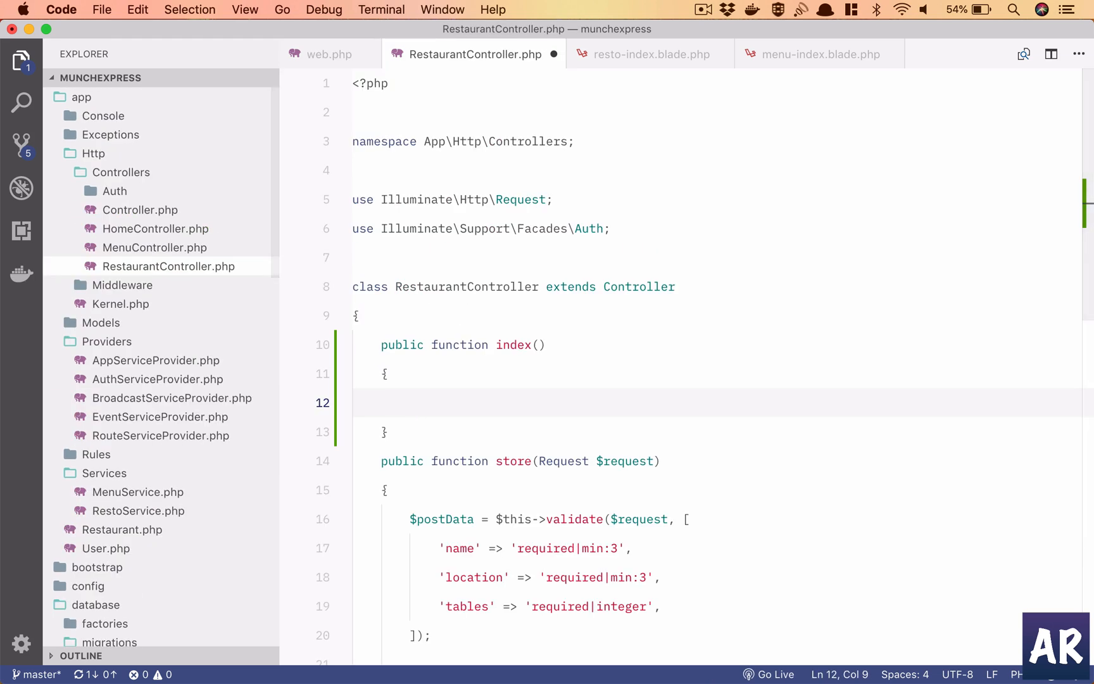
text(return)
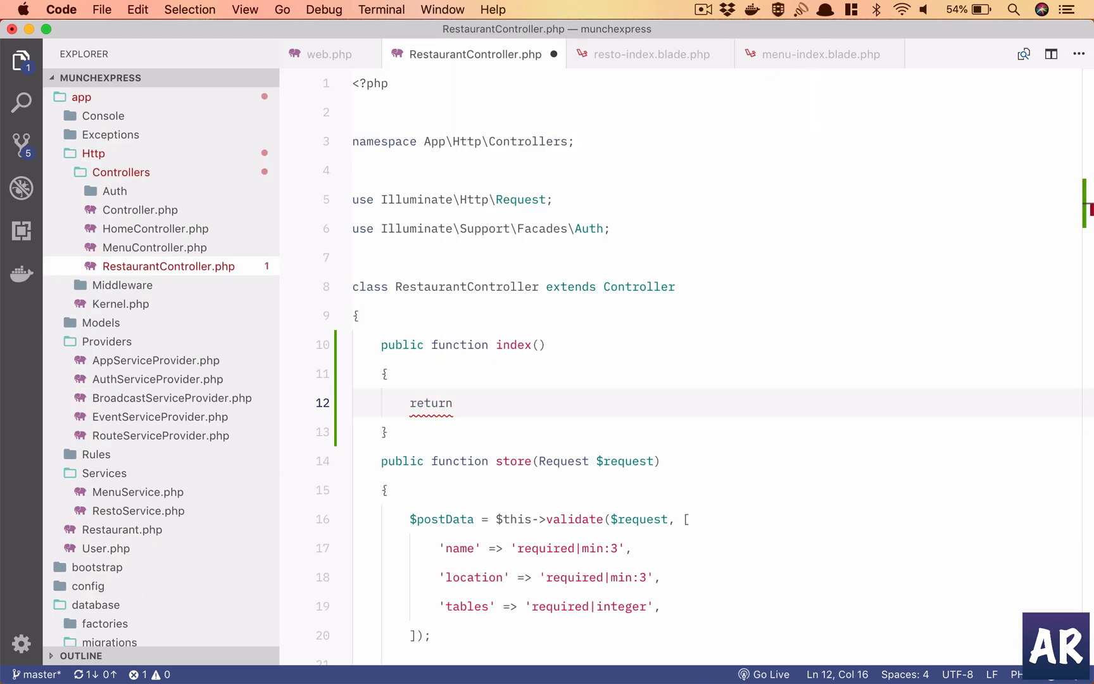
text(view(''))
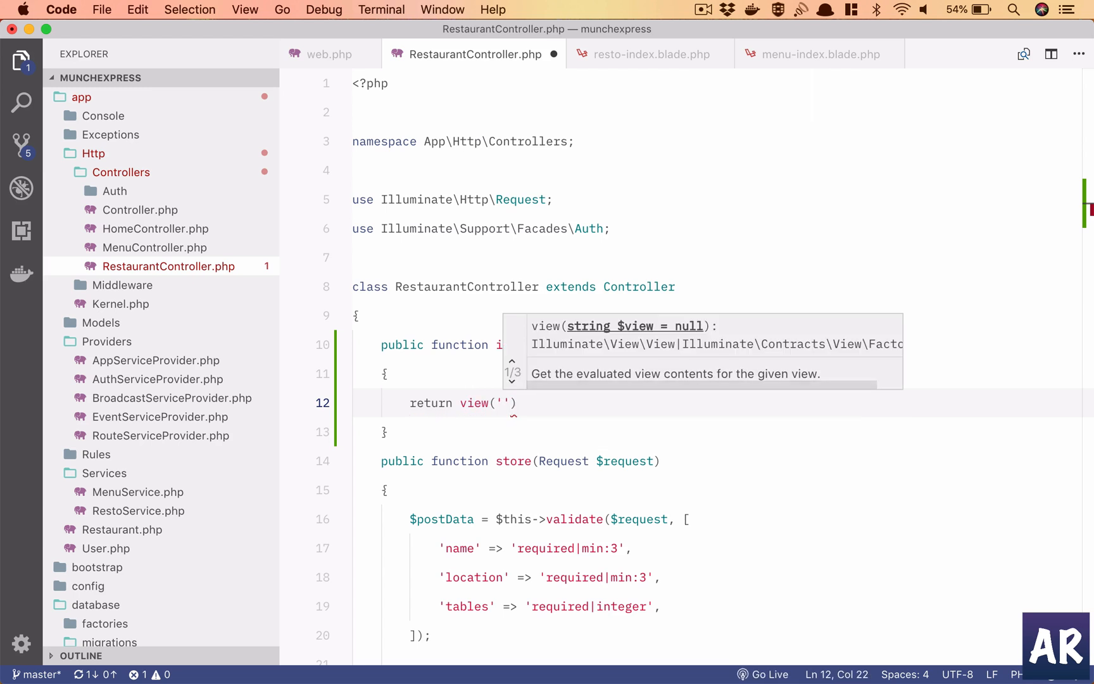
text(resto.resto-index)
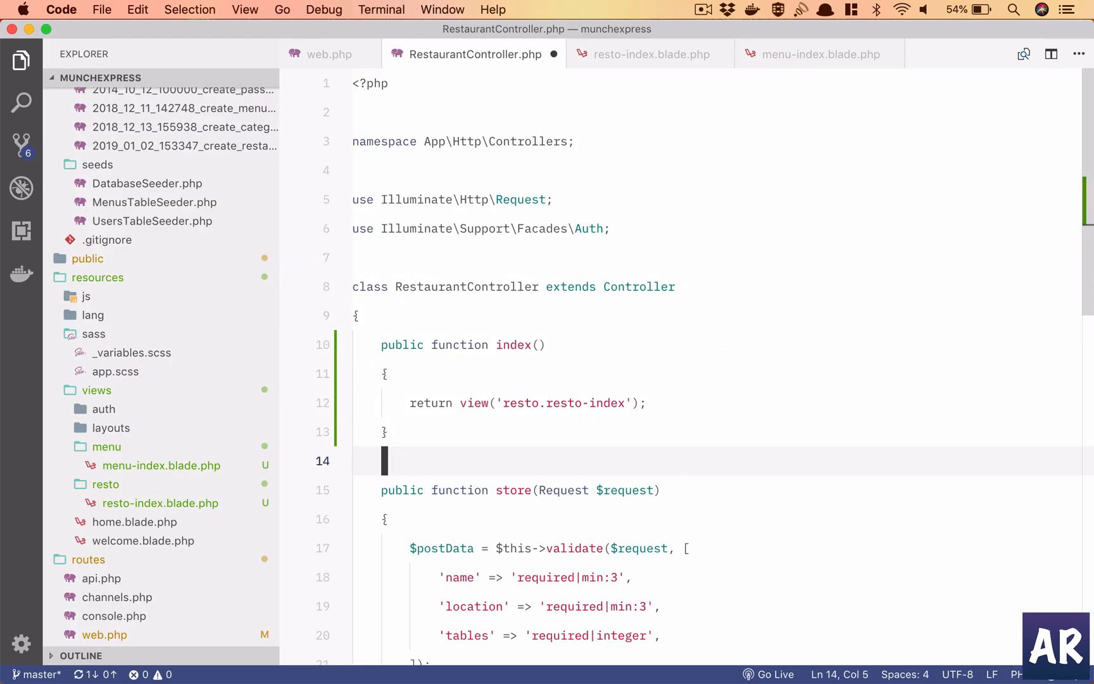
Inject RestoService into index and pass $restos from userRestoAndTables() via compact('restos'), mirroring HomeController
text(HomeCon)
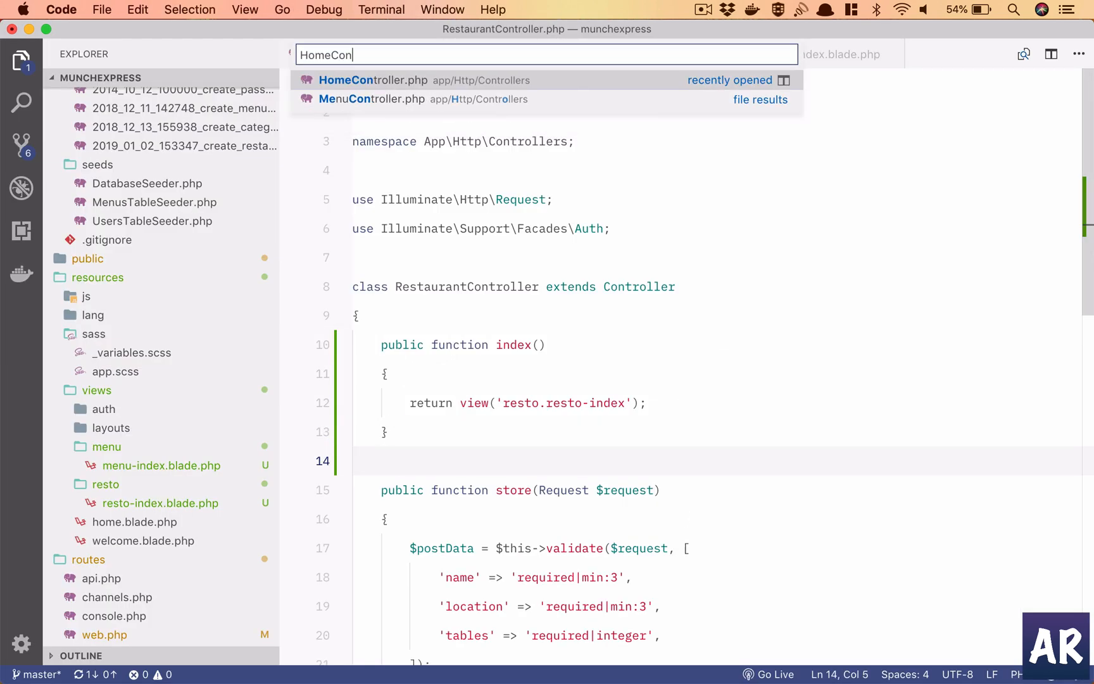
click(372, 79)
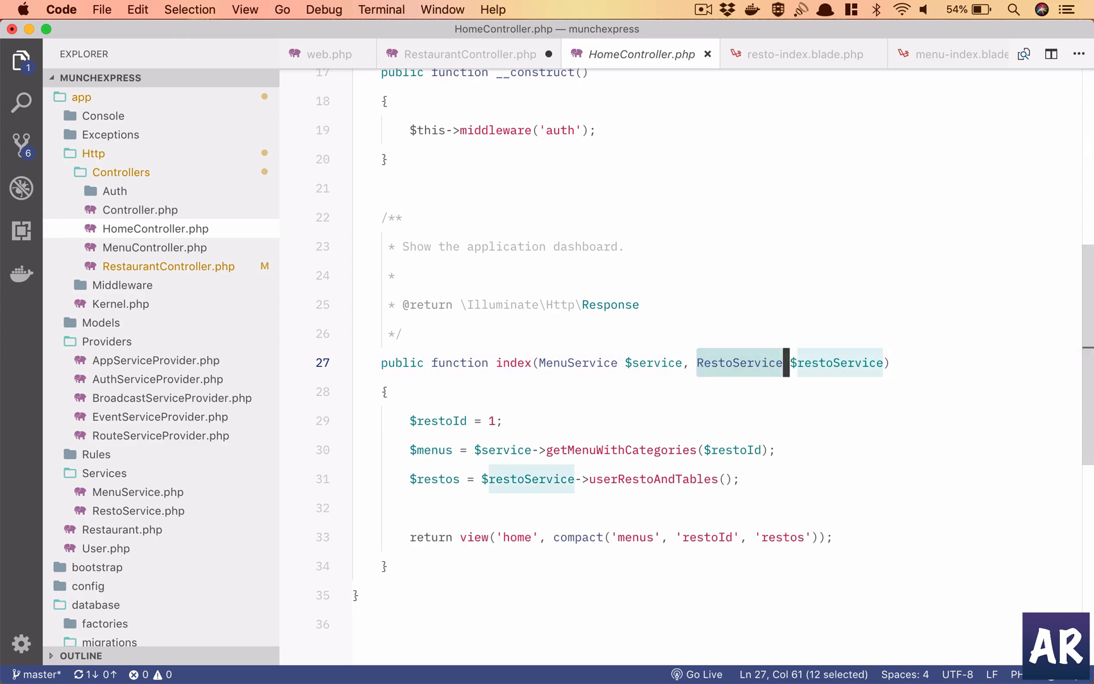
click(466, 54)
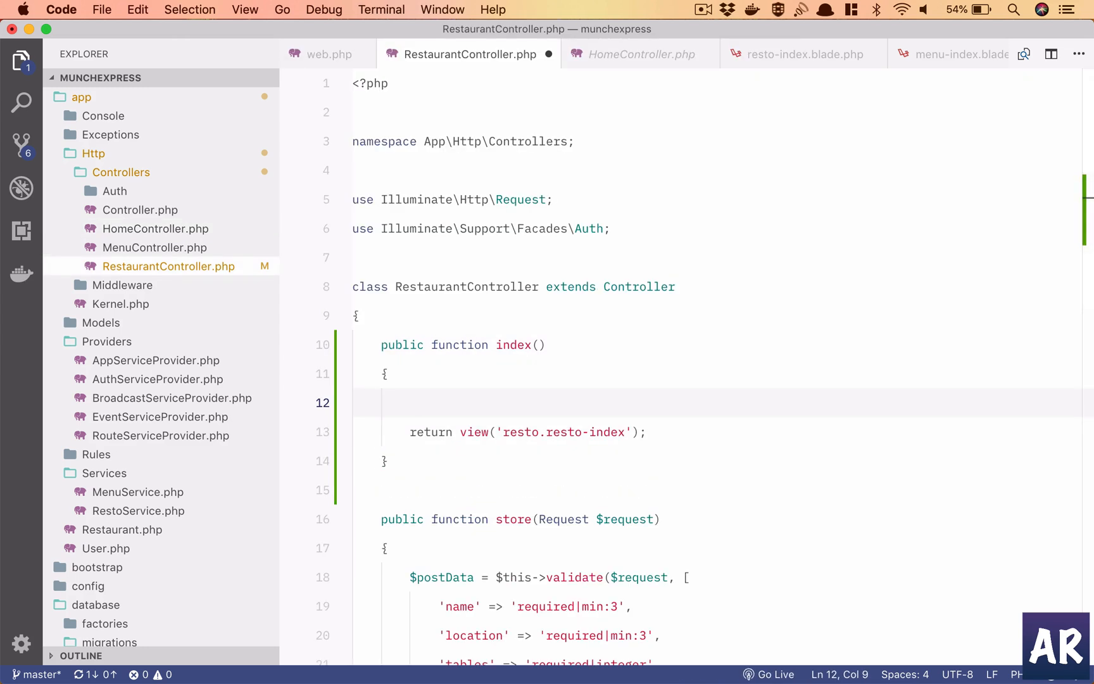
text(RestoService $restoService)
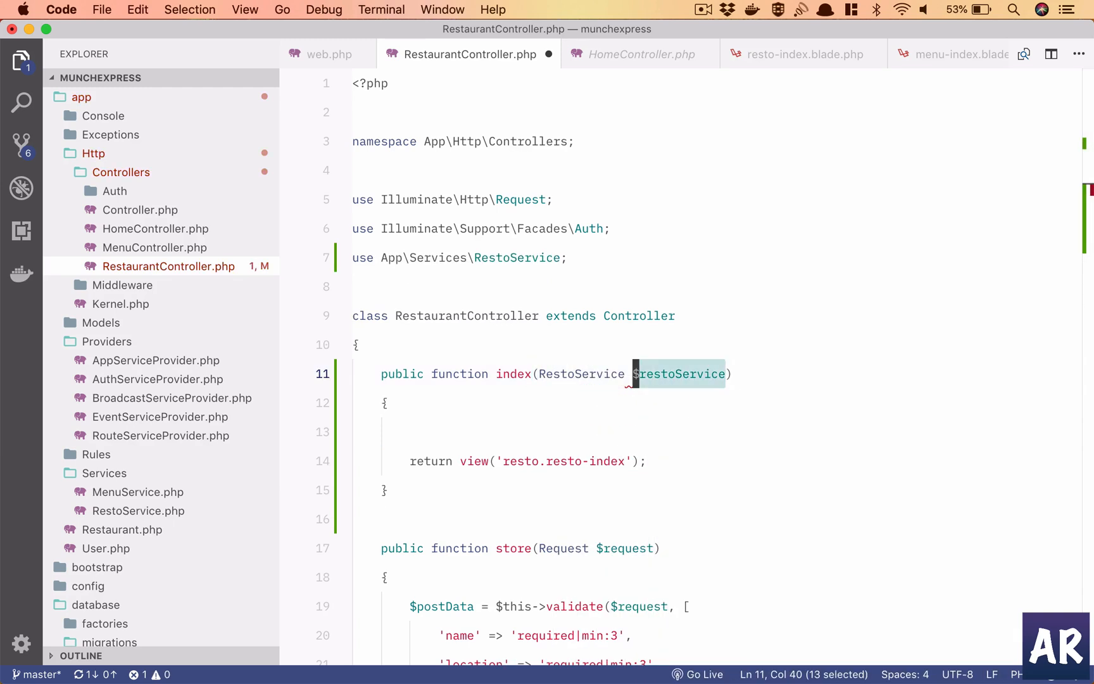
click(641, 55)
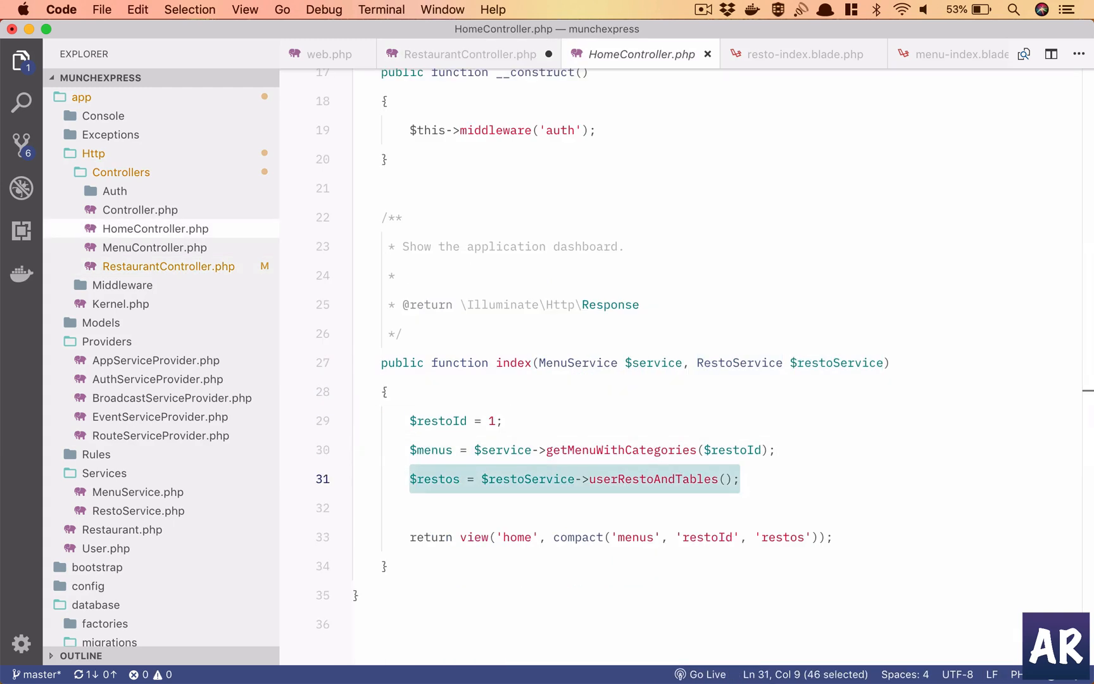
click(469, 54)
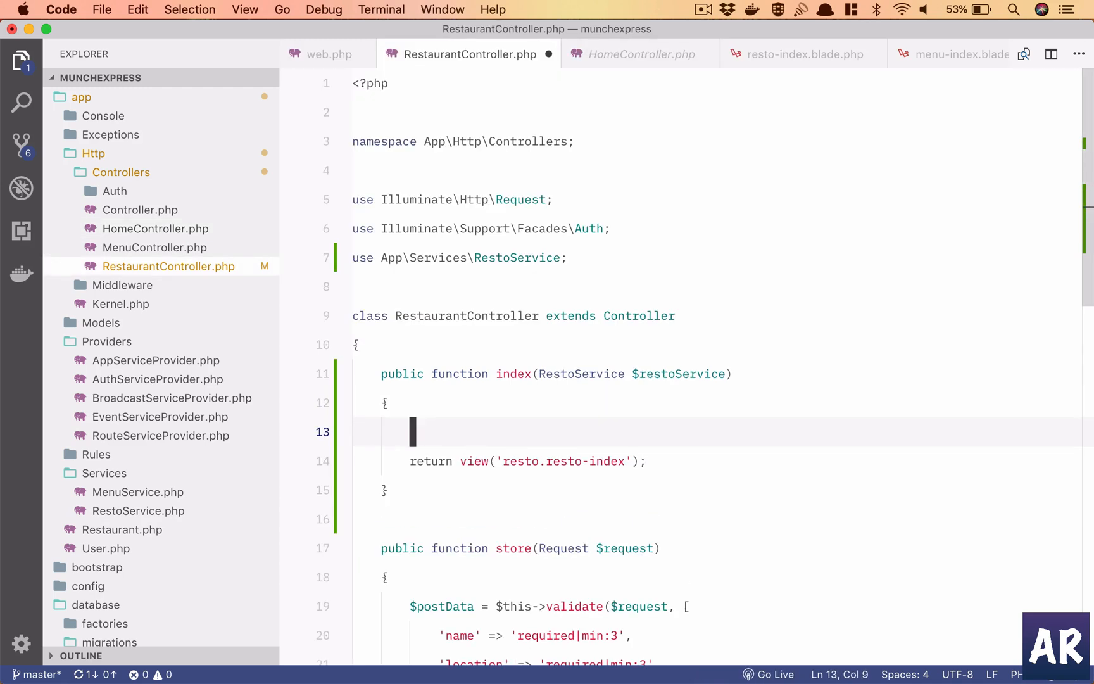
text($restos = $restoService->userRestoAndTables();)
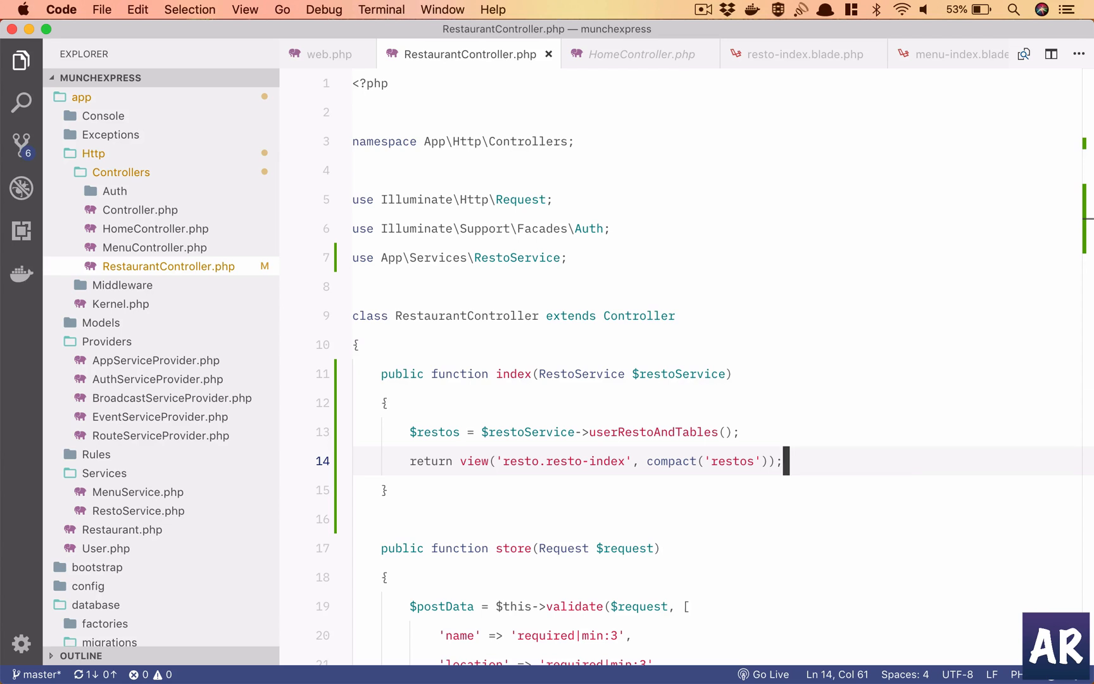
click(640, 53)
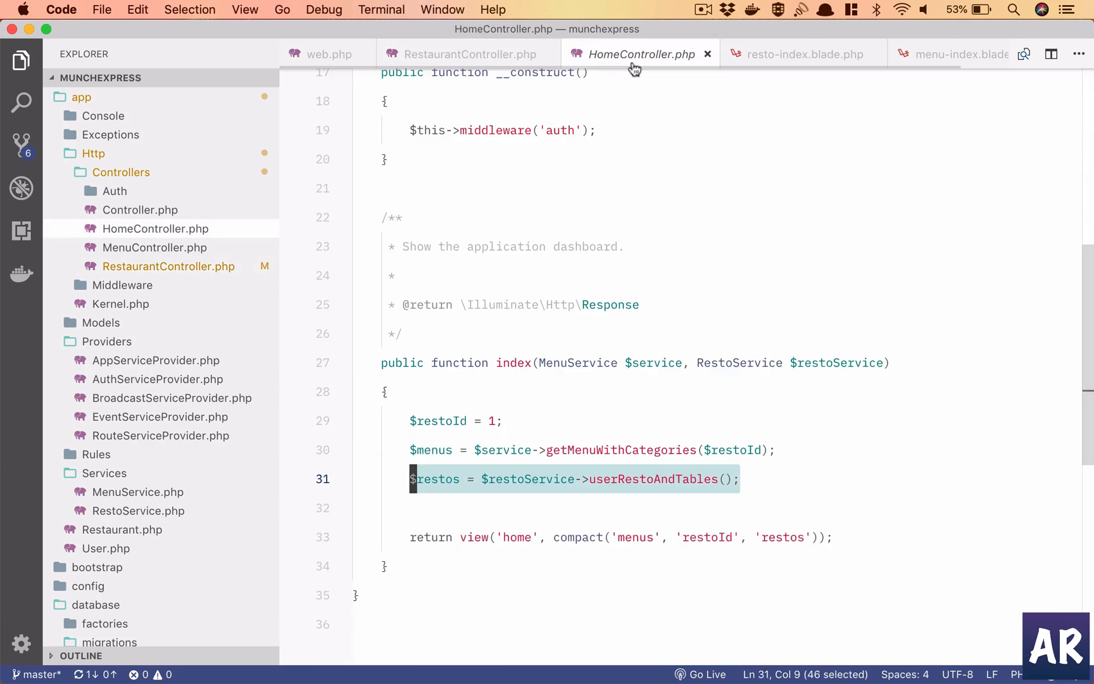
click(628, 478)
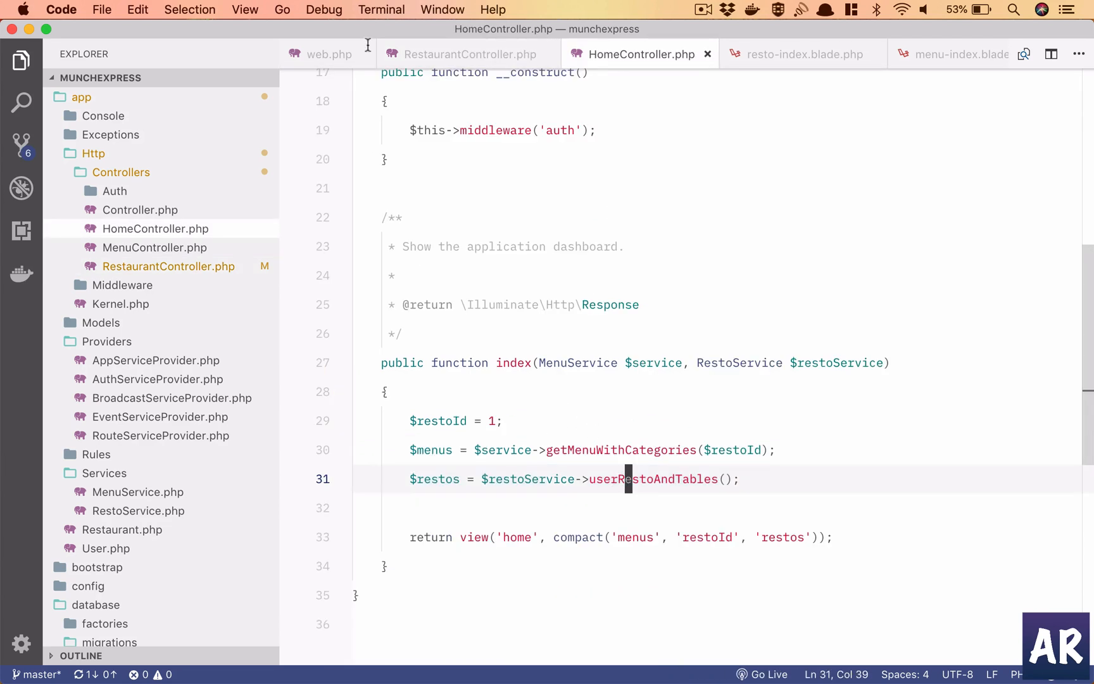
click(155, 247)
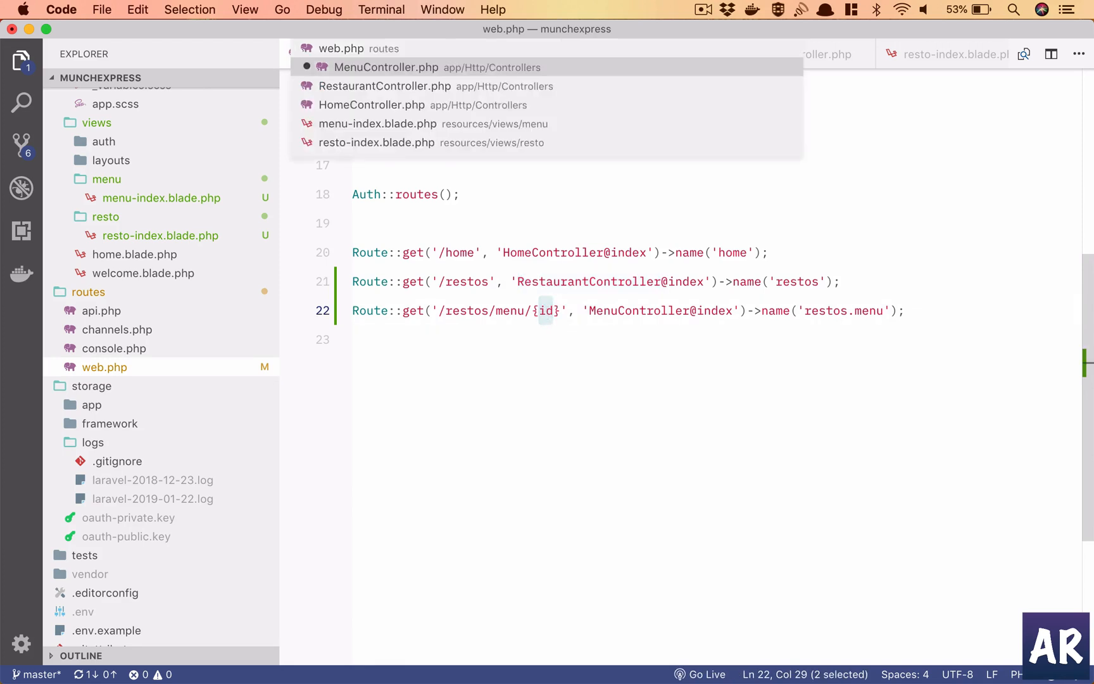
Copy HomeController's restoId and getMenuWithCategories lines into MenuController@index with $restoId = $id and a MenuService instance
click(387, 67)
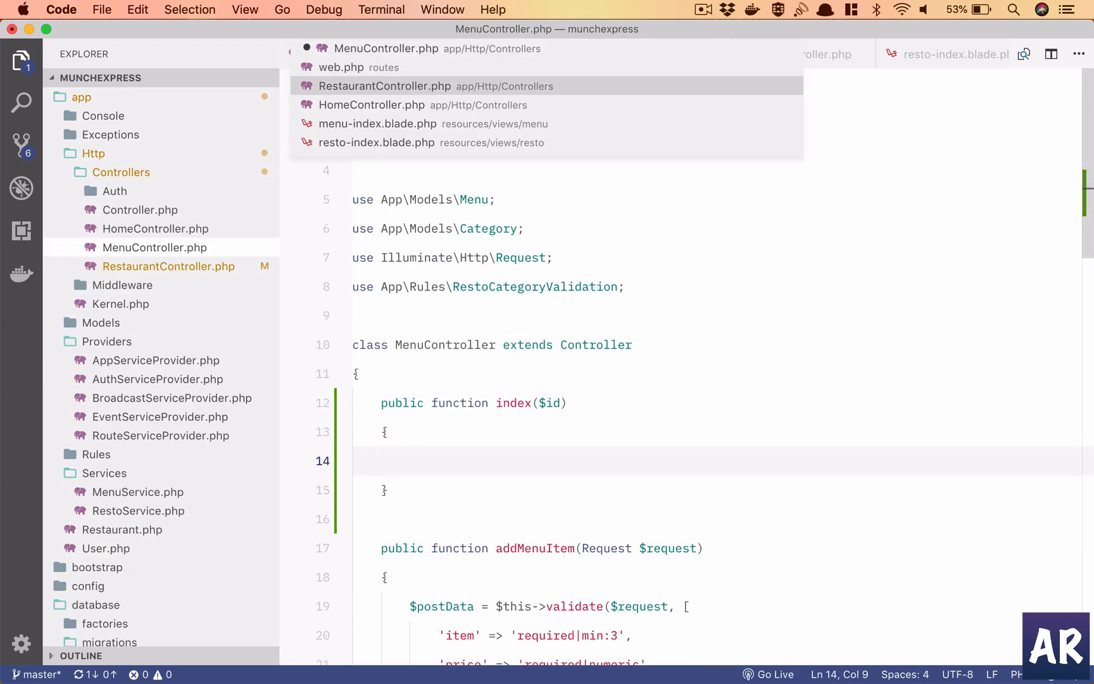
click(371, 105)
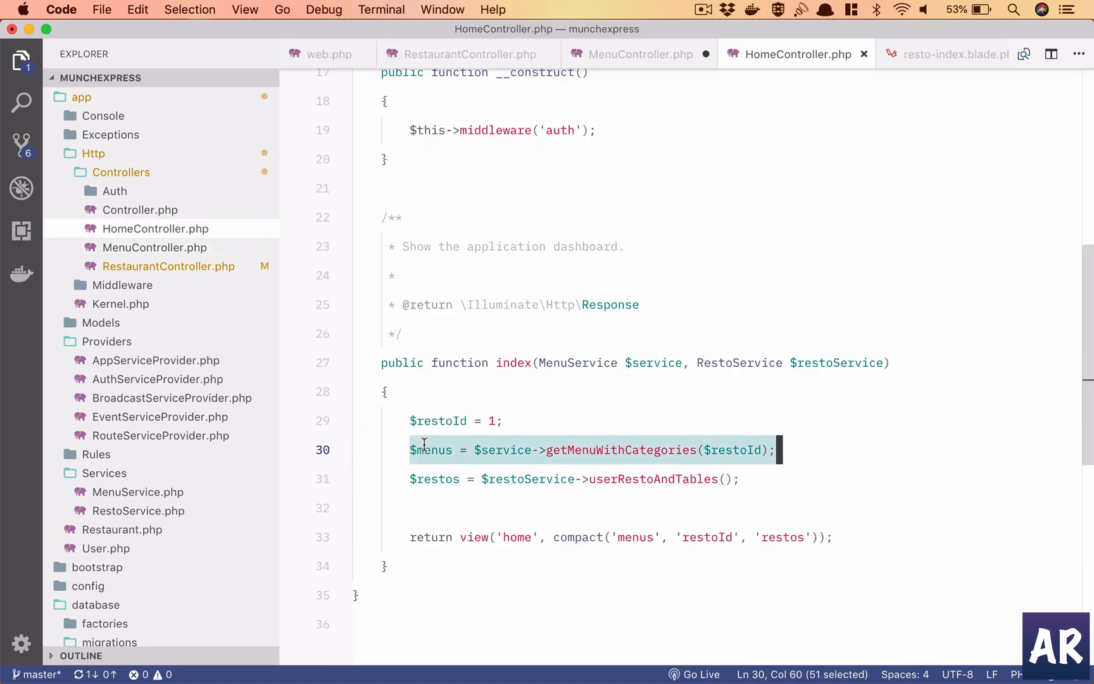
click(640, 54)
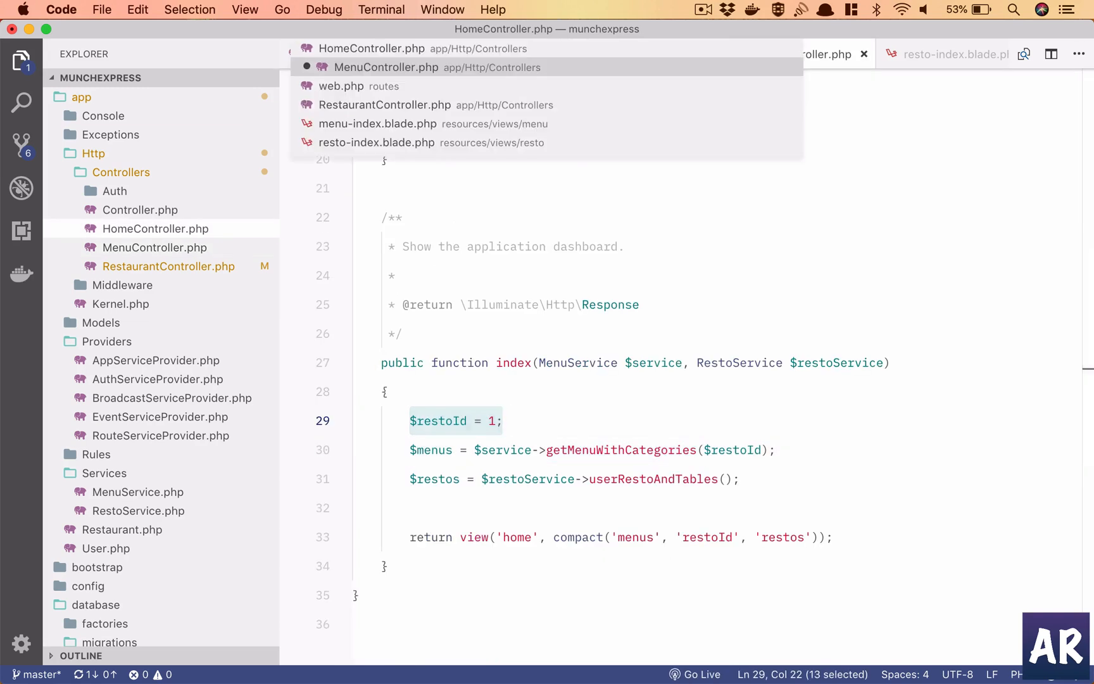
click(386, 67)
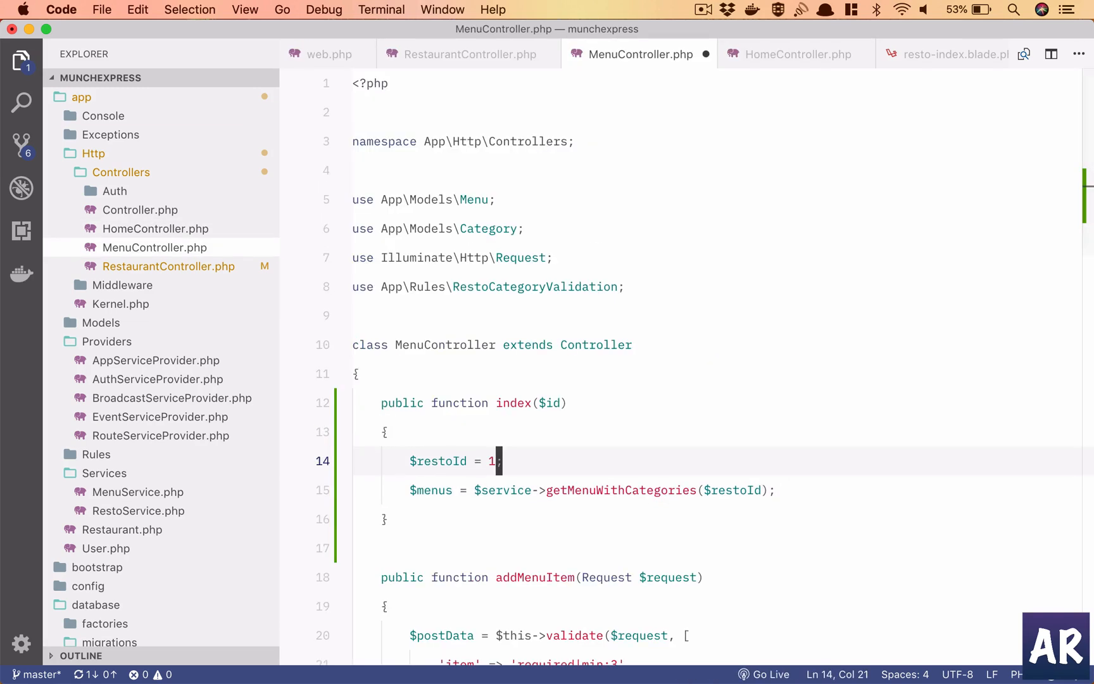
text($id)
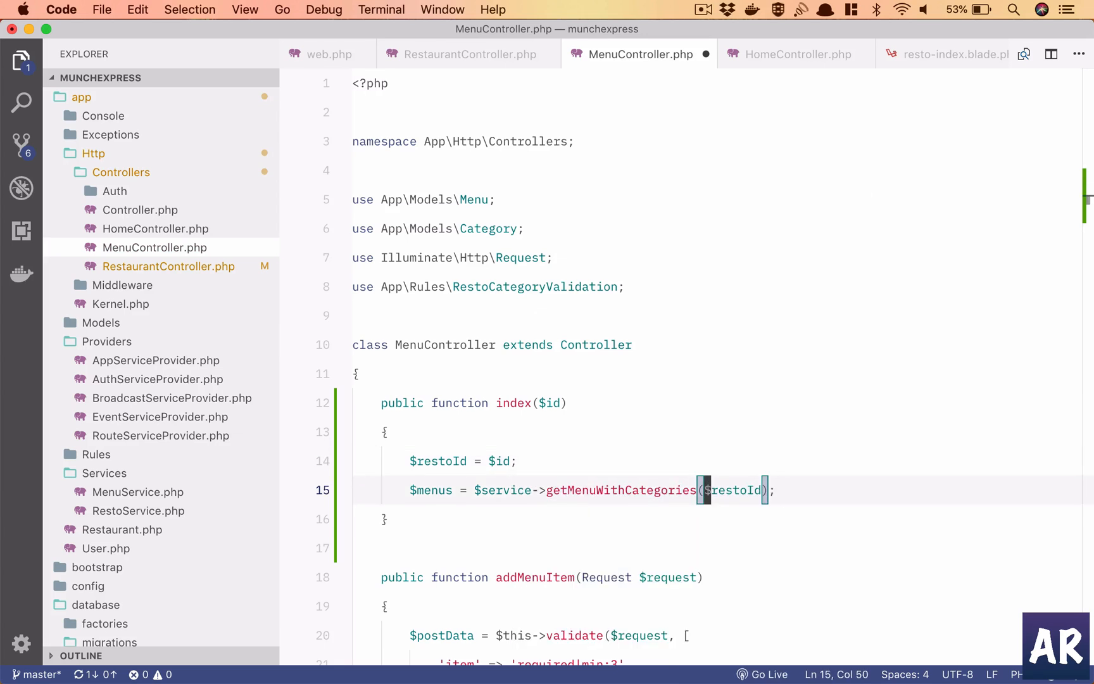
click(798, 54)
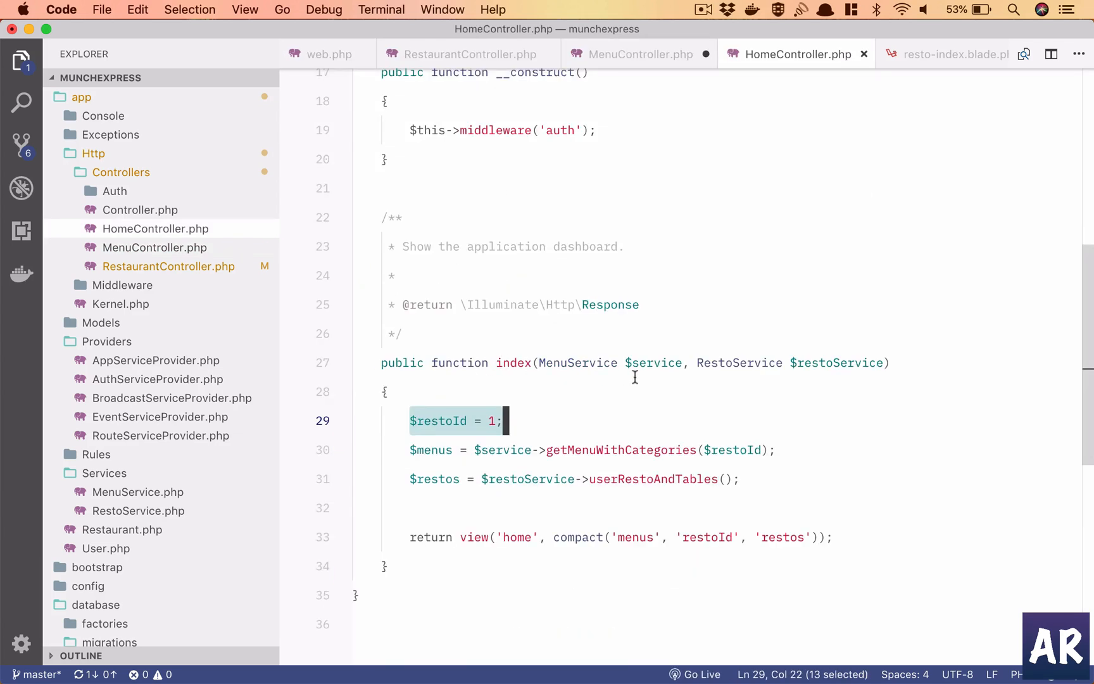
double_click(652, 362)
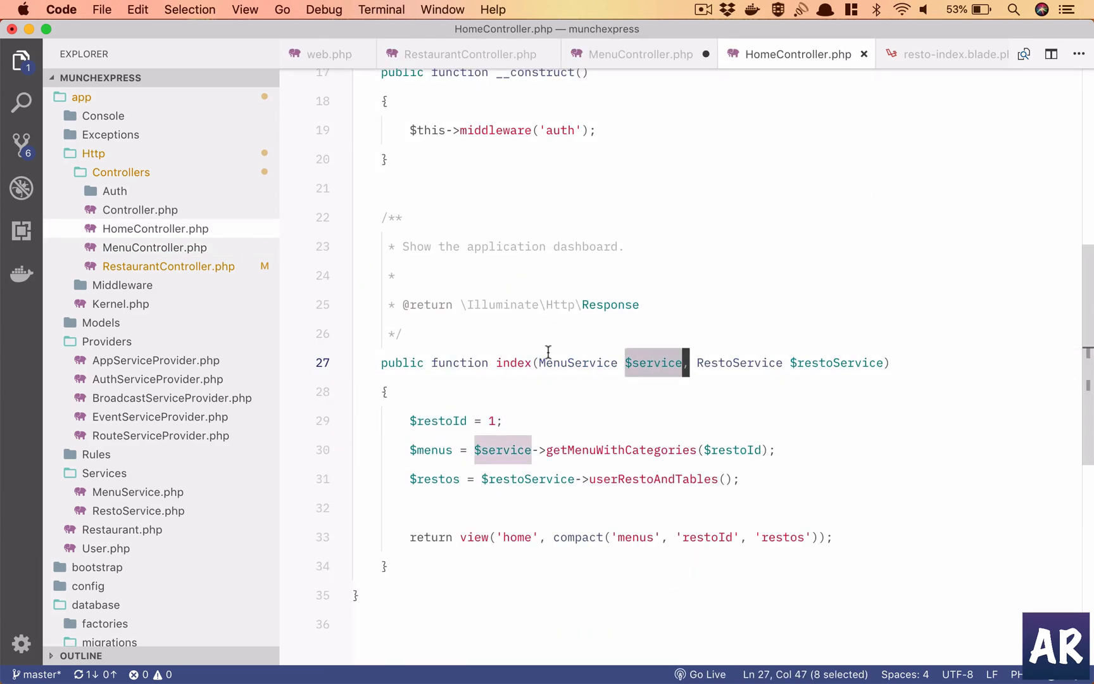
click(639, 55)
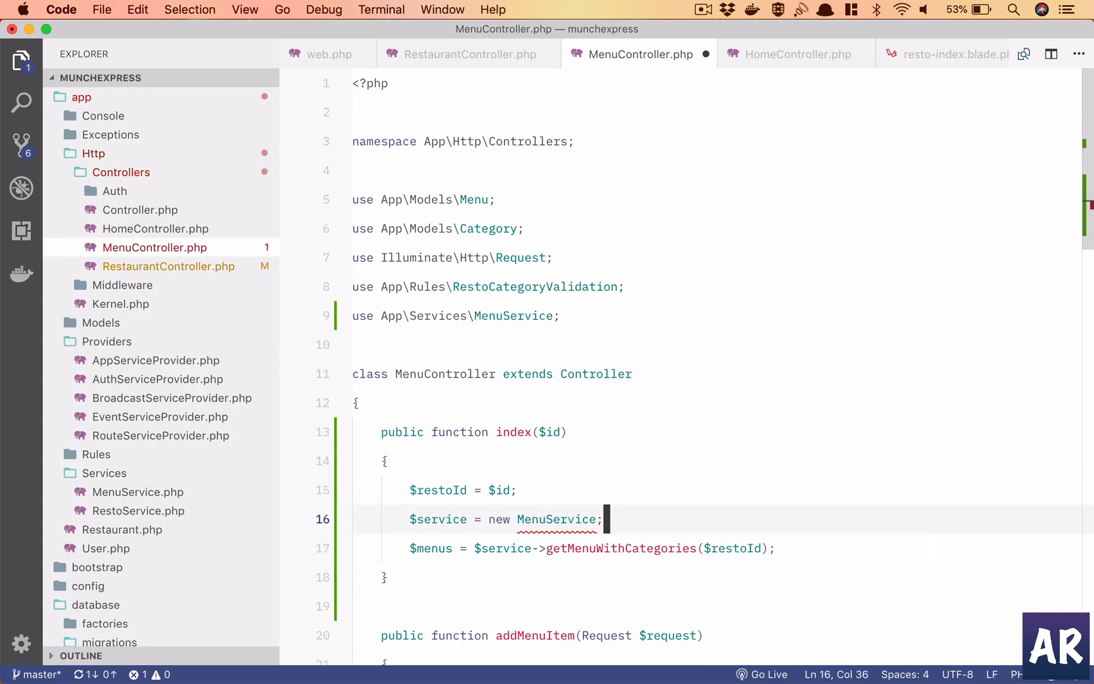
Return view('menu.menu-index', compact('menus')) from MenuController and move to the resto-index view template
text(return view)
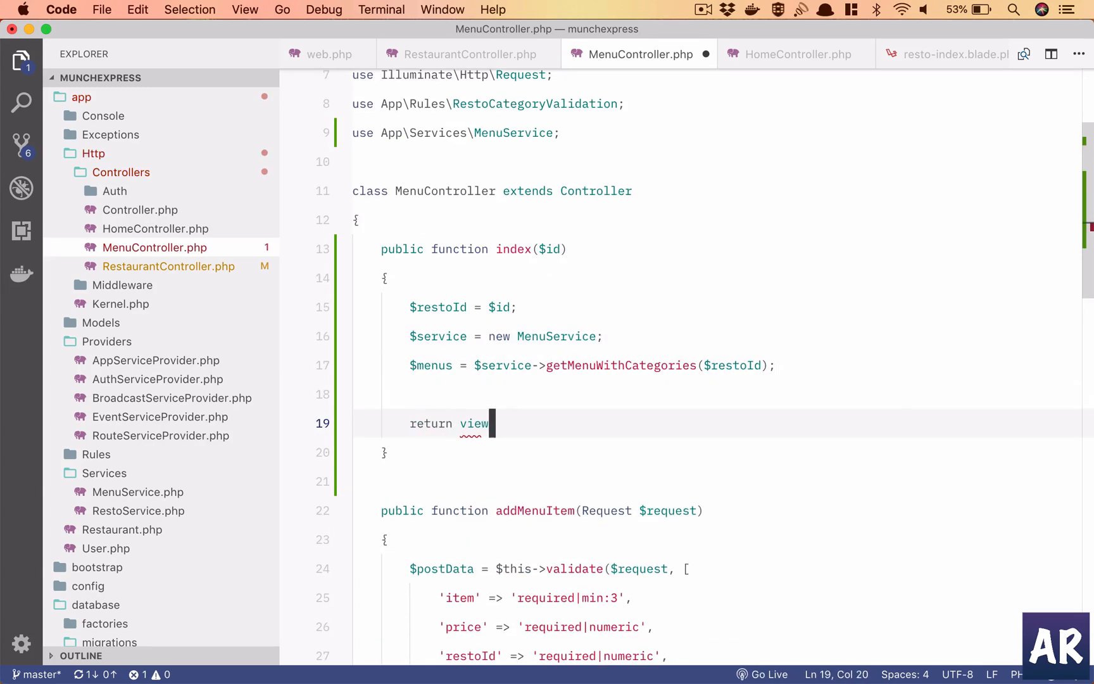
text(('menu.menu-index)
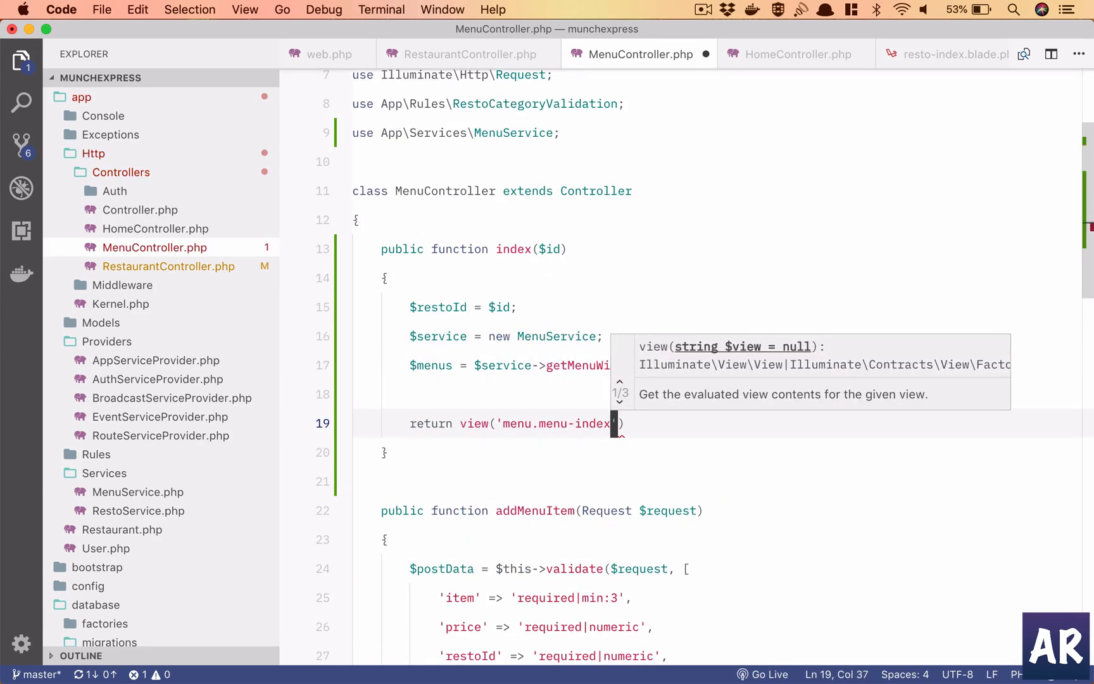
text(, compact('menus')
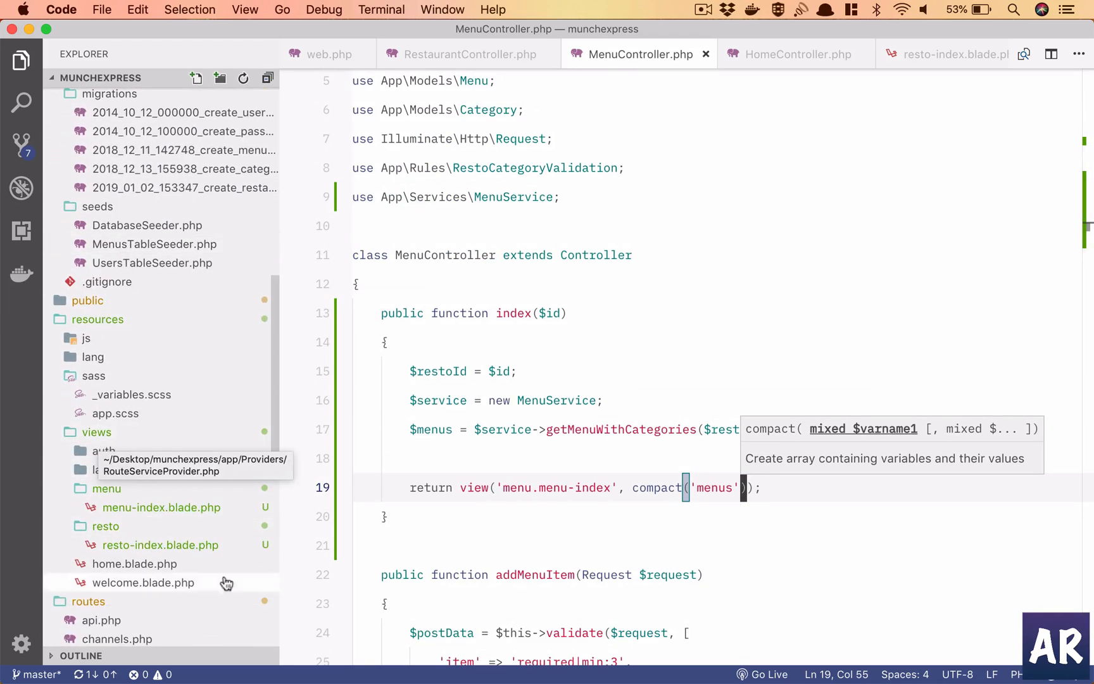
scroll(down, 3)
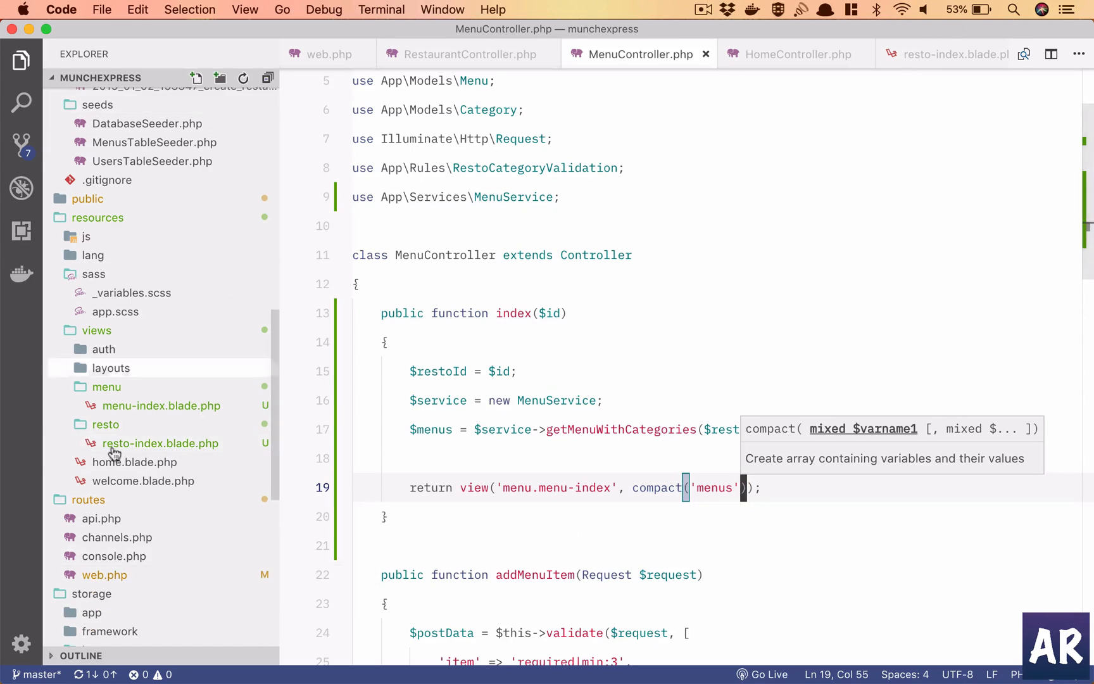
click(160, 443)
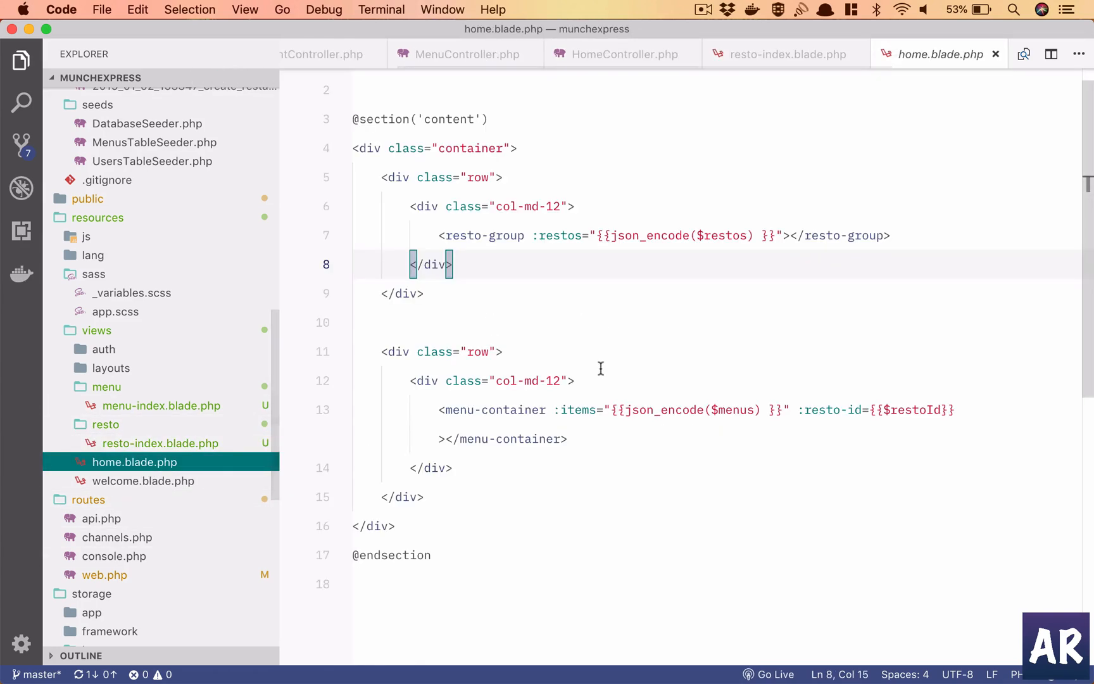
click(785, 53)
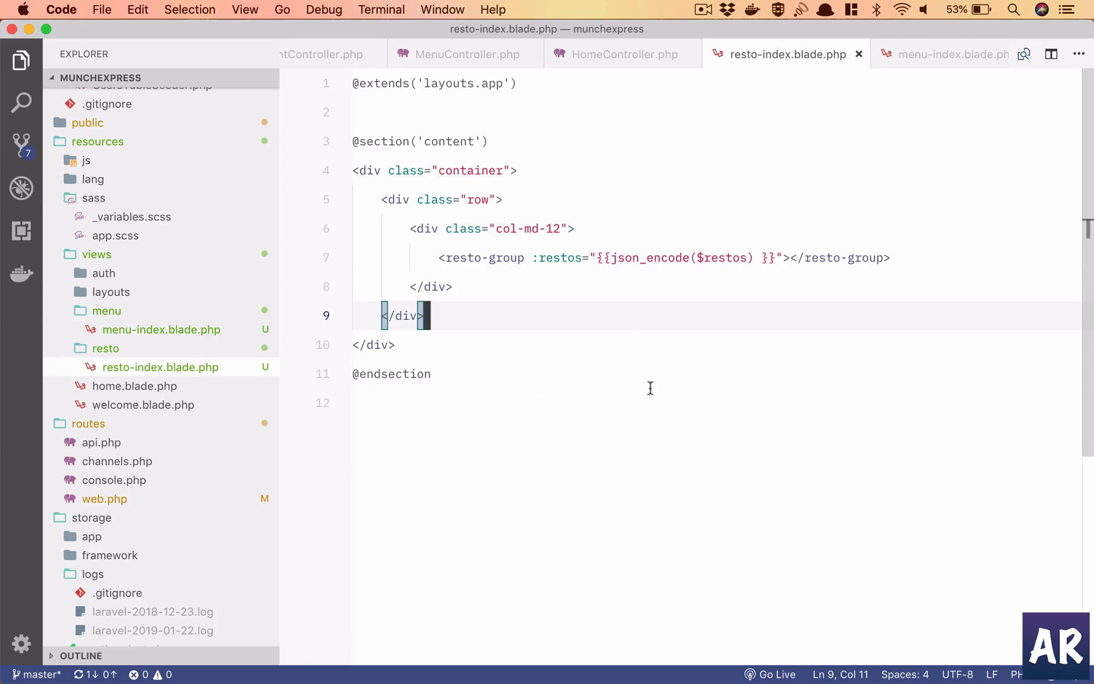
mouse_move(632, 283)
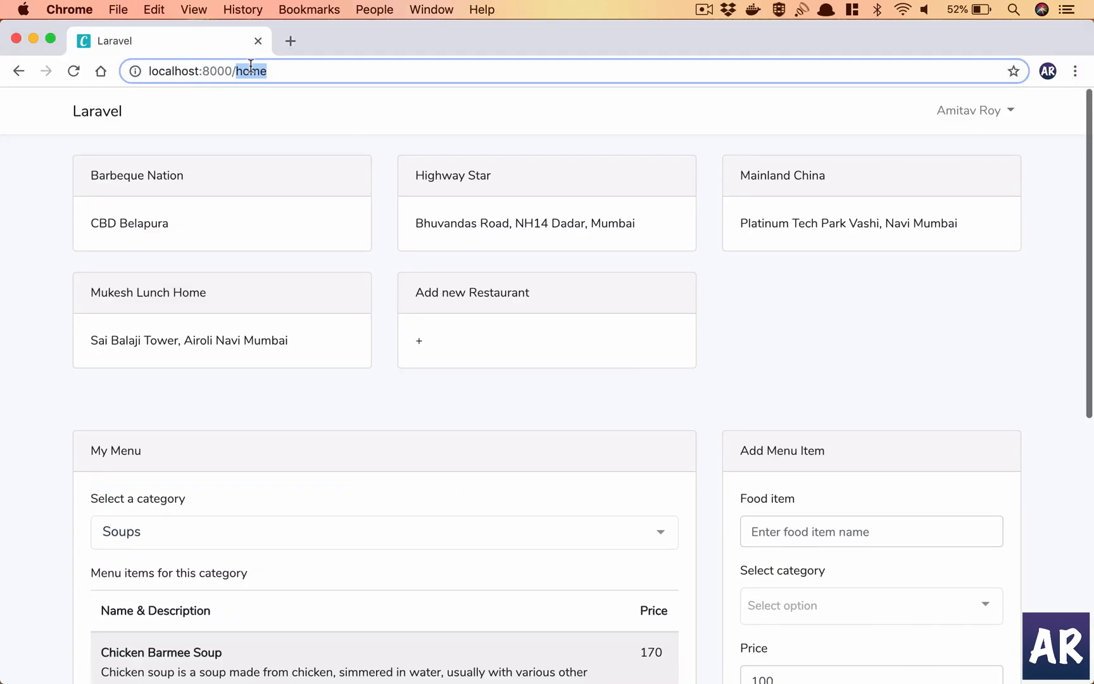
Navigate Chrome to localhost:8000/restos to see the restaurant cards page
text(restos)
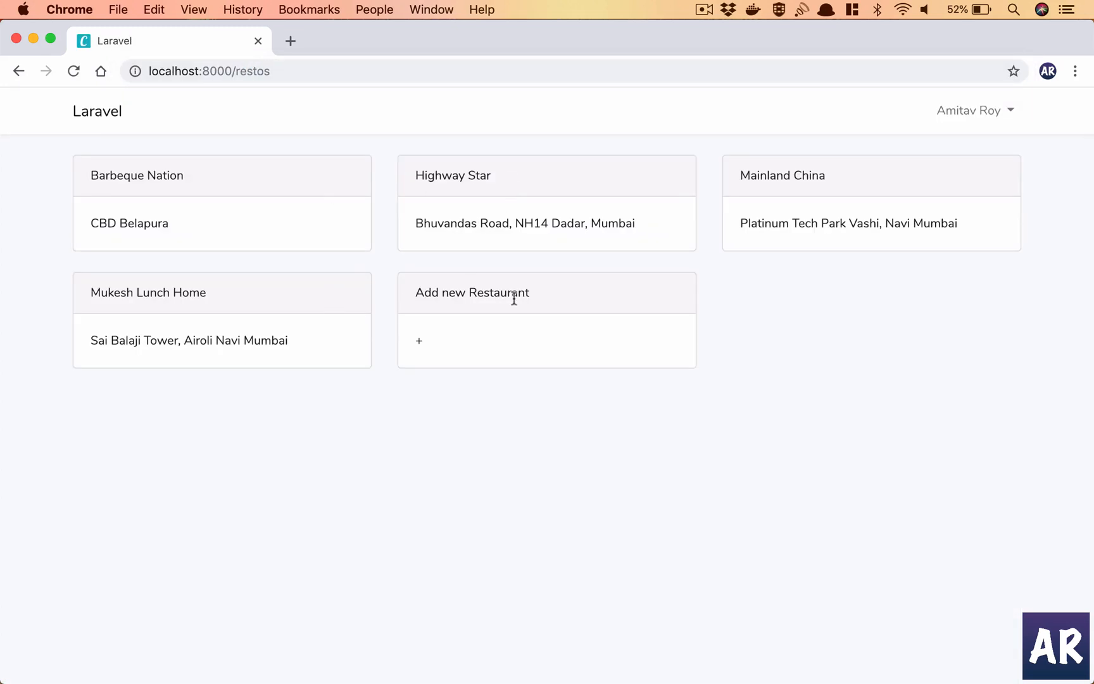
mouse_move(304, 349)
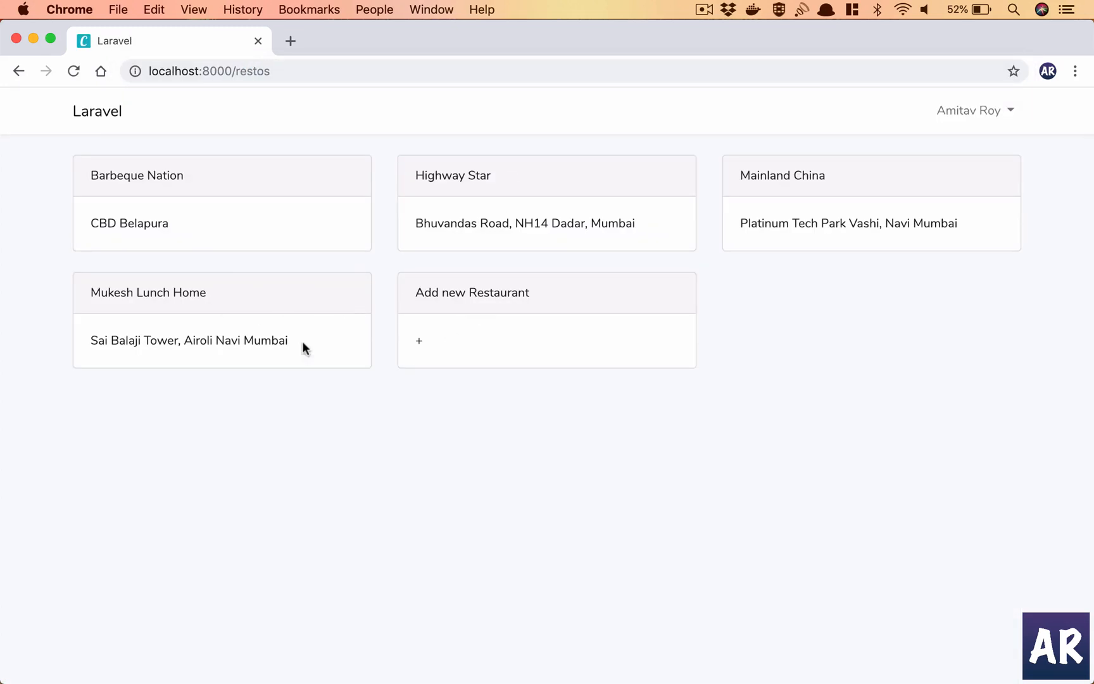
mouse_move(343, 265)
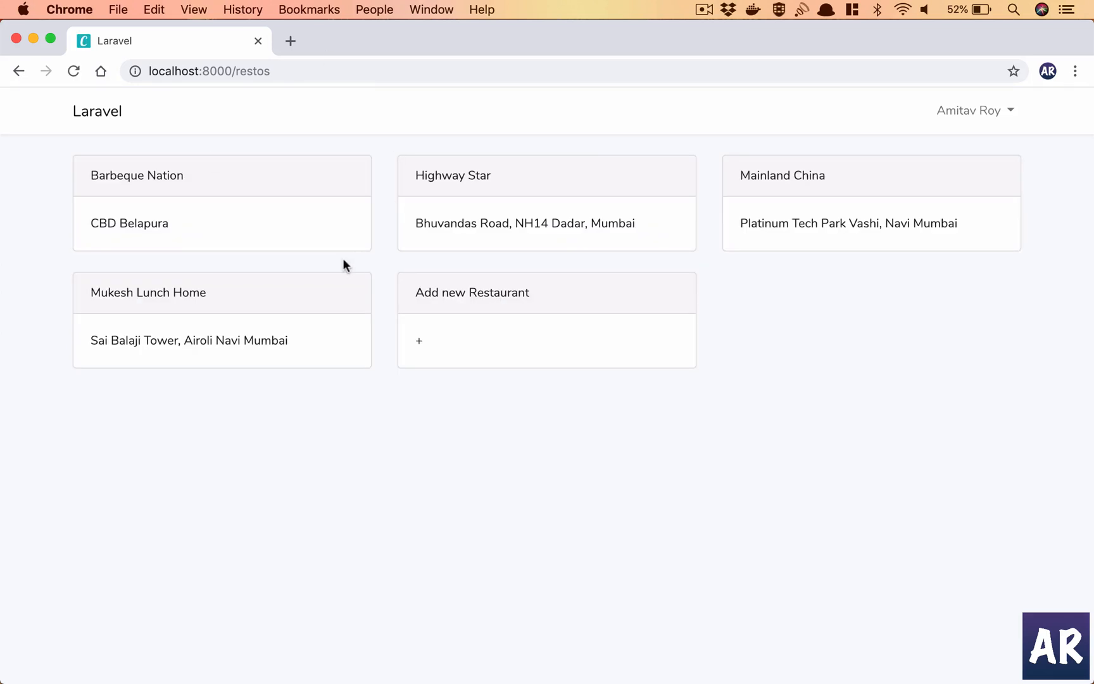
mouse_move(118, 115)
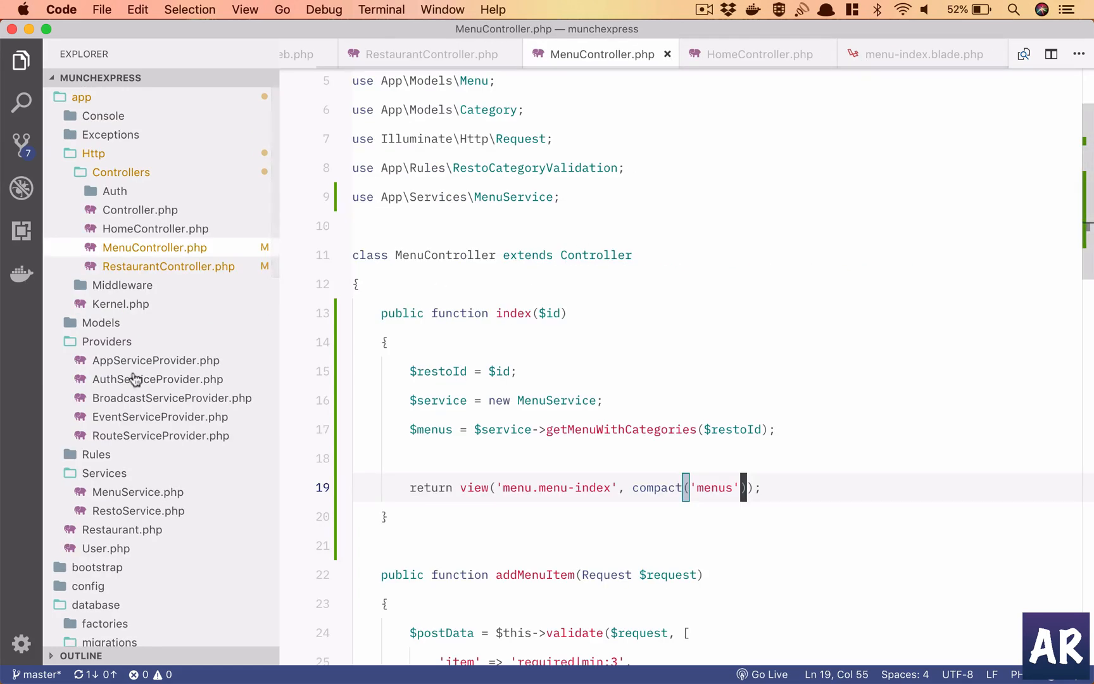
Copy the menu-container block from home.blade.php into menu-index.blade.php's content section
text(home.b)
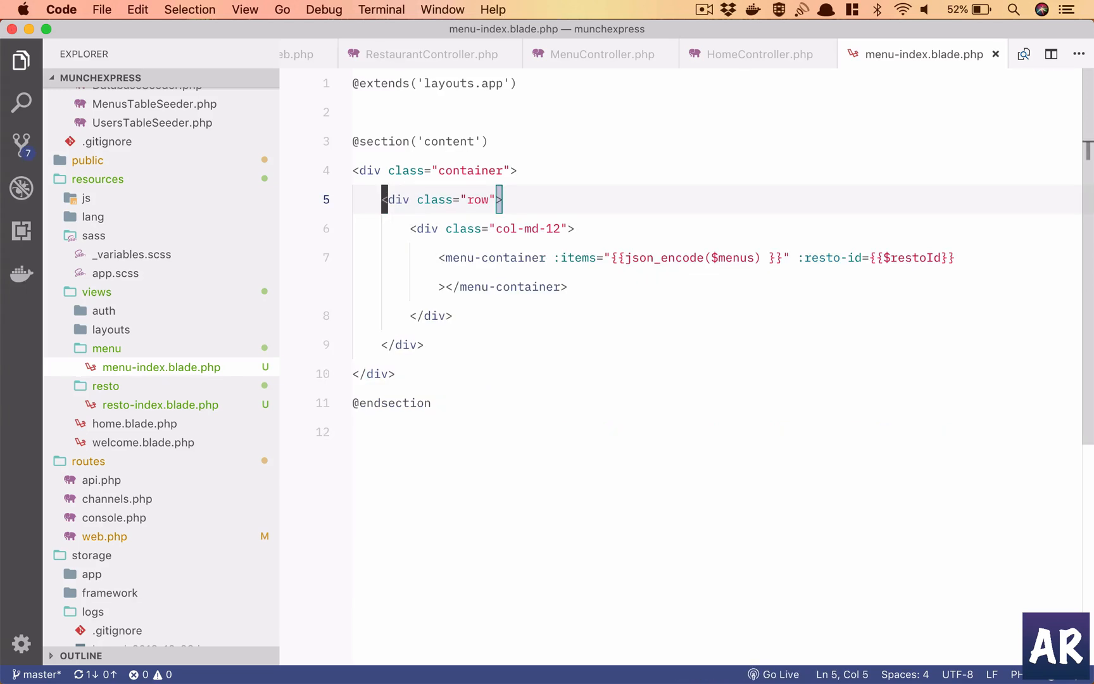
click(402, 344)
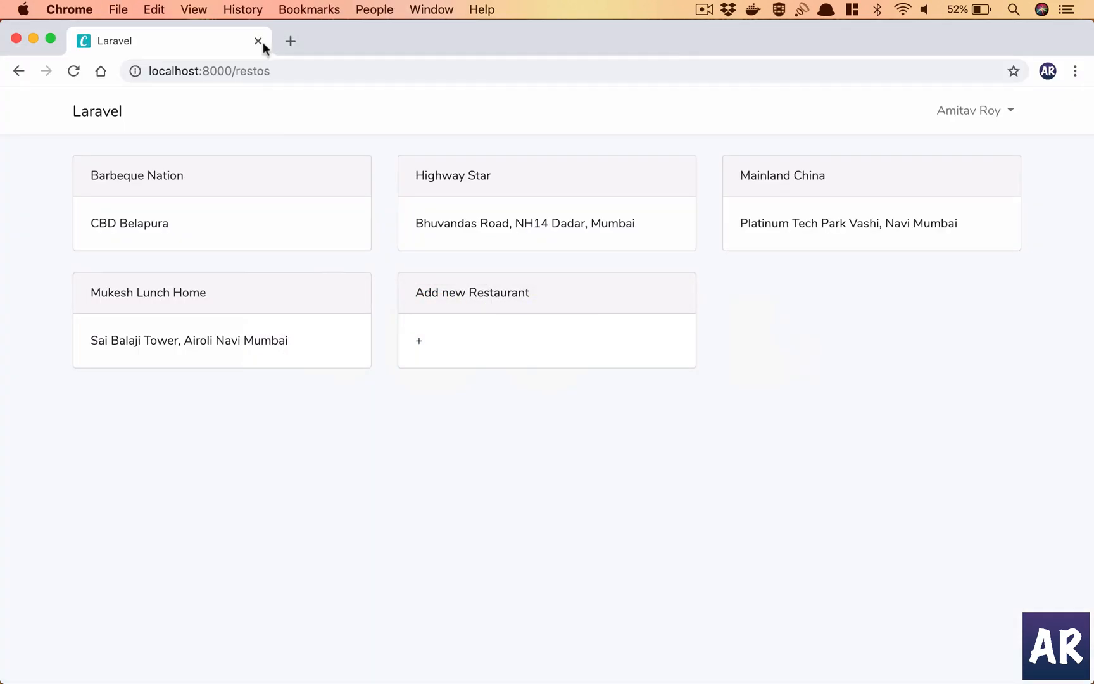
Load localhost:8000/restos/menu/1, which raises an Undefined variable: restoId error
double_click(252, 71)
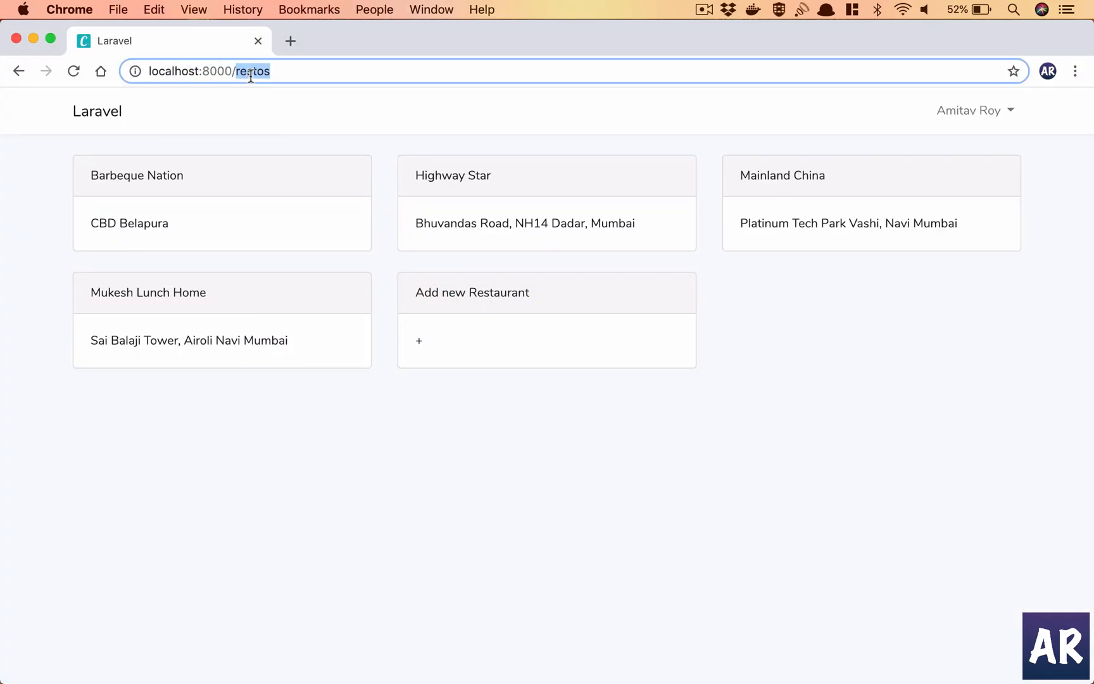
text(restos)
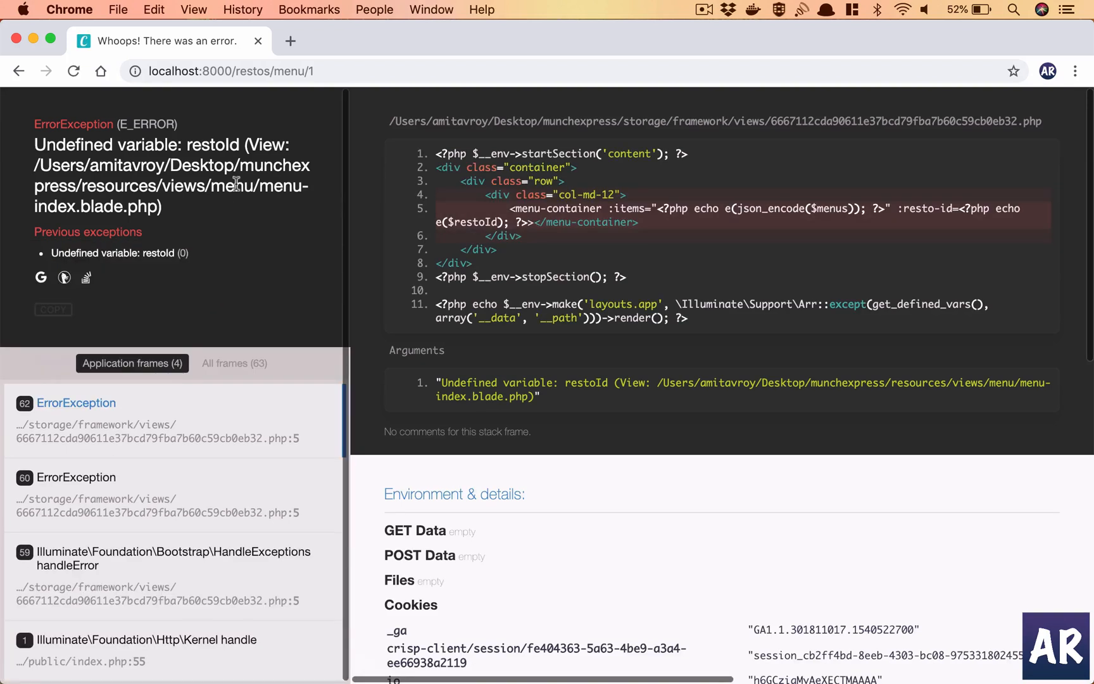
key(cmd+tab)
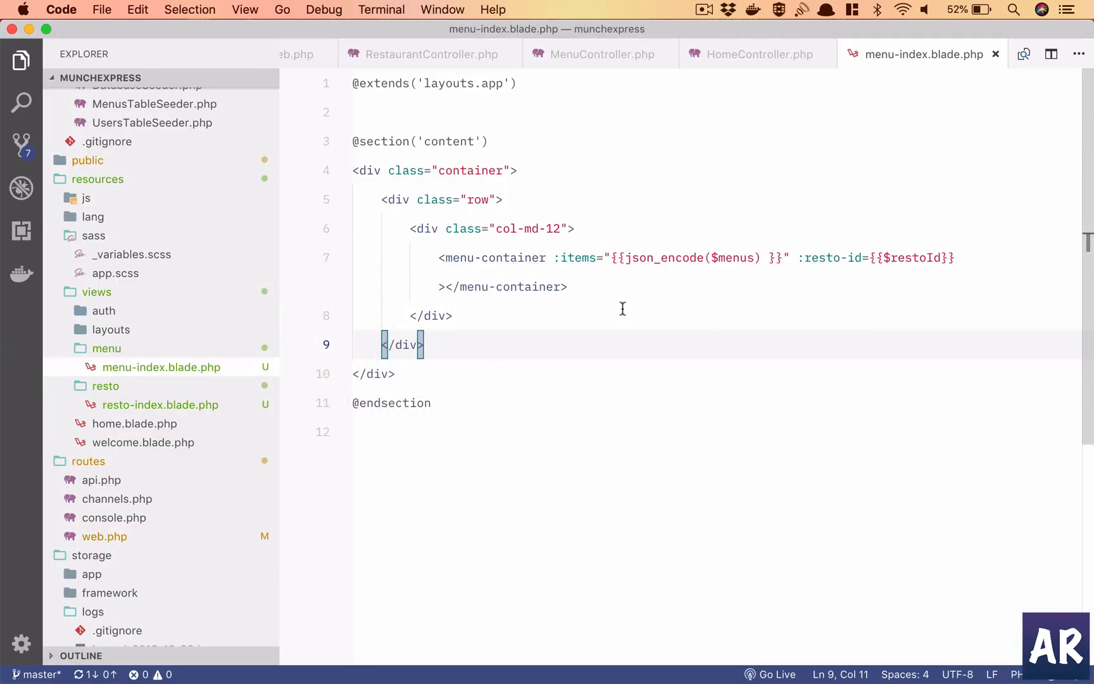
Add 'restoId' to the compact() call in MenuController so the menu-index view receives it
double_click(910, 258)
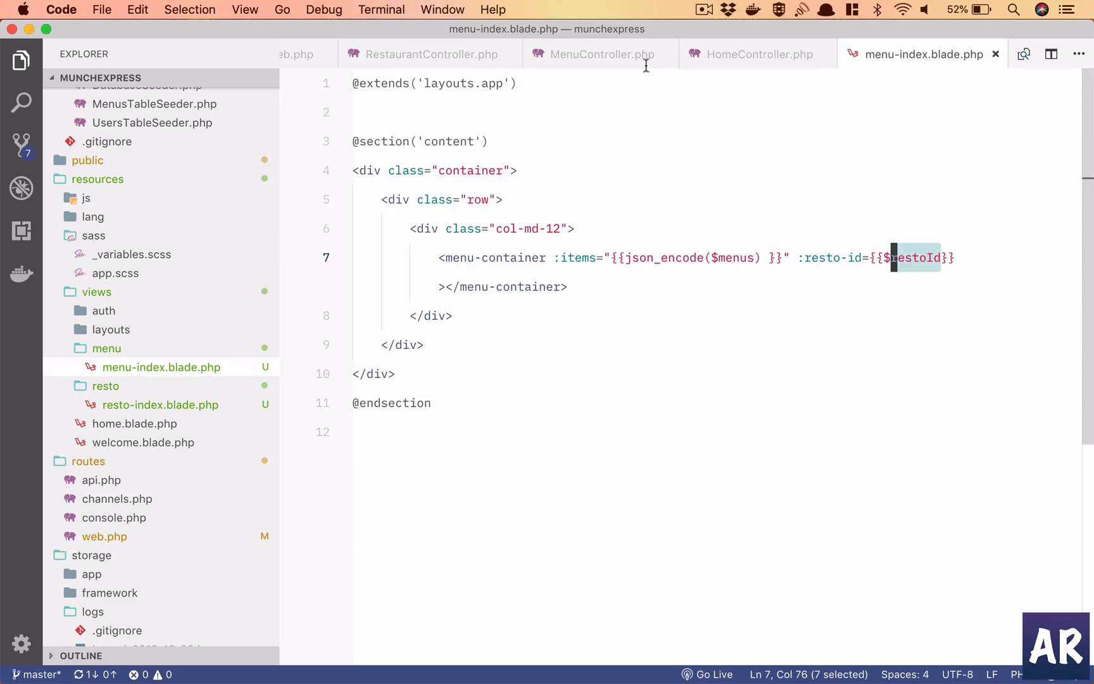
click(599, 53)
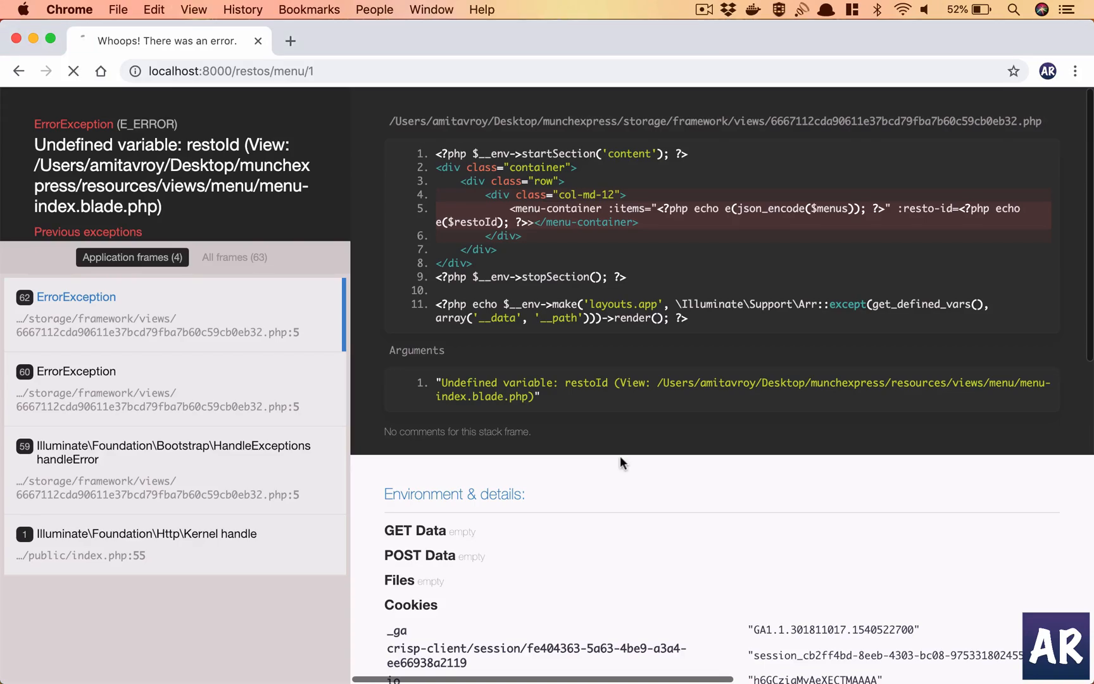
Reload restaurant 1's menu page and fill the Add Menu Item form: Some food item, Soups, price 100, Some description
click(74, 70)
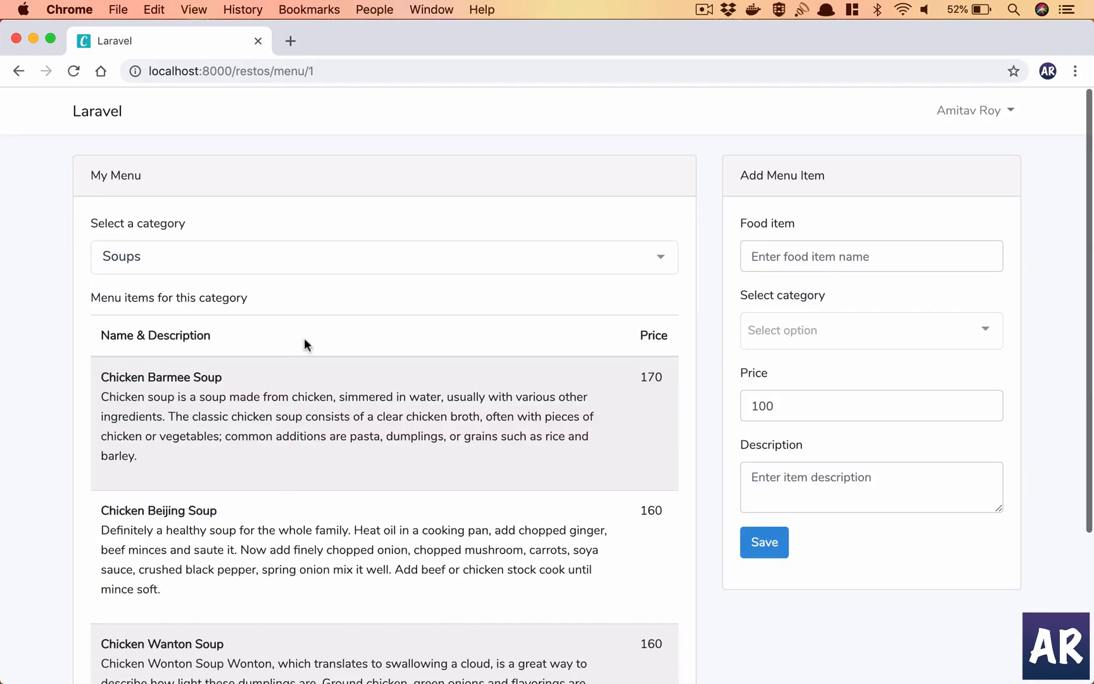
mouse_move(264, 9)
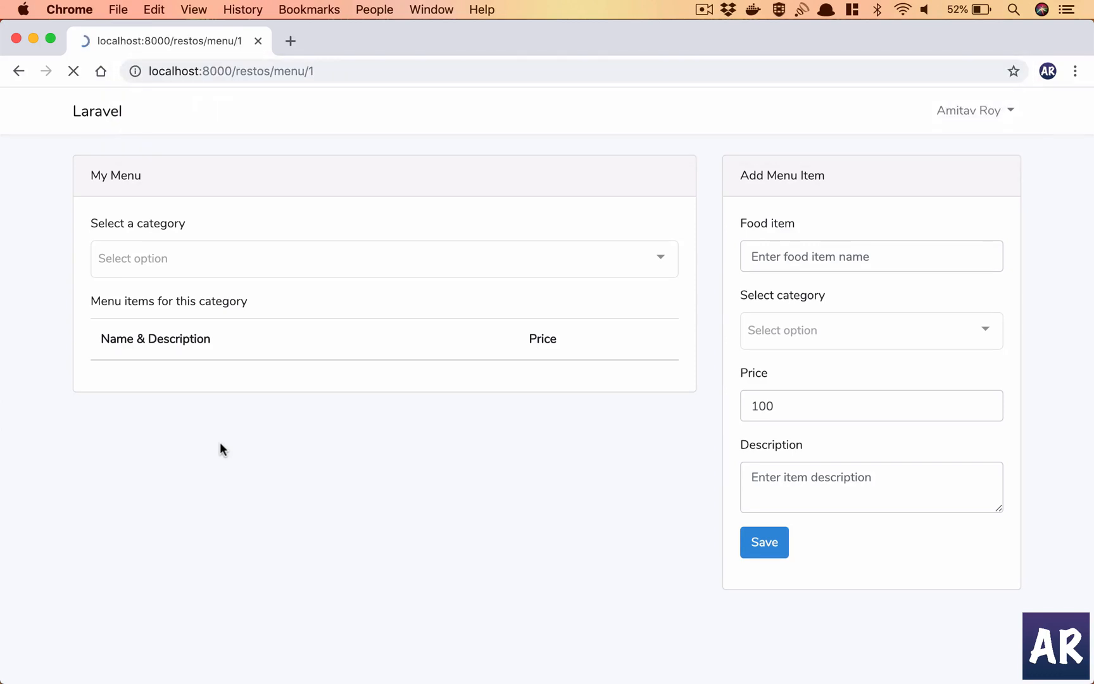
click(383, 258)
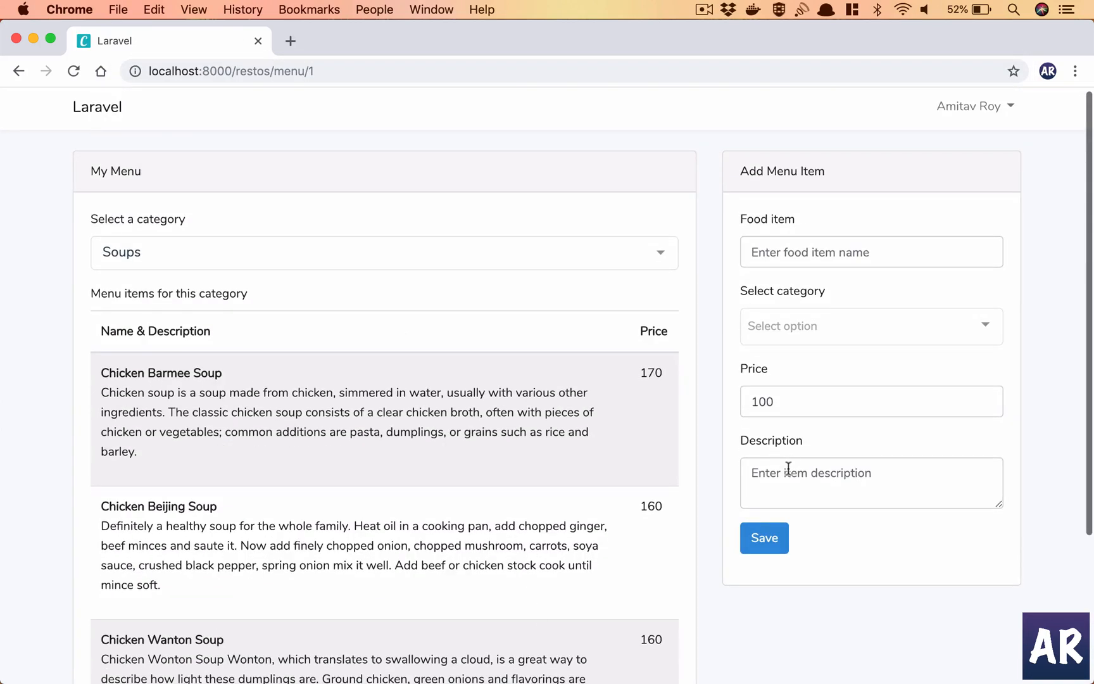
key(F12)
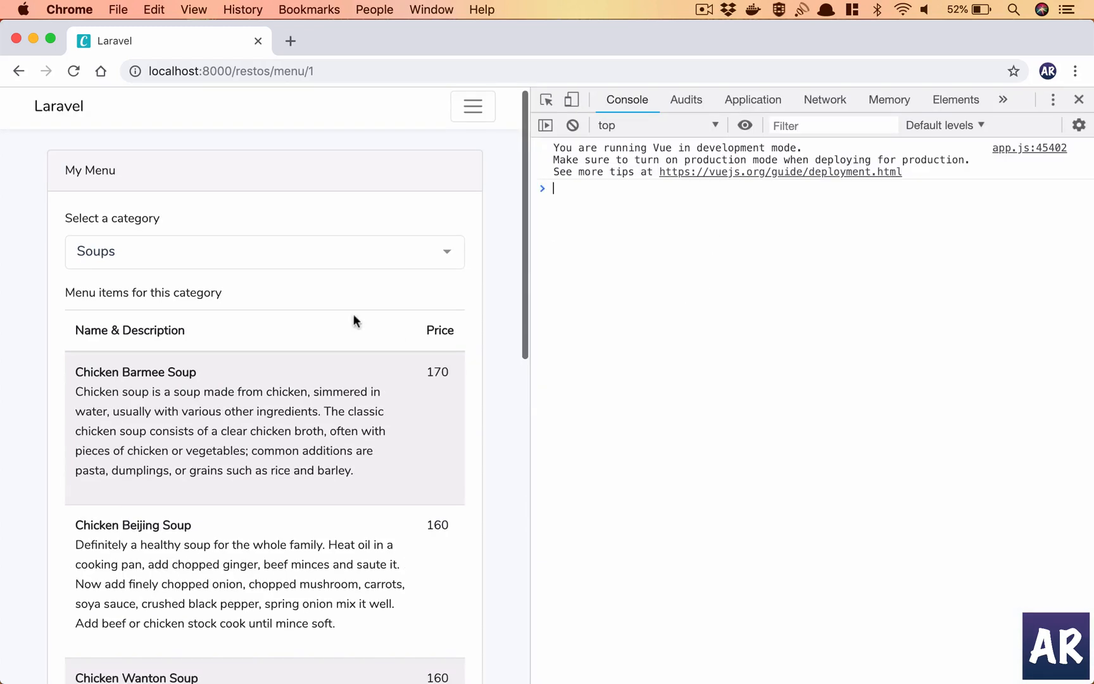
scroll(down, 3)
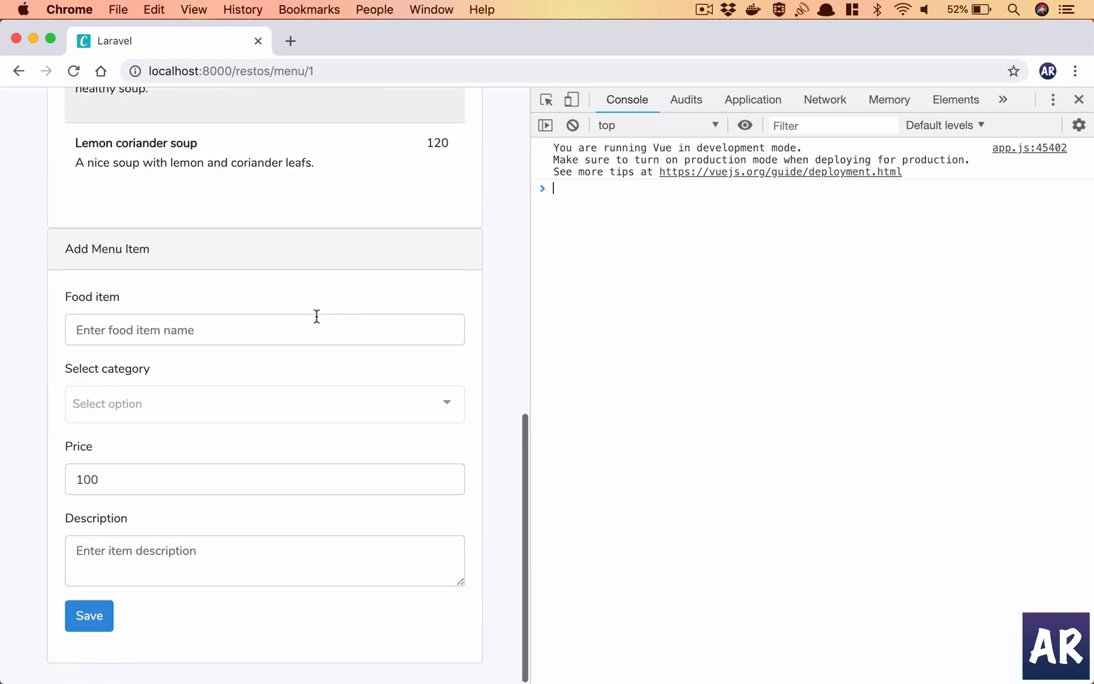
text(Some food item)
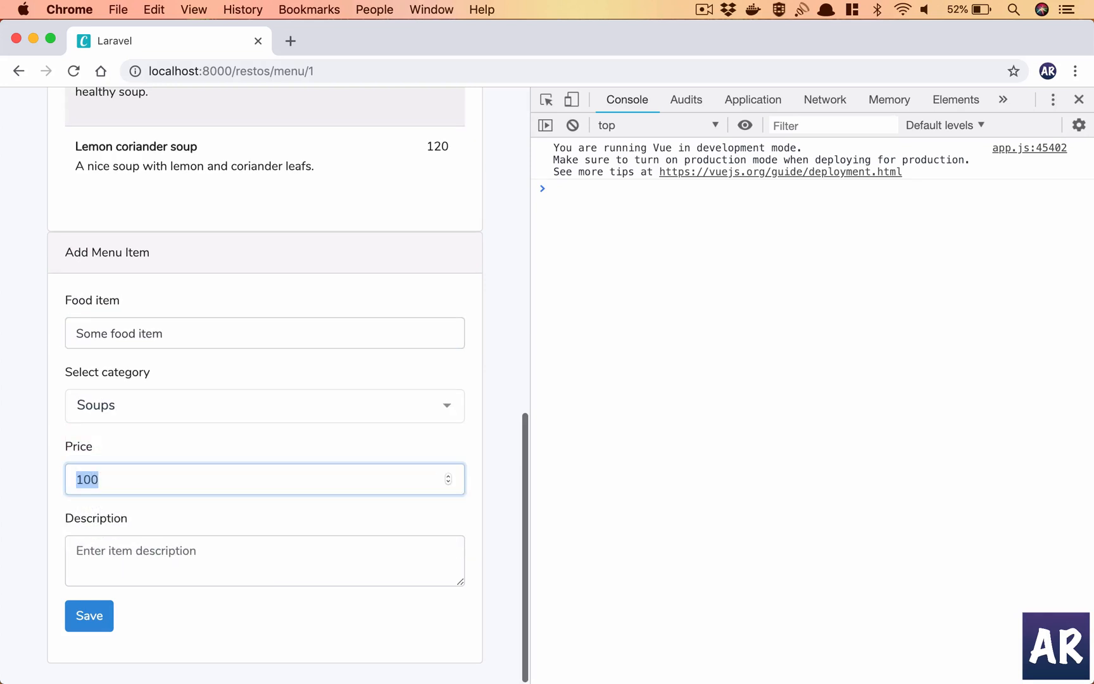
text(Some d)
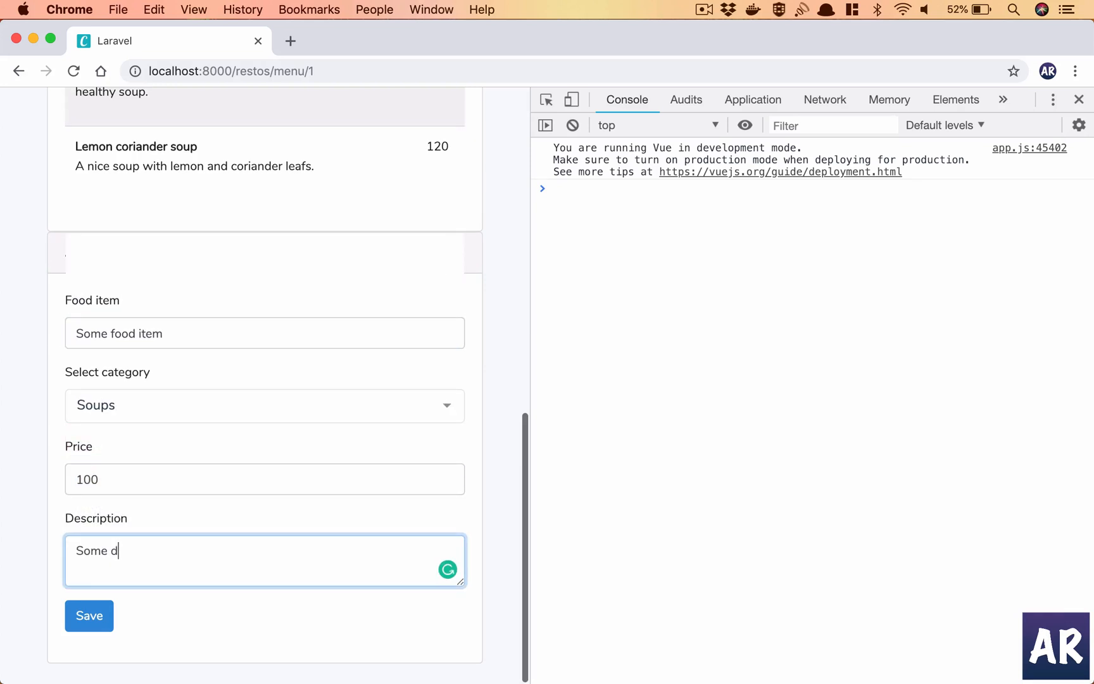
text(escription)
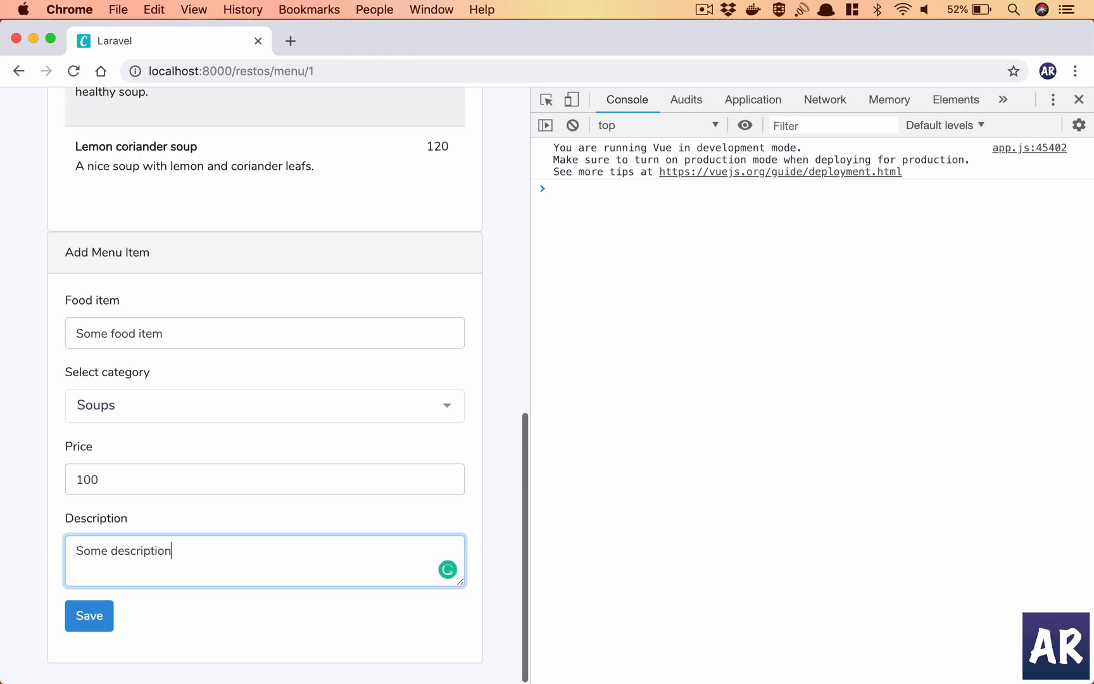
Save the new Soups item so it appears at the top of the Soups list
scroll(up, 3)
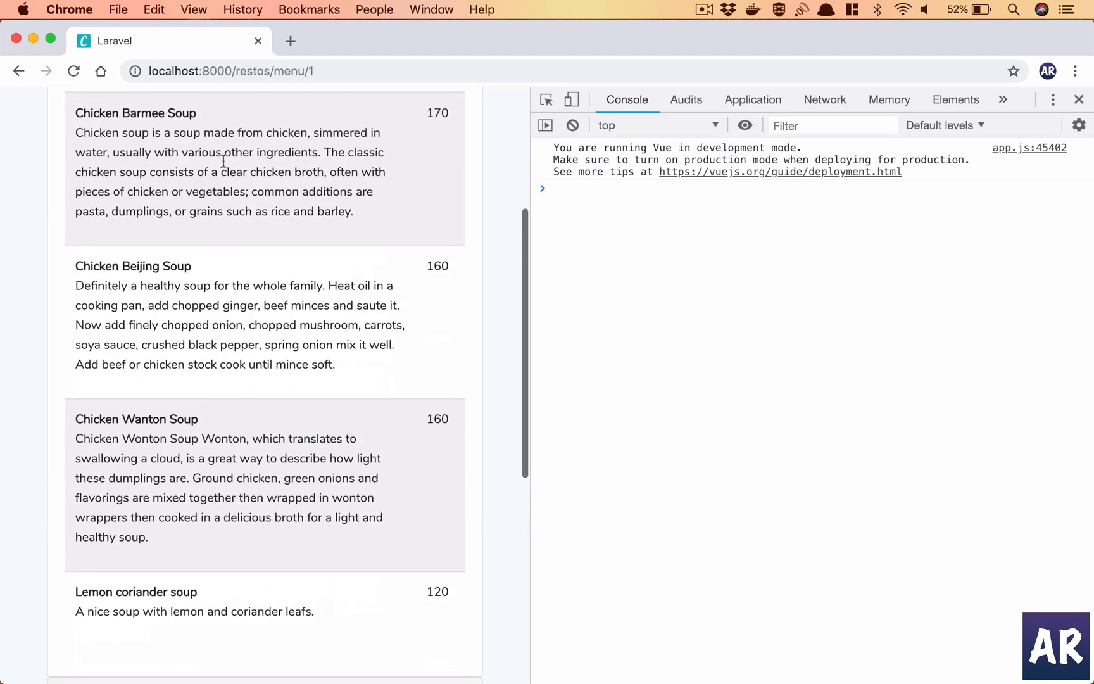
scroll(down, 3)
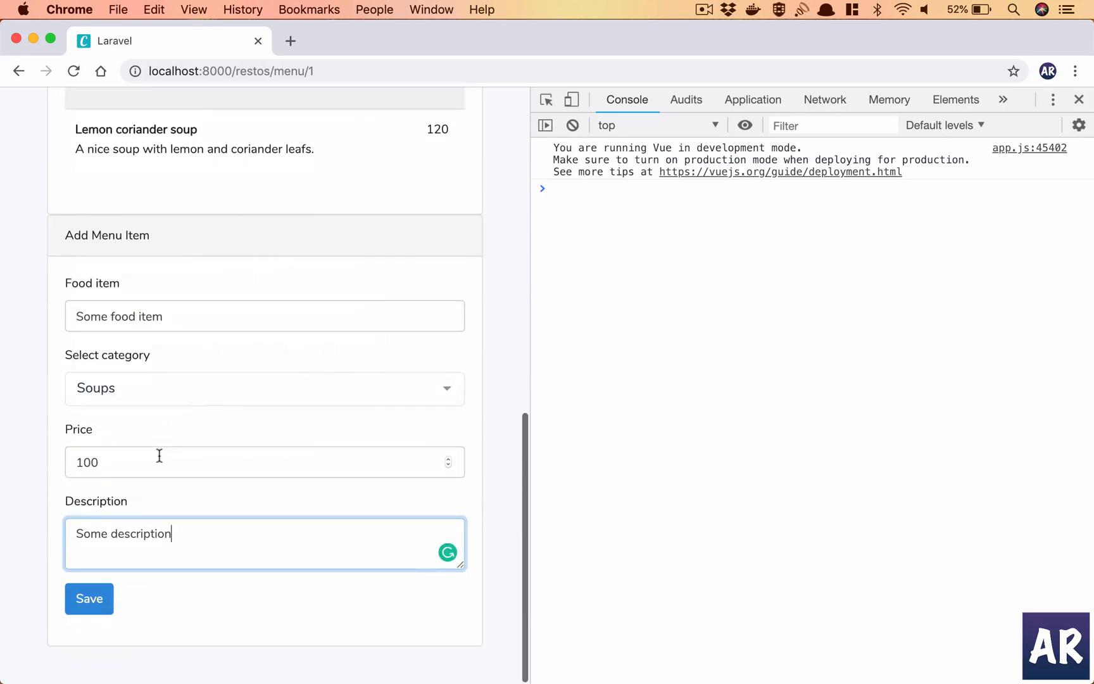
click(88, 600)
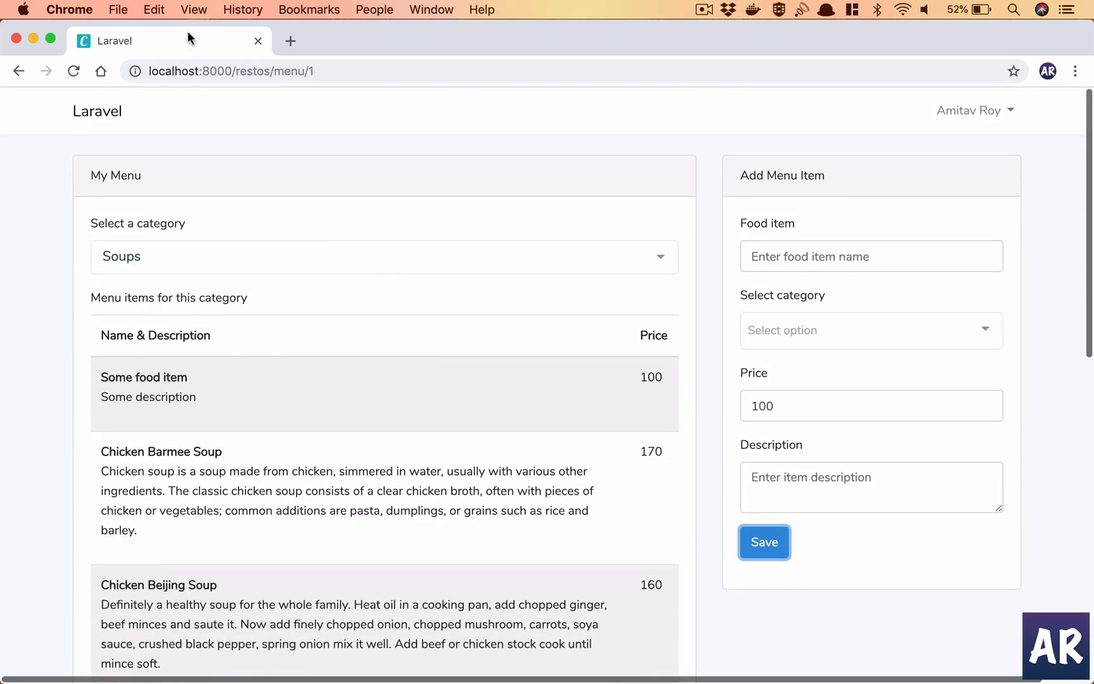
click(763, 542)
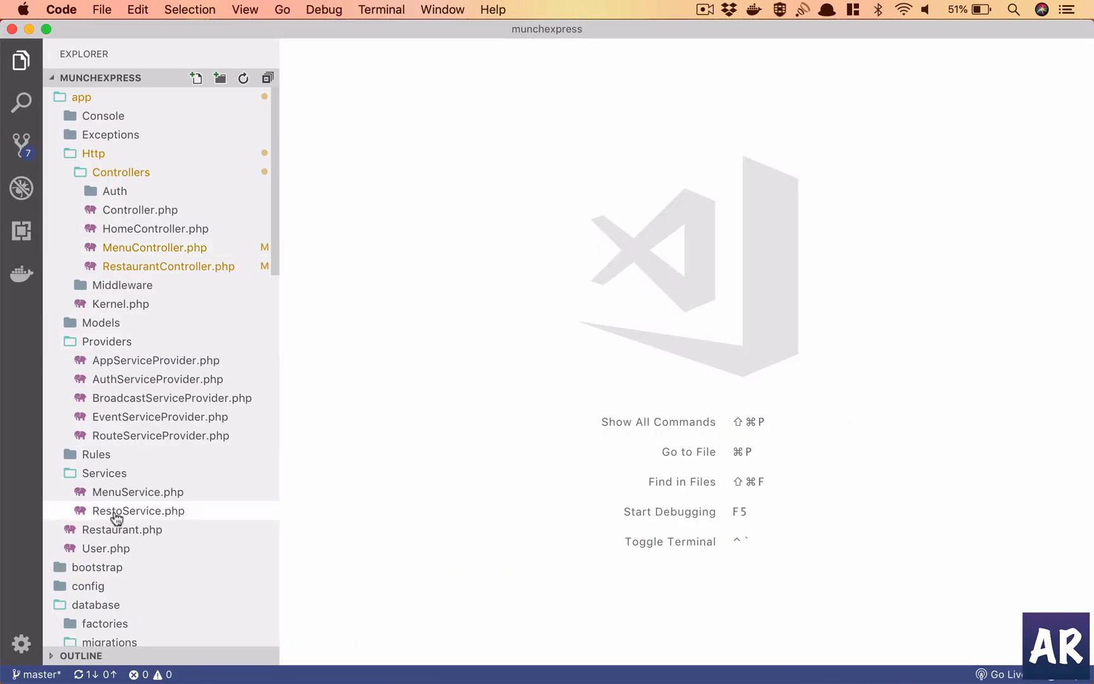
Create a new nav.blade.php file inside the layouts folder
scroll(down, 3)
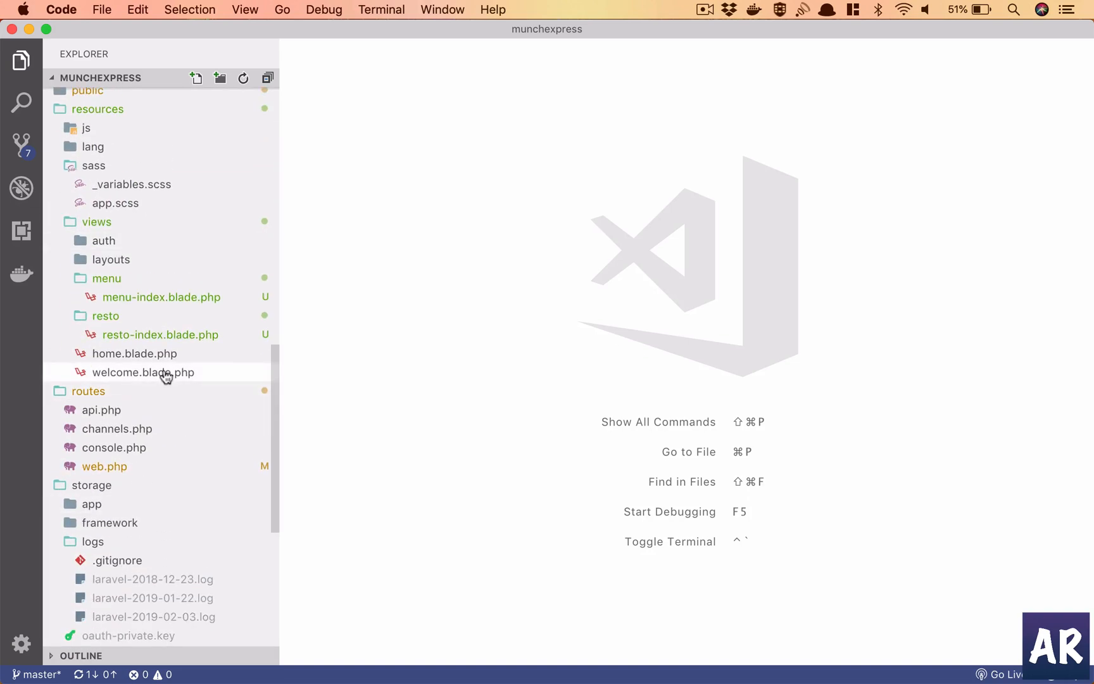
right_click(111, 259)
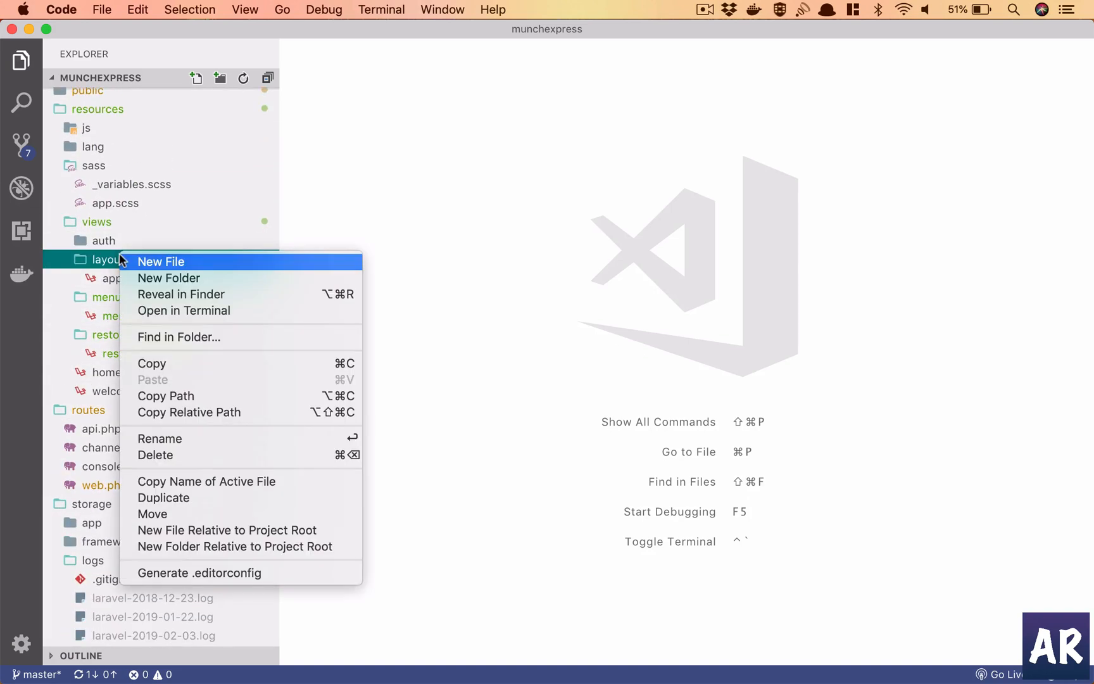
click(160, 261)
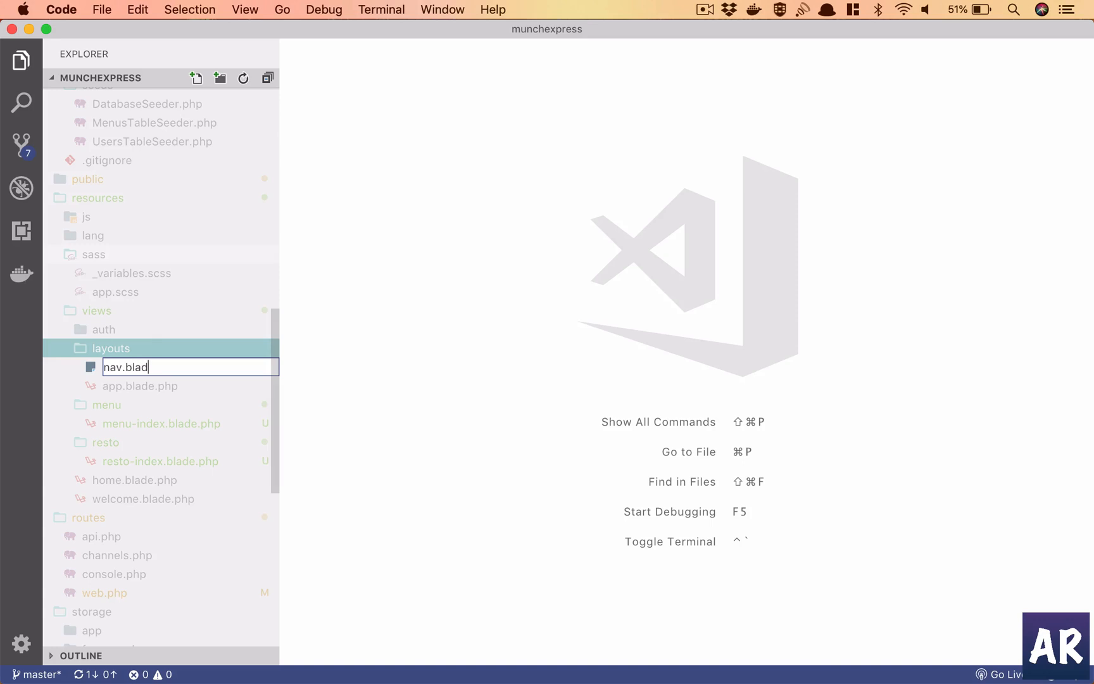
key(Enter)
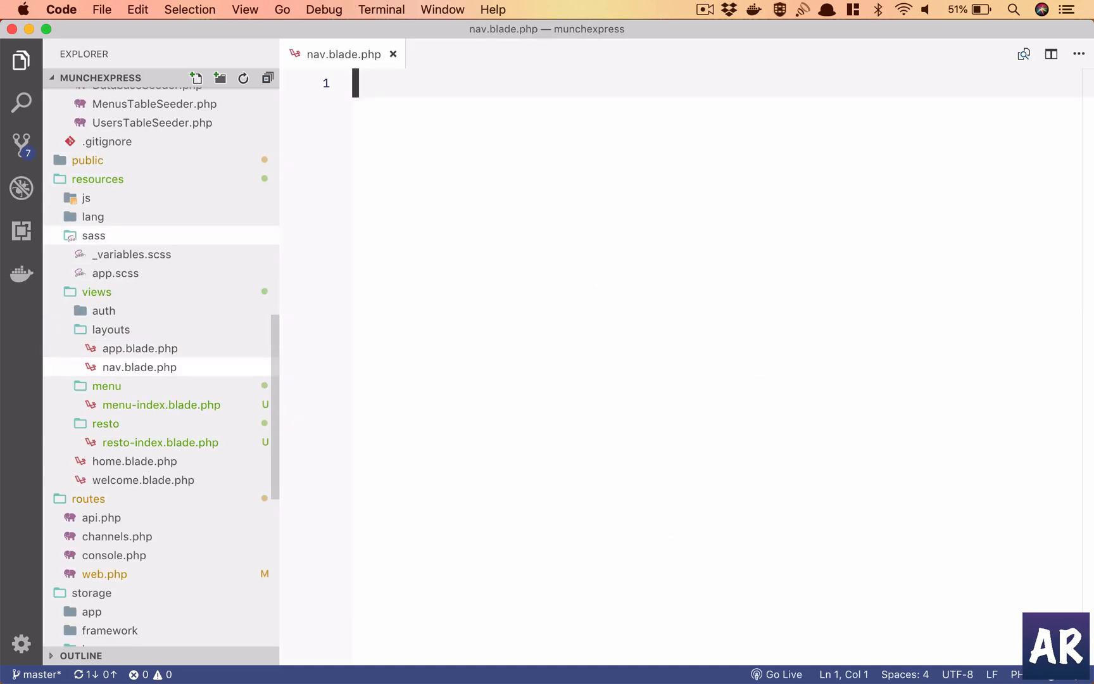
click(140, 349)
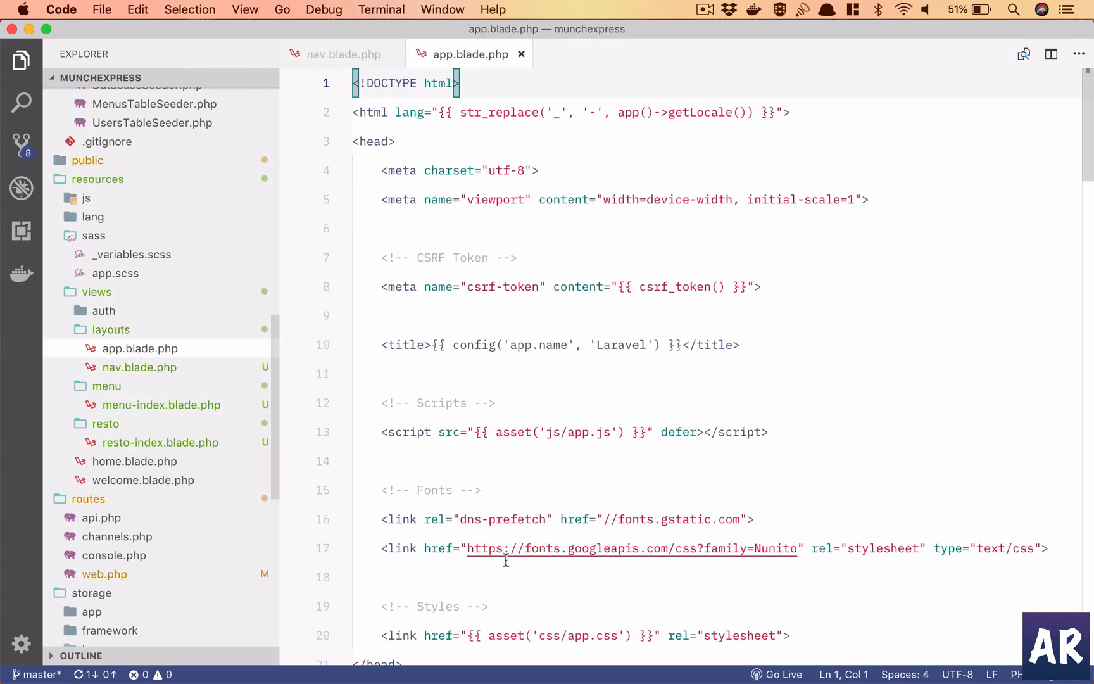
scroll(down, 3)
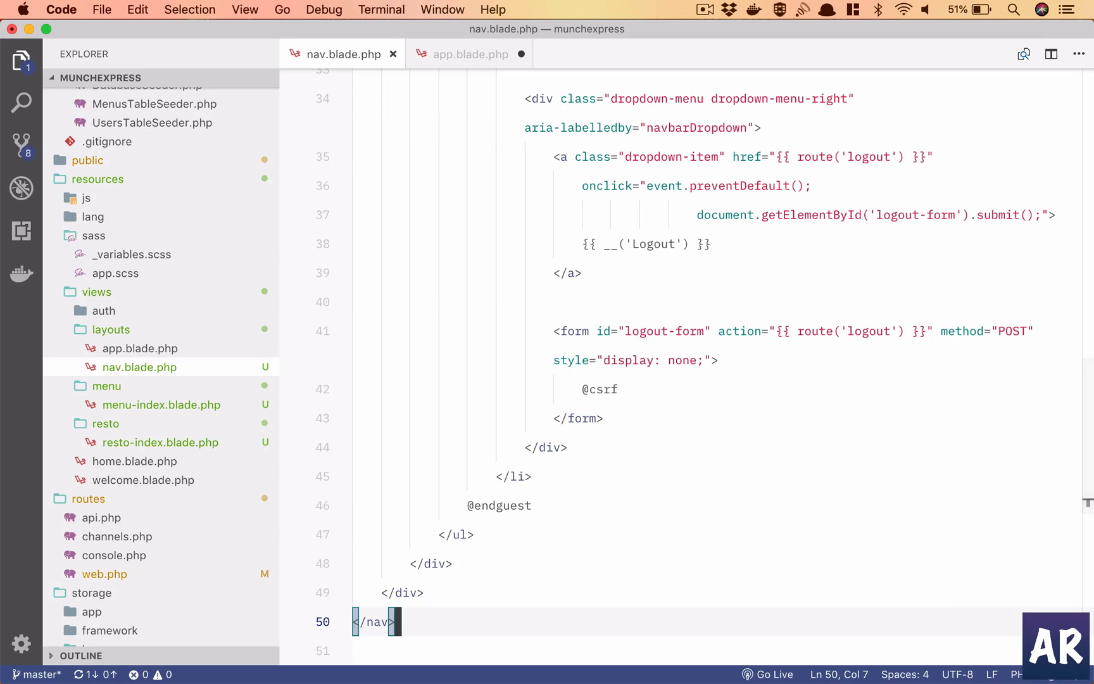
click(469, 53)
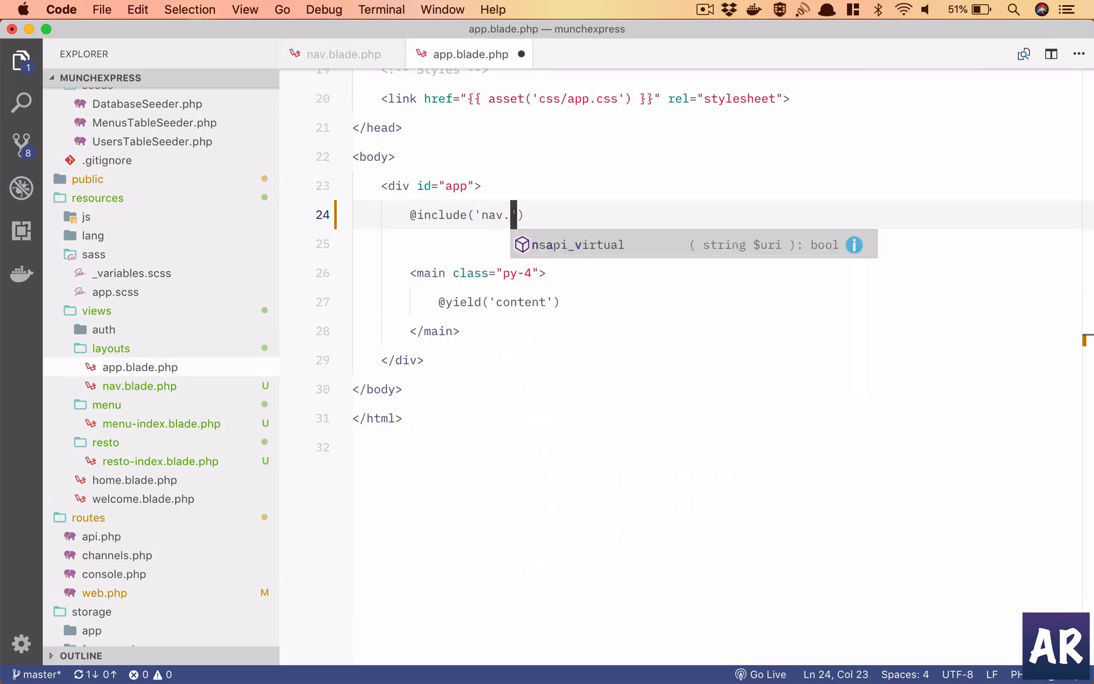
text(layouts)
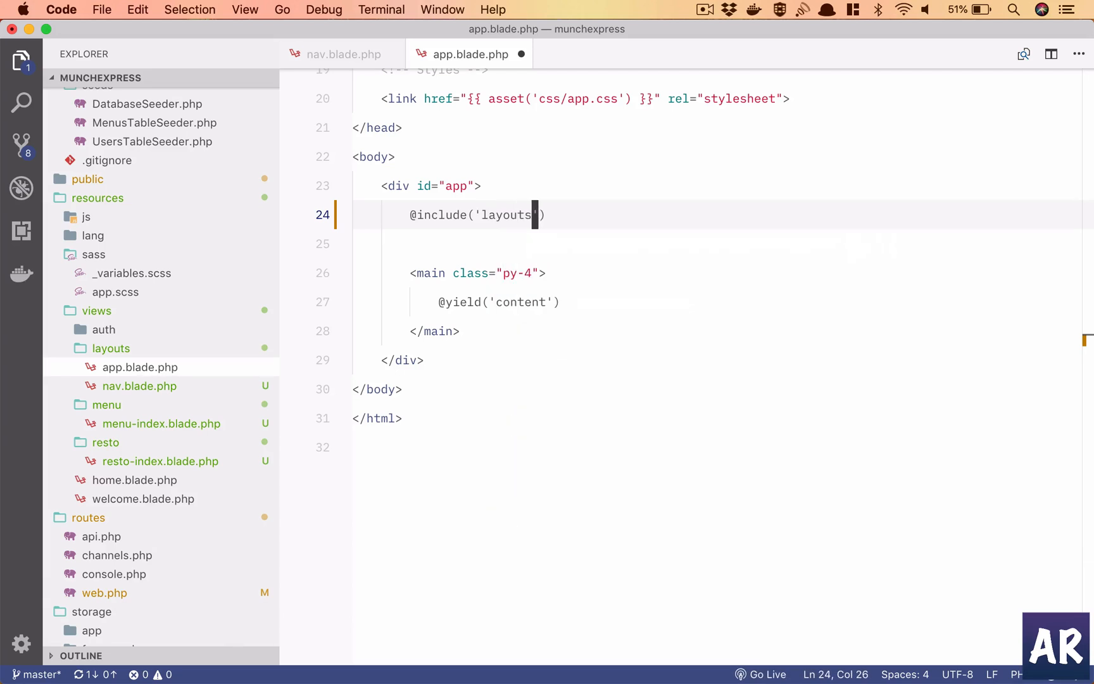
text(.nav)
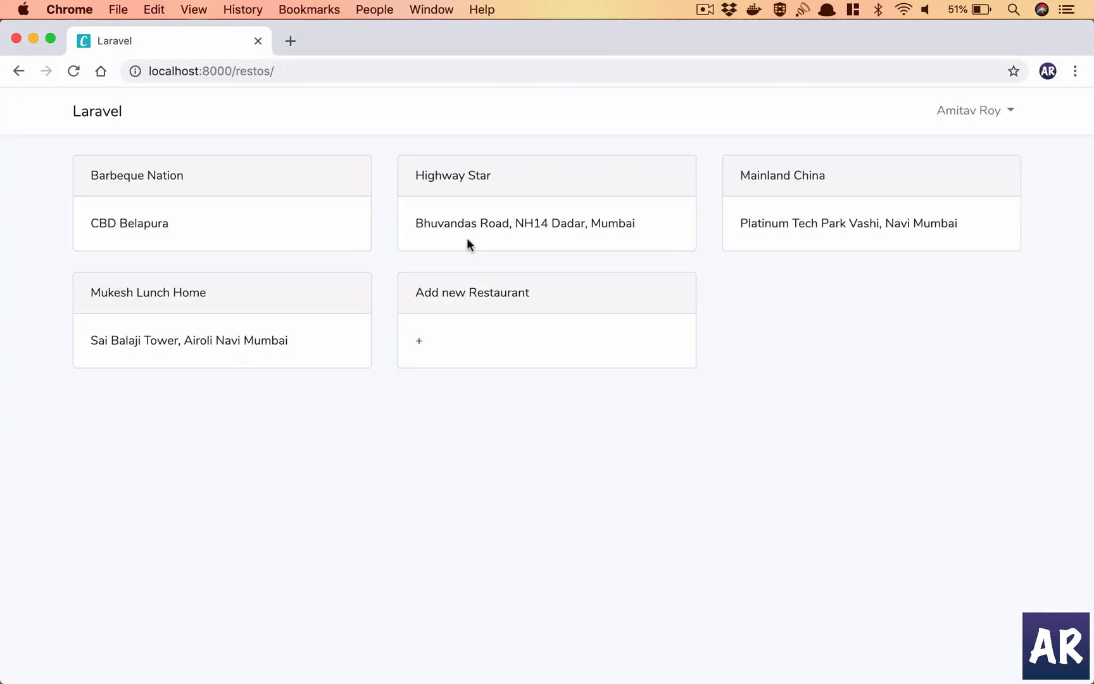
mouse_move(452, 325)
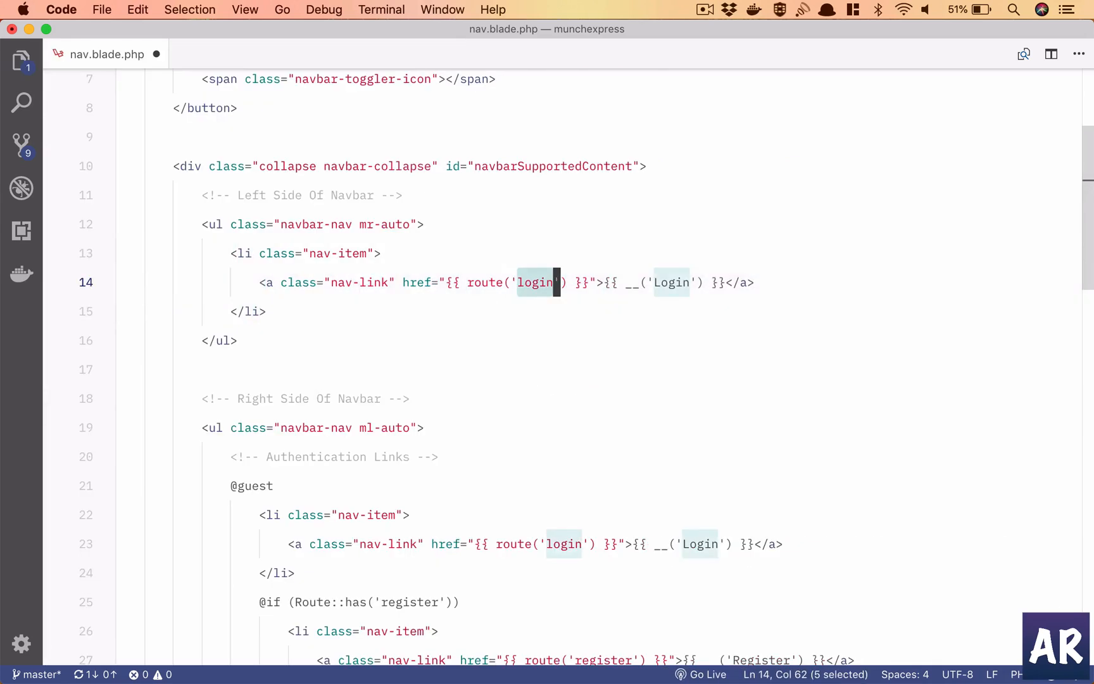
Point the left nav link to route('restos') with the label My Restaurants
text(restos)
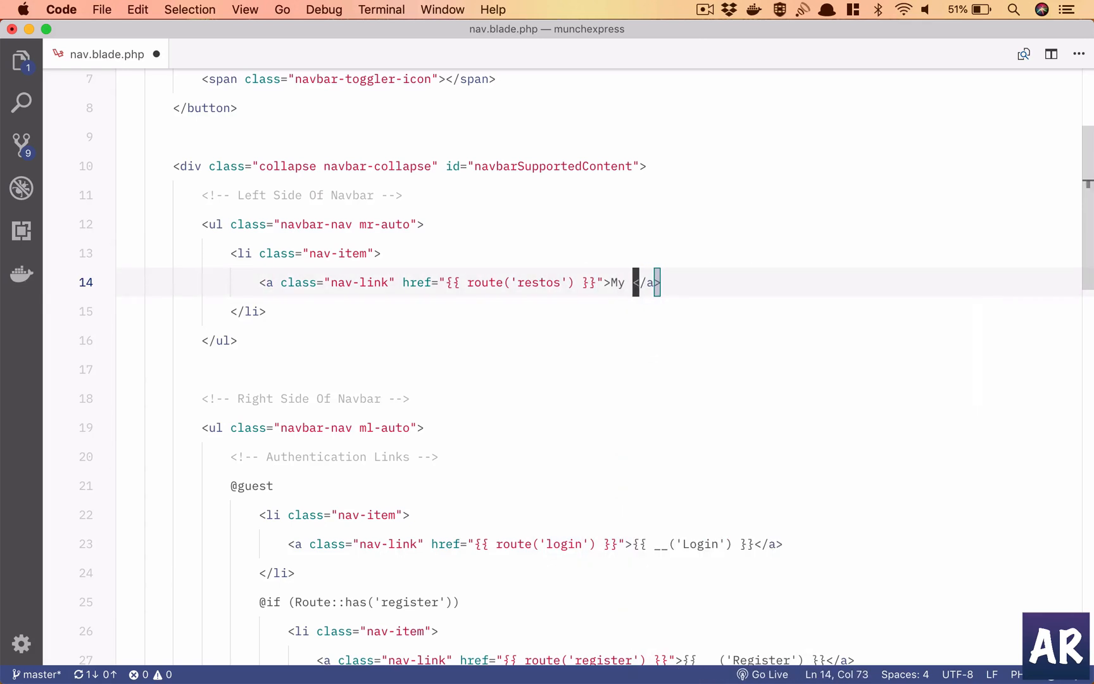
text(Restaurants)
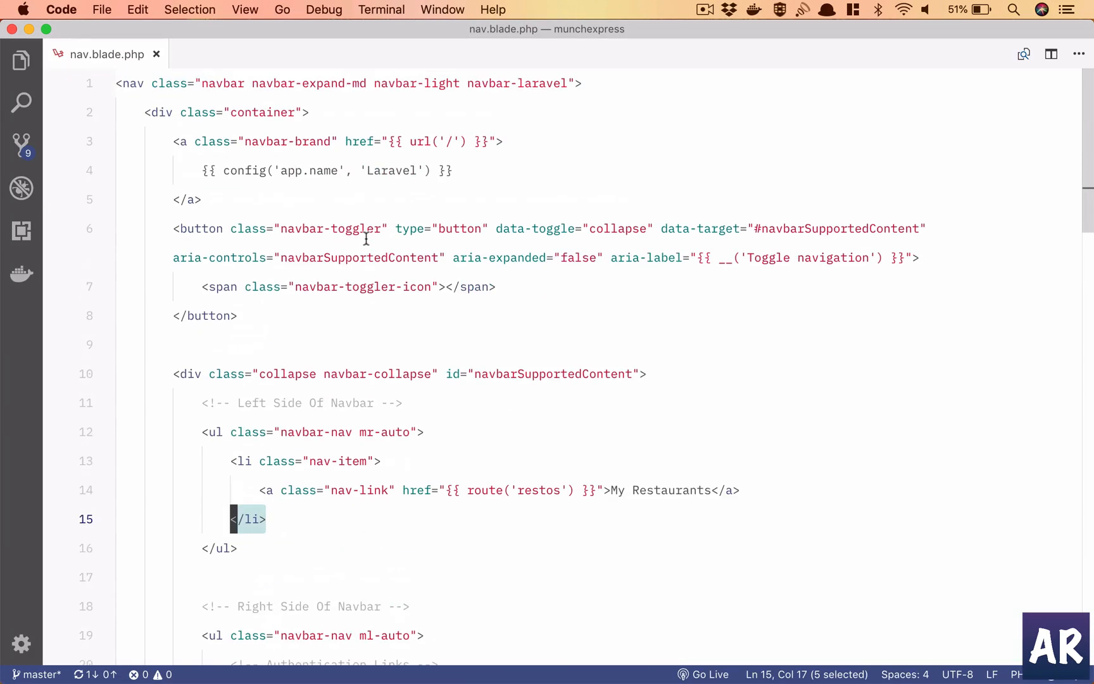
mouse_move(352, 140)
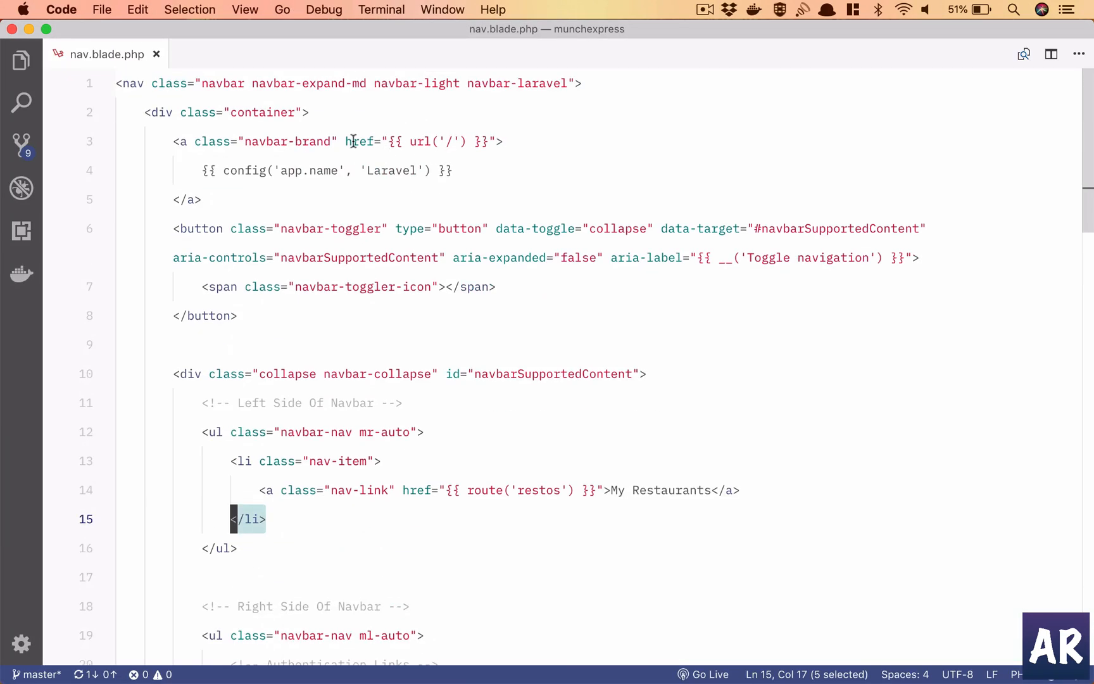
Replace url('/') in the navbar-brand href with a route(' call
click(410, 141)
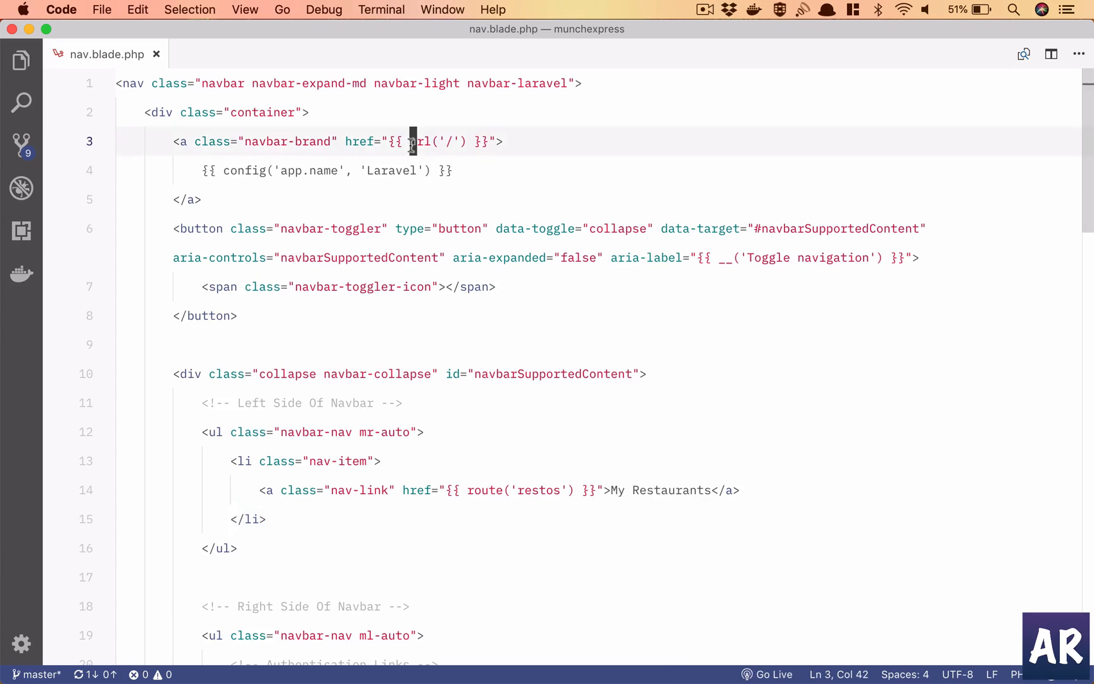
drag(409, 140, 476, 140)
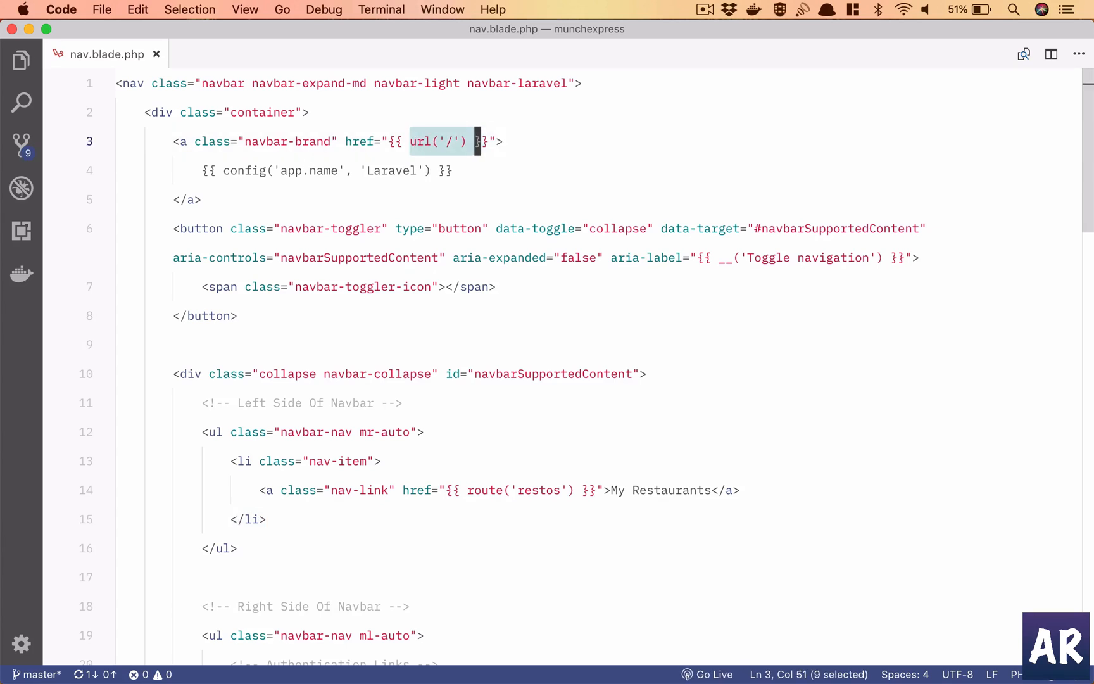
text(route)
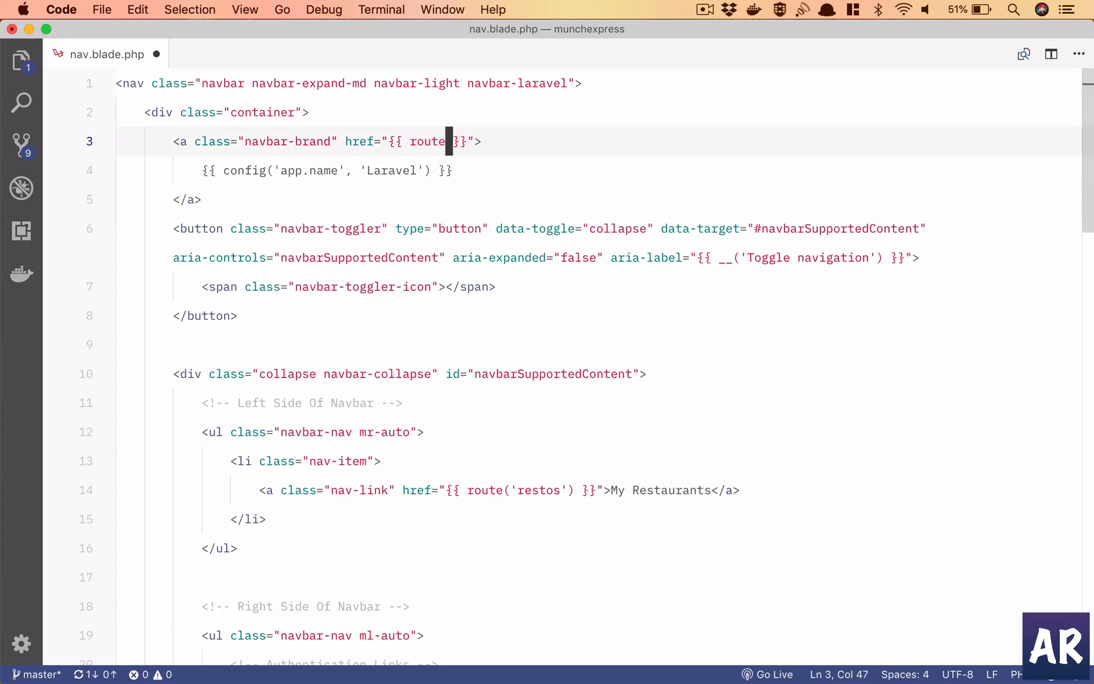
text((')
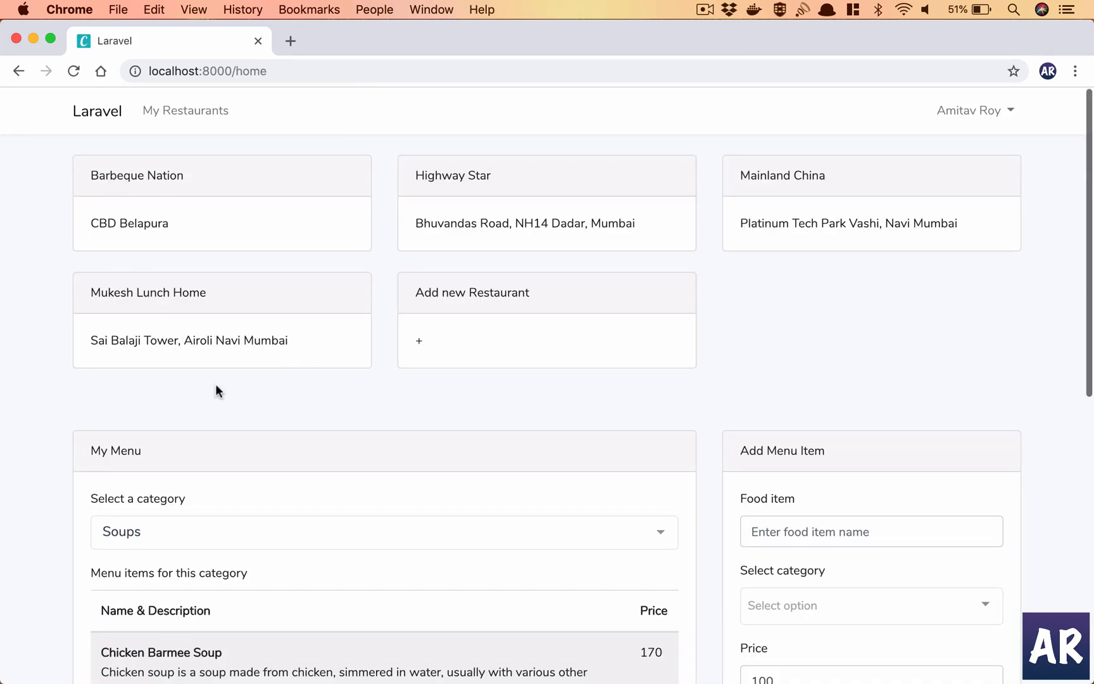
mouse_move(209, 262)
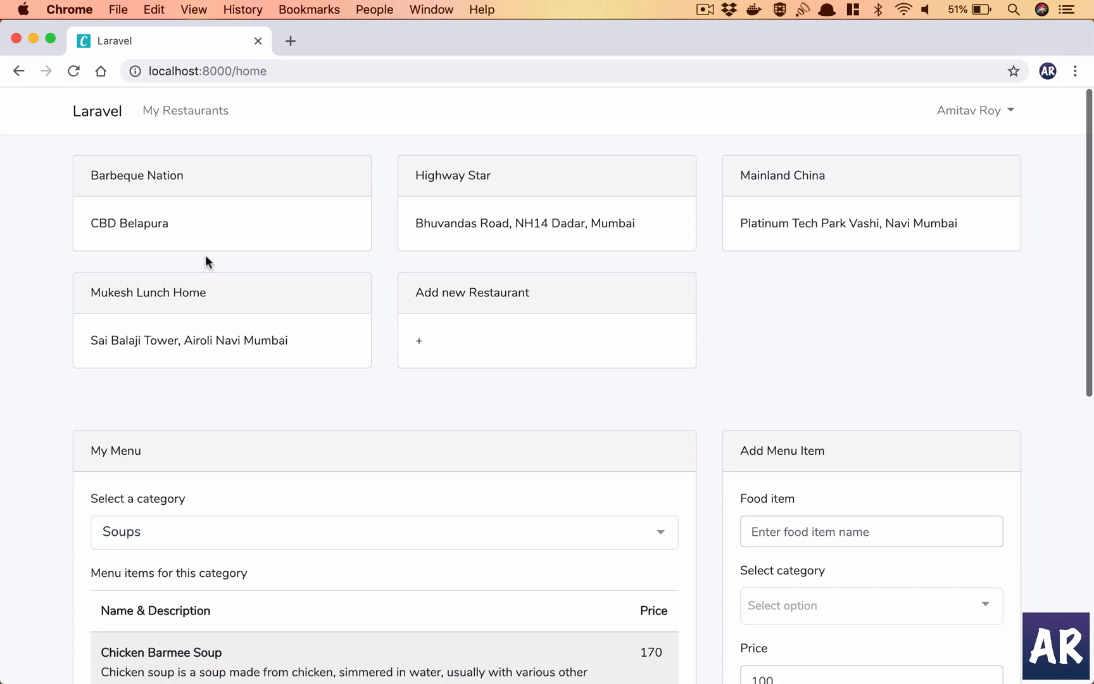
mouse_move(355, 351)
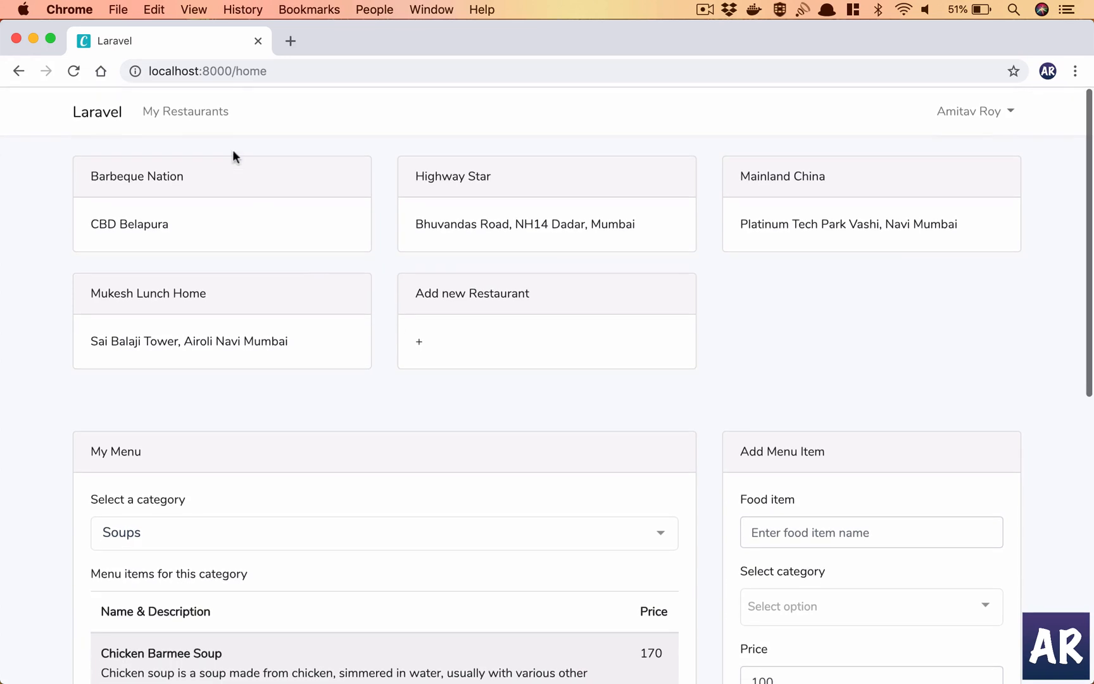
Follow the My Restaurants navbar link to load localhost:8000/restos
click(185, 112)
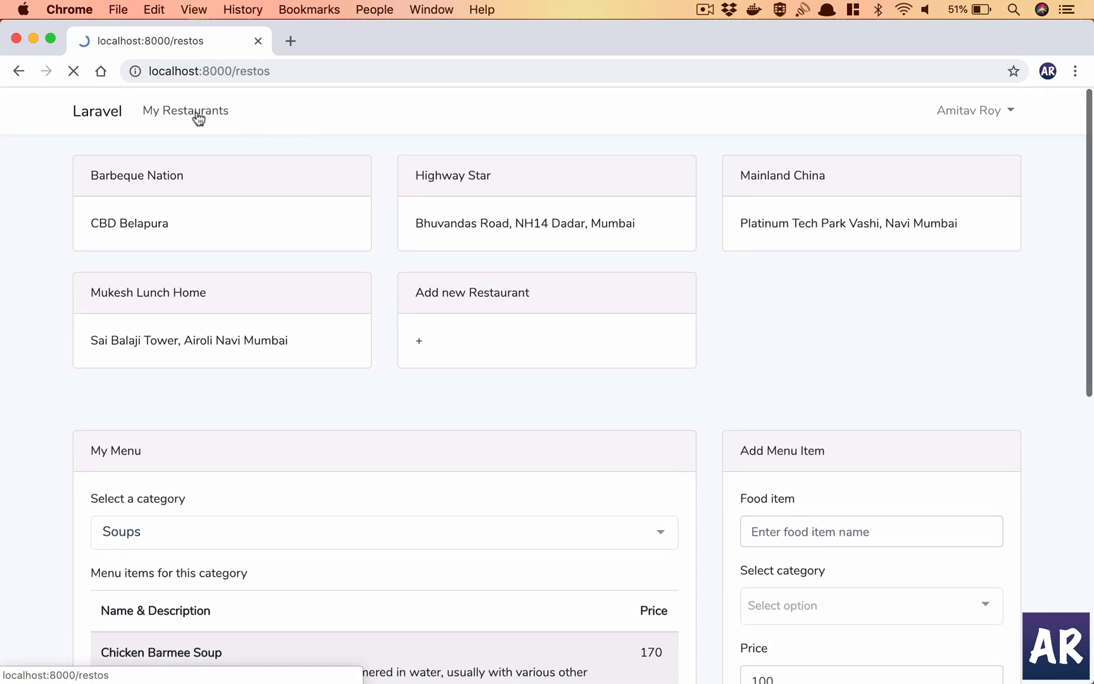
click(97, 112)
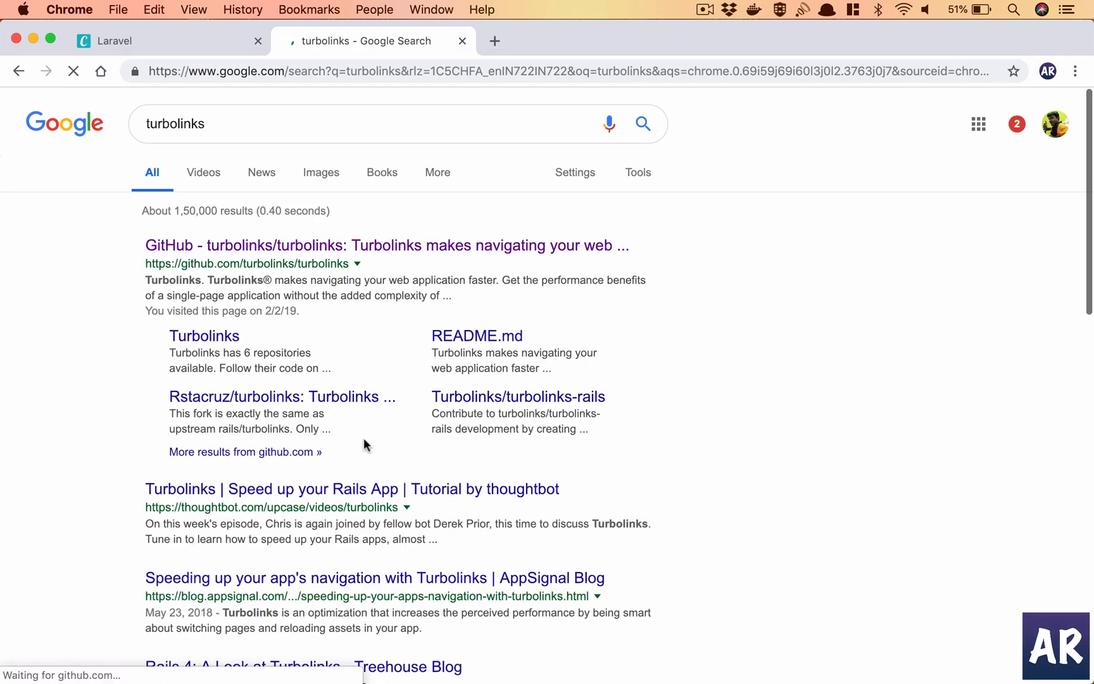
Open the turbolinks/turbolinks GitHub repository and scroll to the README introduction
click(386, 245)
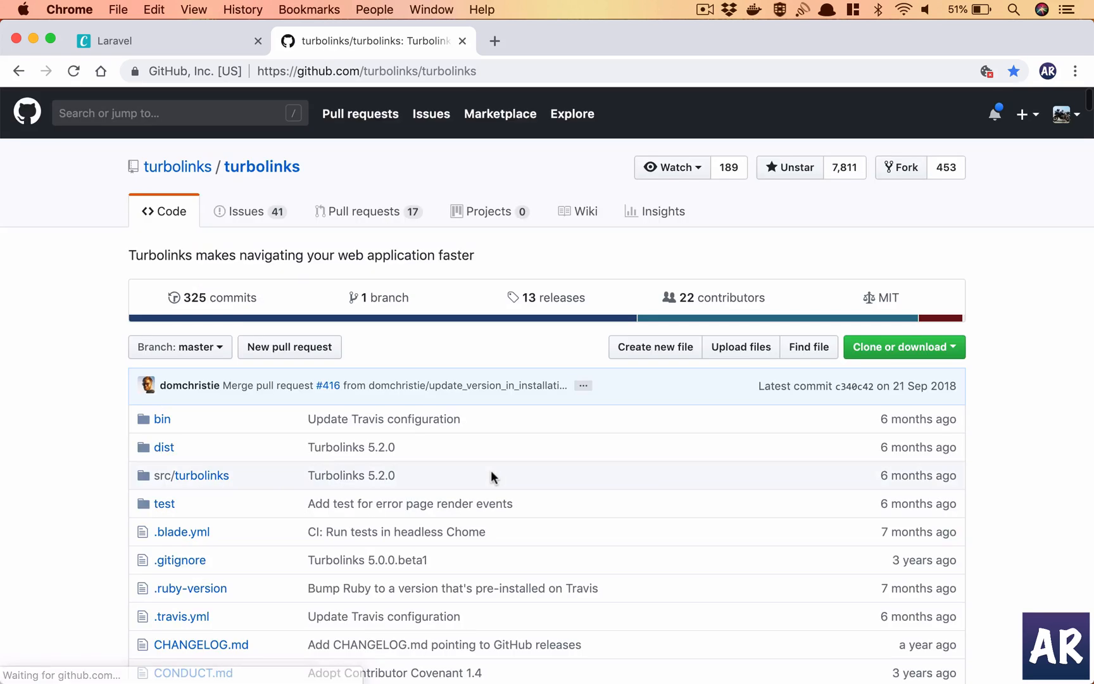
scroll(down, 3)
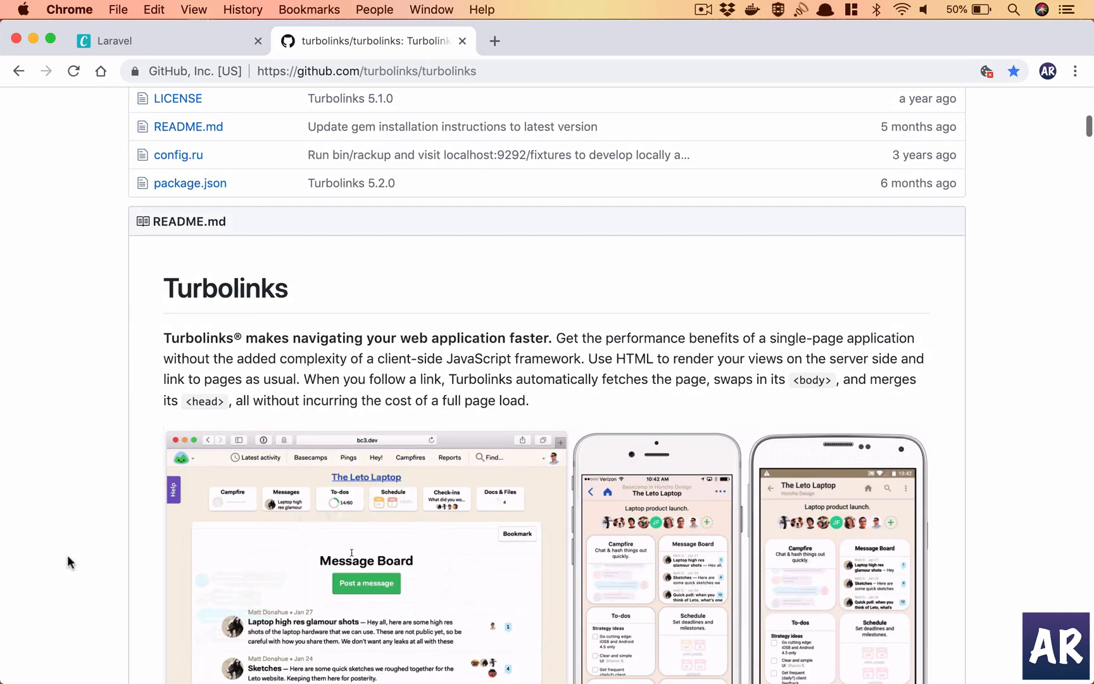
scroll(down, 3)
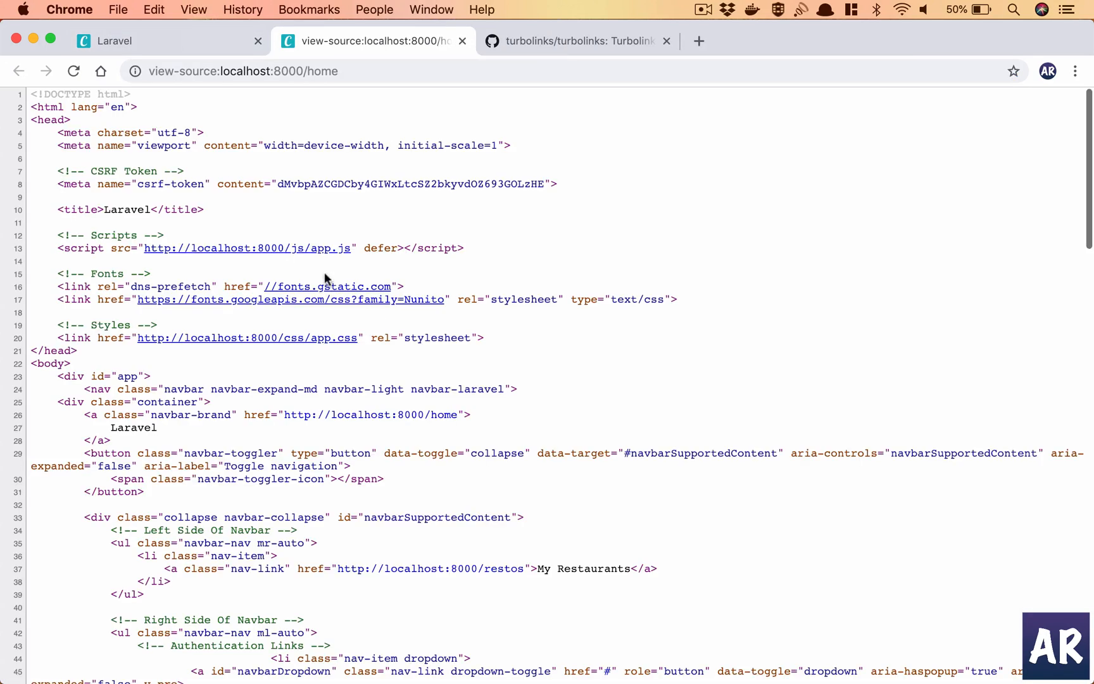
mouse_move(244, 213)
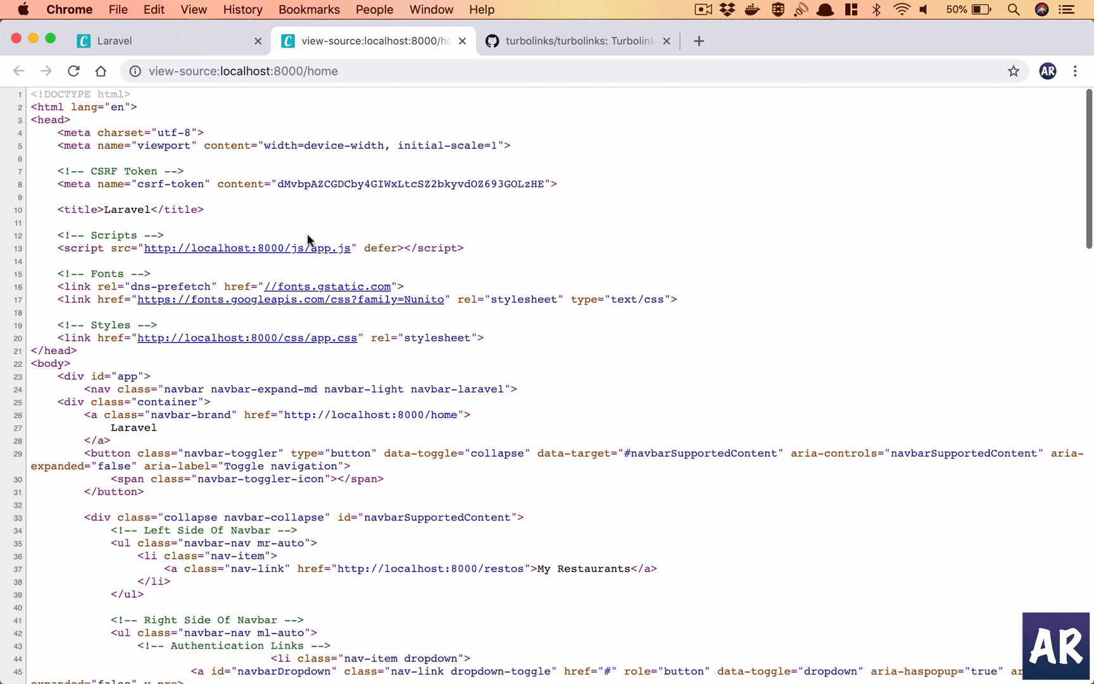
mouse_move(452, 239)
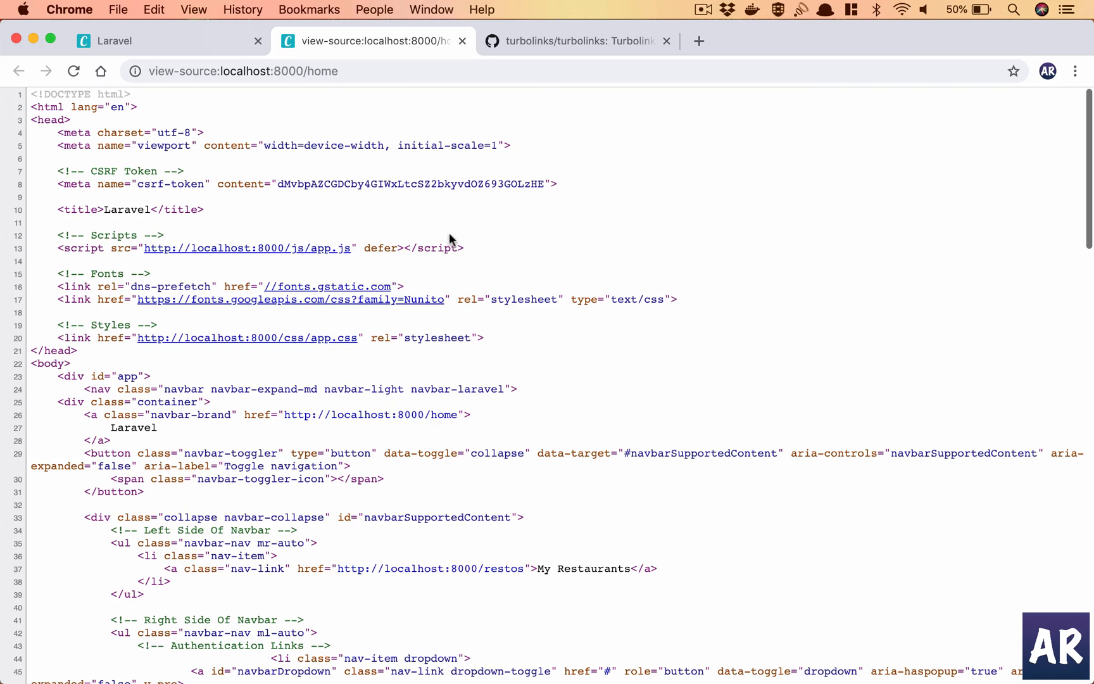
mouse_move(510, 338)
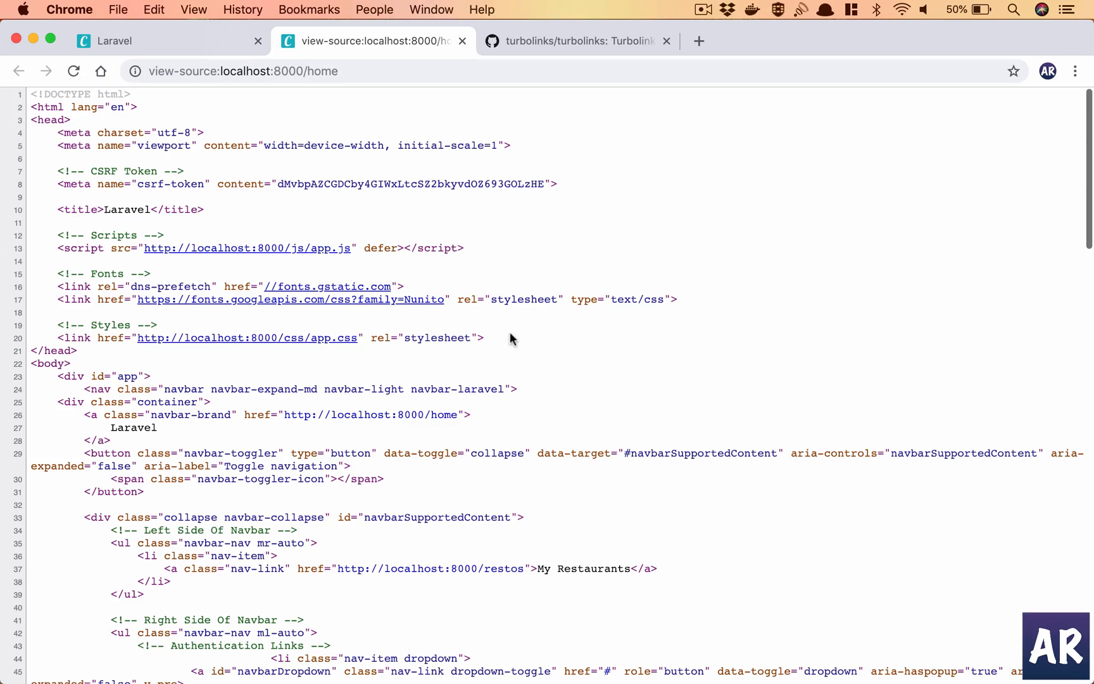
mouse_move(535, 405)
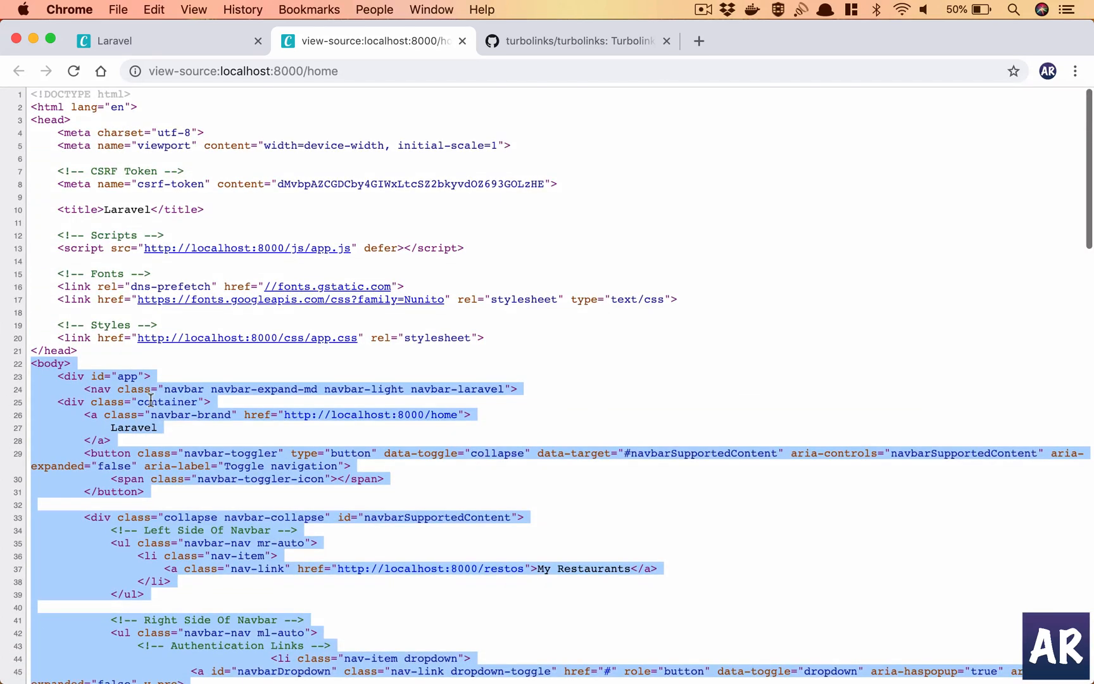
mouse_move(152, 353)
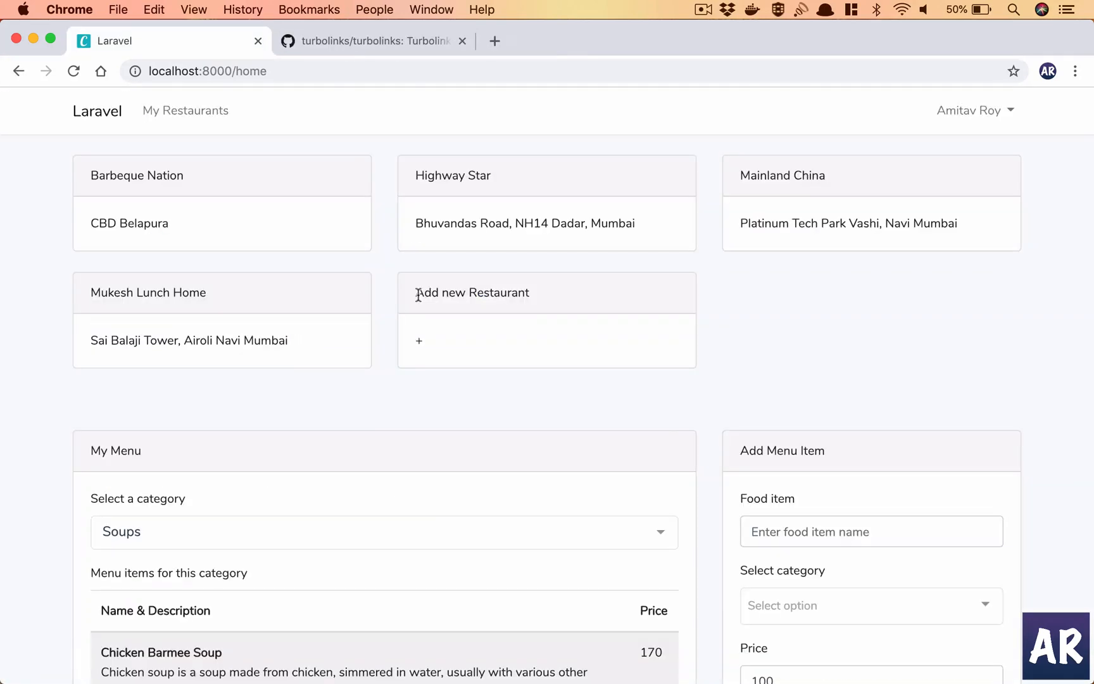
Scroll the Turbolinks README to 'Installation Using npm', then start a fresh browser tab
click(374, 40)
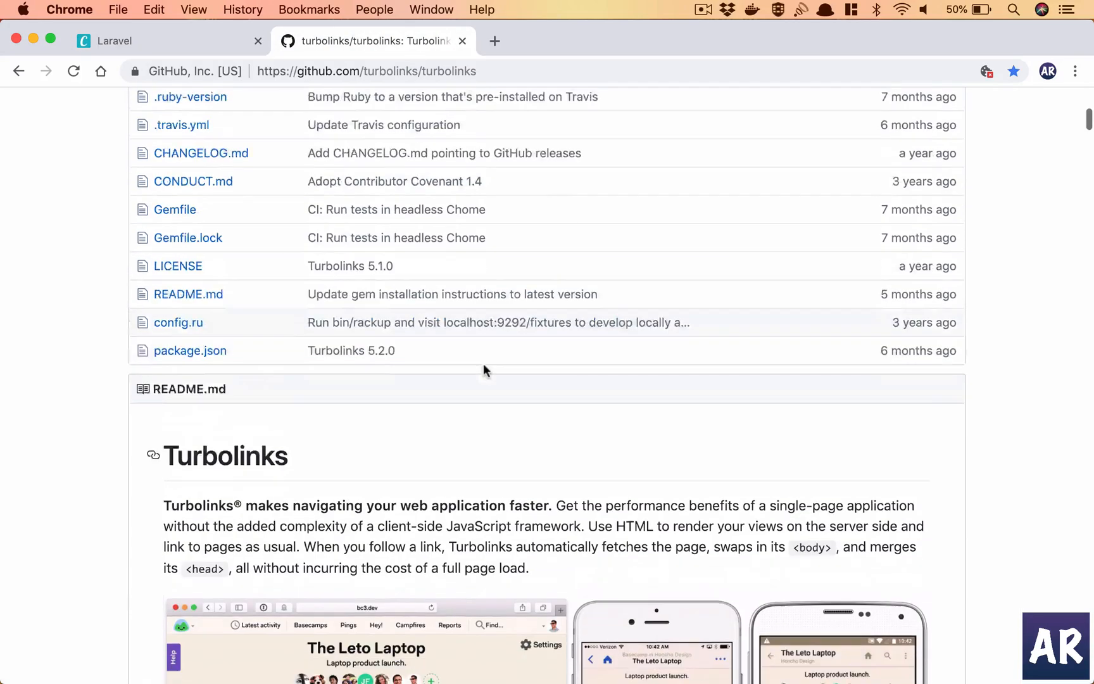
scroll(down, 3)
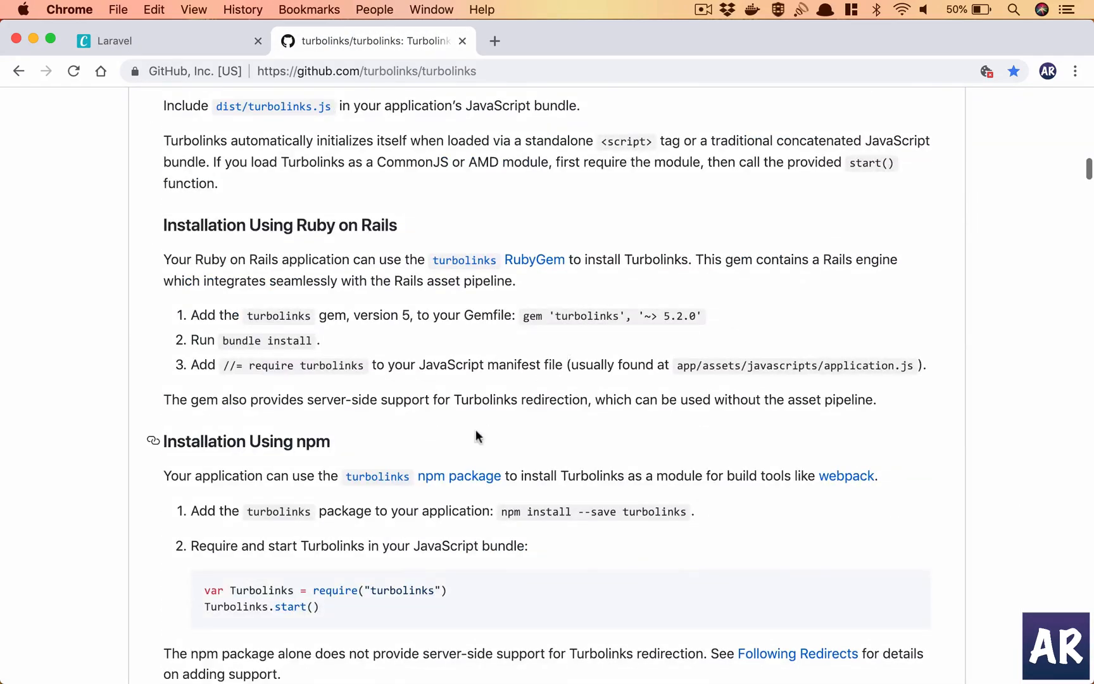
scroll(down, 3)
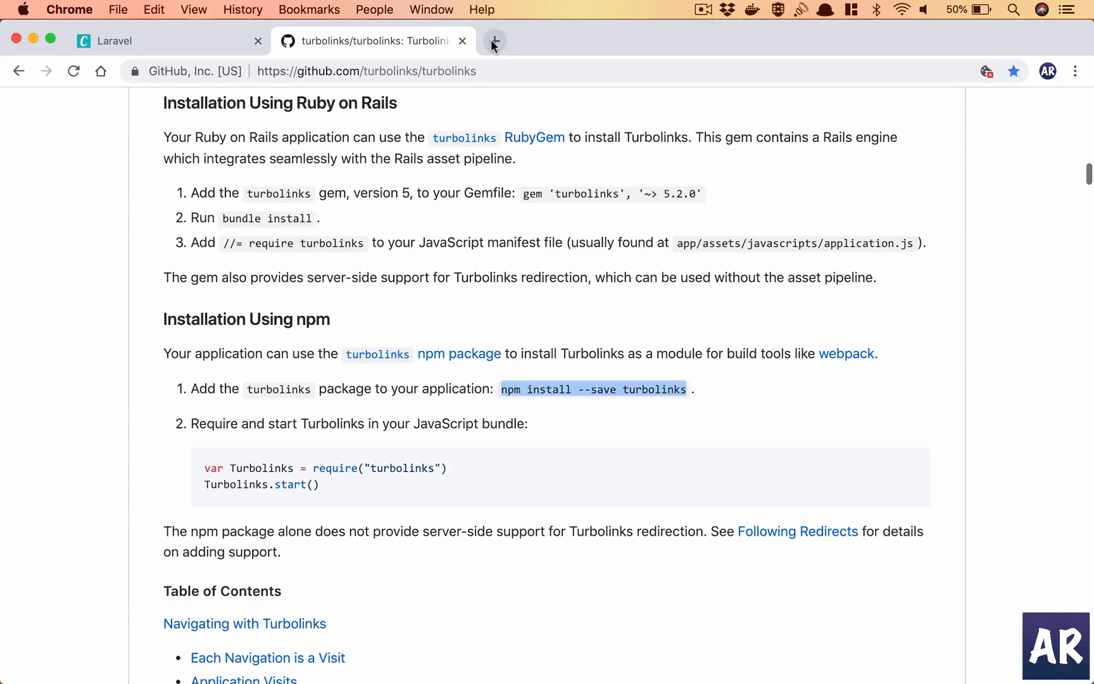
click(494, 40)
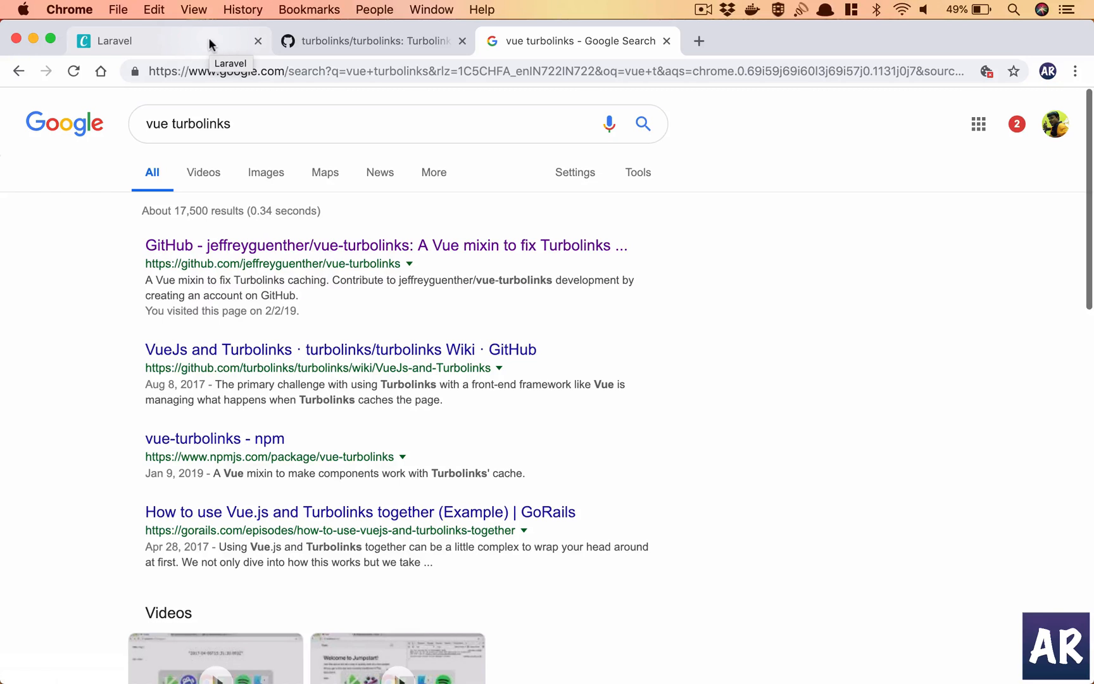
mouse_move(386, 244)
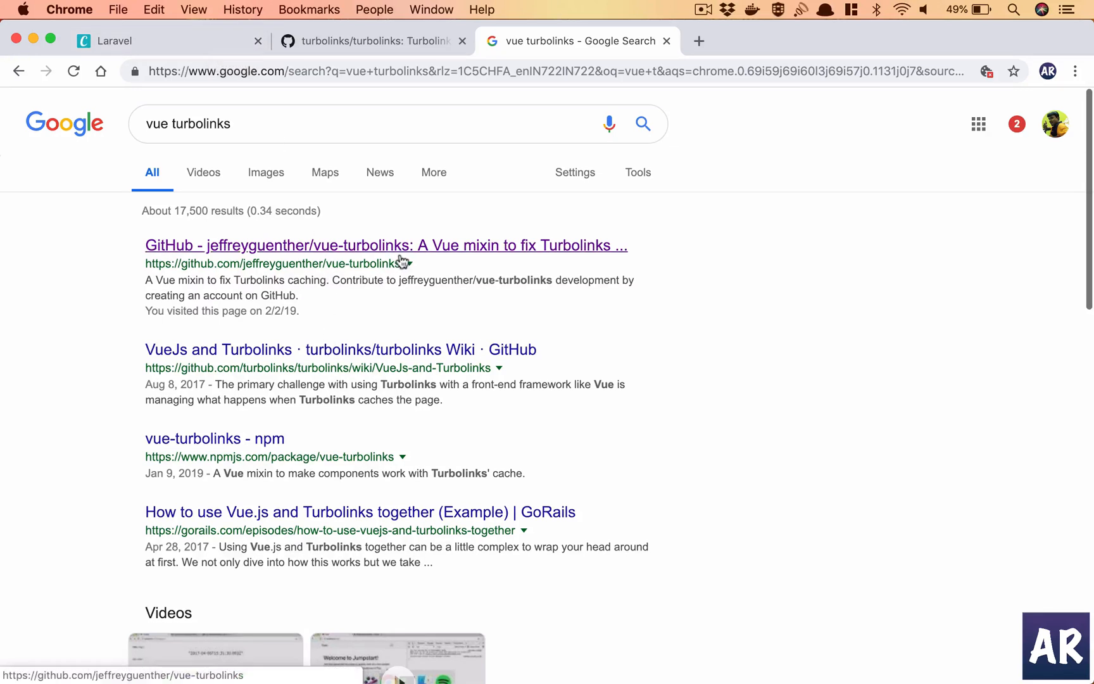
Open the jeffreyguenther/vue-turbolinks repository and read its install and usage instructions
click(386, 245)
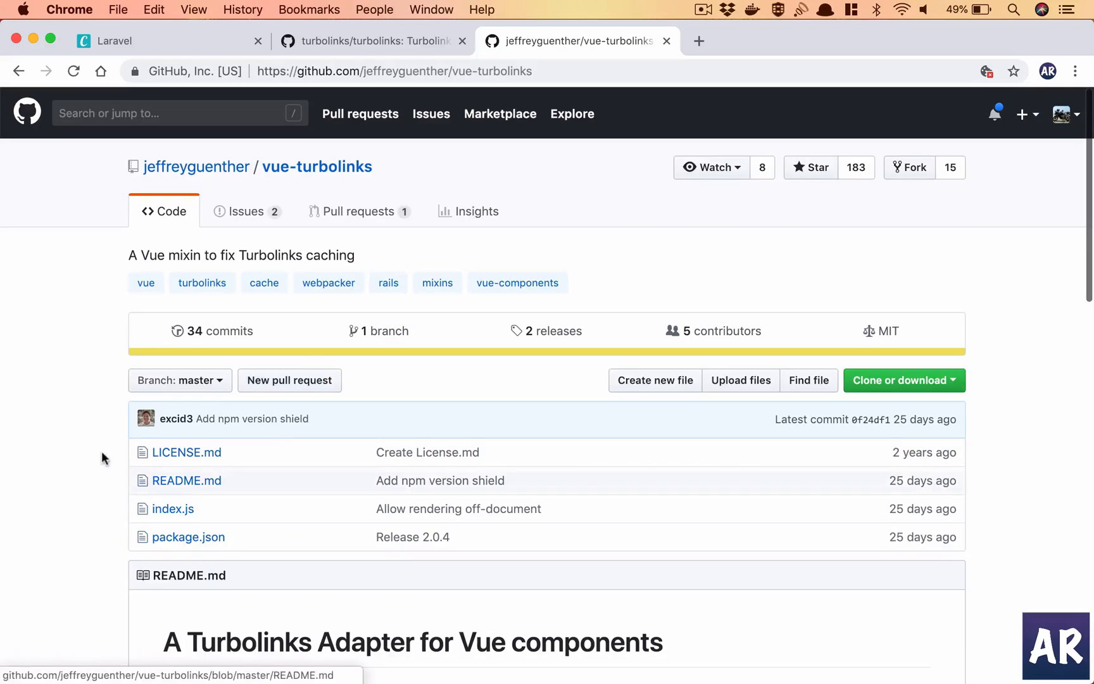
scroll(down, 3)
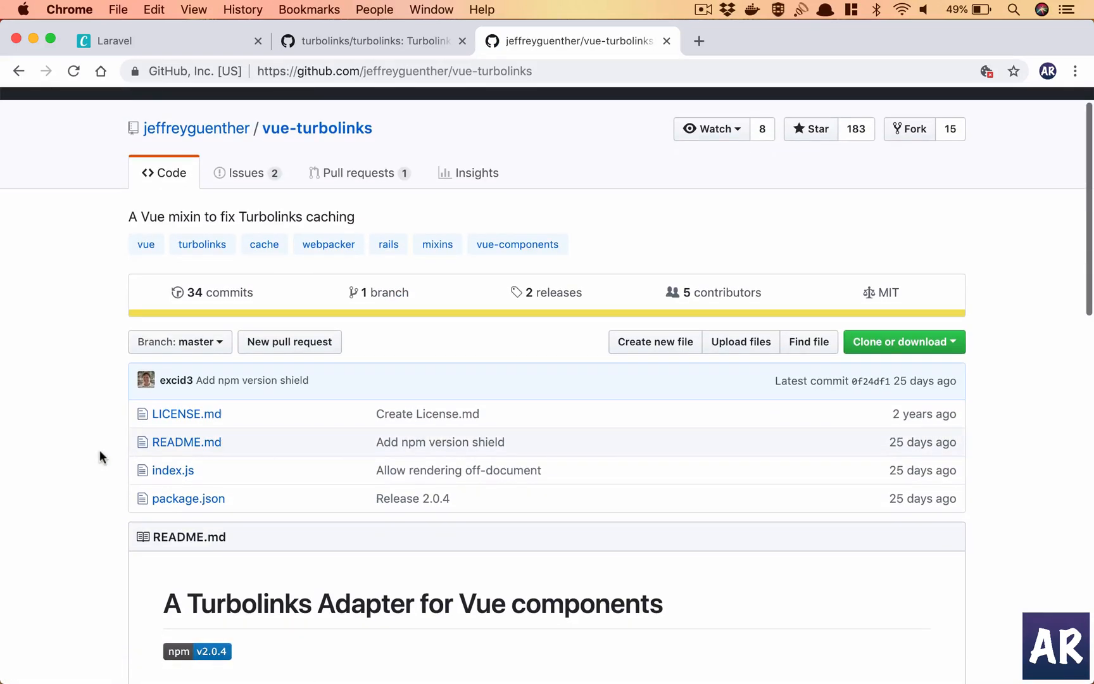
scroll(down, 3)
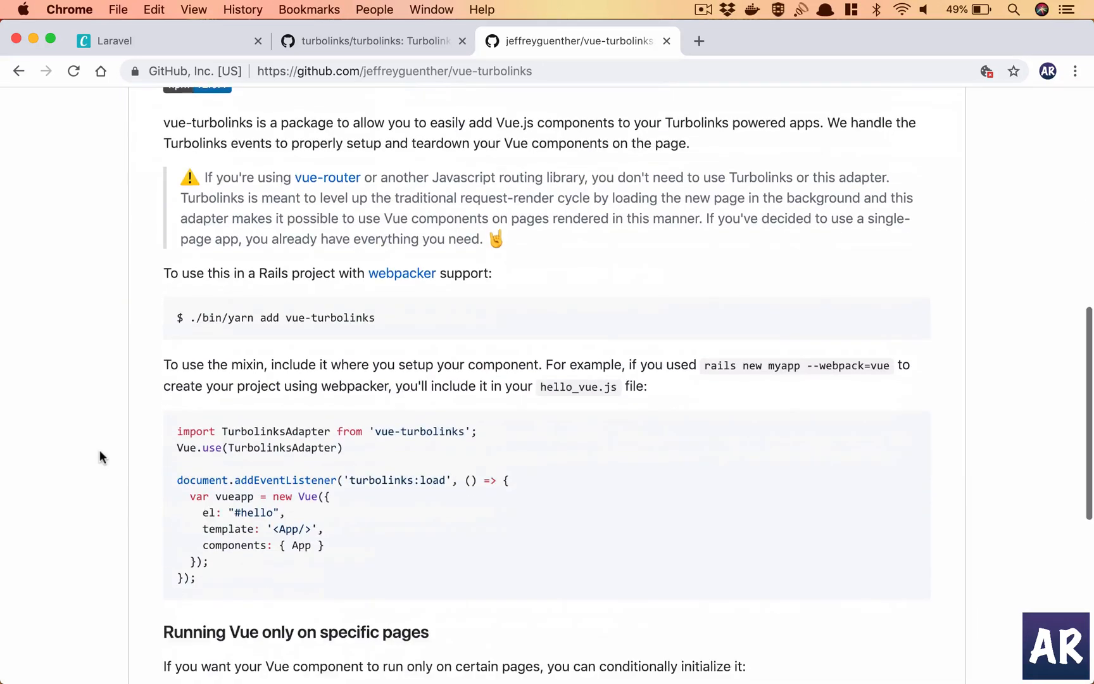
mouse_move(263, 318)
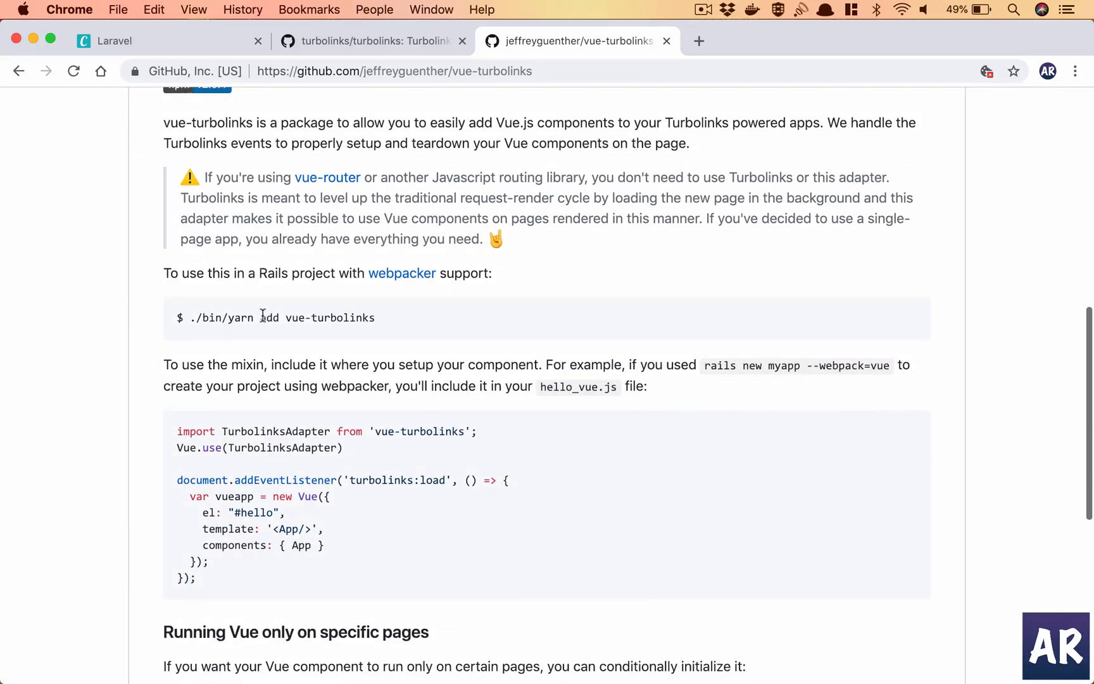
double_click(331, 318)
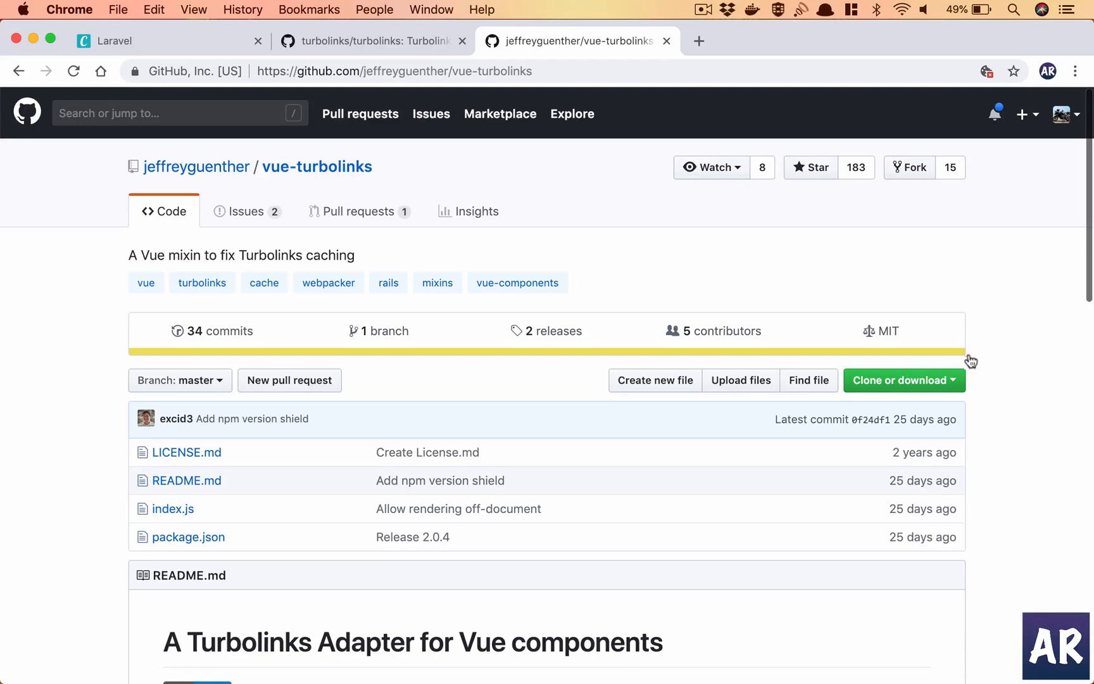
scroll(down, 3)
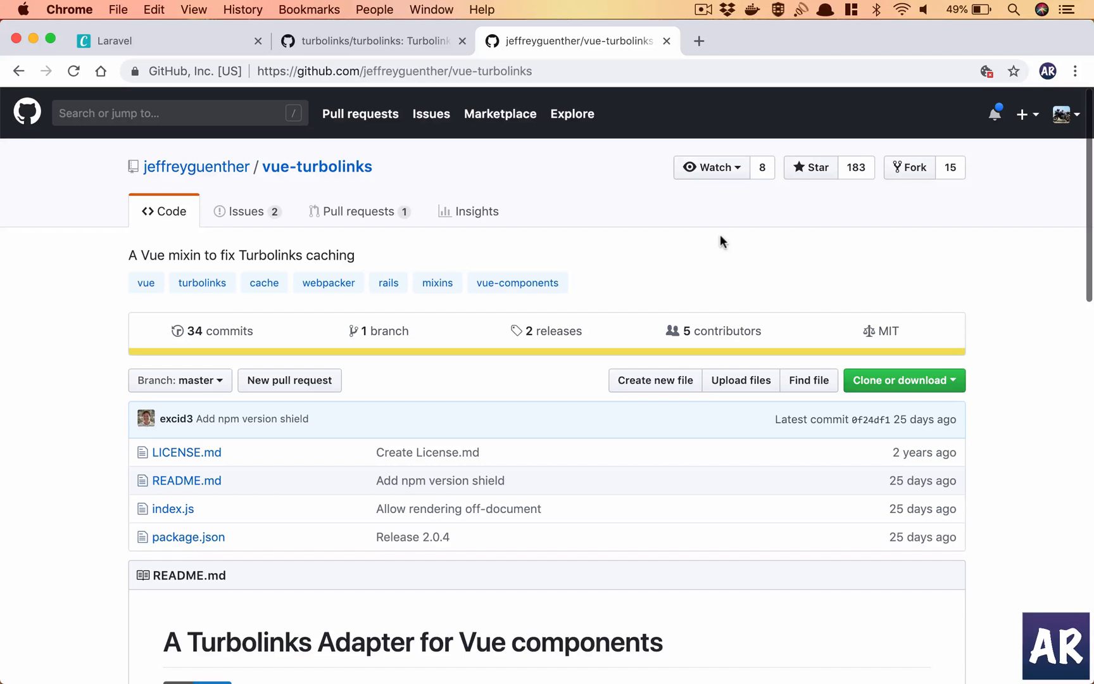
mouse_move(289, 159)
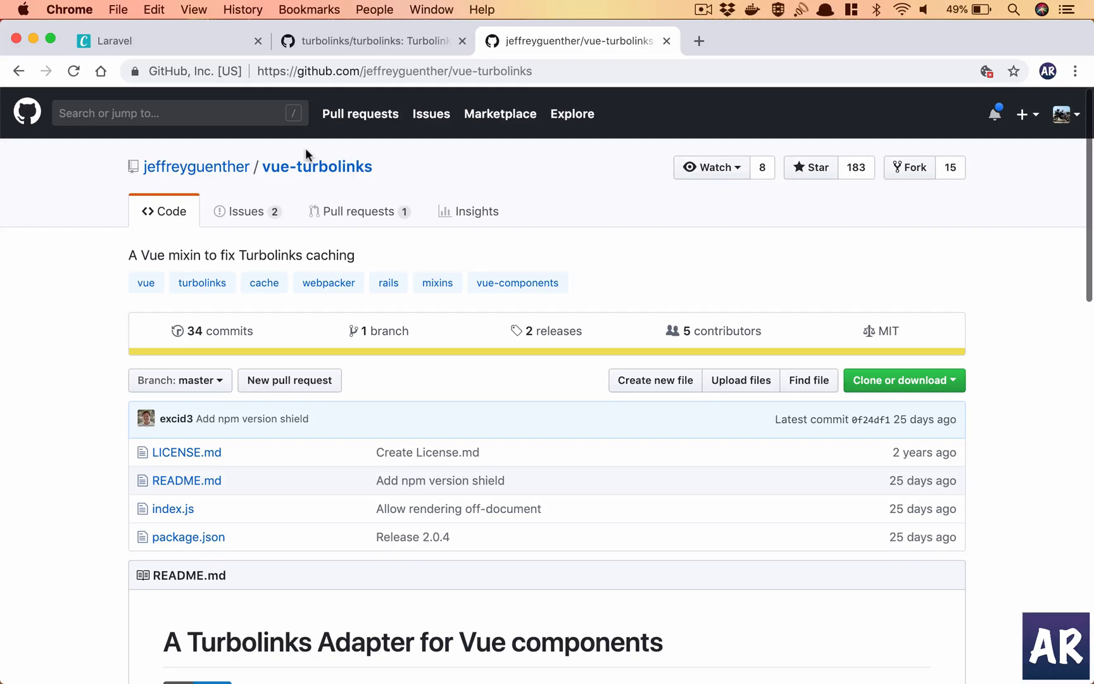
Review the Turbolinks Installation notes, then return to the vue-turbolinks page
click(364, 41)
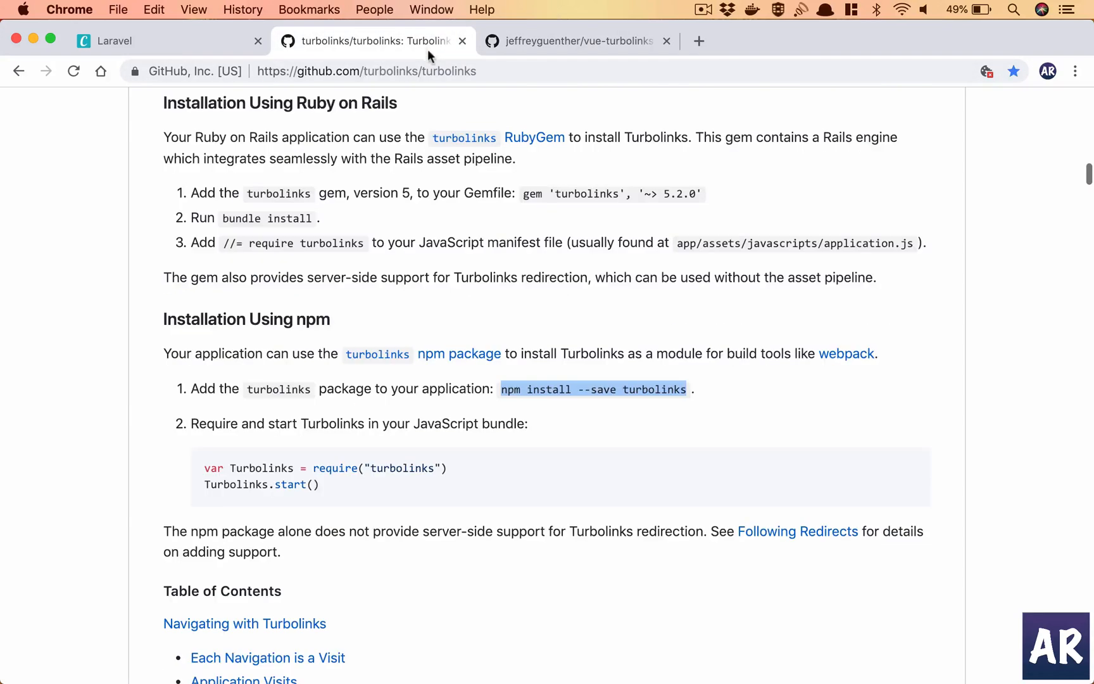
scroll(up, 3)
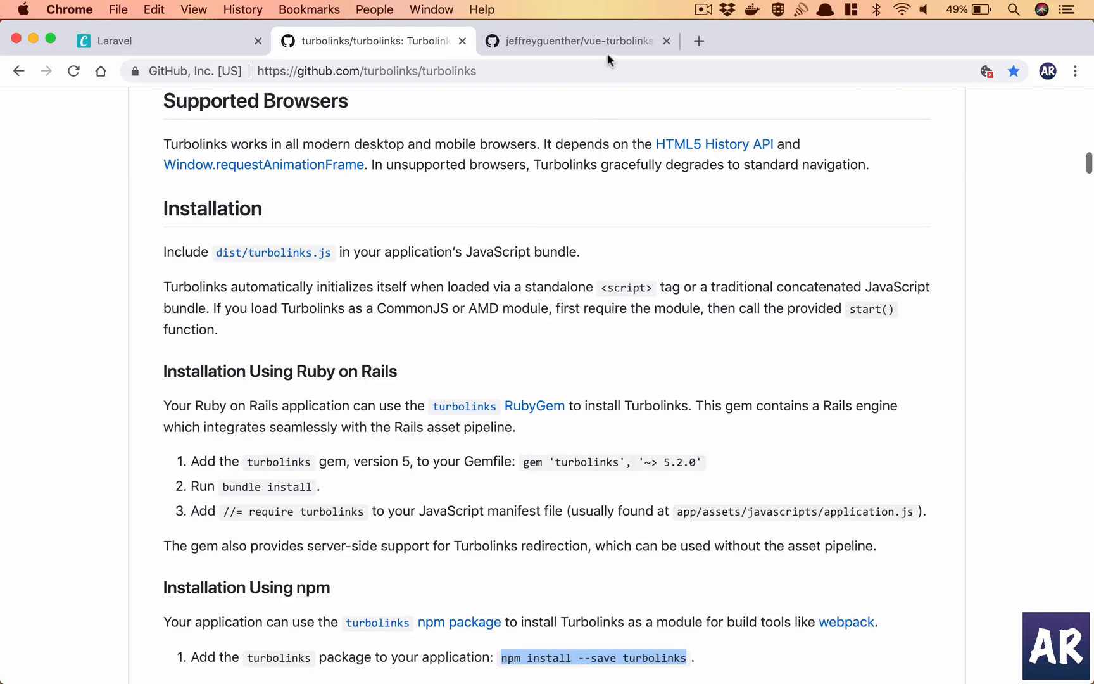
mouse_move(578, 40)
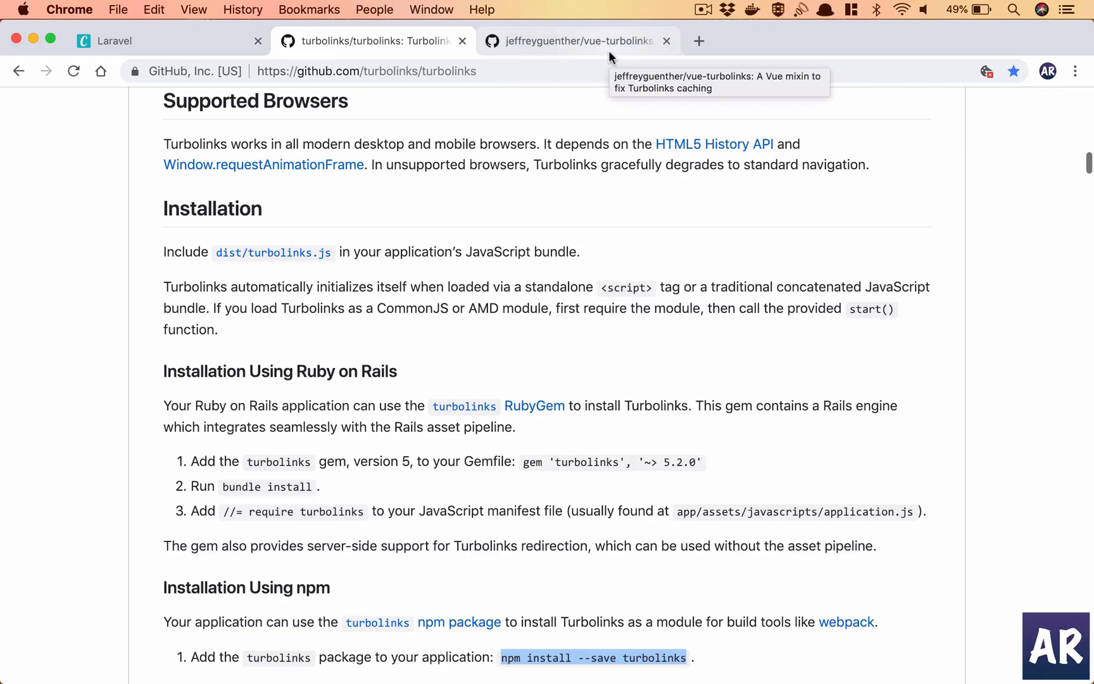
click(572, 40)
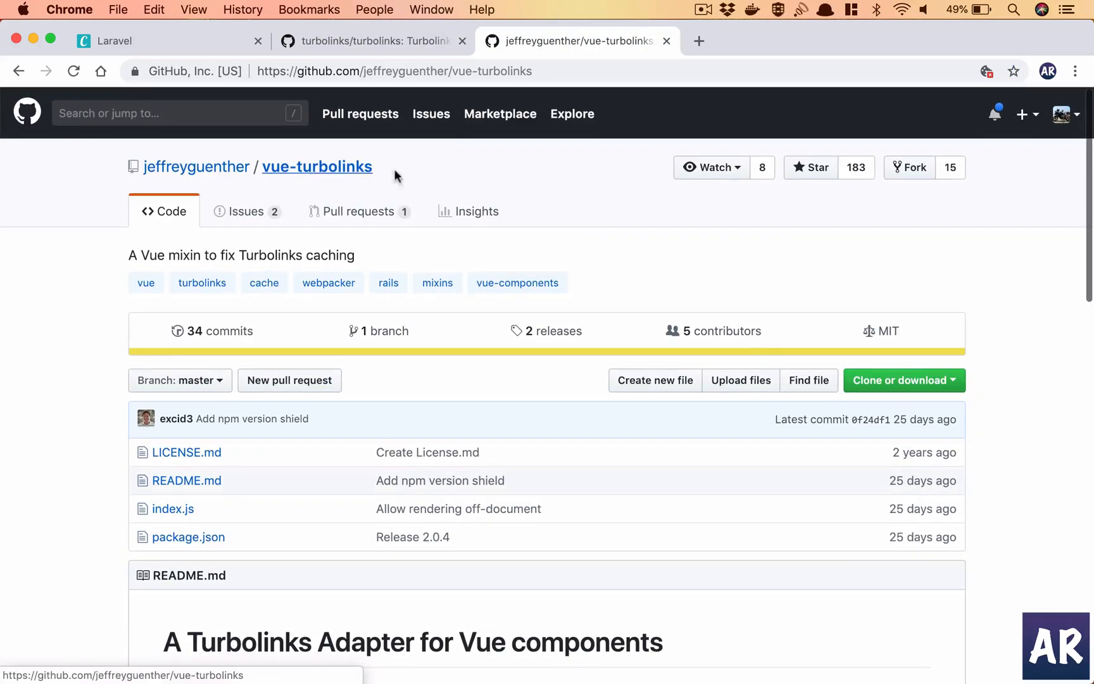
Scroll the vue-turbolinks README down to the TurbolinksAdapter mixin example
scroll(down, 3)
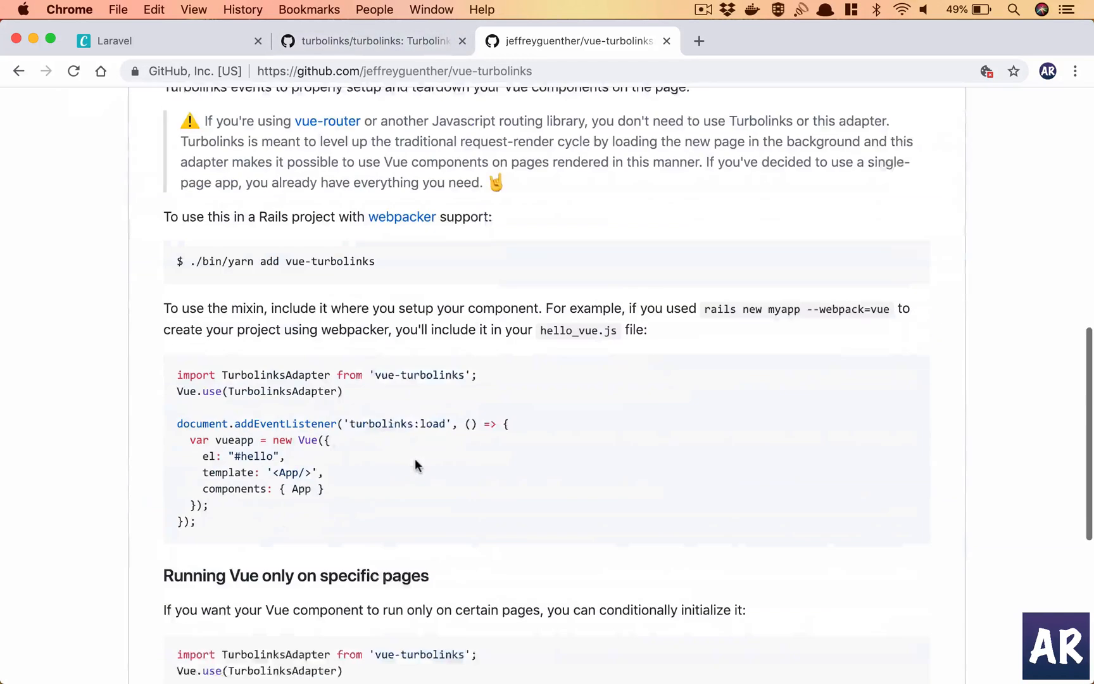
scroll(down, 3)
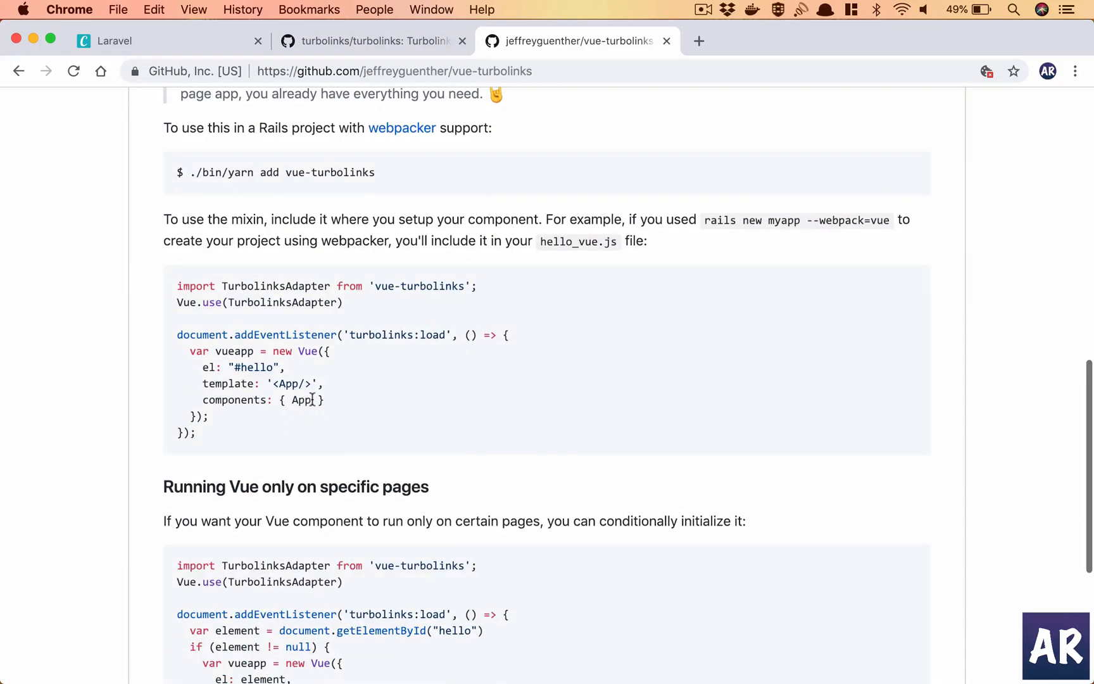
mouse_move(342, 352)
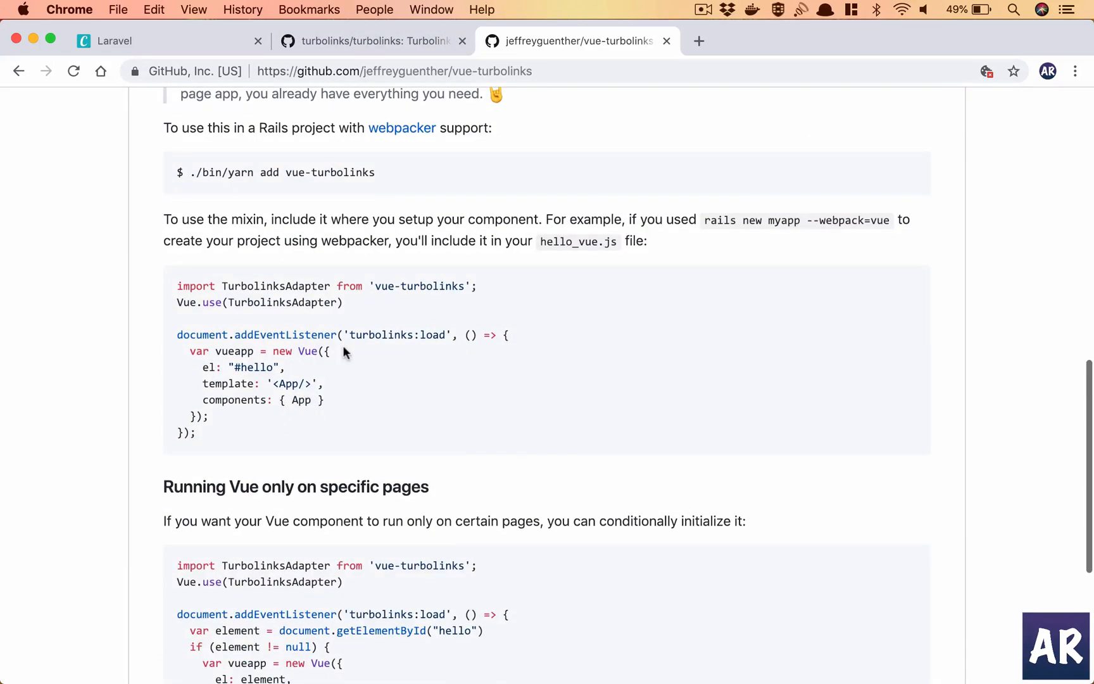
mouse_move(401, 351)
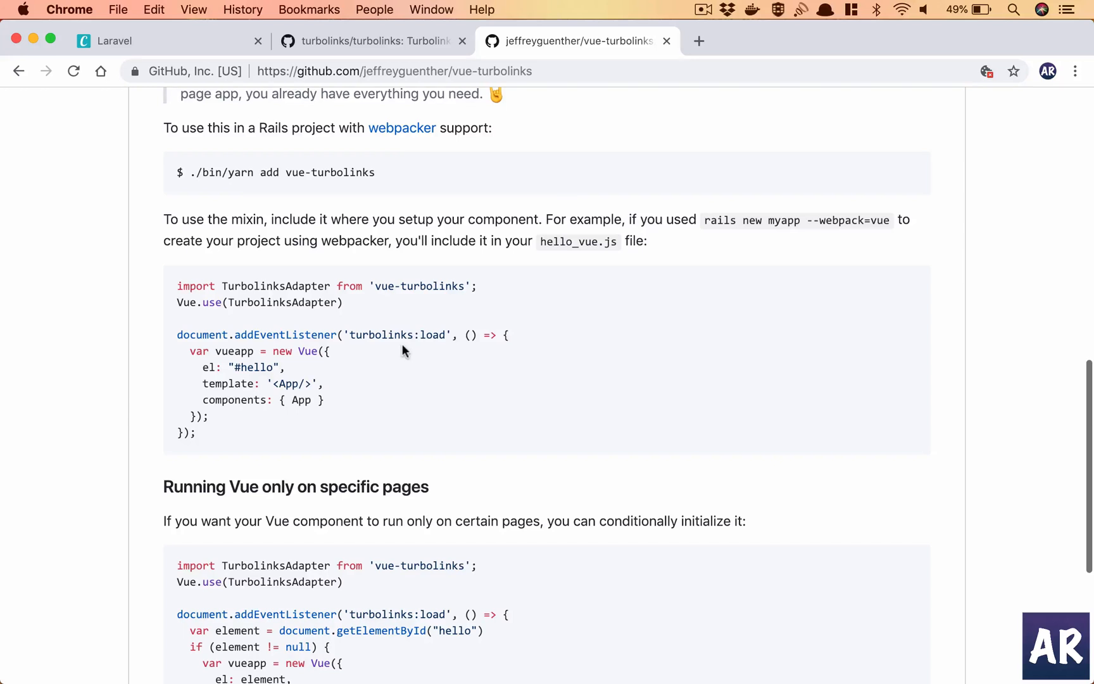
scroll(down, 3)
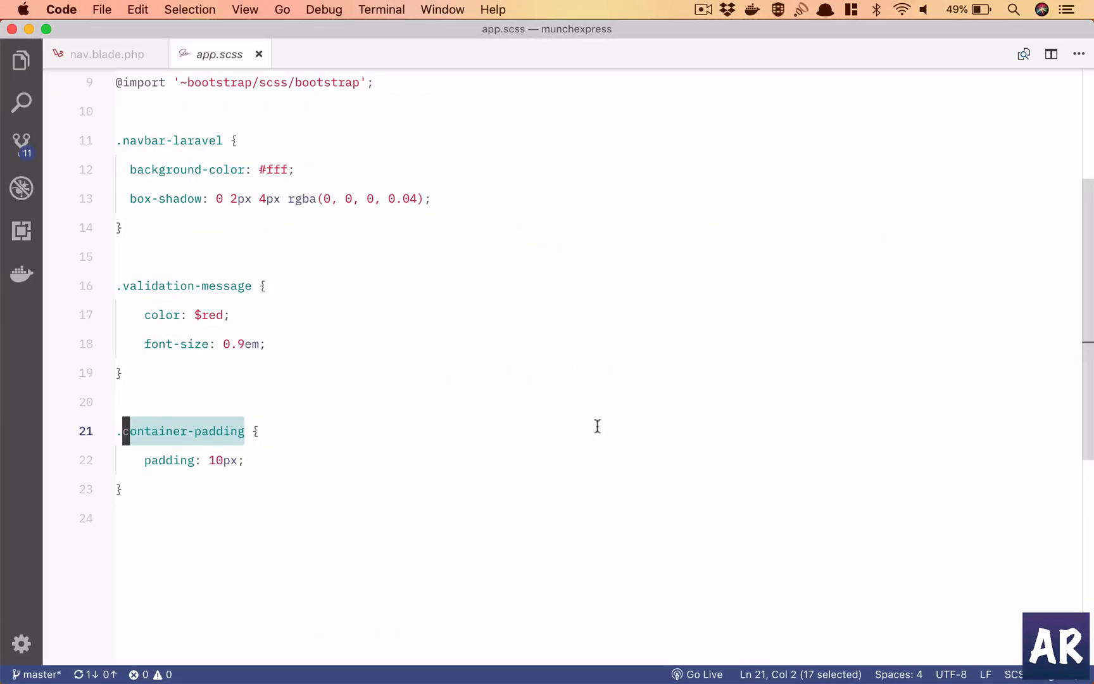
Open app.js via quick file search for 'app'
key(cmd+p)
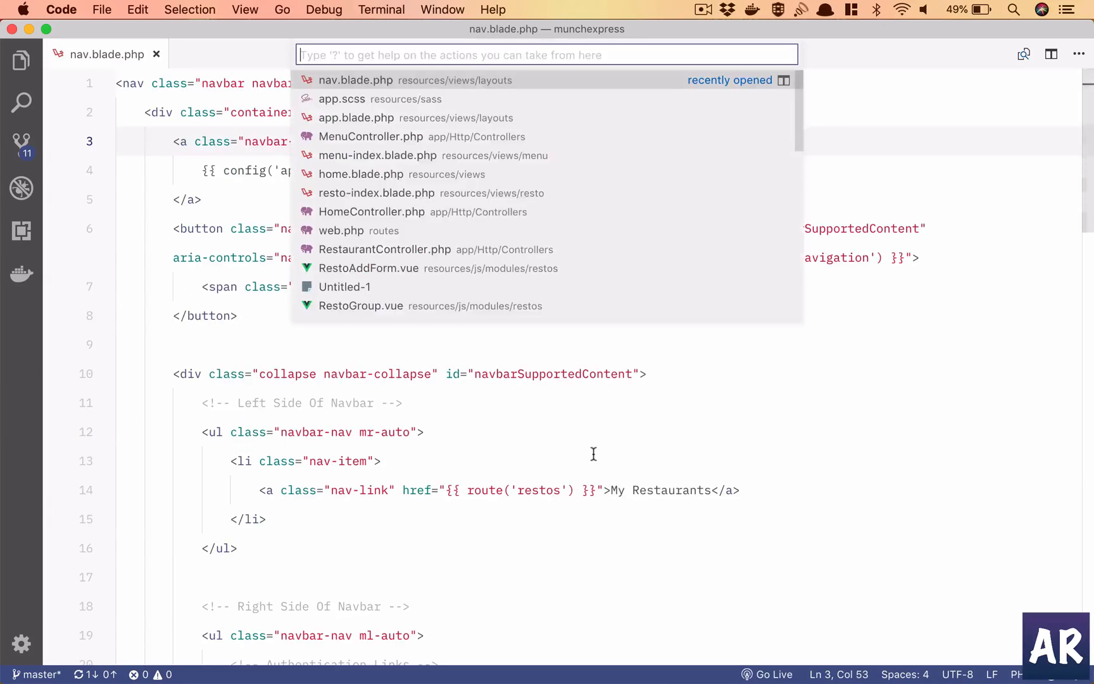
text(app)
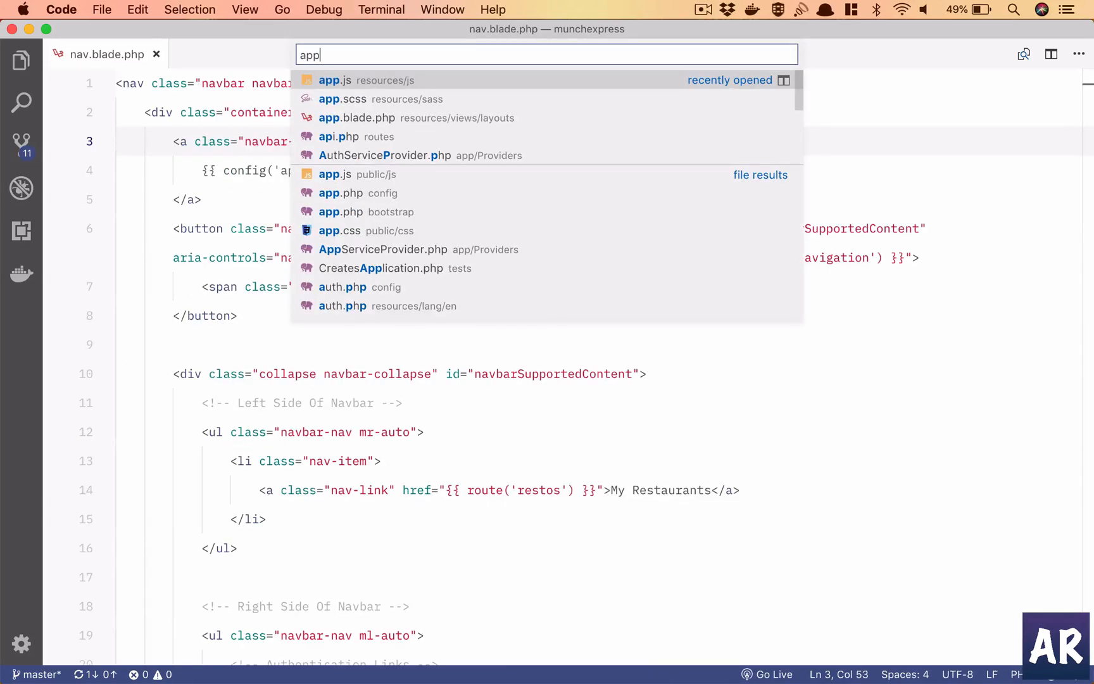
click(335, 80)
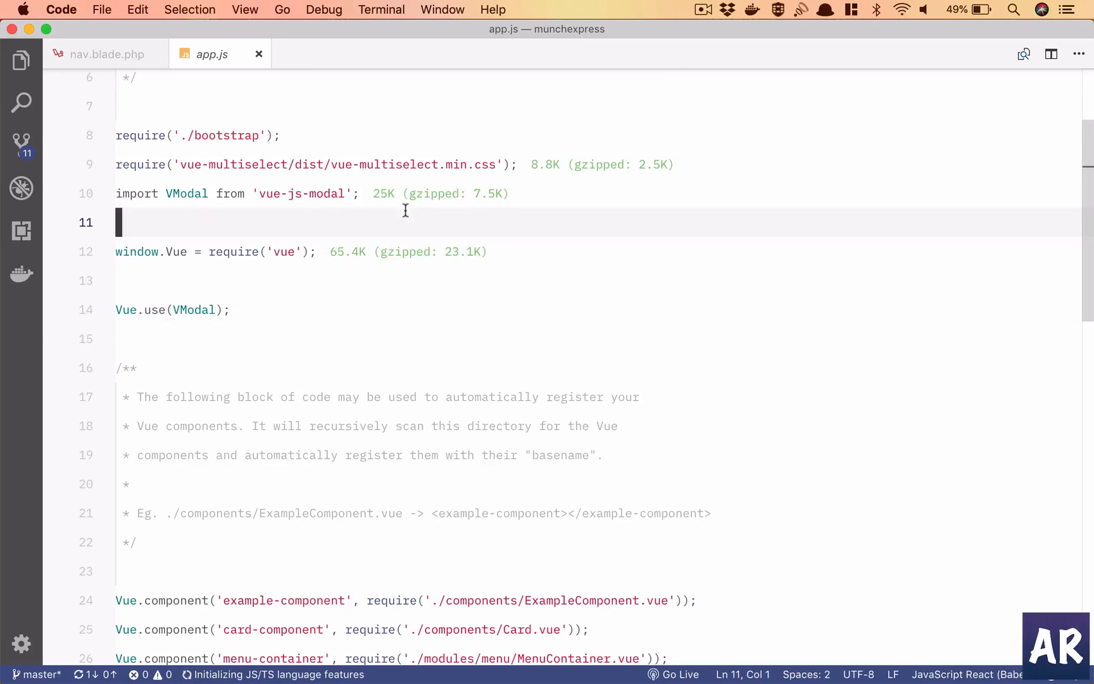
Add import Turbolinks from 'turbolinks' and Turbolinks.start(); below the existing imports
text(import)
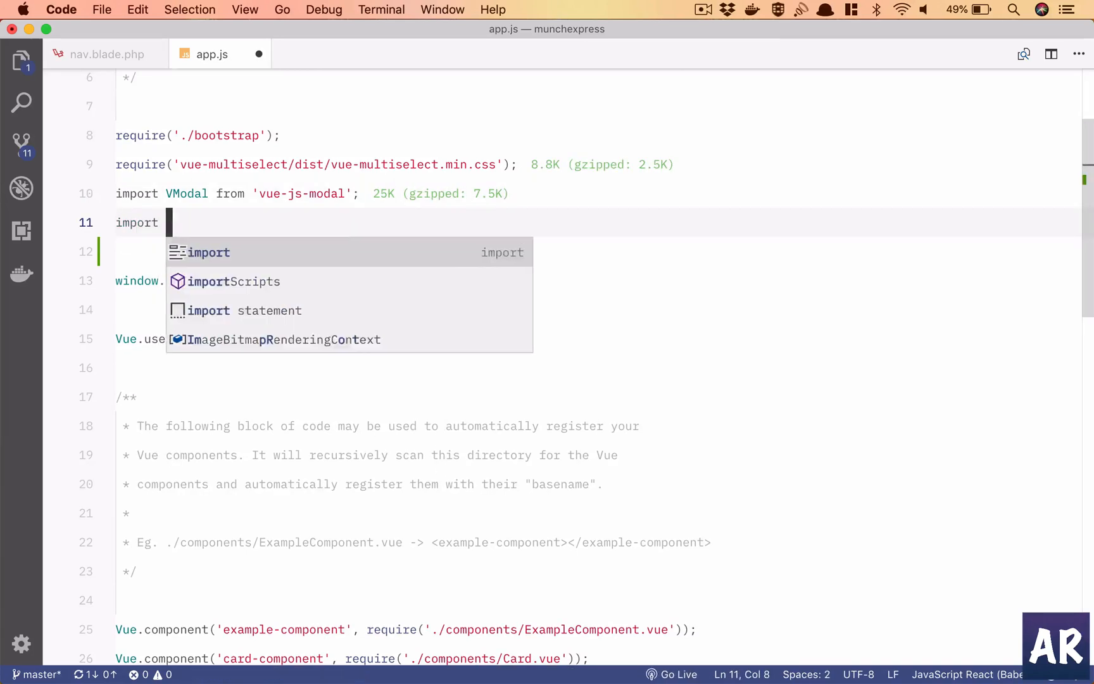
text(Turbolinks f)
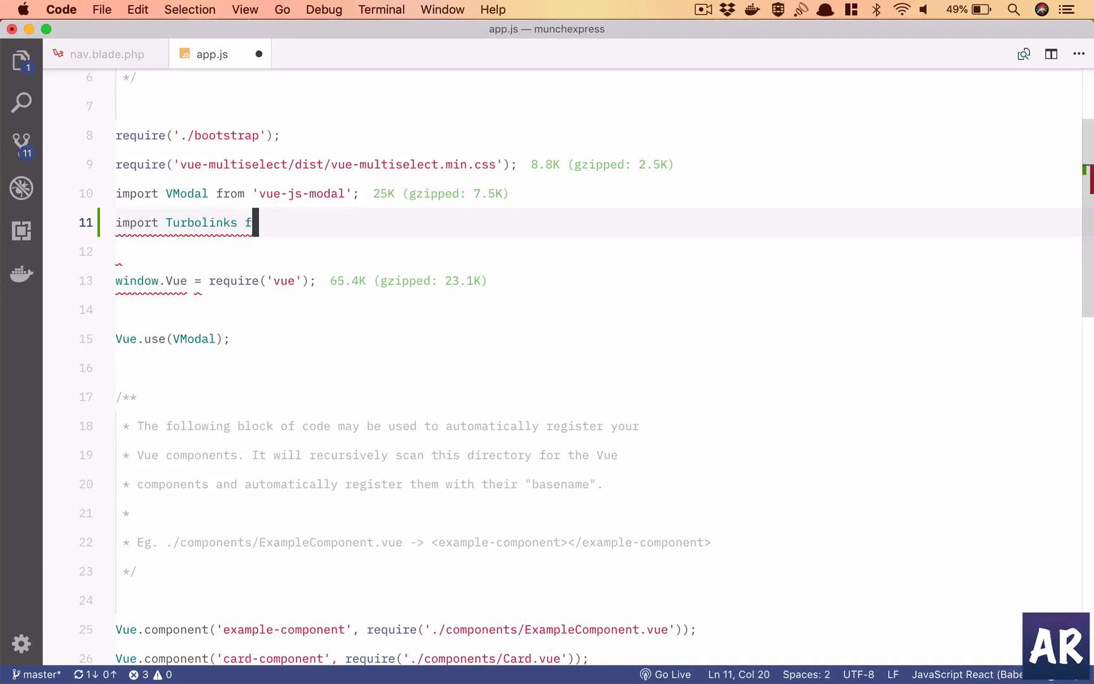
text(rom 'turbolinks')
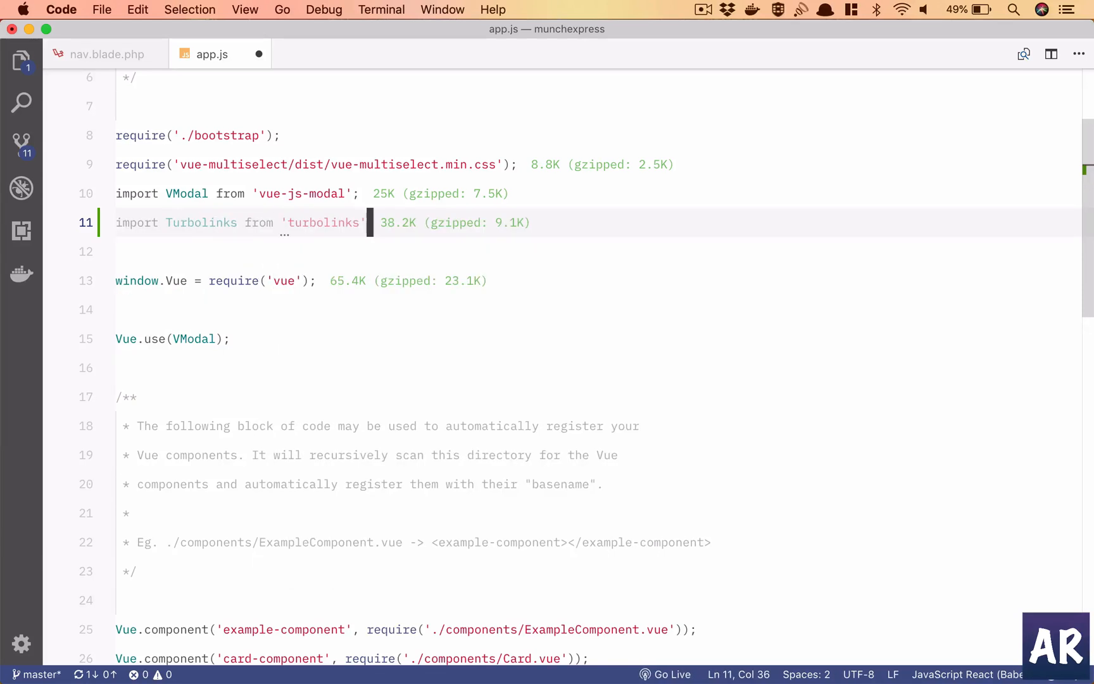
text(Turbolinks.start)
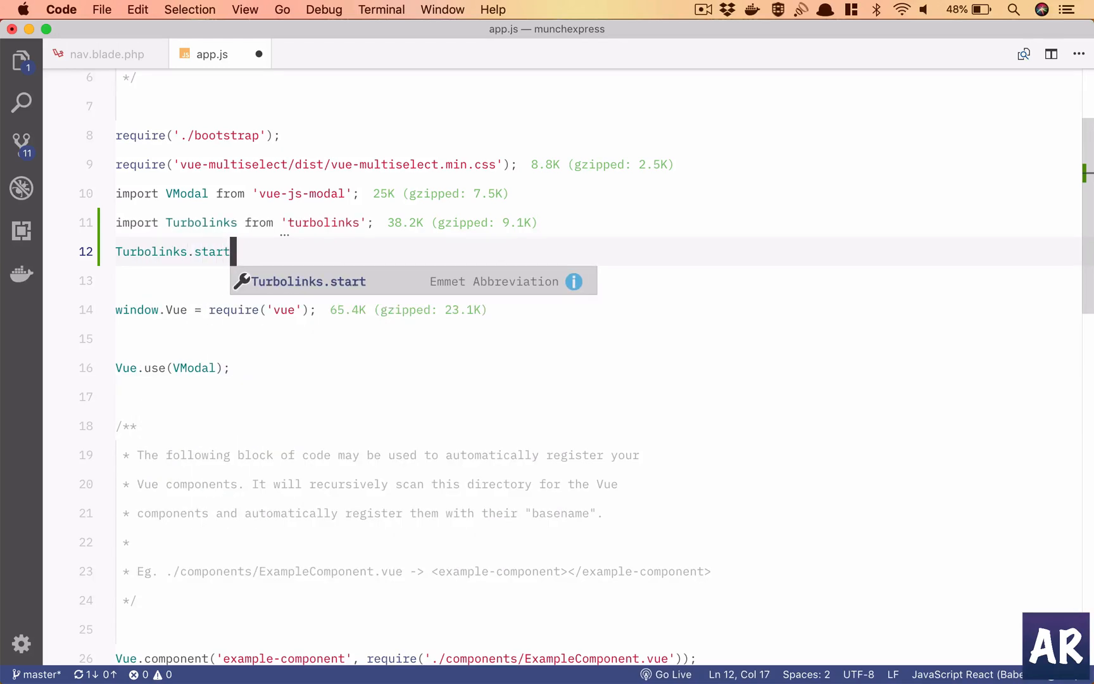
text(();)
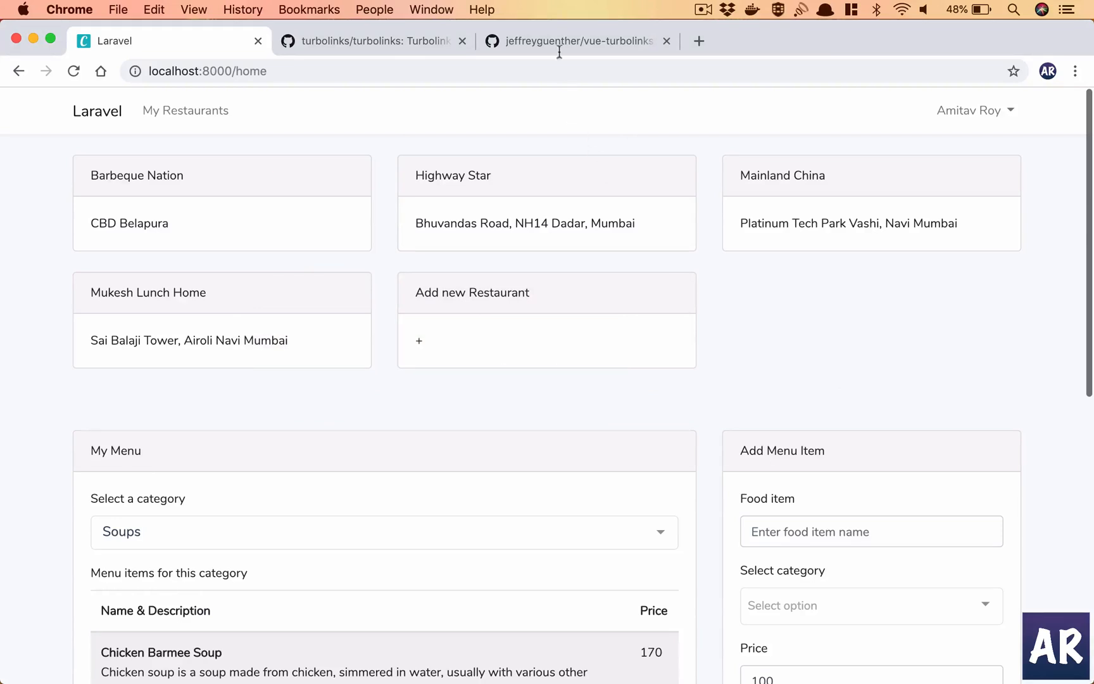
click(370, 40)
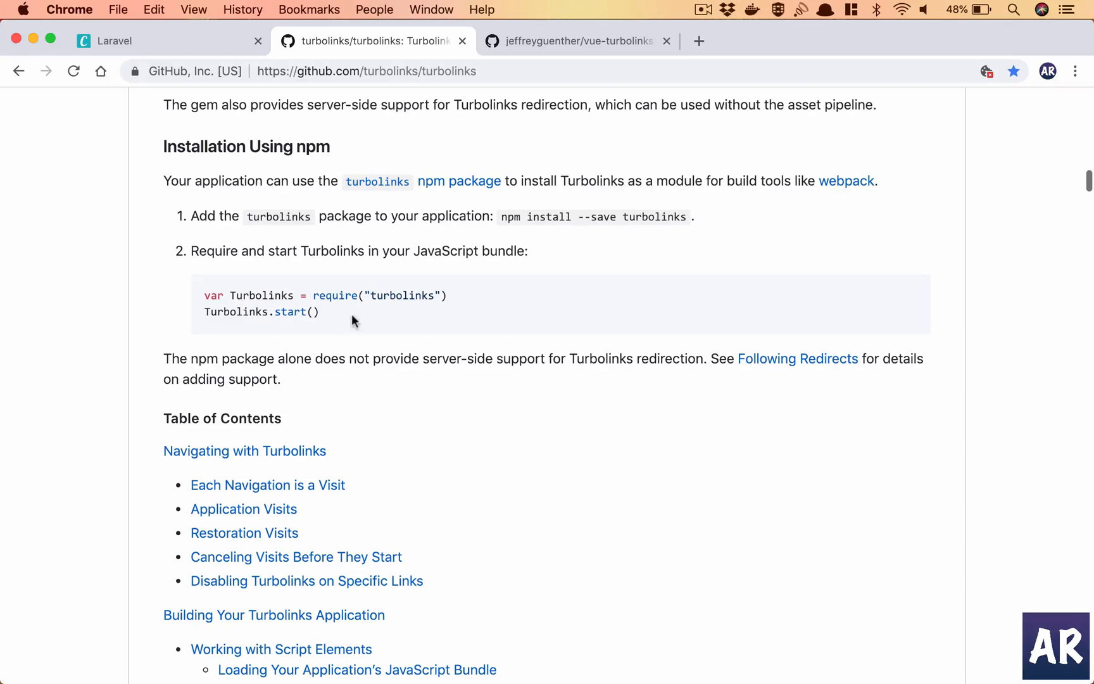
Return to the Laravel tab and show the My Restaurants page at localhost:8000/restos
click(167, 41)
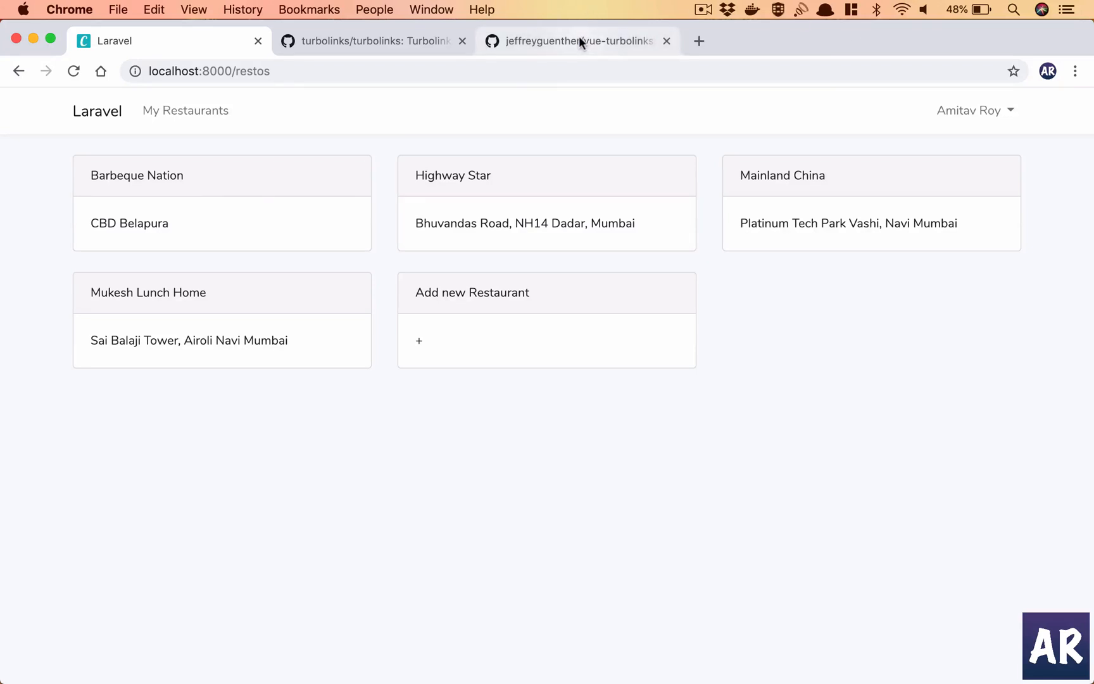
Copy TurbolinksAdapter from the vue-turbolinks guide and start its import line in app.js
click(573, 41)
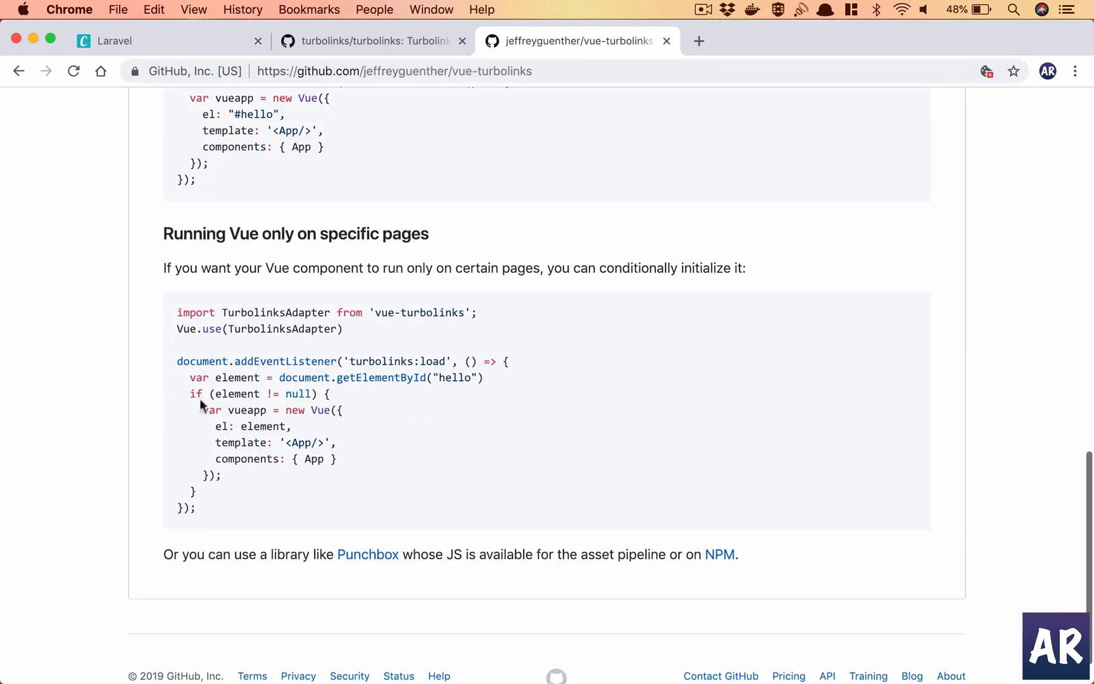
key(cmd+tab)
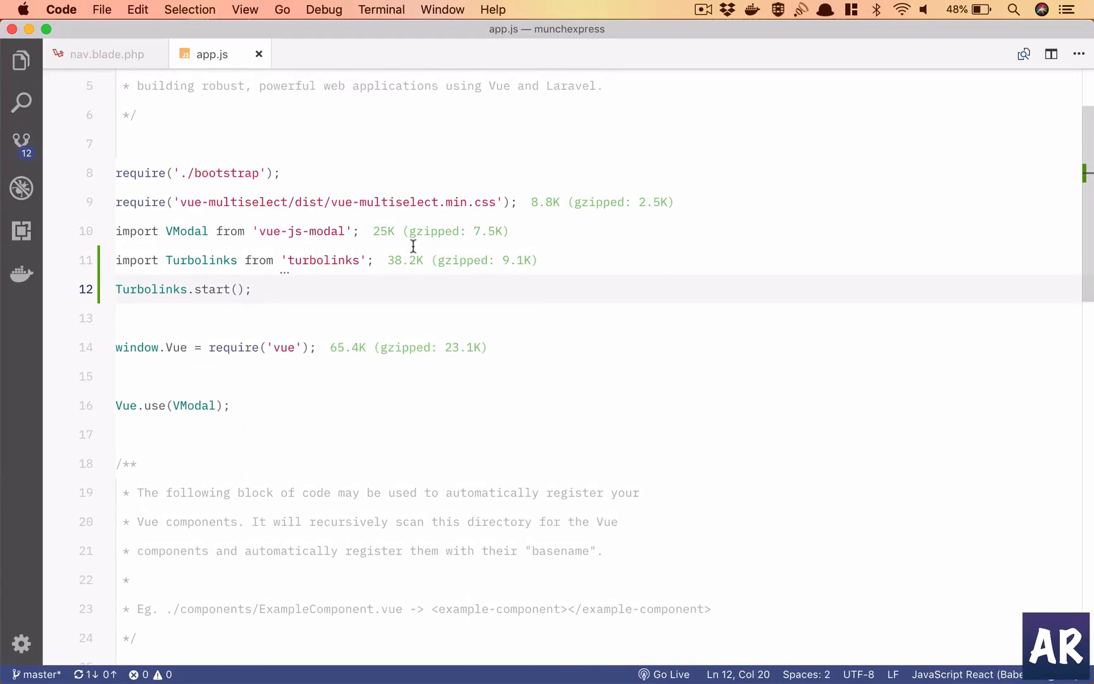
click(577, 40)
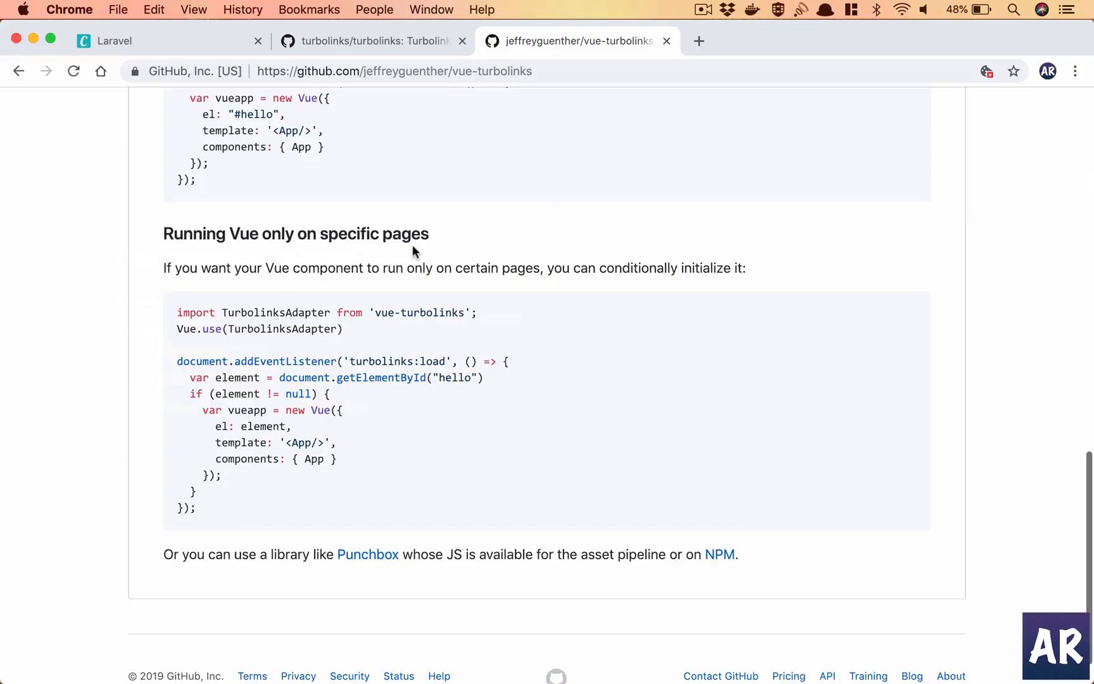
double_click(197, 312)
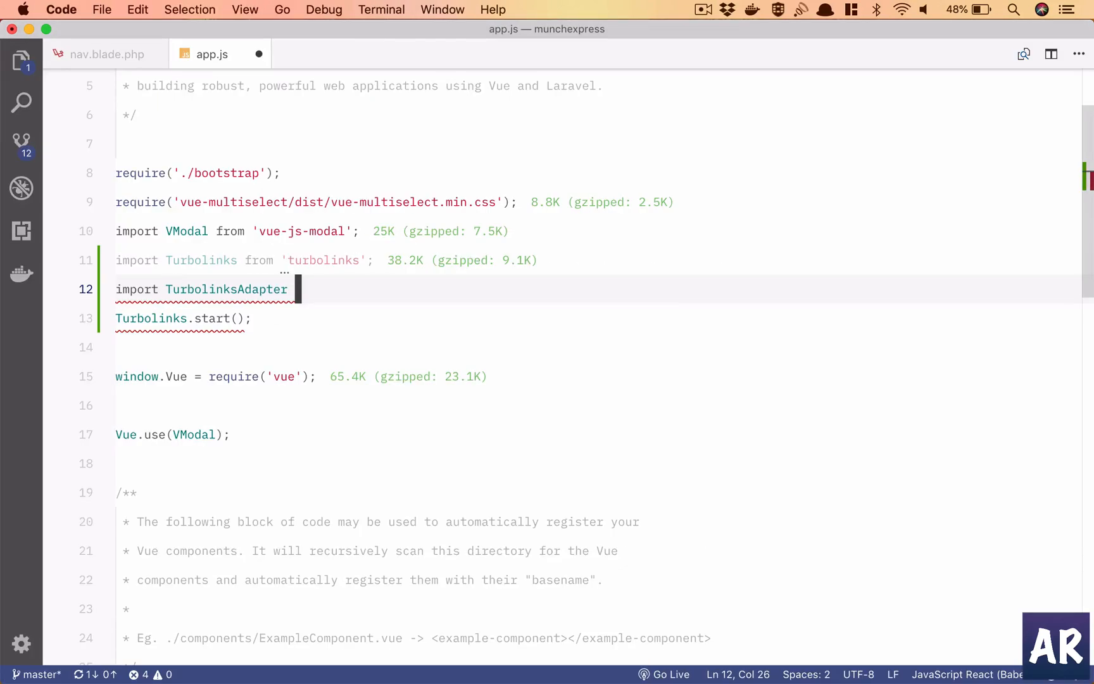
text(from 'tu)
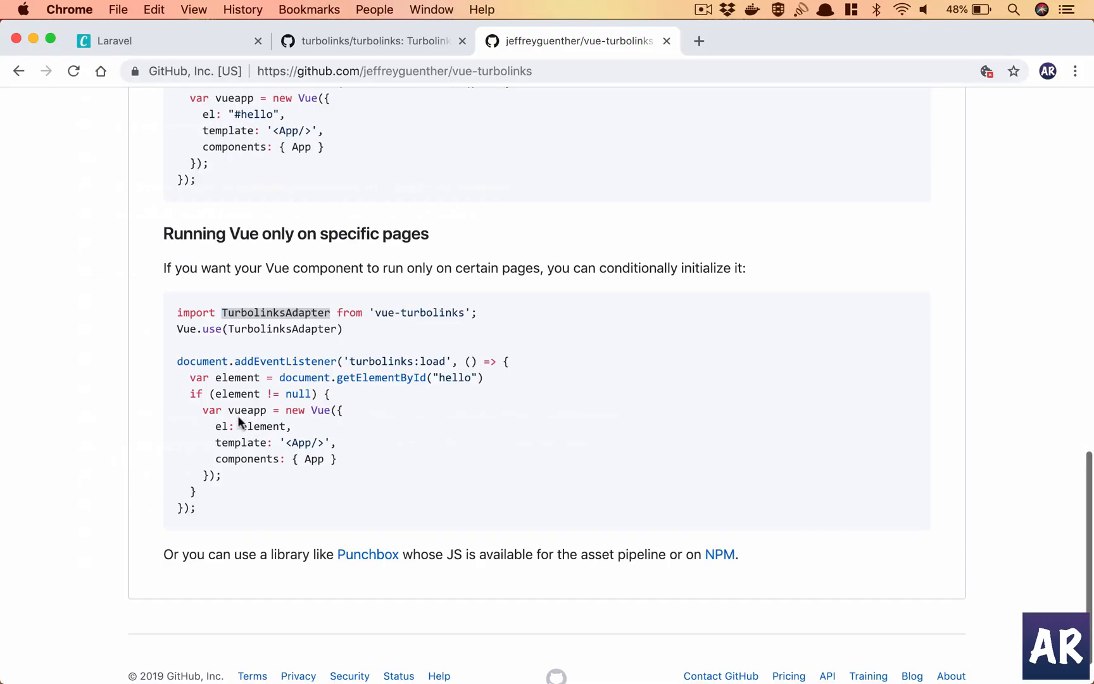
double_click(275, 311)
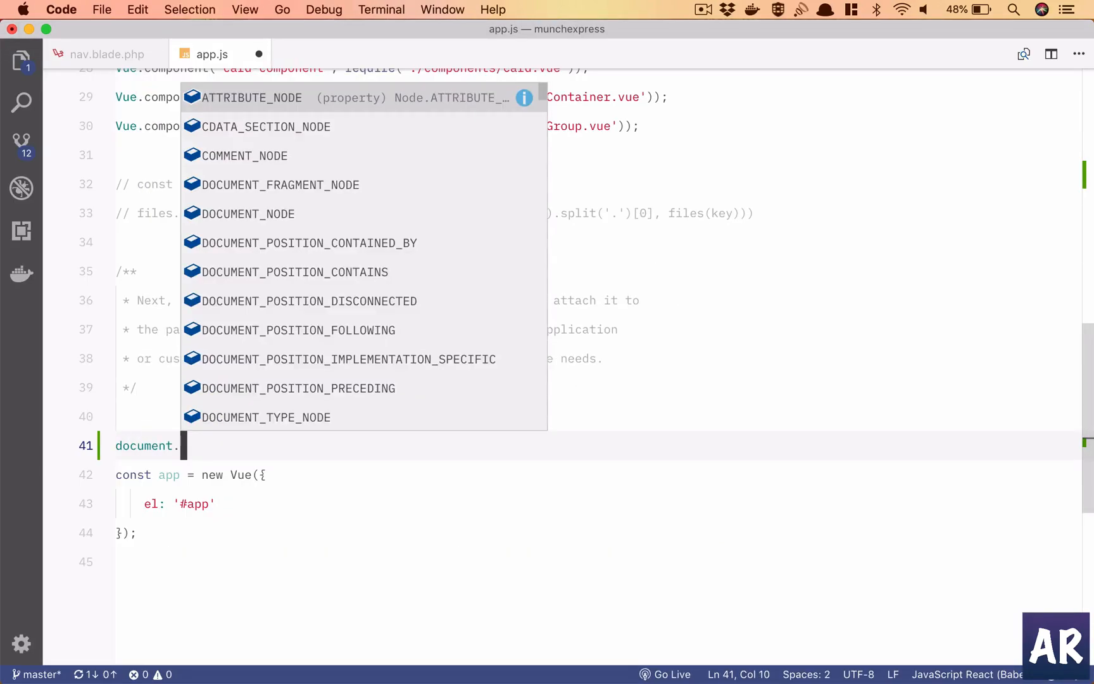
Wrap new Vue in document.addEventListener('turbolinks:load') with getElementById("app") and an element != null check
text(addEventListener('turbolinks:load', () =>)
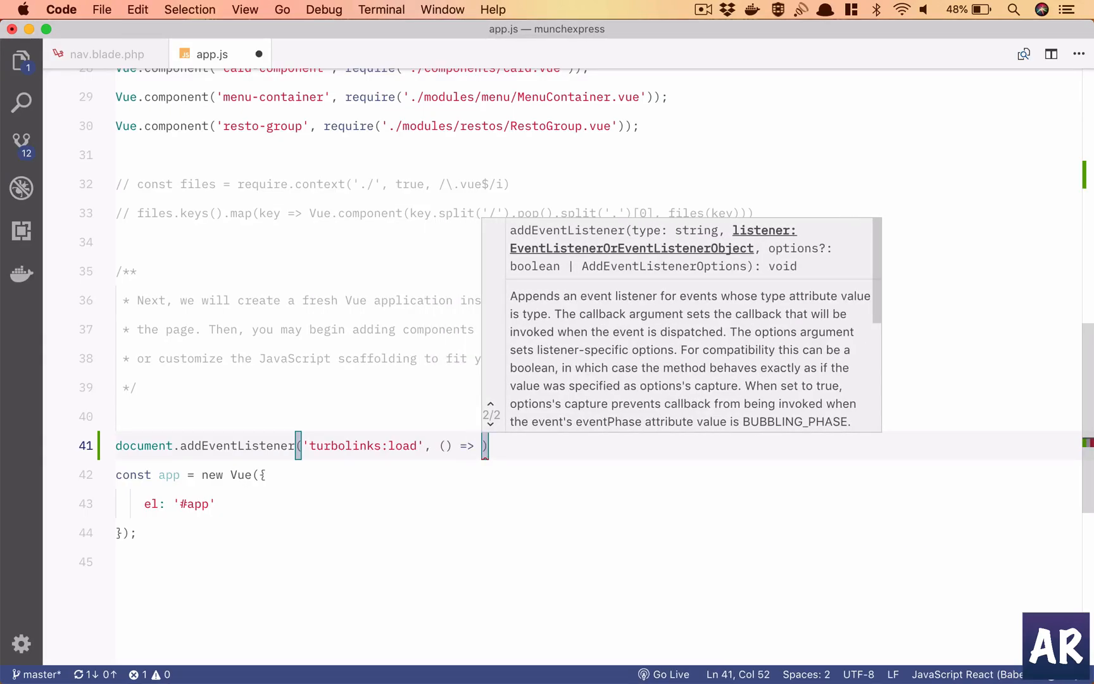
text({)
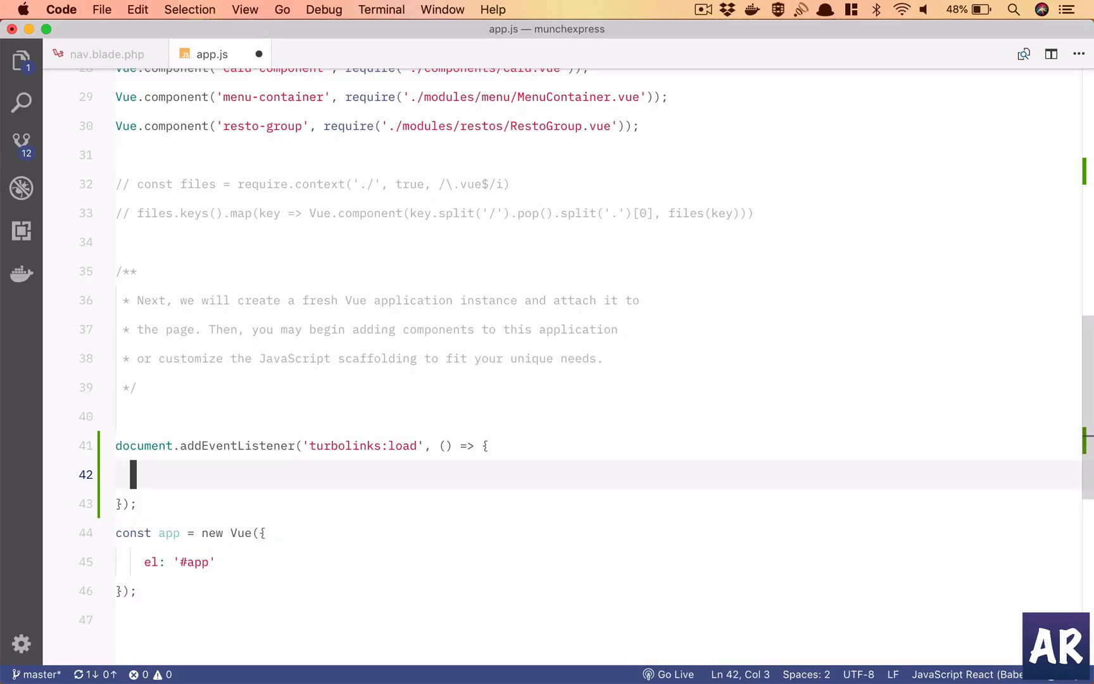
text(var element = document.getElementById("hello");)
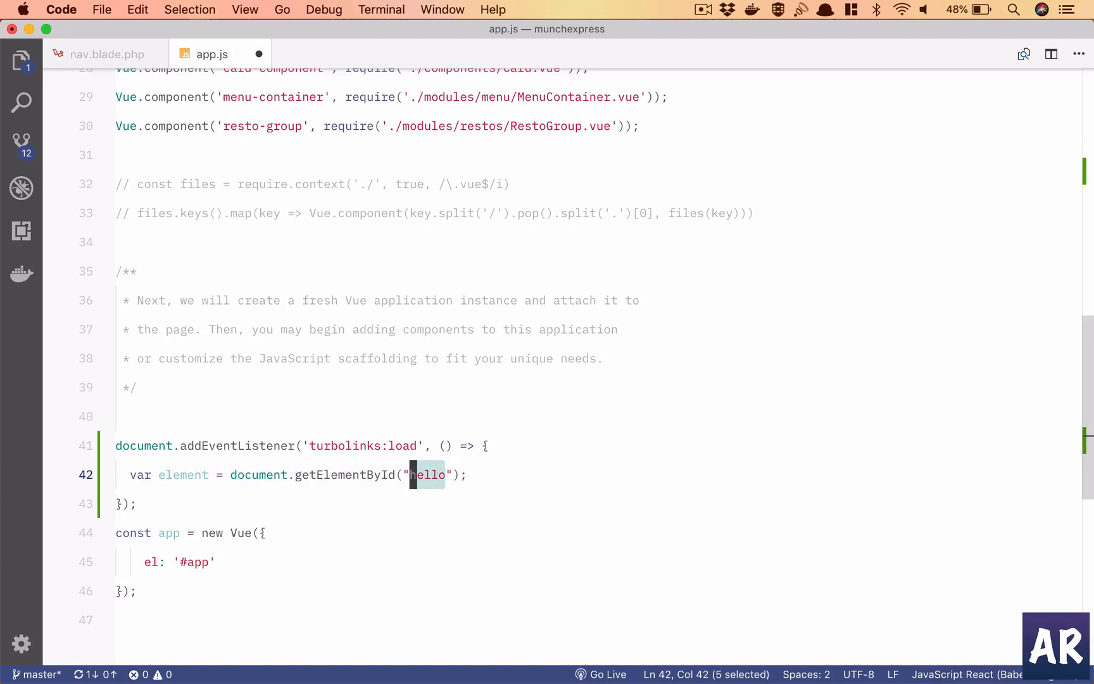
text(id)
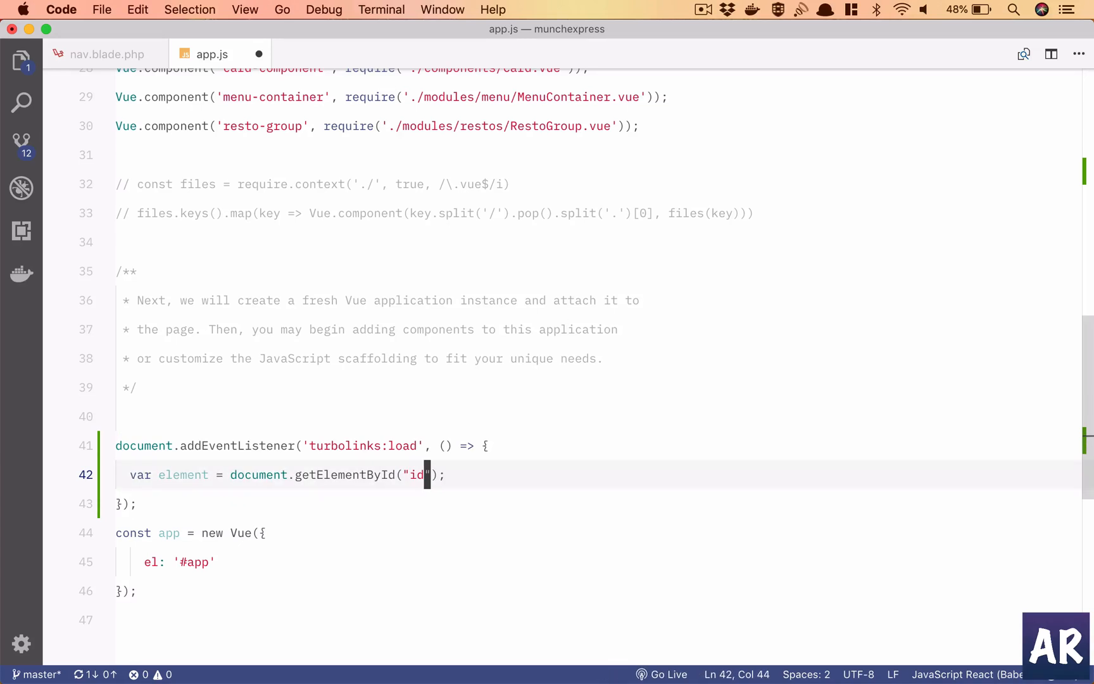
text(app)
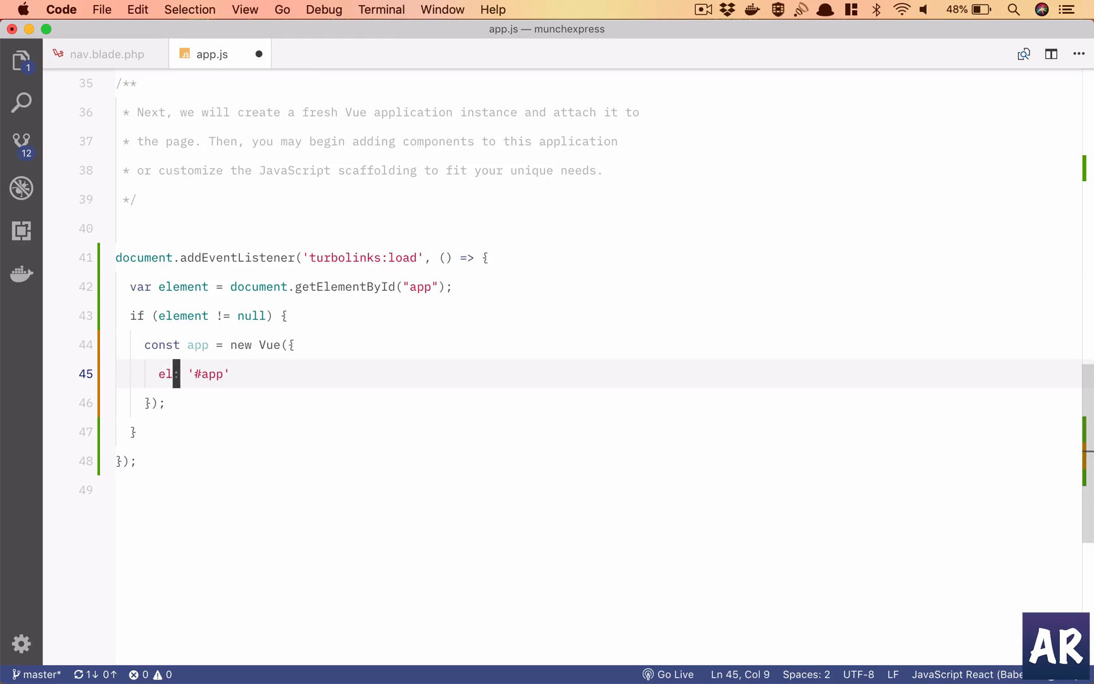
text(element)
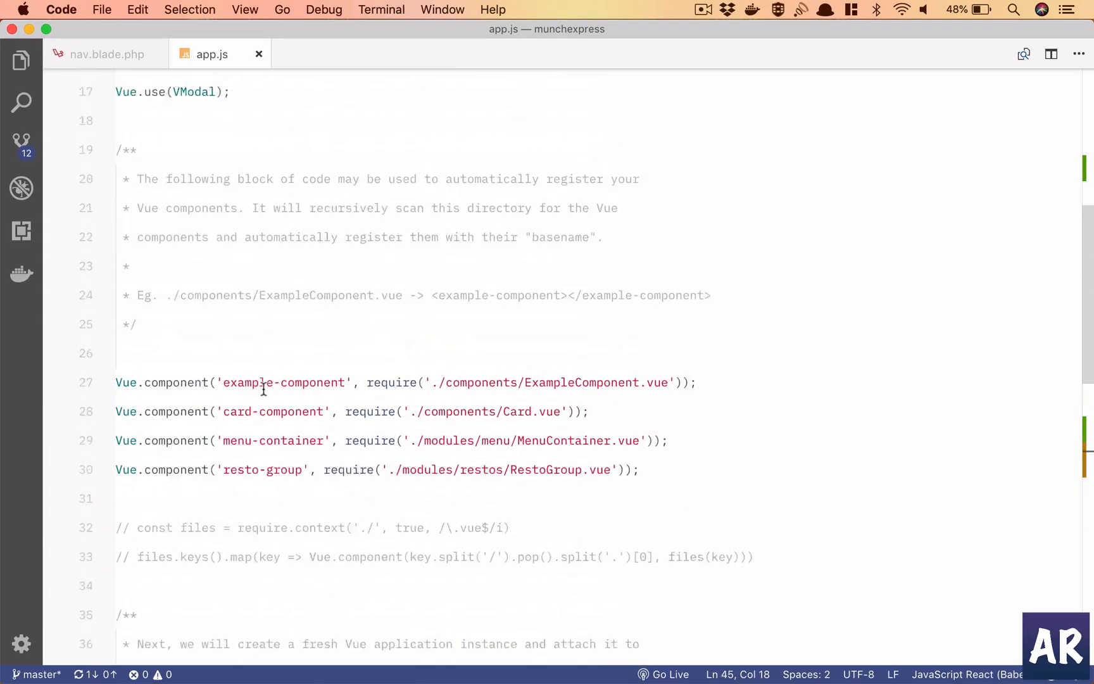
In Chrome, load the home page and inspect the home request's response in DevTools Network
key(Cmd+Tab)
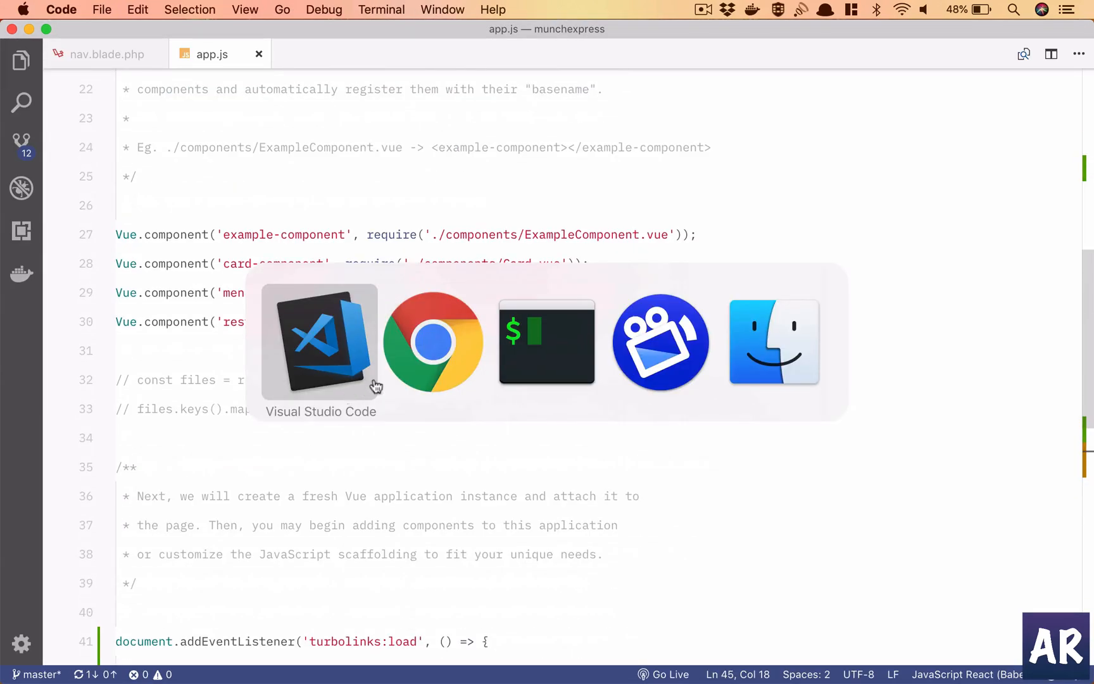
click(434, 341)
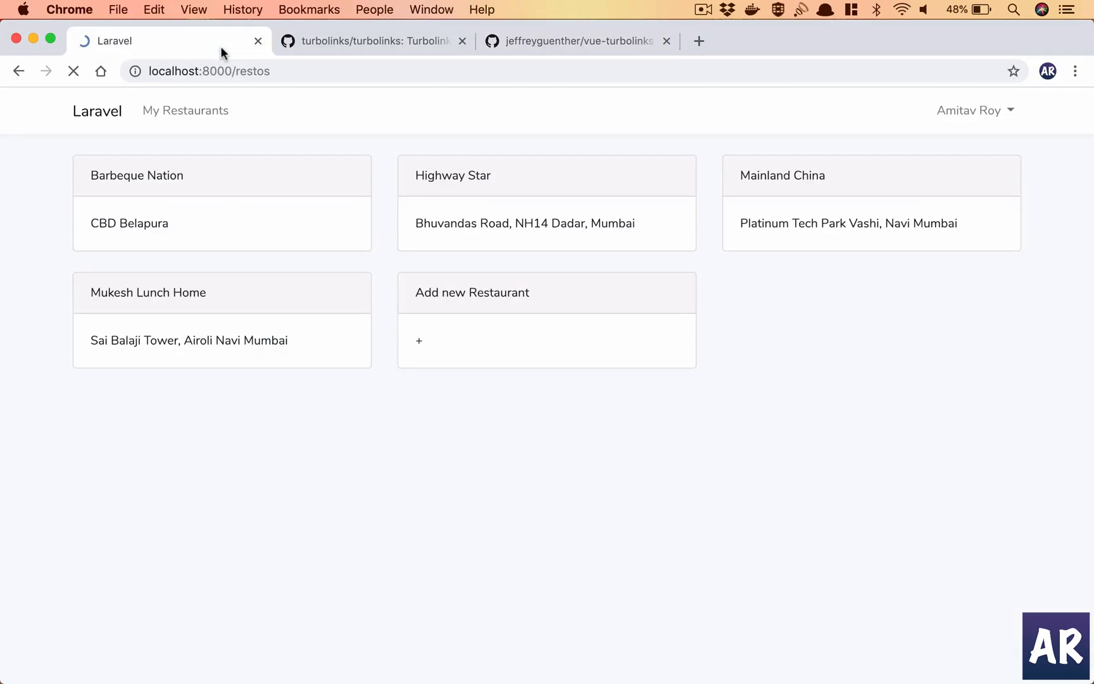
click(97, 110)
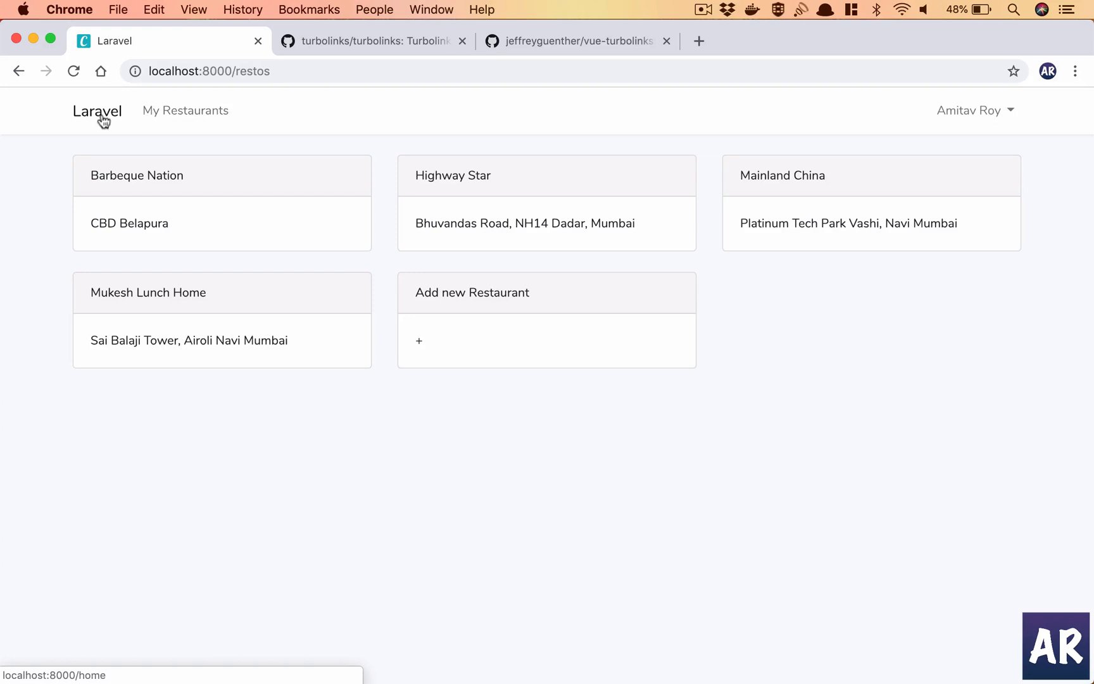
mouse_move(77, 114)
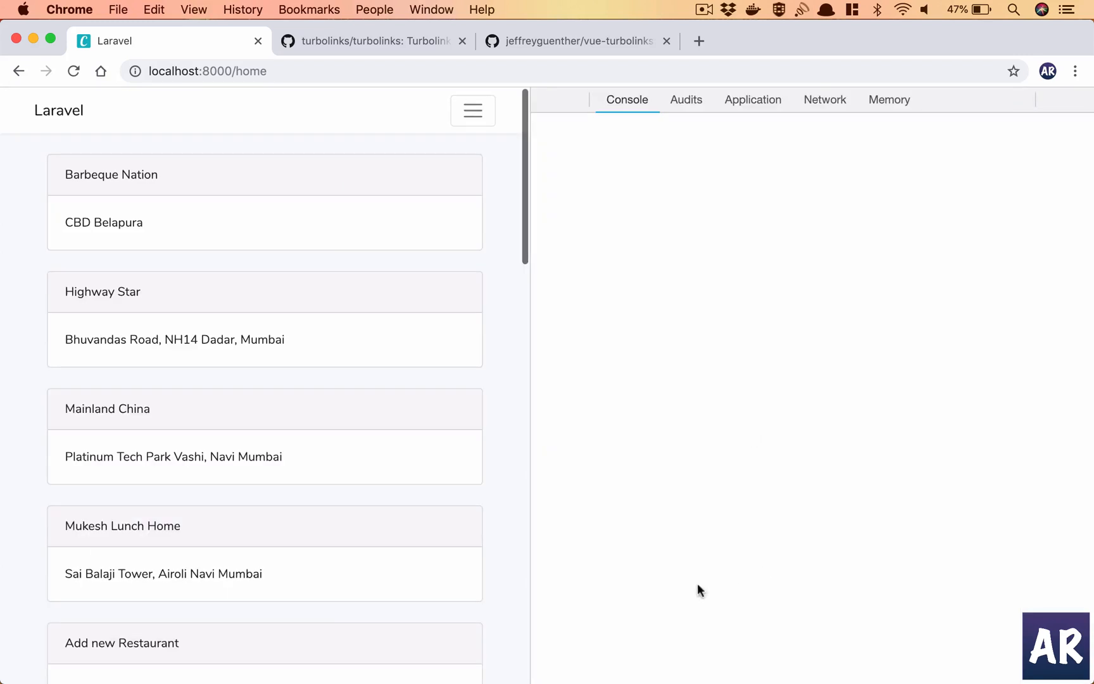
click(823, 99)
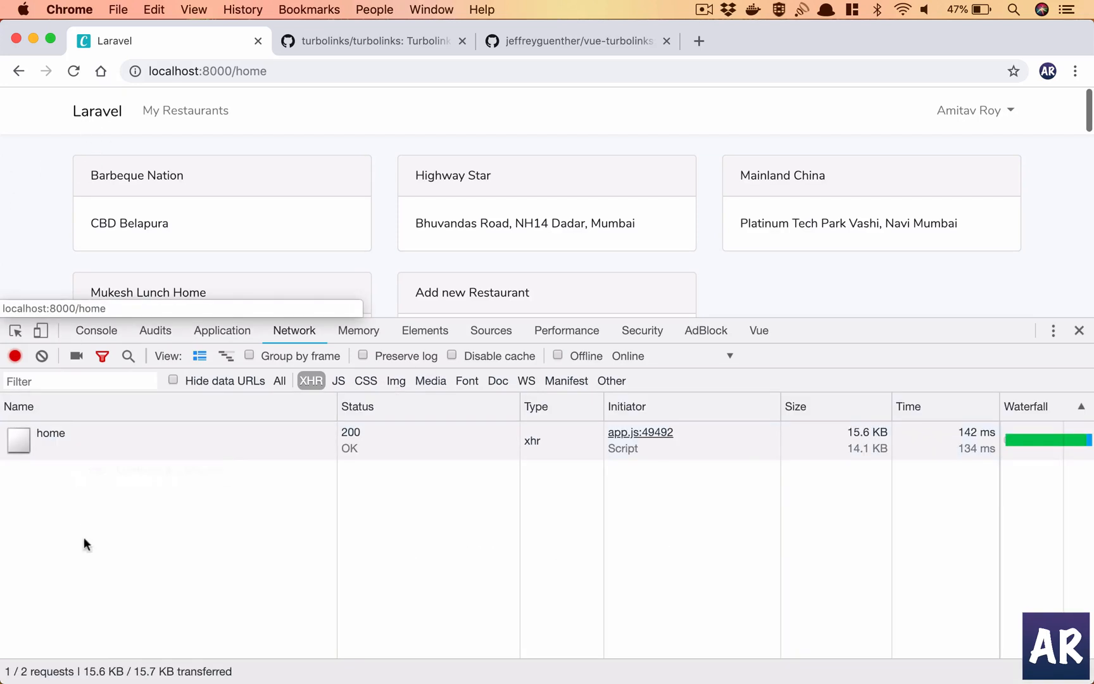
click(51, 433)
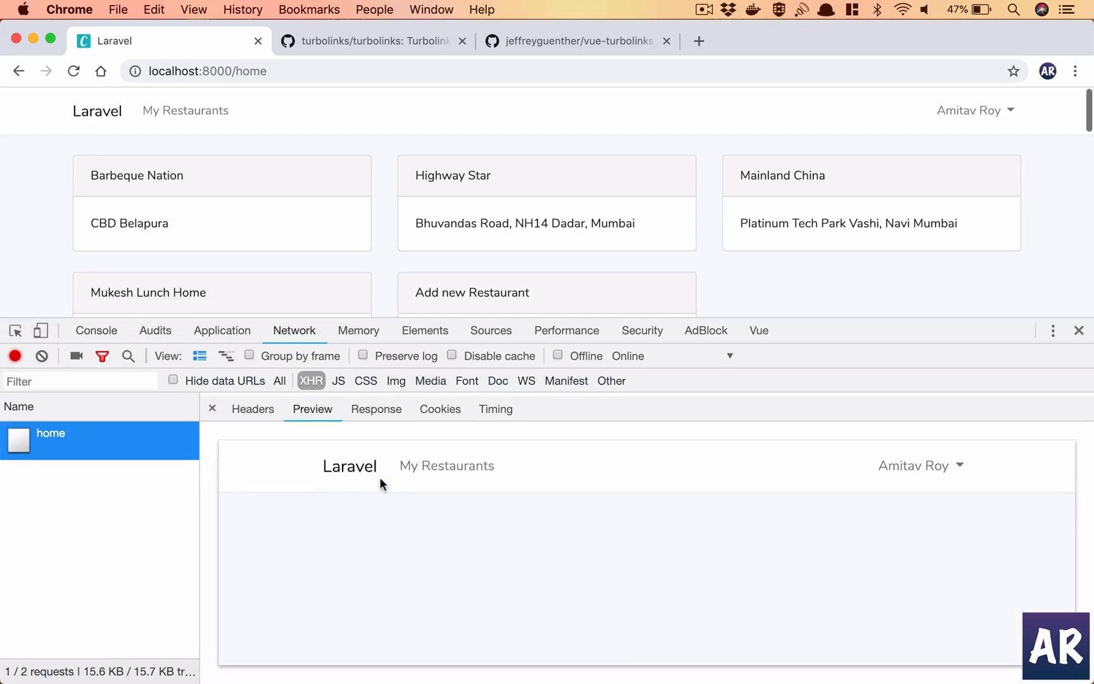
click(374, 408)
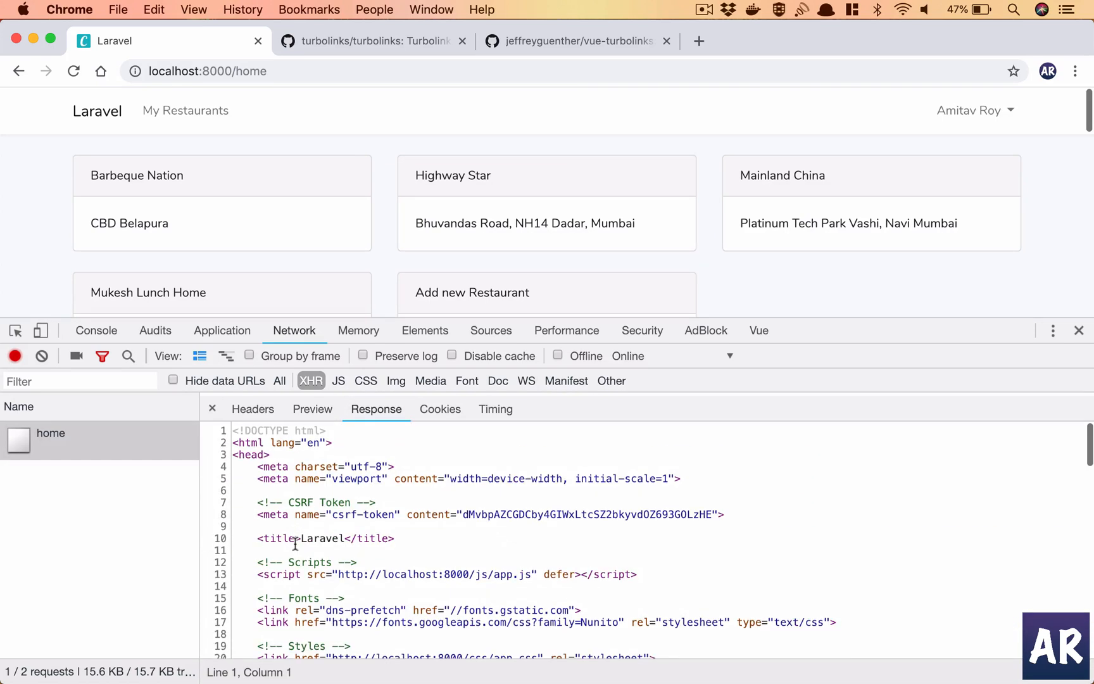
Navigate to My Restaurants, review the restos XHR response, then close DevTools
click(185, 110)
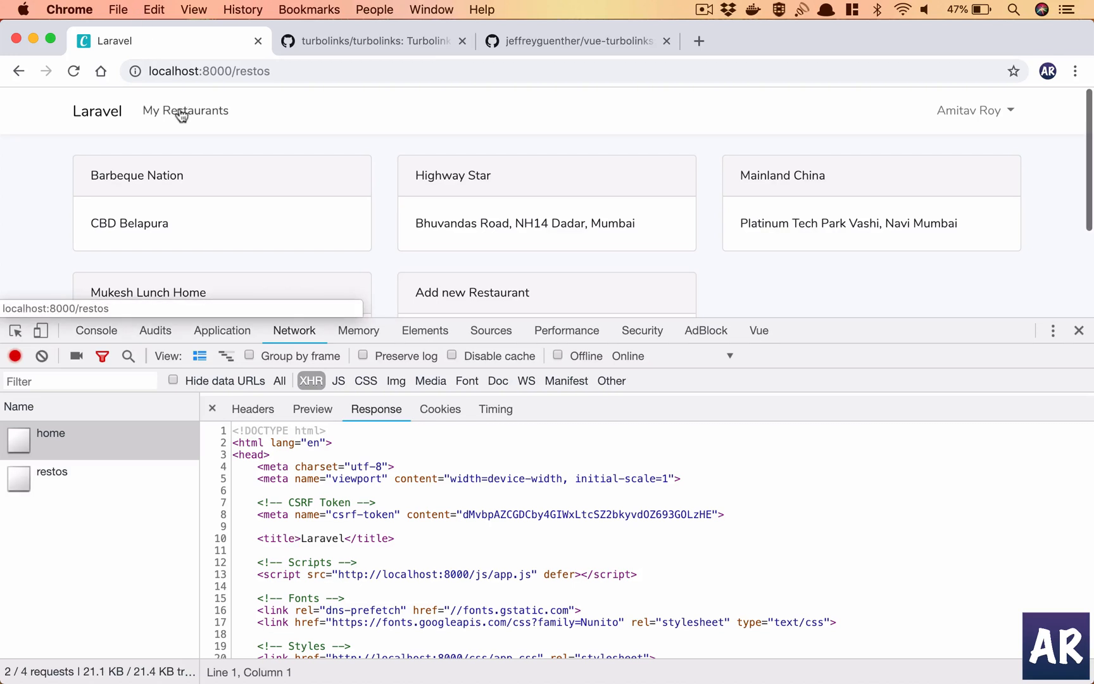
click(52, 471)
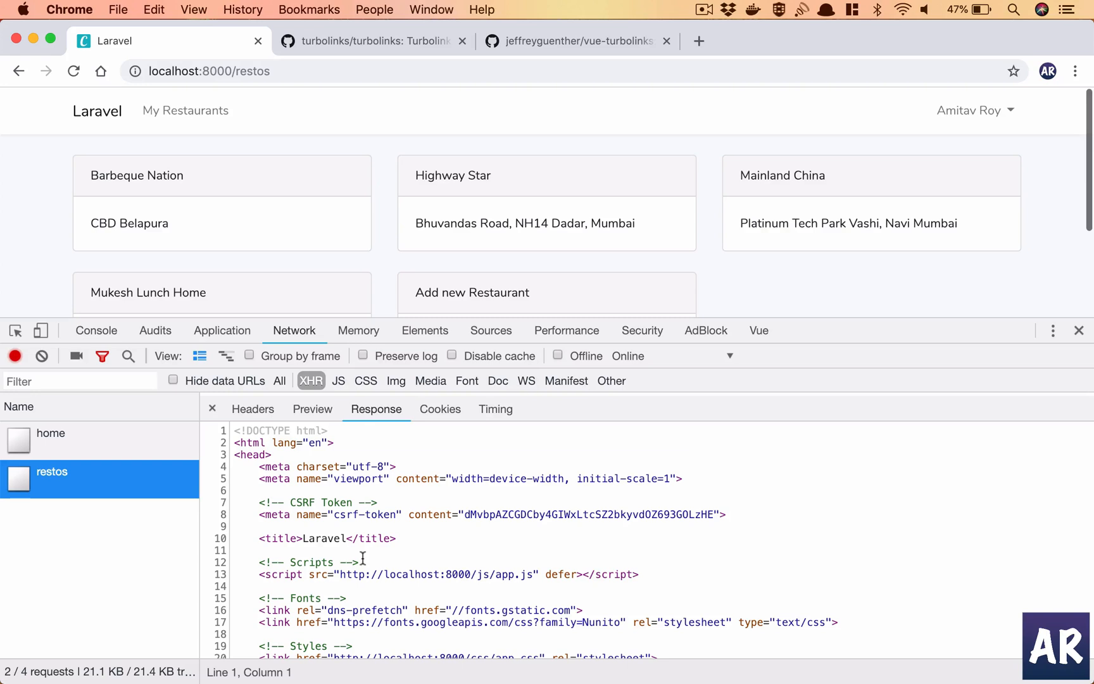
scroll(down, 3)
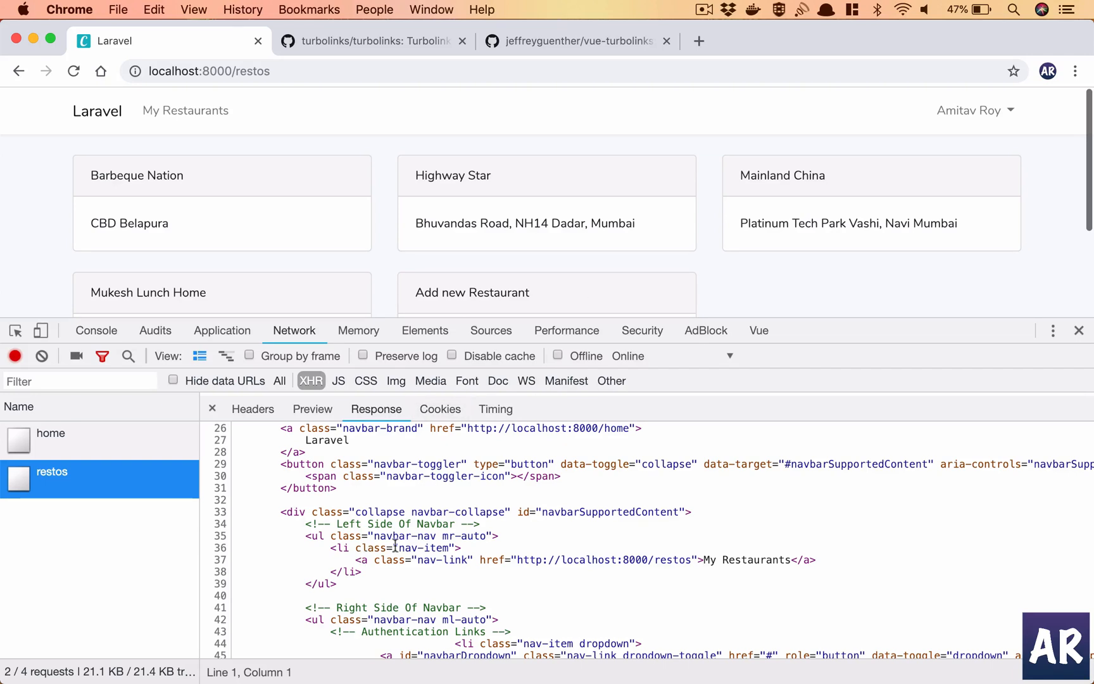
scroll(down, 3)
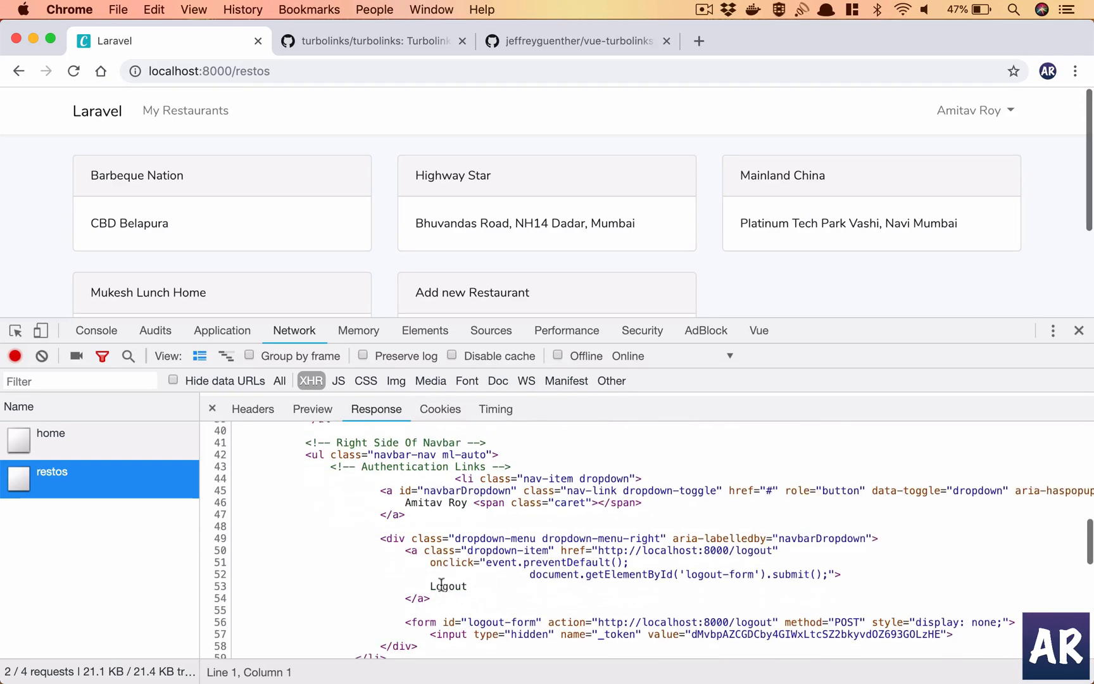
scroll(down, 3)
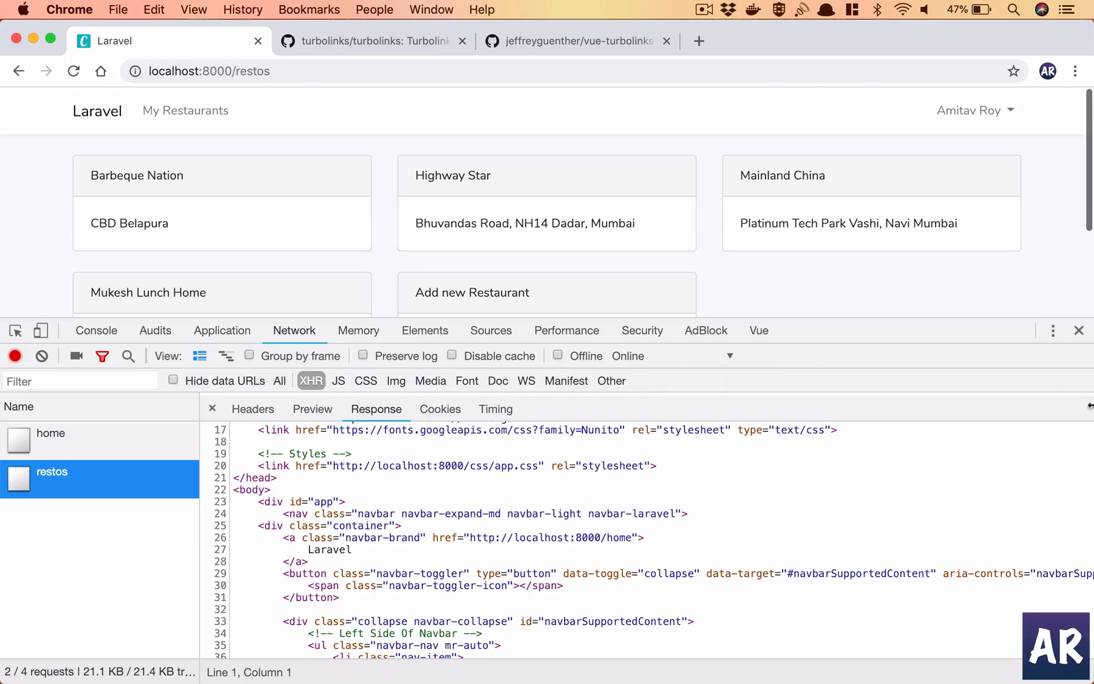
click(1078, 330)
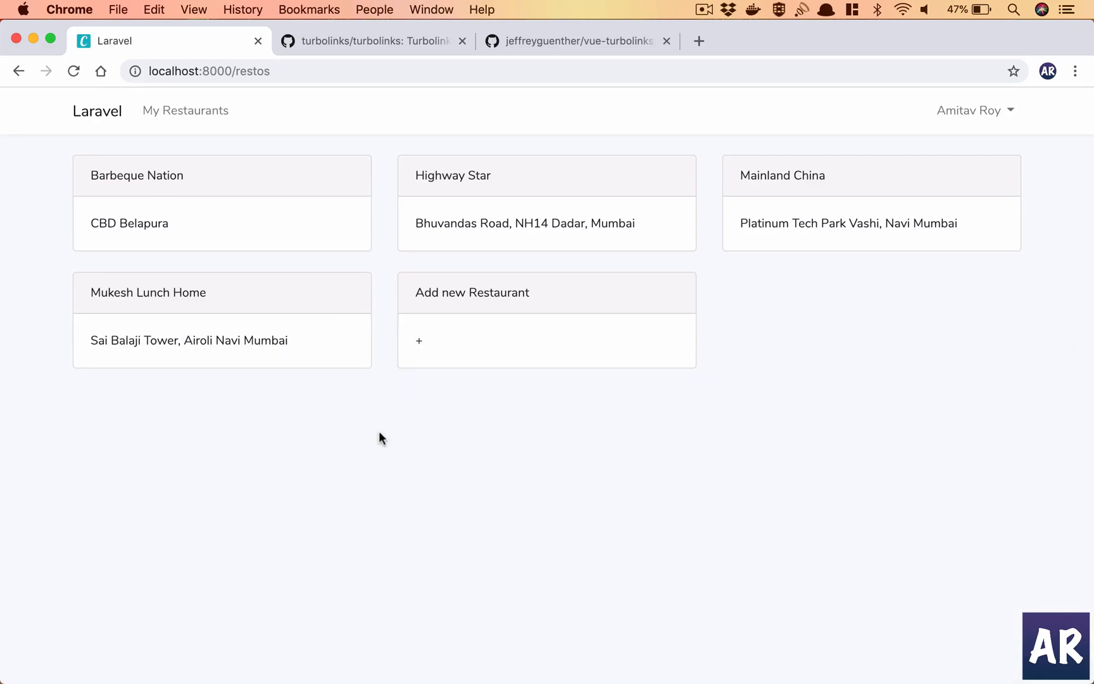
mouse_move(514, 434)
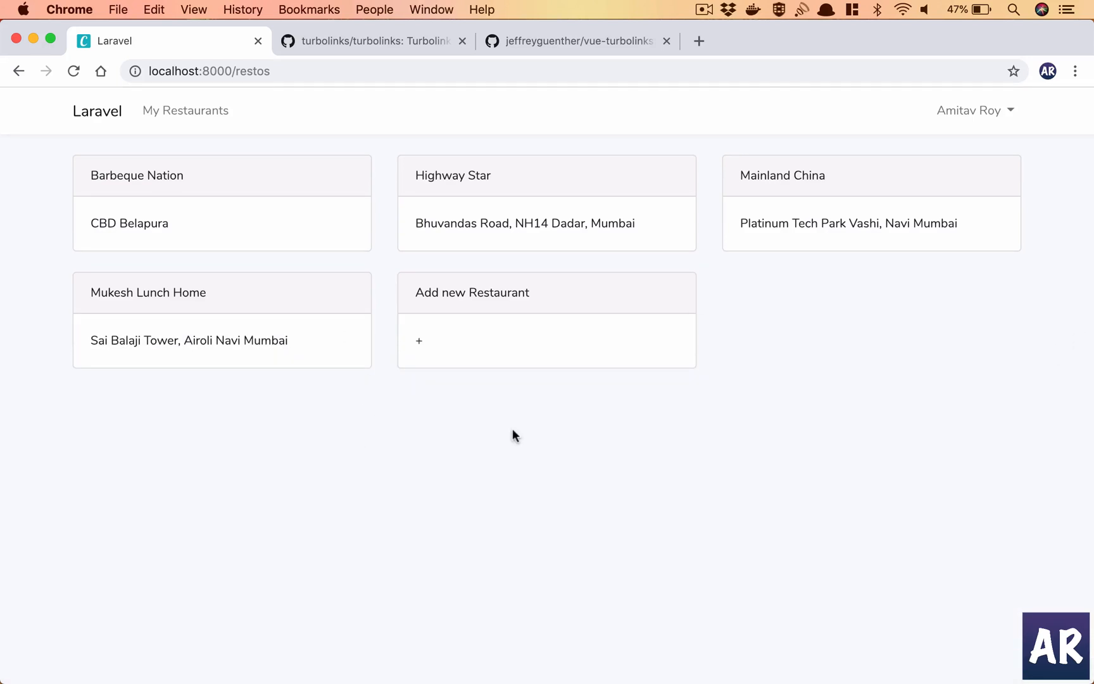
mouse_move(185, 110)
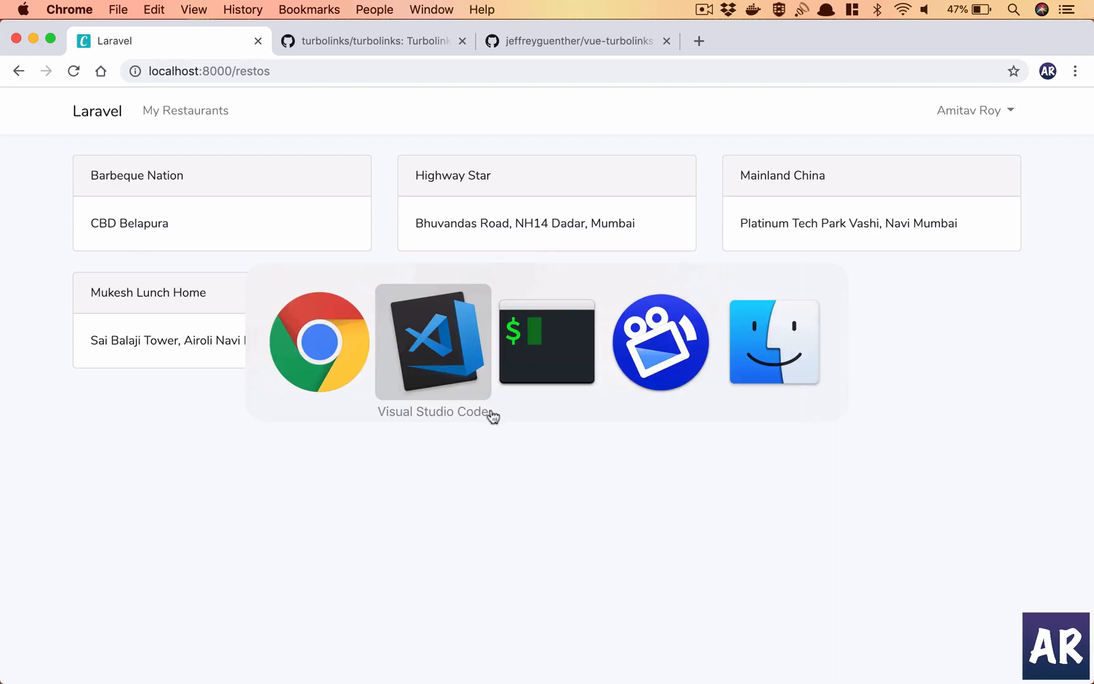
mouse_move(320, 340)
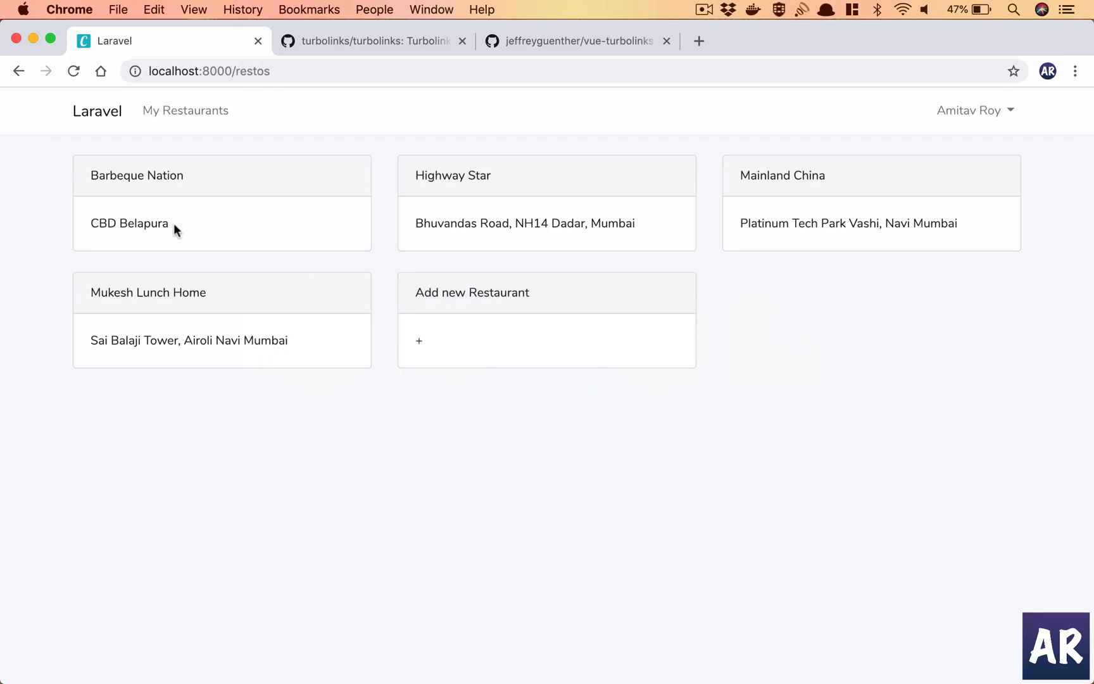
mouse_move(185, 236)
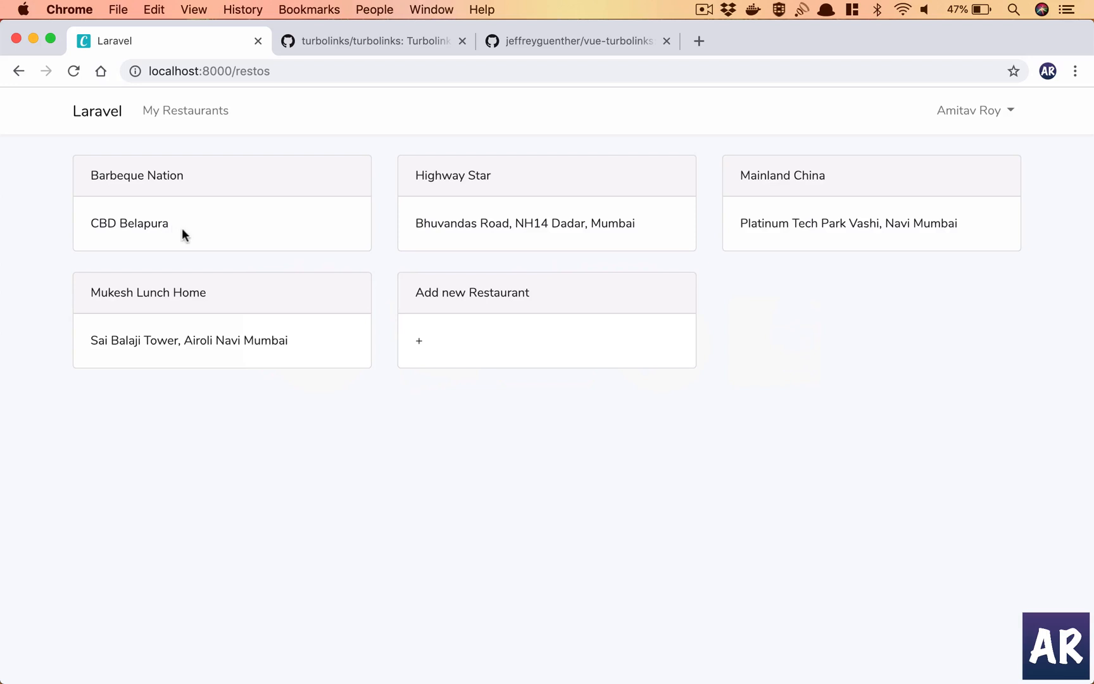
Open resources/js/modules/restos/RestoGroup.vue from the explorer
key(cmd+tab)
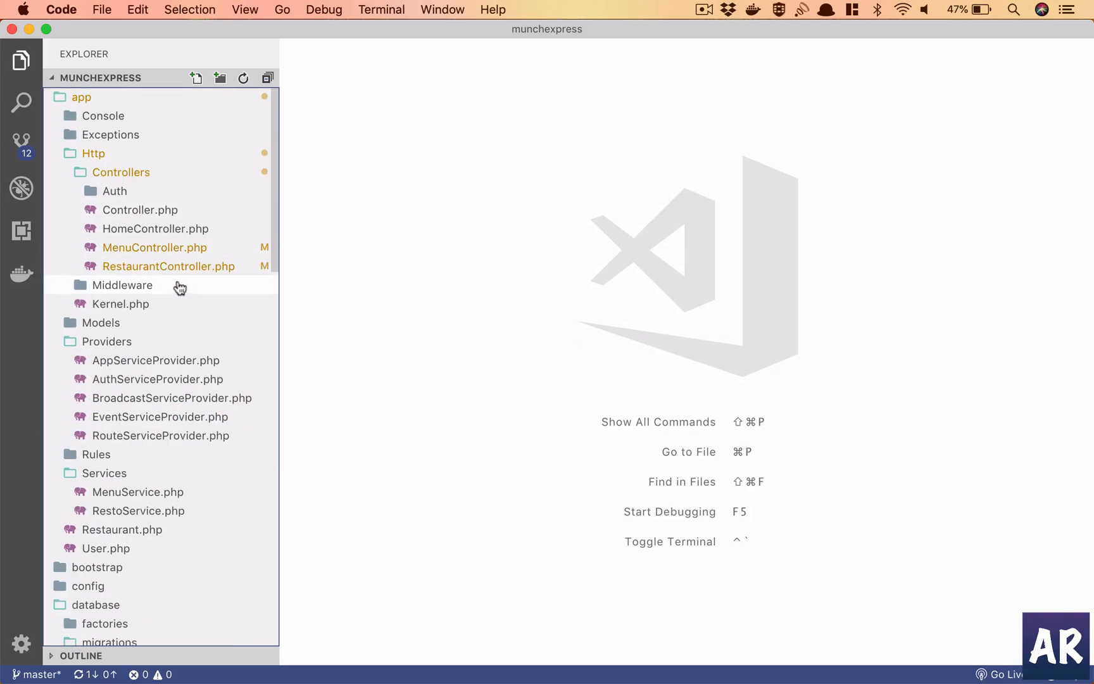
scroll(down, 3)
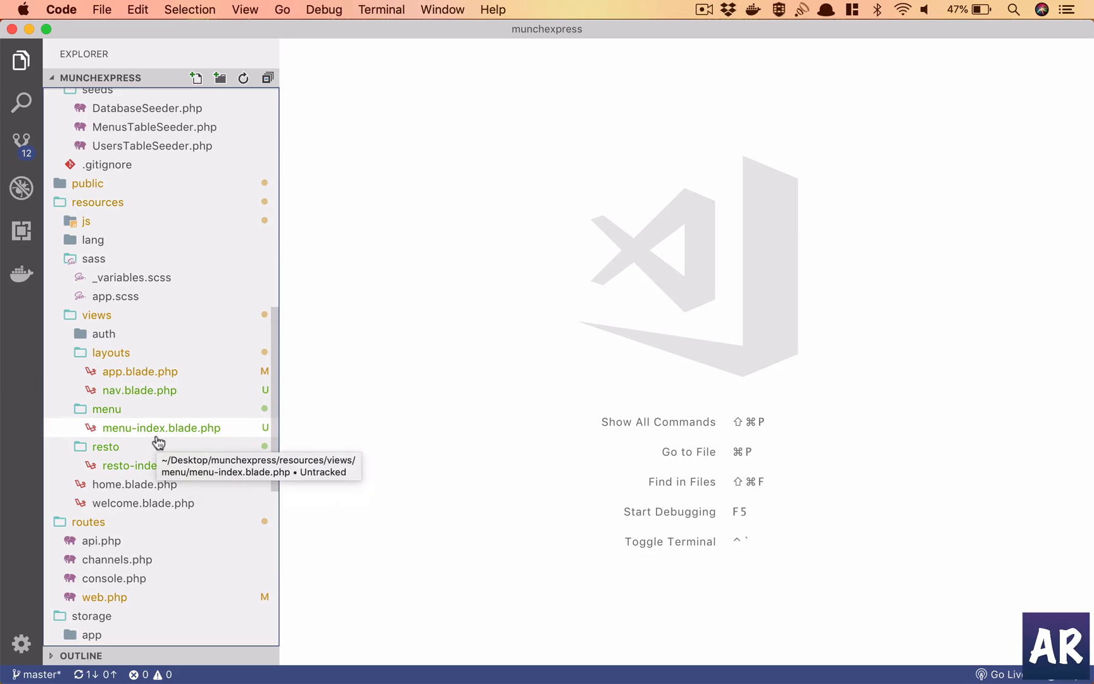
click(96, 315)
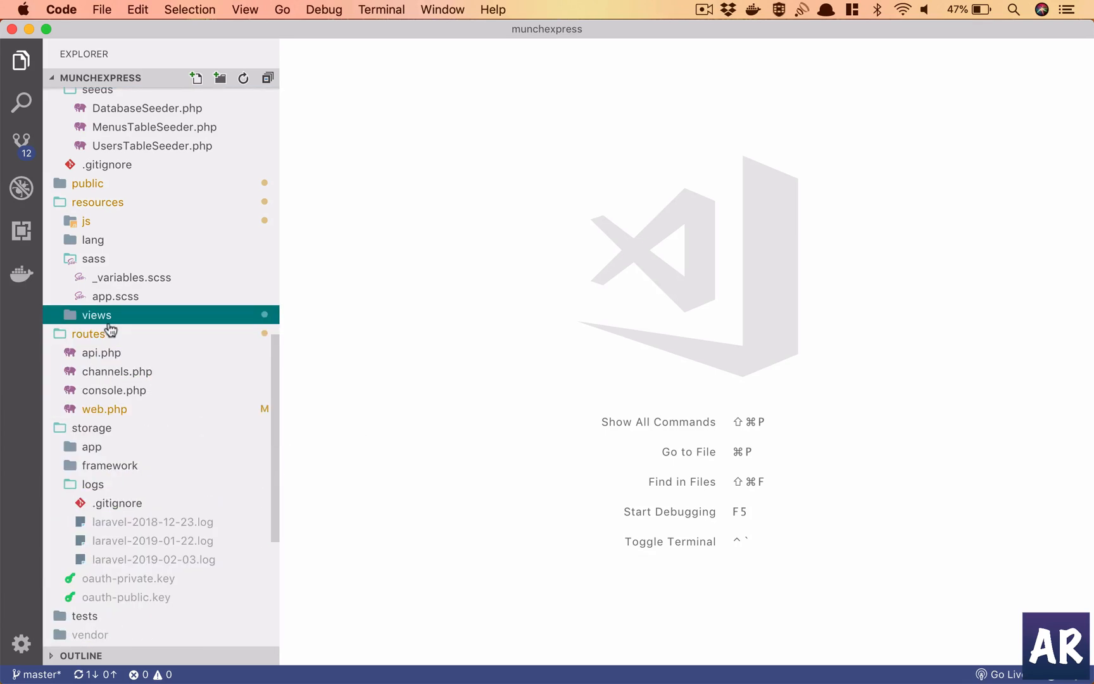
click(85, 220)
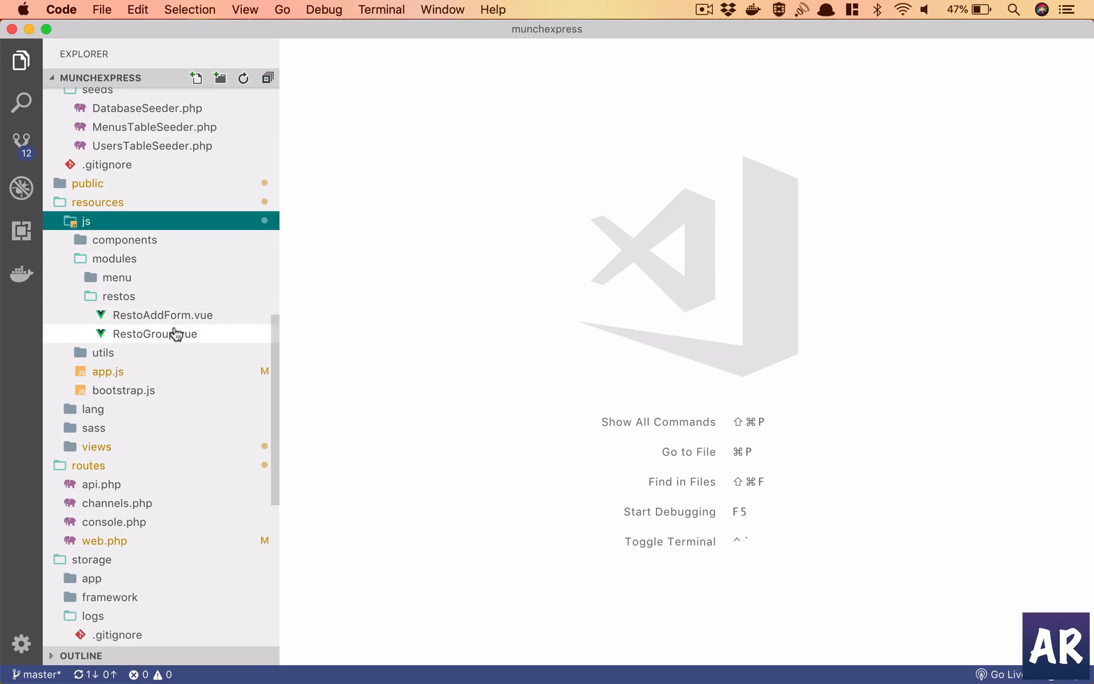
double_click(160, 334)
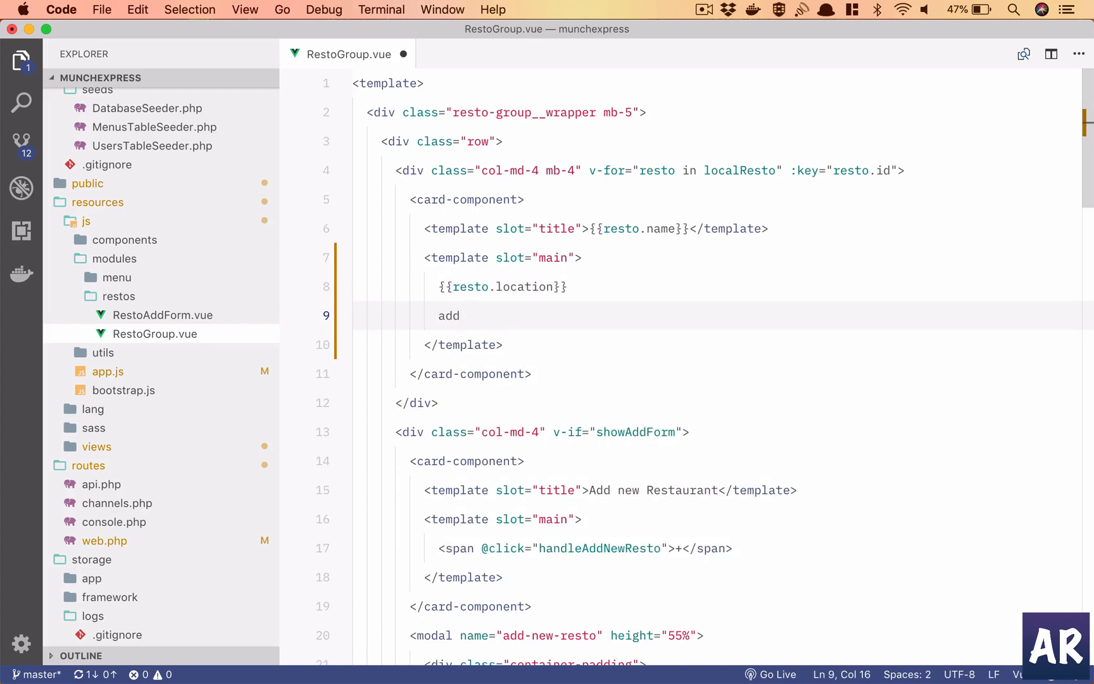
Add an <a href="#"> link reading Show Menu after {{resto.location}}
key(Backspace)
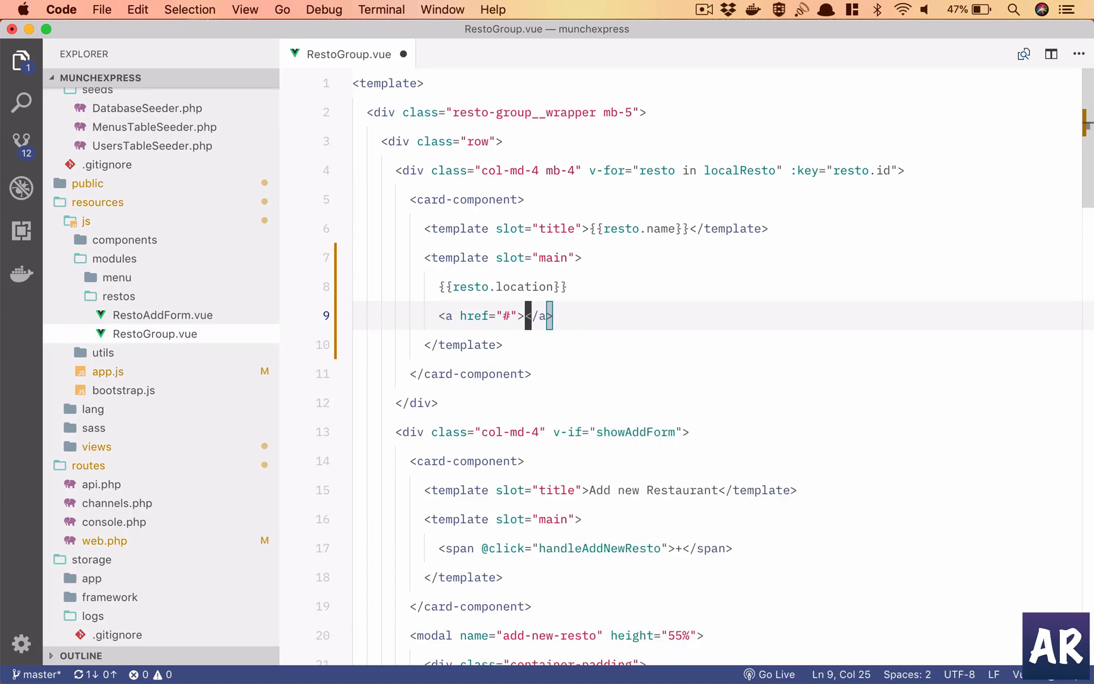
text(Show Menu)
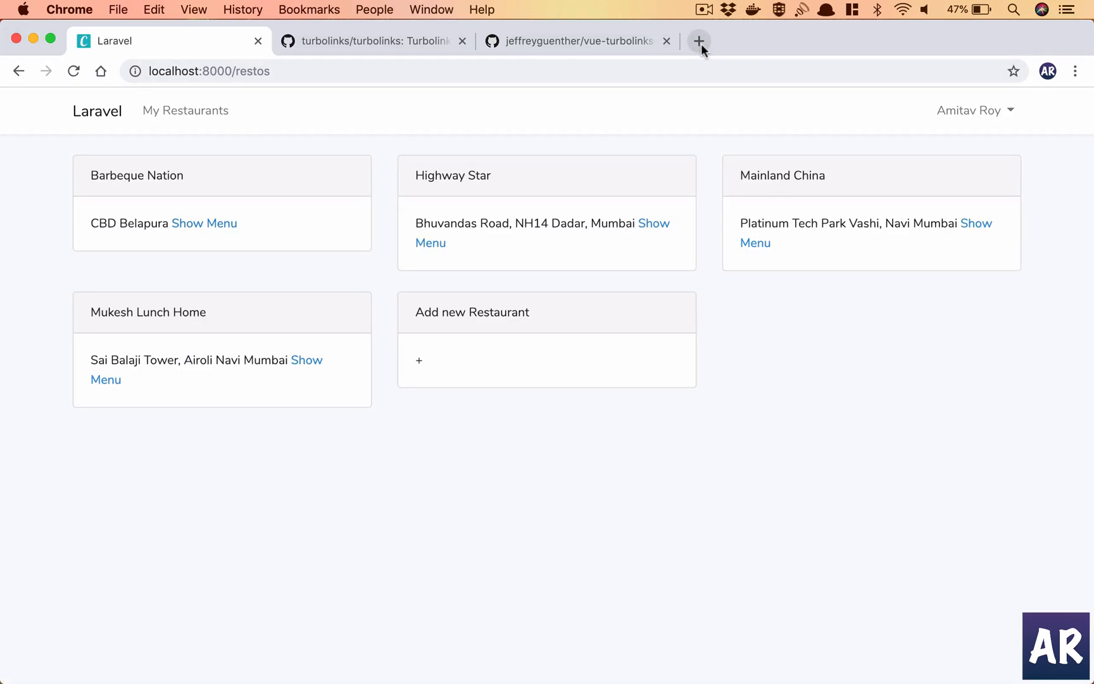
mouse_move(699, 40)
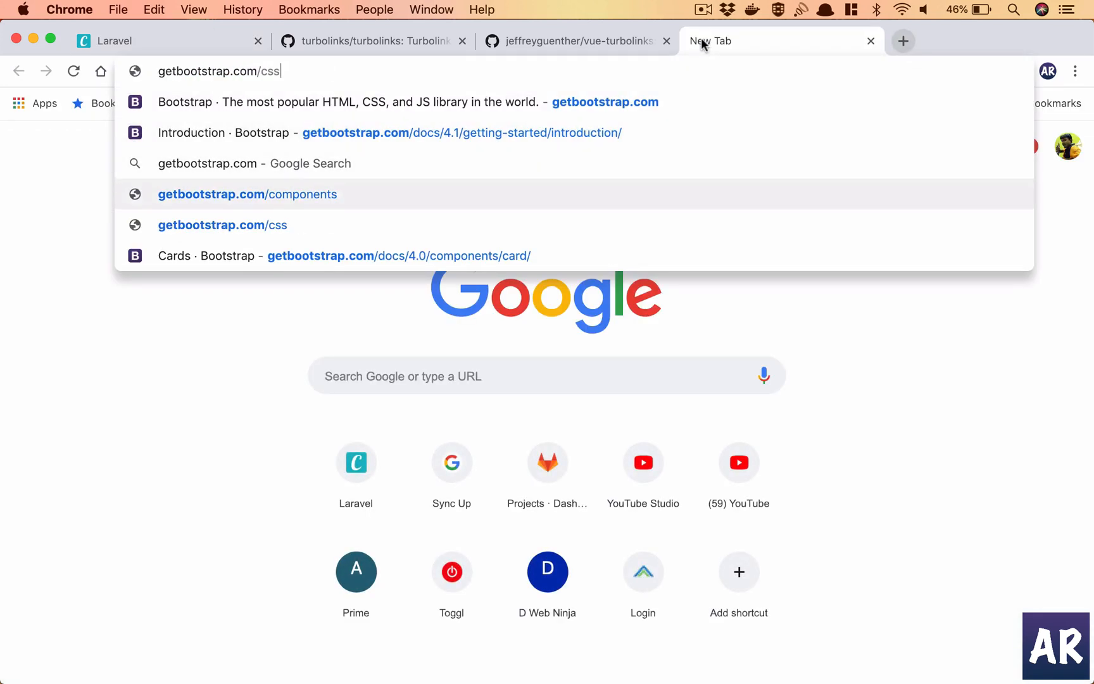
Copy the card-link anchor example from Bootstrap Cards docs and try a restaurant's Menu link
click(345, 256)
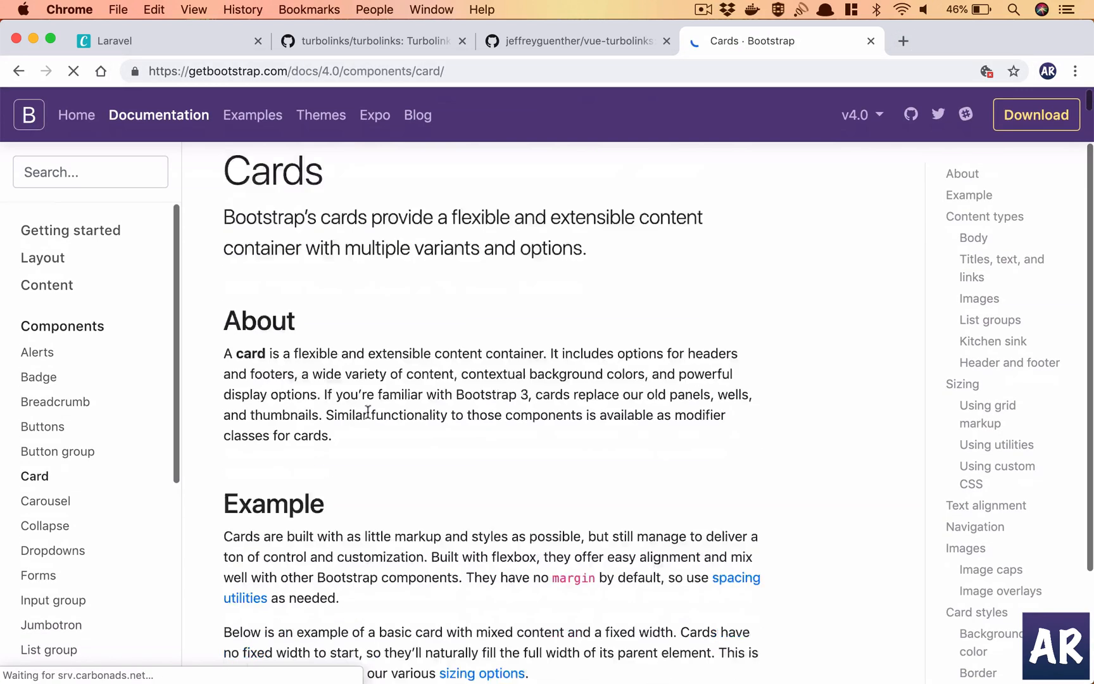
scroll(down, 3)
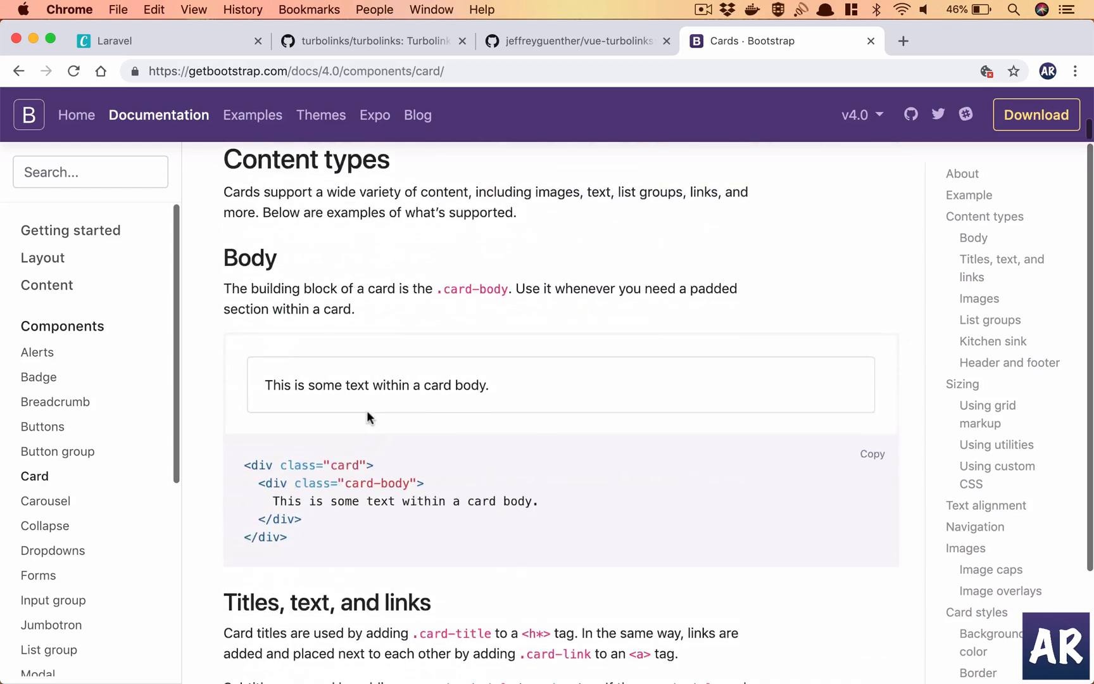
scroll(down, 3)
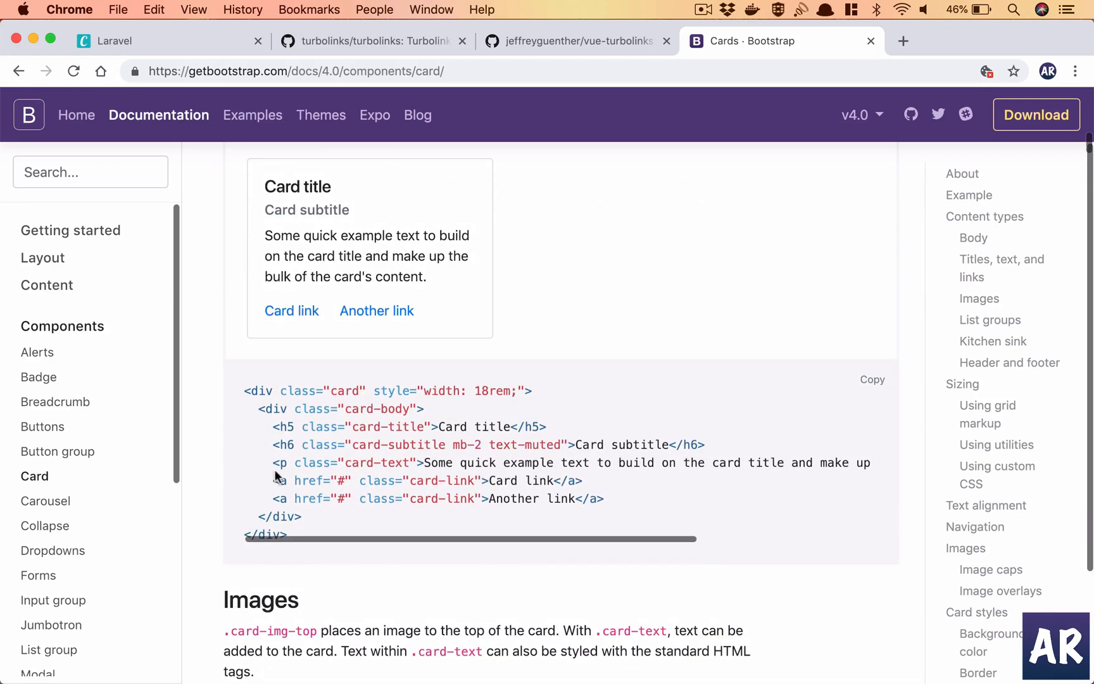
triple_click(426, 480)
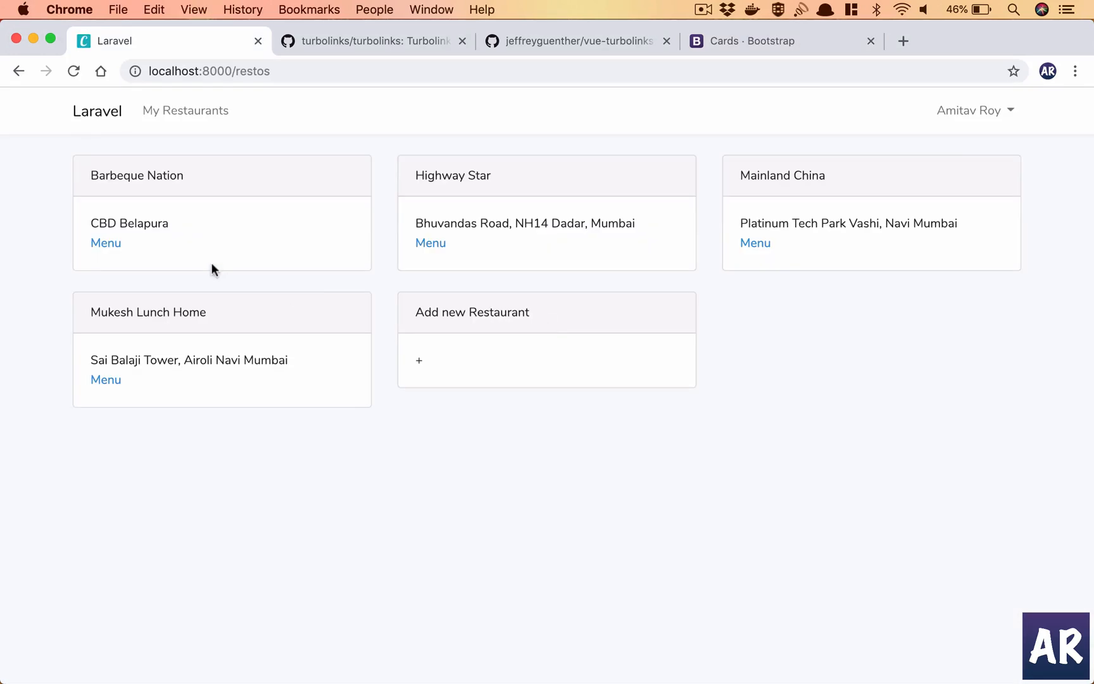
mouse_move(105, 243)
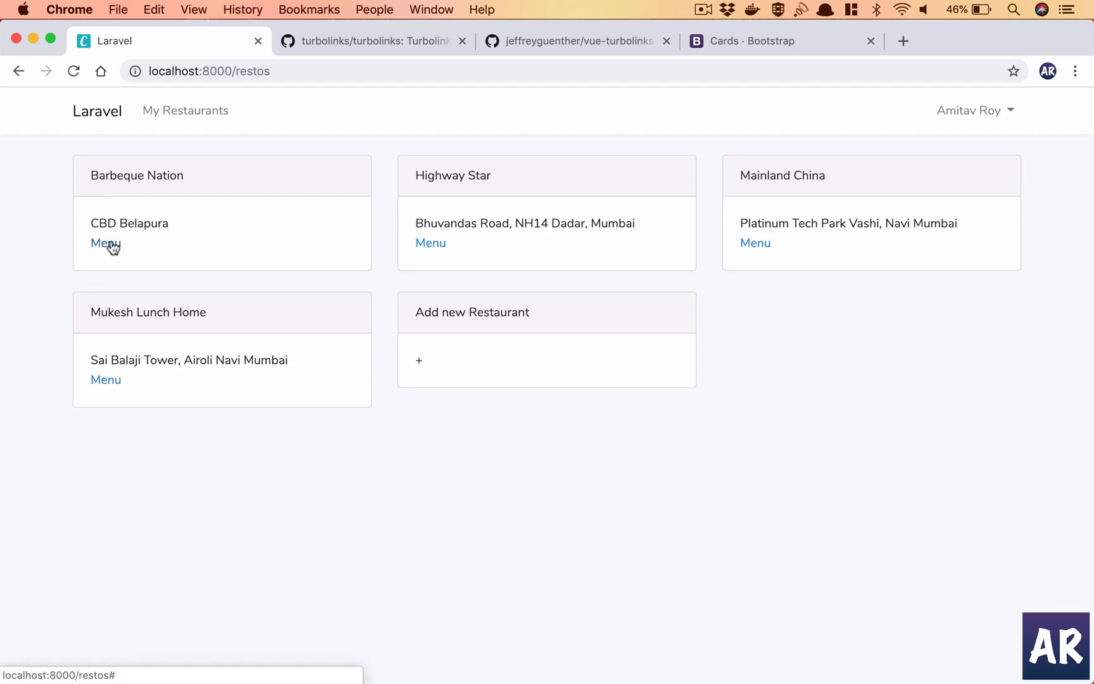
mouse_move(460, 262)
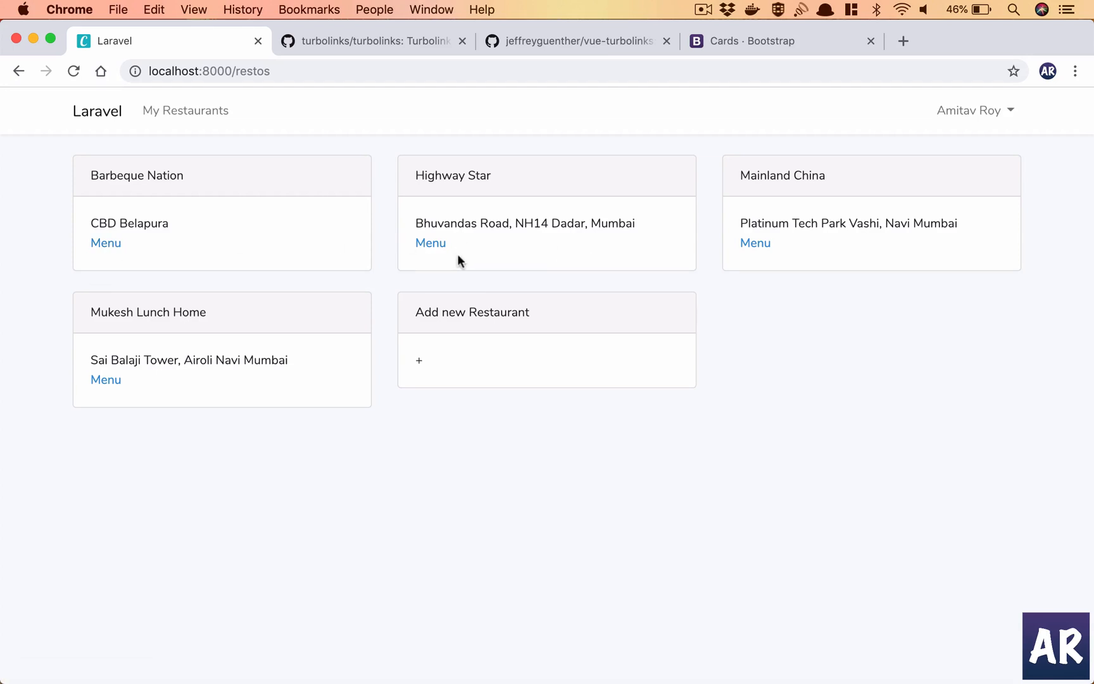
click(430, 244)
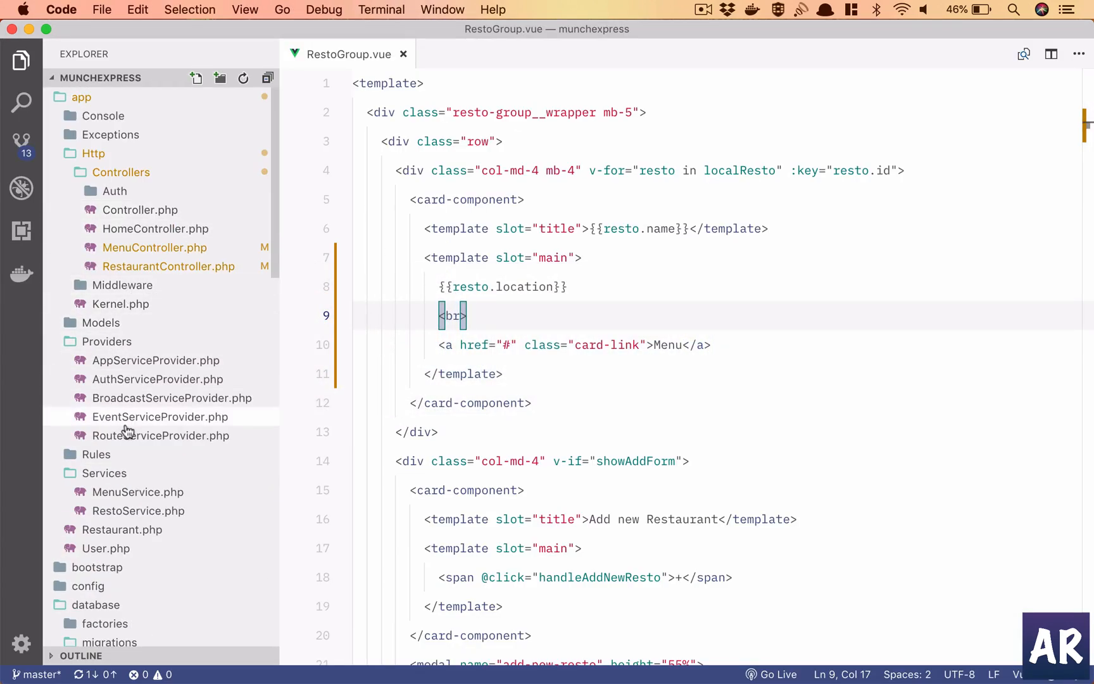
Add a public method in Restaurant.php returning route('restos.menu', $this->id)
click(124, 530)
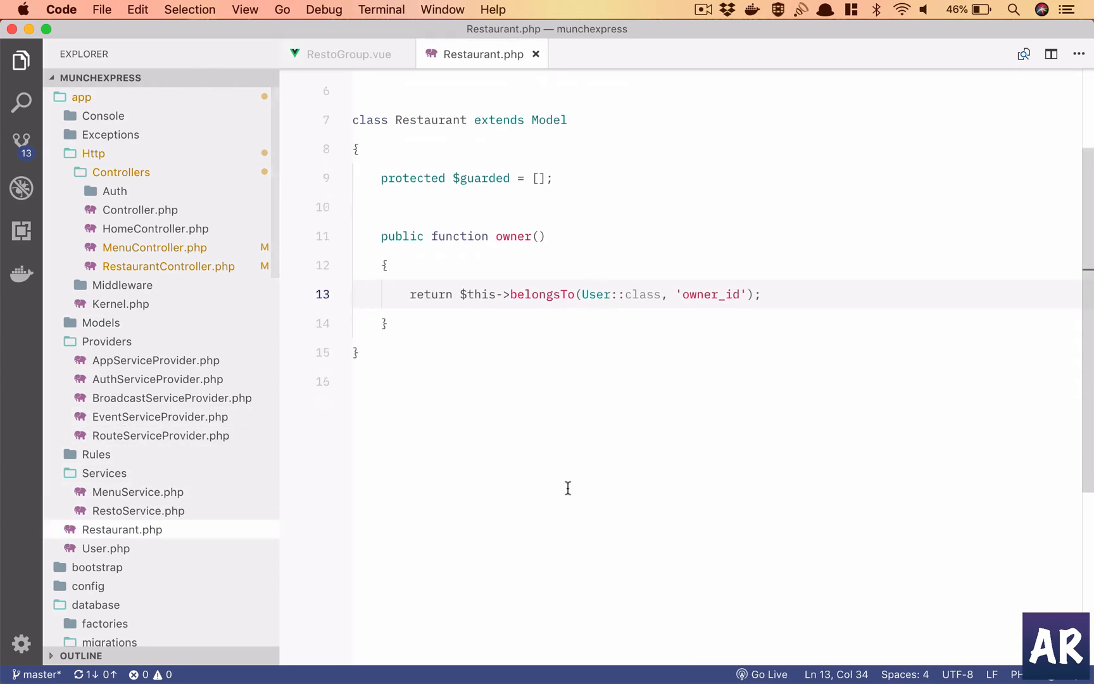
text(ampub)
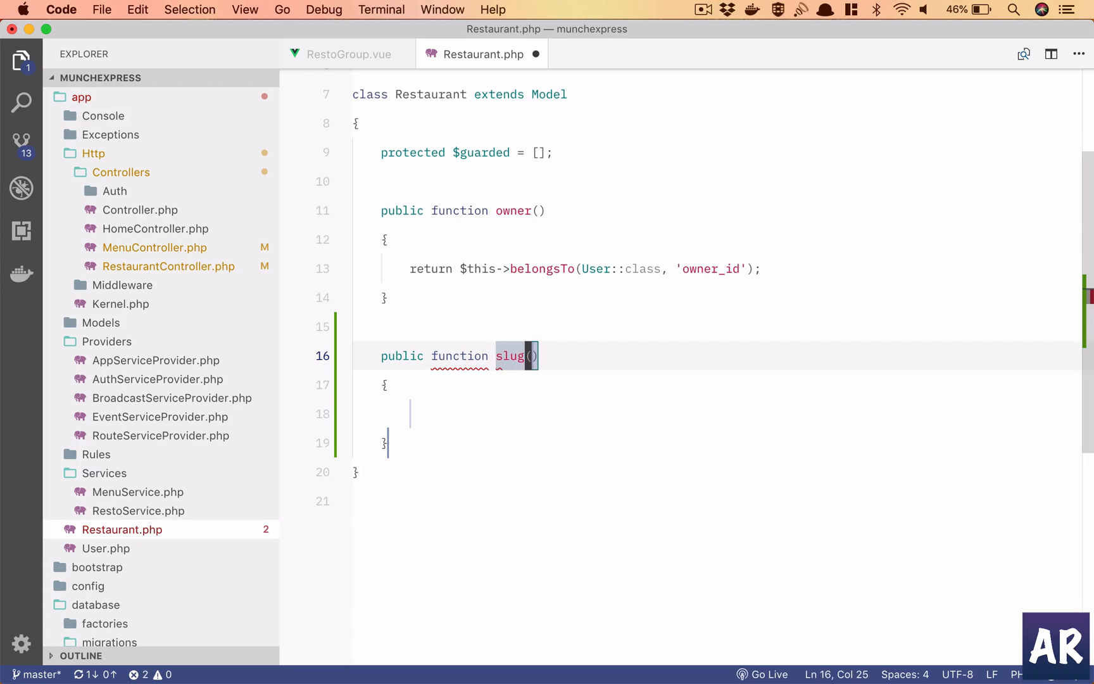
text(r)
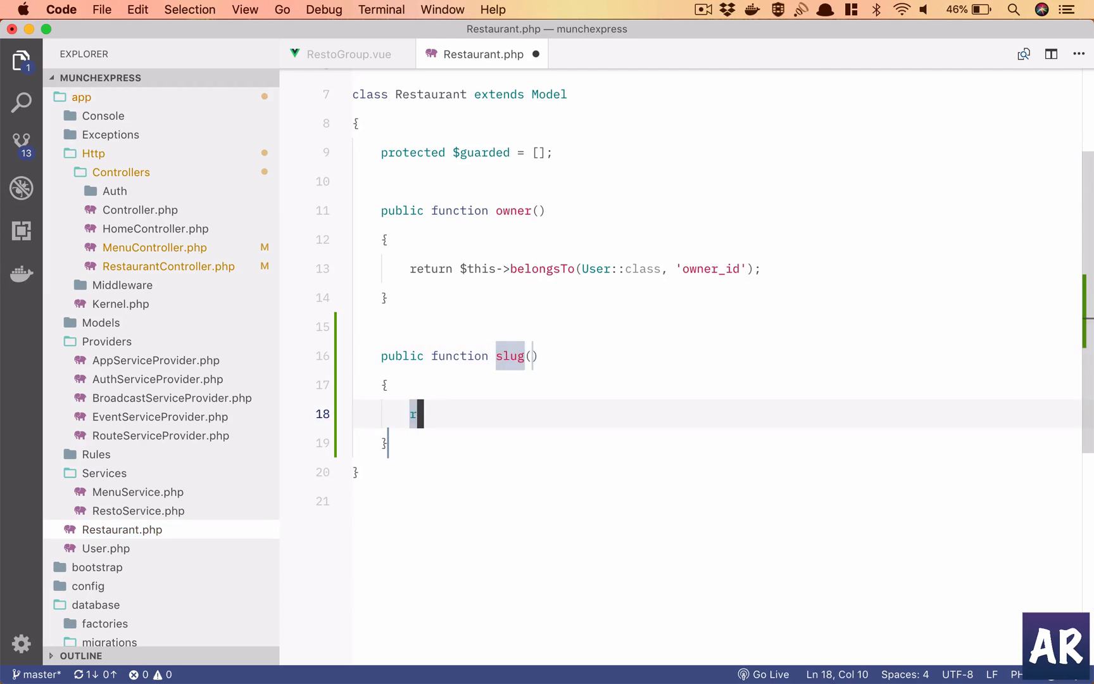
text(eturn route)
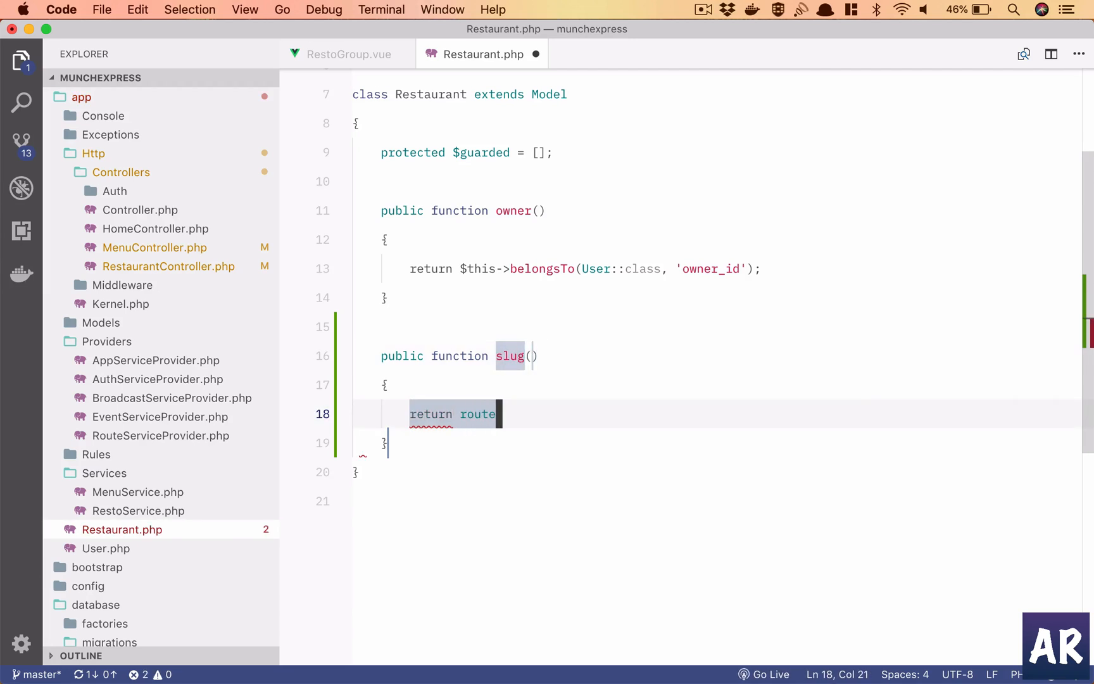
text(();)
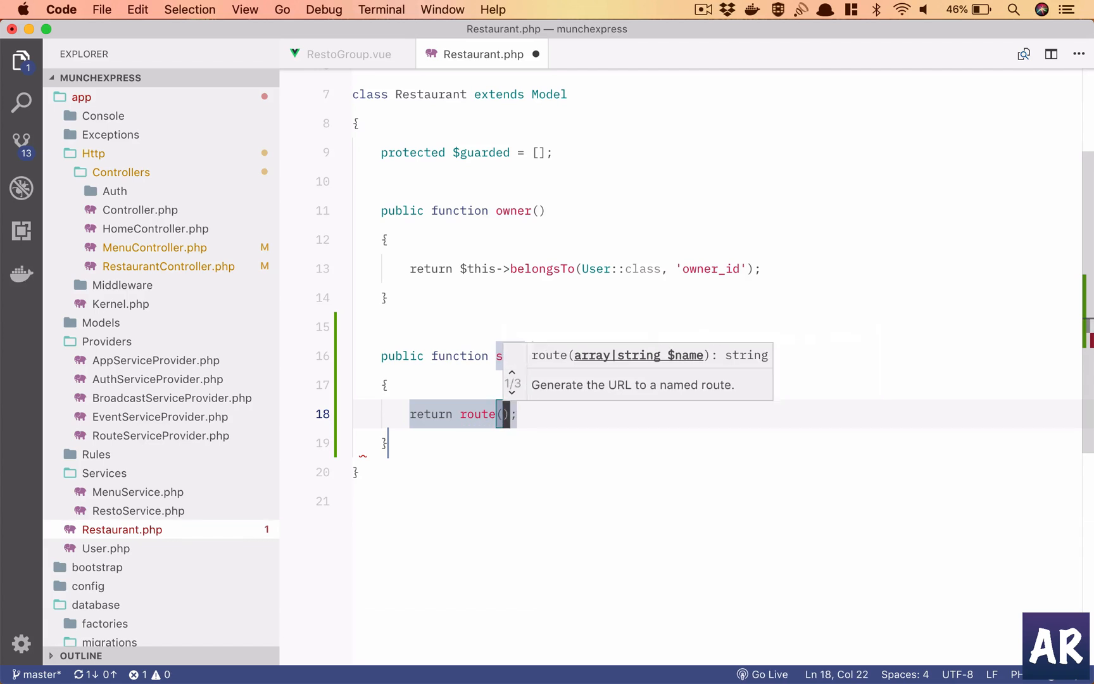
text('restos.')
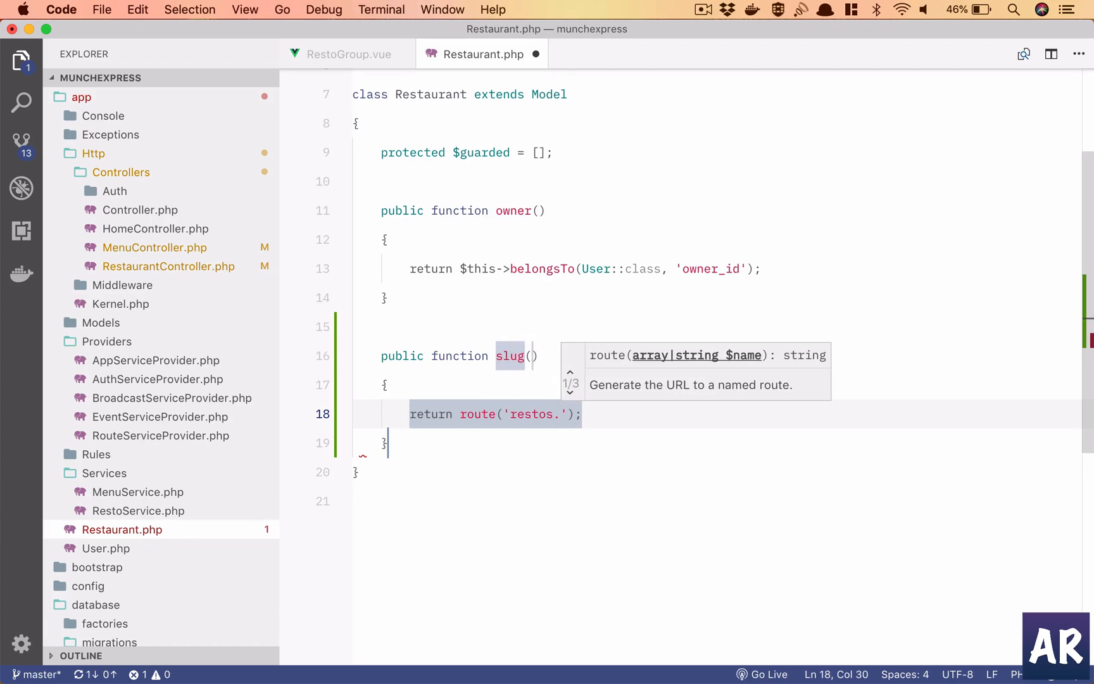
text(menu)
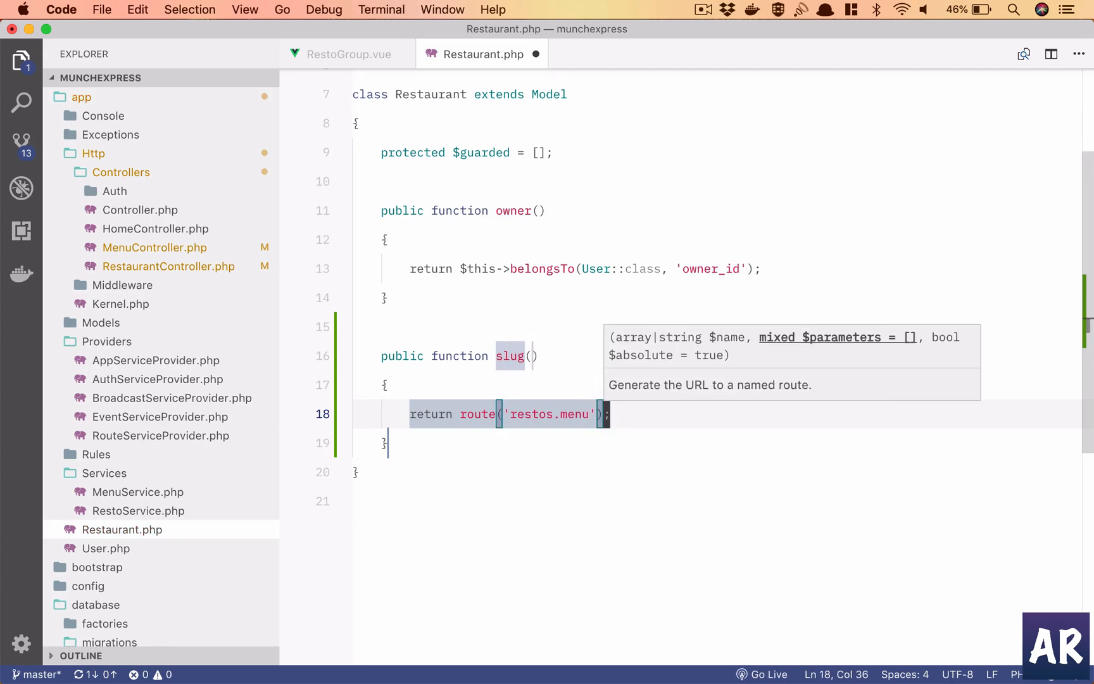
text(, $this)
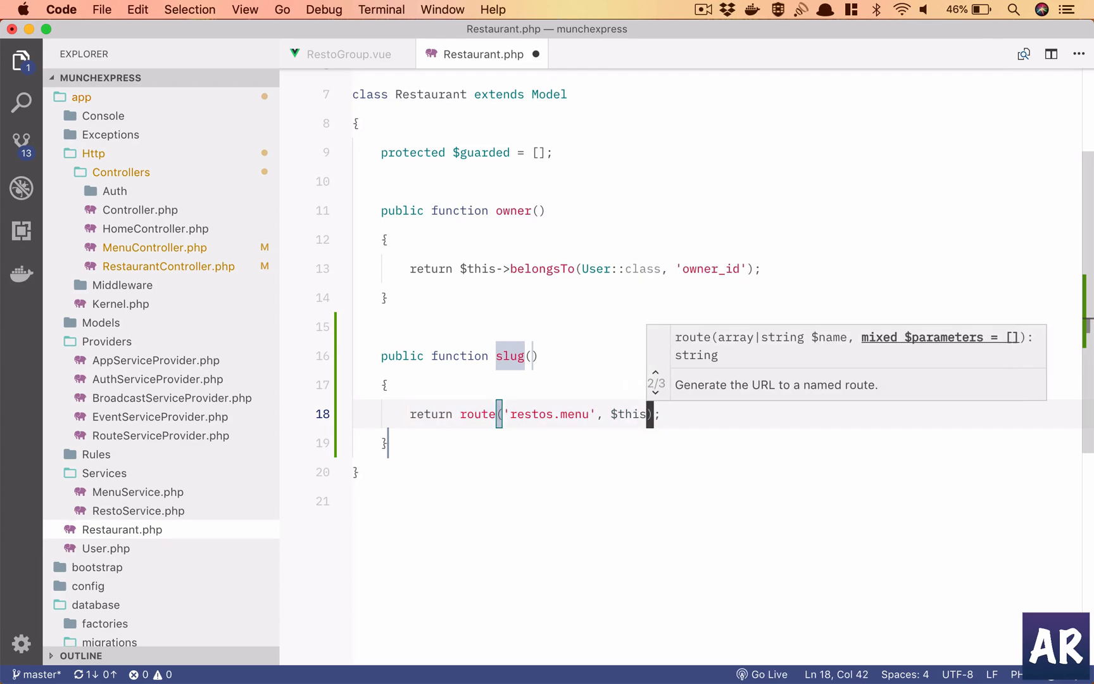
text(->id)
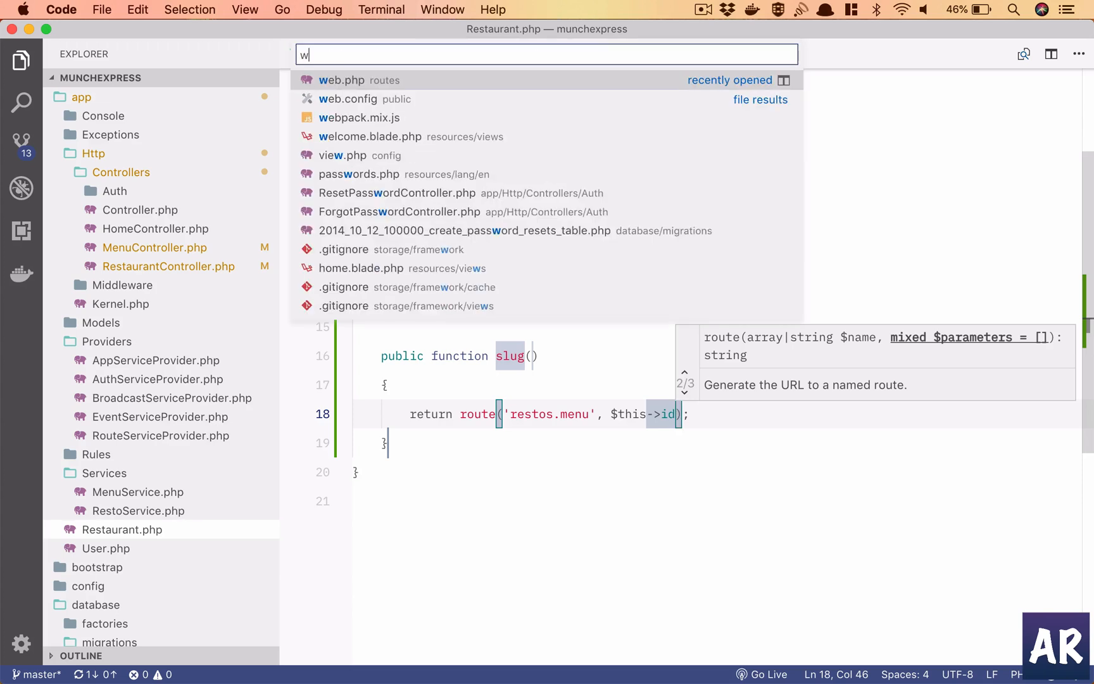
Check the route name in web.php and rename the method to getSlugAttribute
click(342, 80)
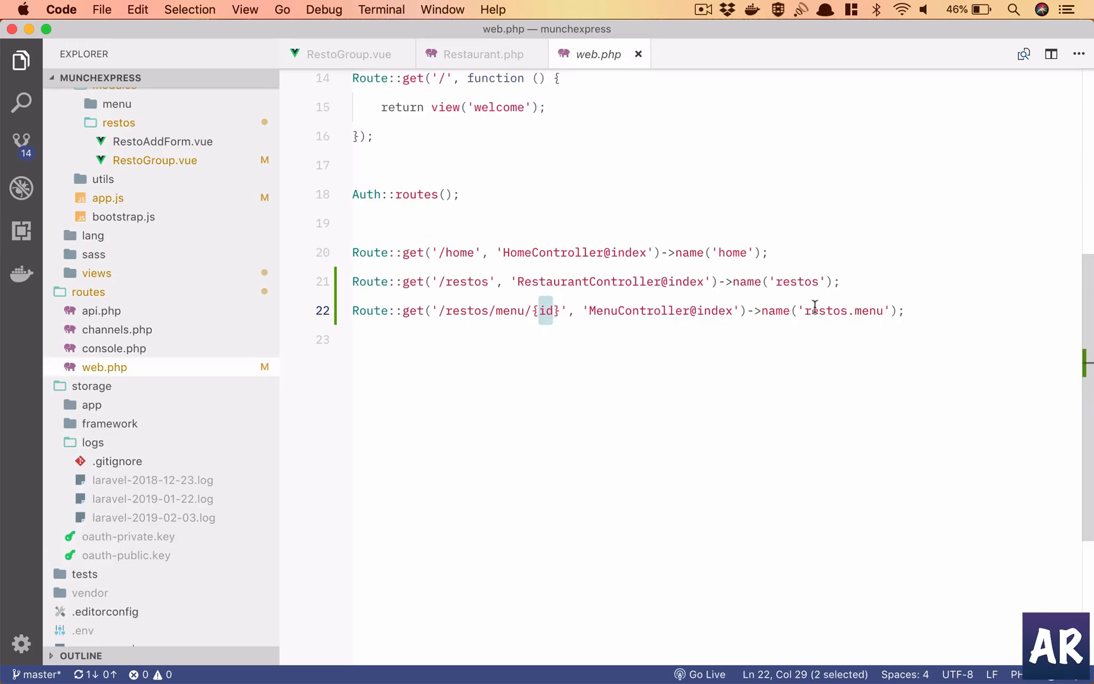
click(482, 54)
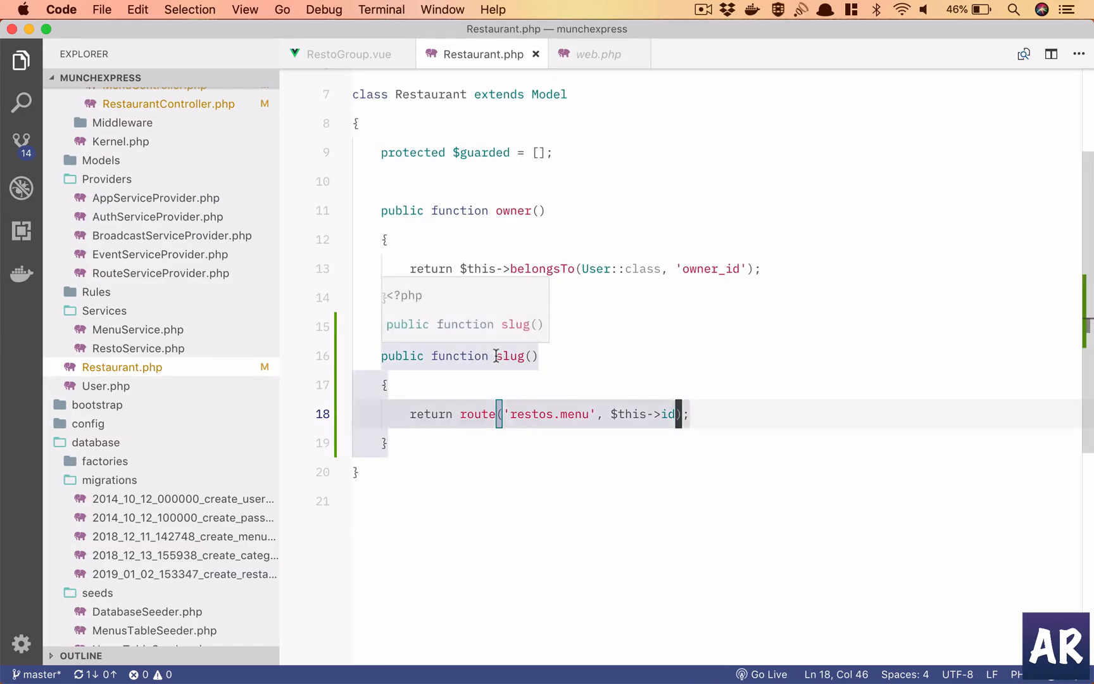
text(get)
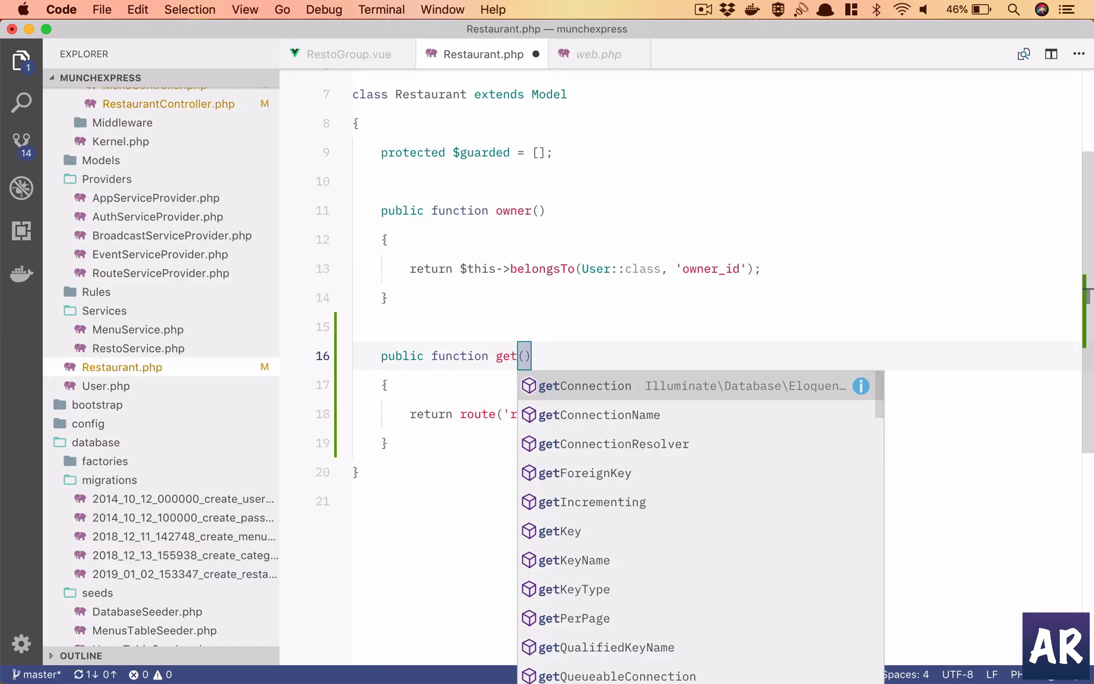
text(SlugAttri)
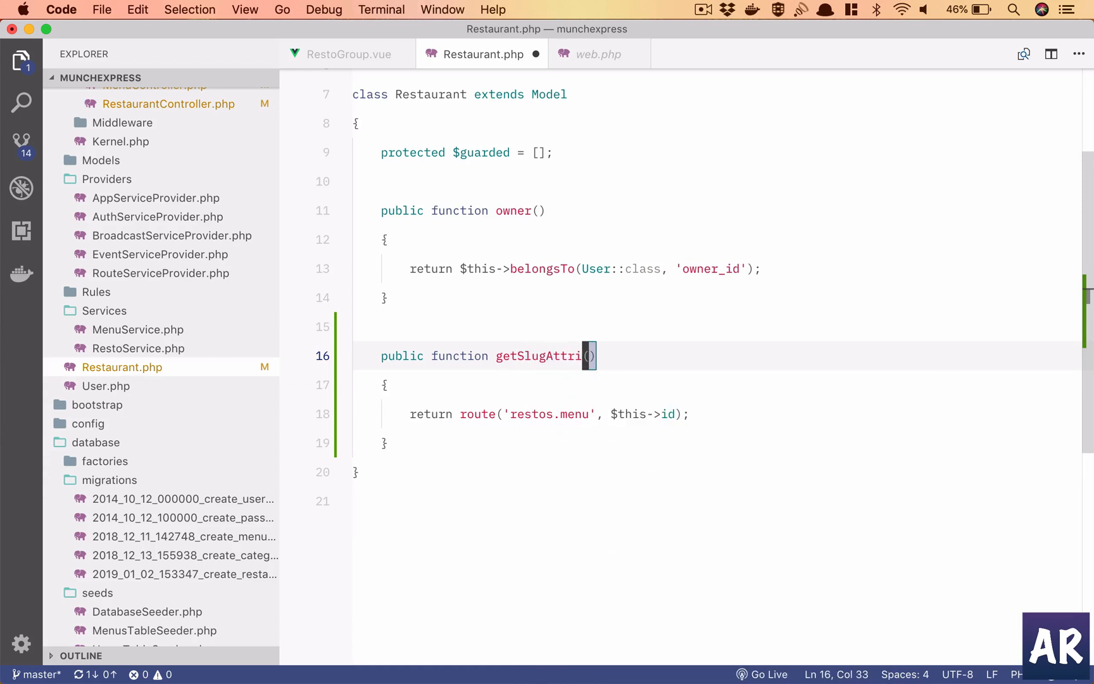
text(bute)
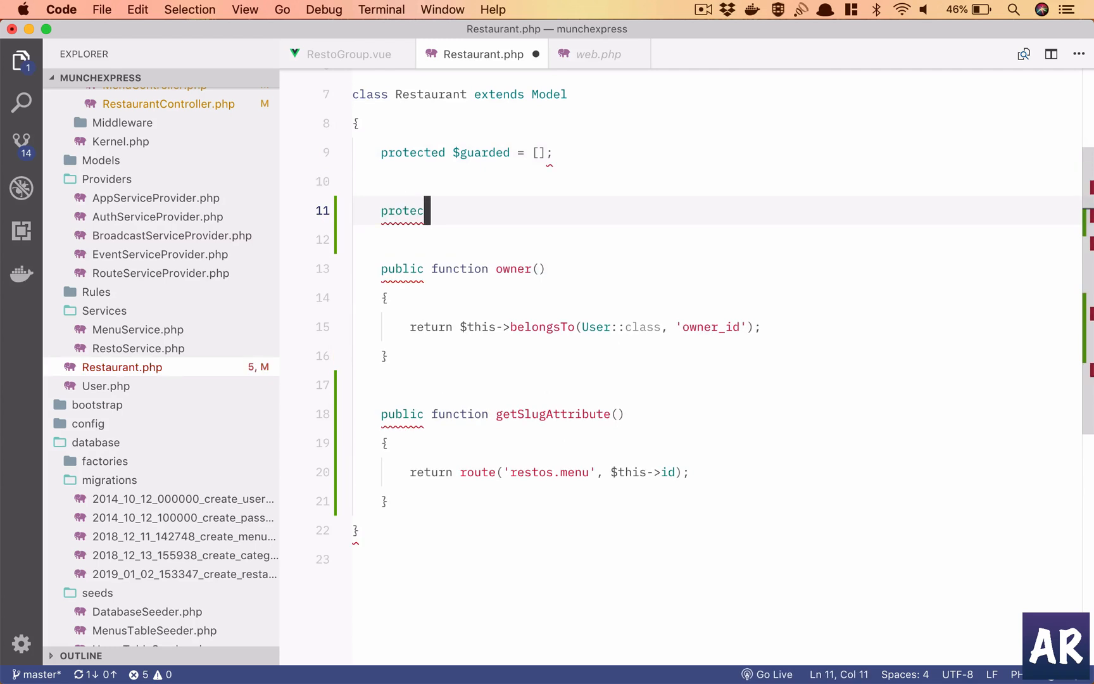
Add protected $appends = ['slug']; to the Restaurant model
text(ted #)
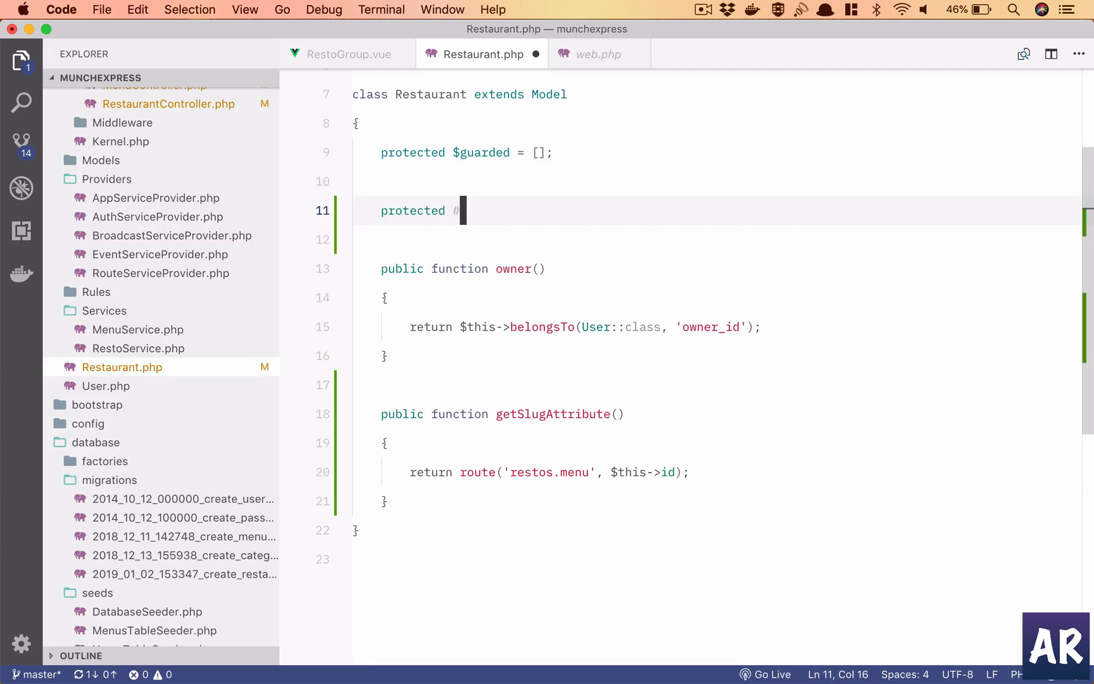
text($appends)
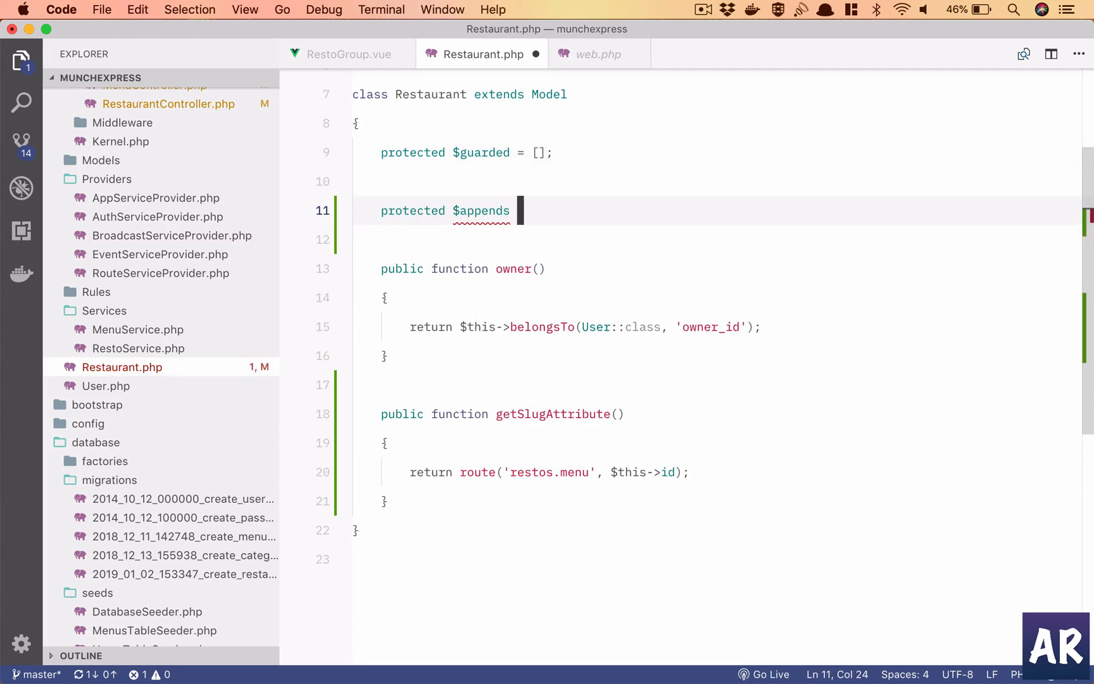
text(= [];)
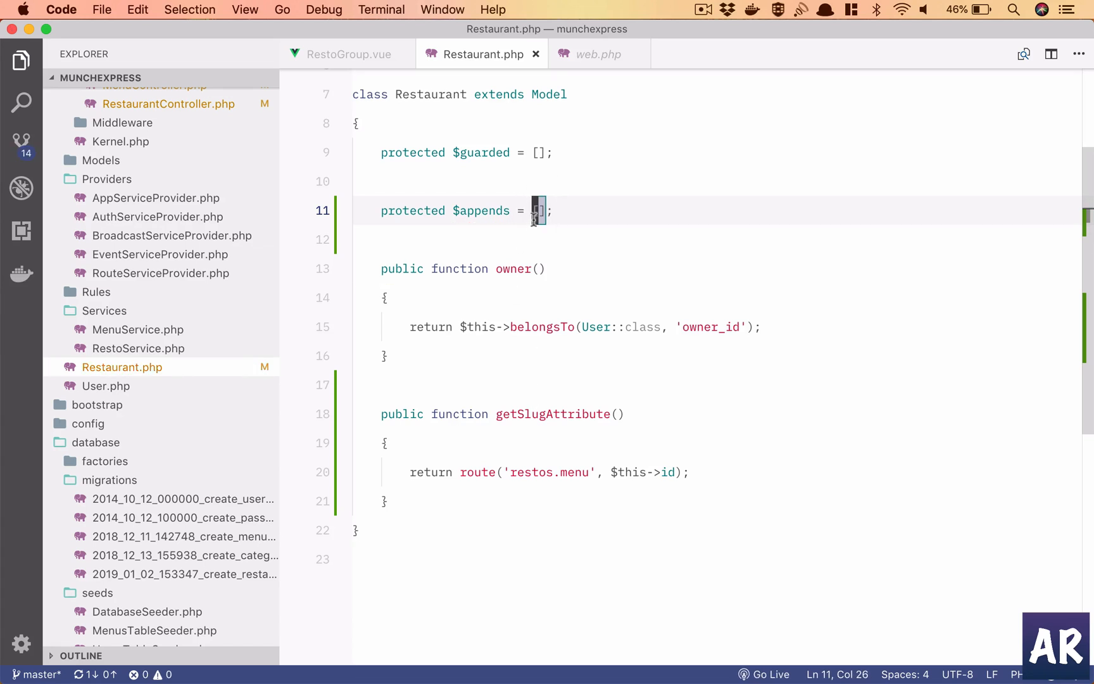
text('s)
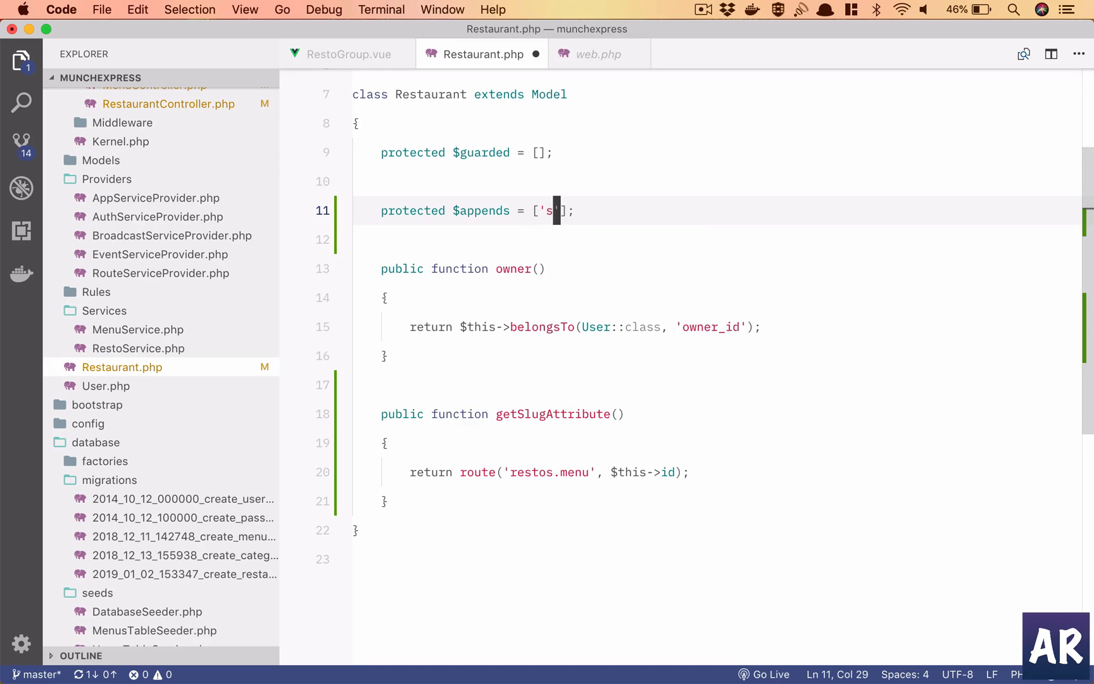
text(lug)
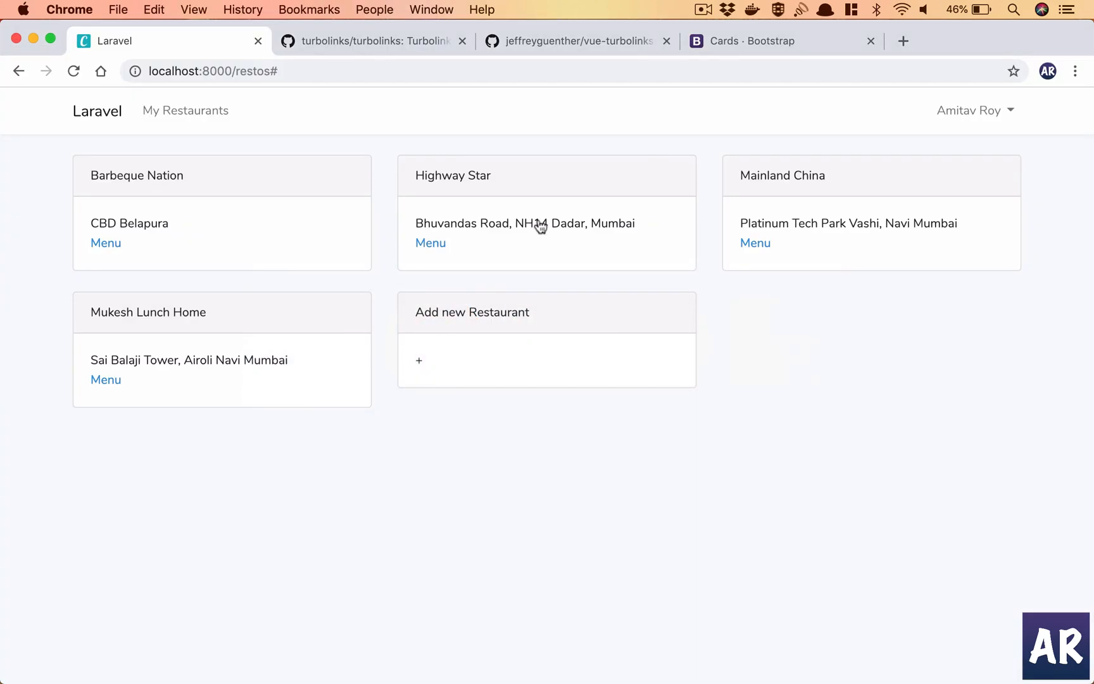
Reload and inspect resto-group's restos props and localResto data in Vue devtools
key(F12)
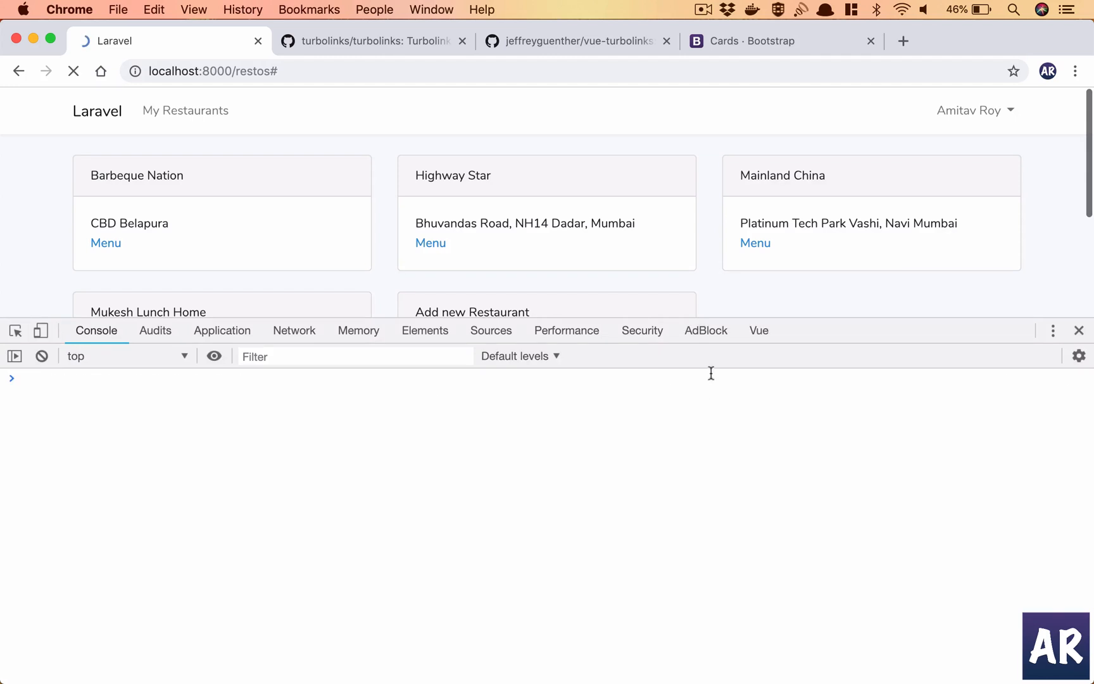
click(758, 330)
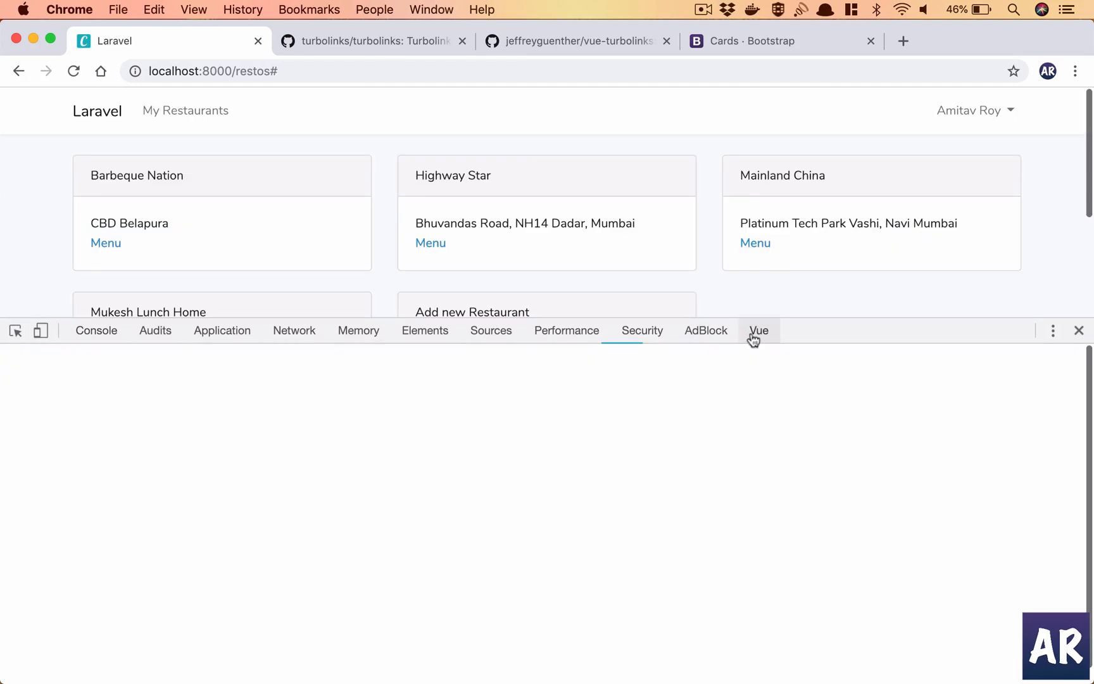
click(757, 331)
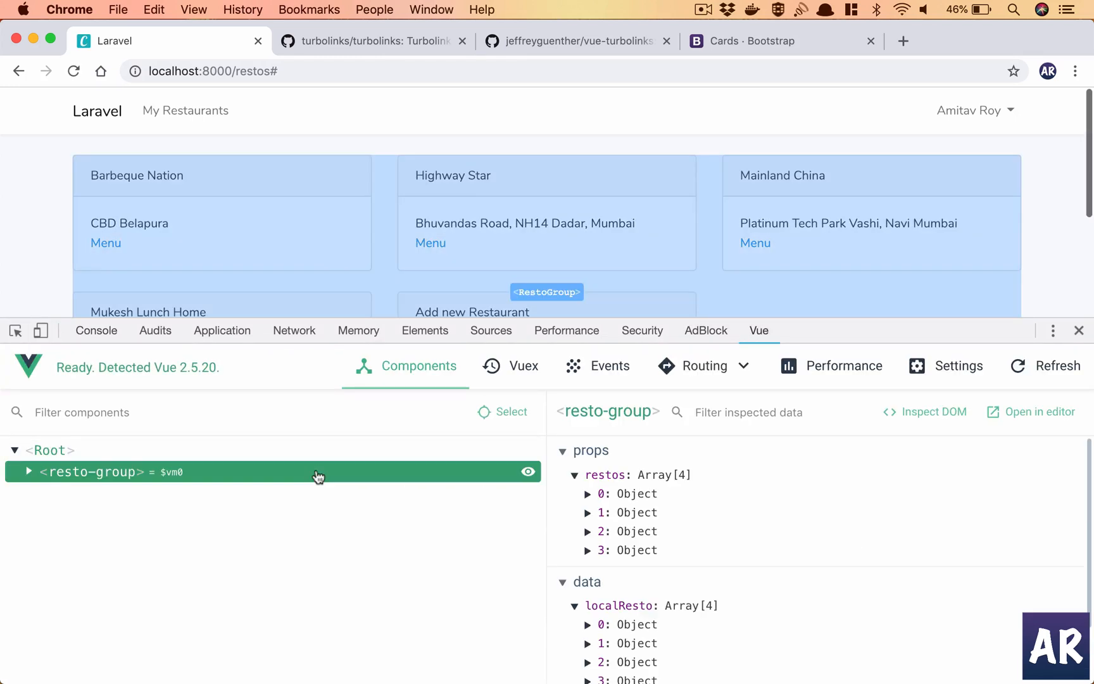
click(29, 471)
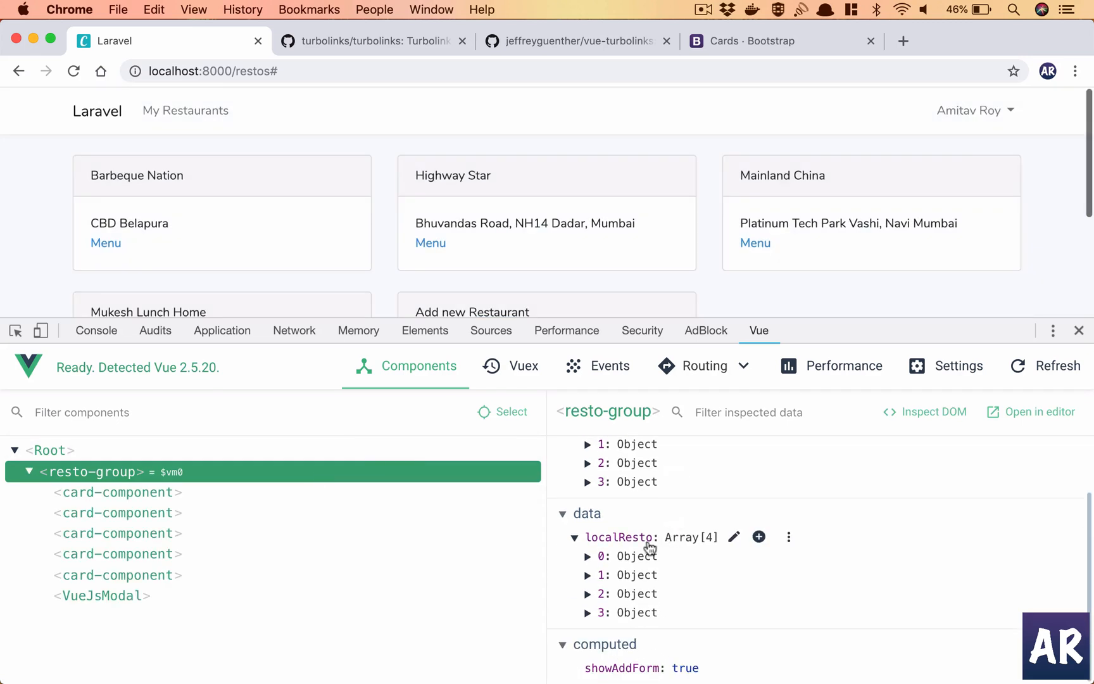
click(599, 556)
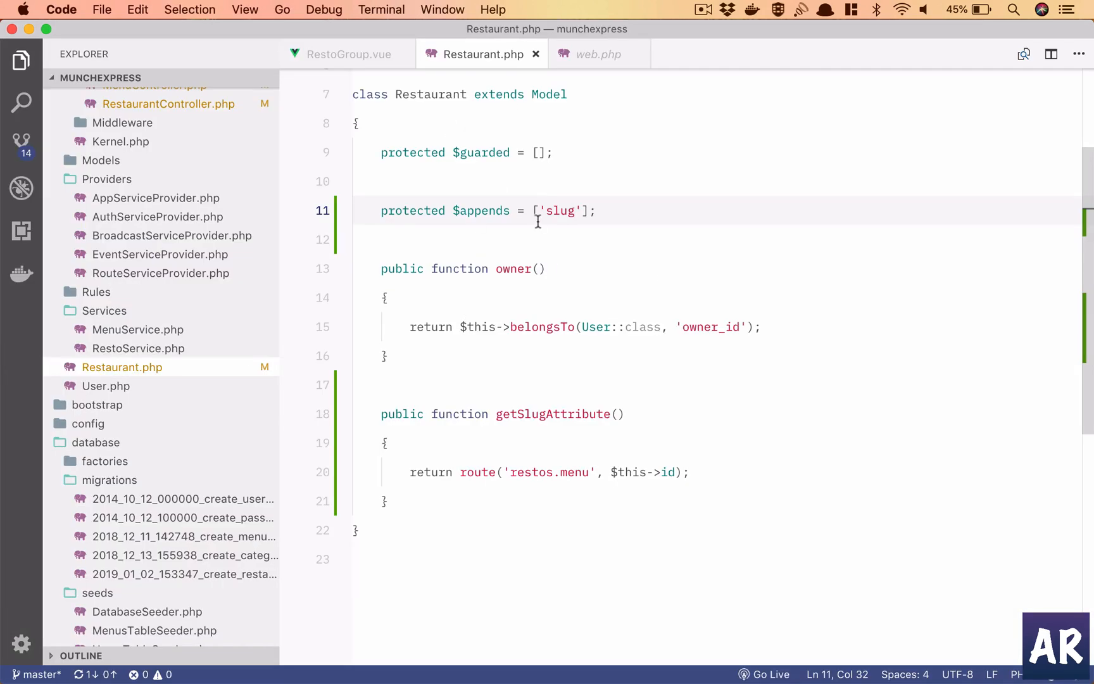
Change the Menu anchor's href="#" to v-bind:href="resto.slug" in RestoGroup.vue
click(598, 53)
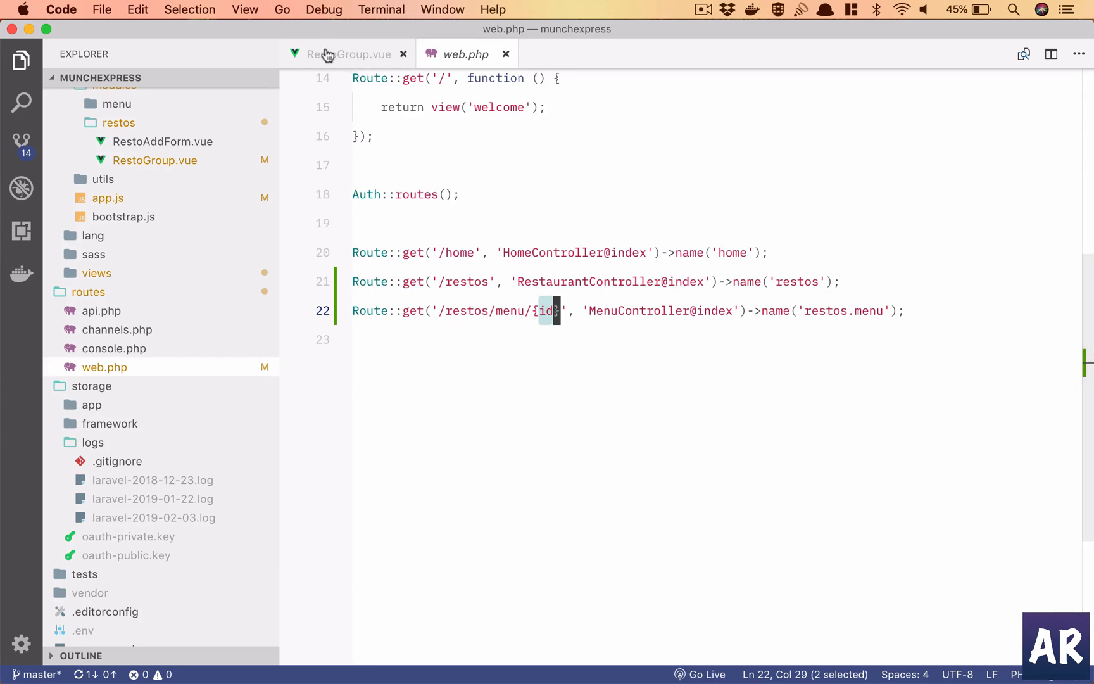
click(350, 54)
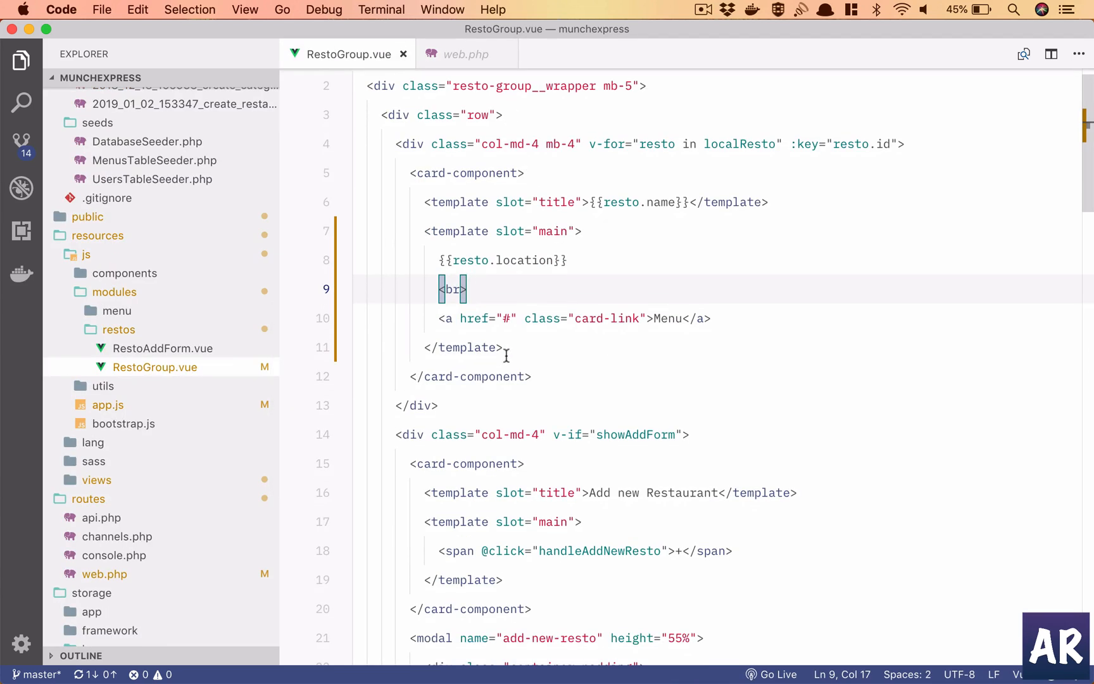
click(461, 317)
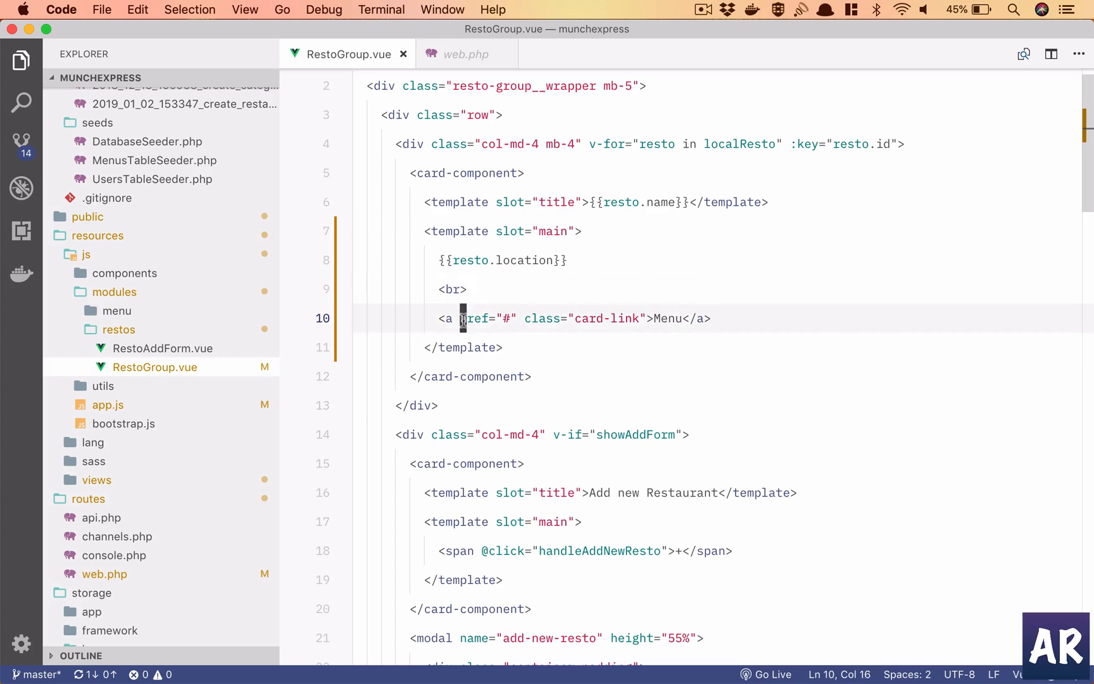
text(v-bind:)
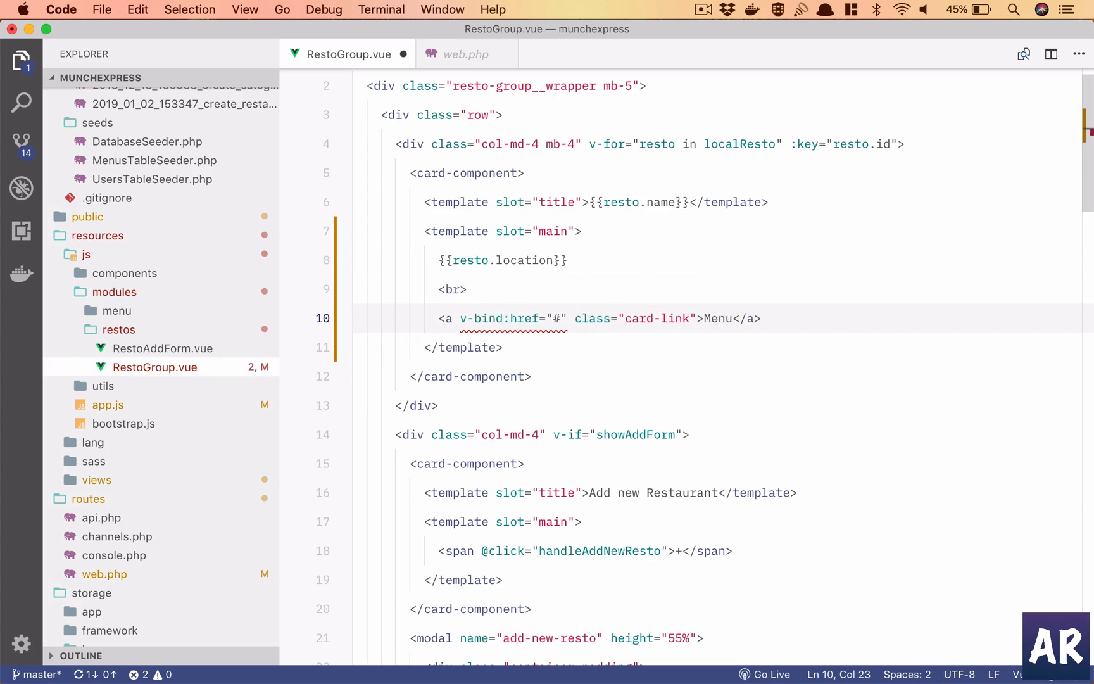
double_click(557, 318)
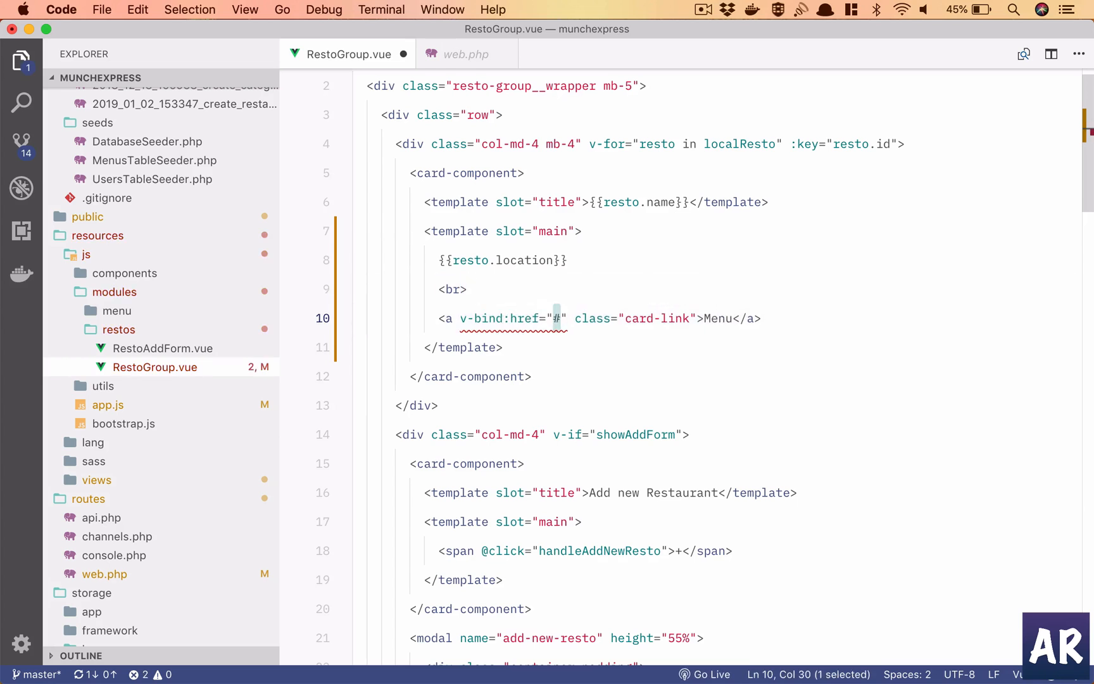
text(resto.)
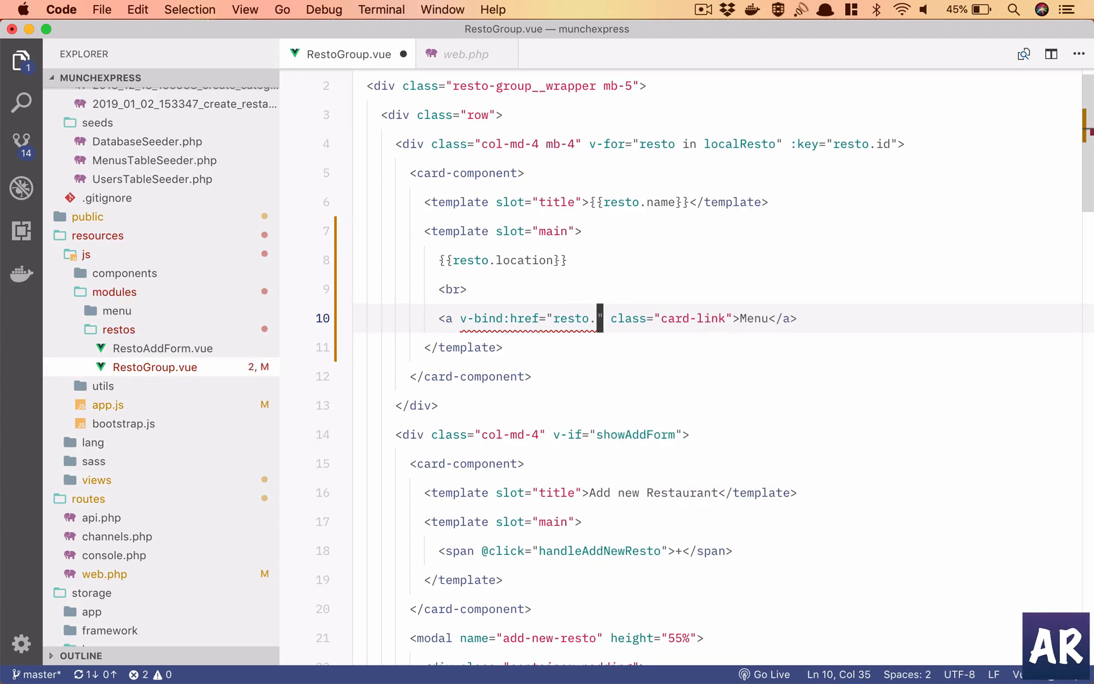
text(sl)
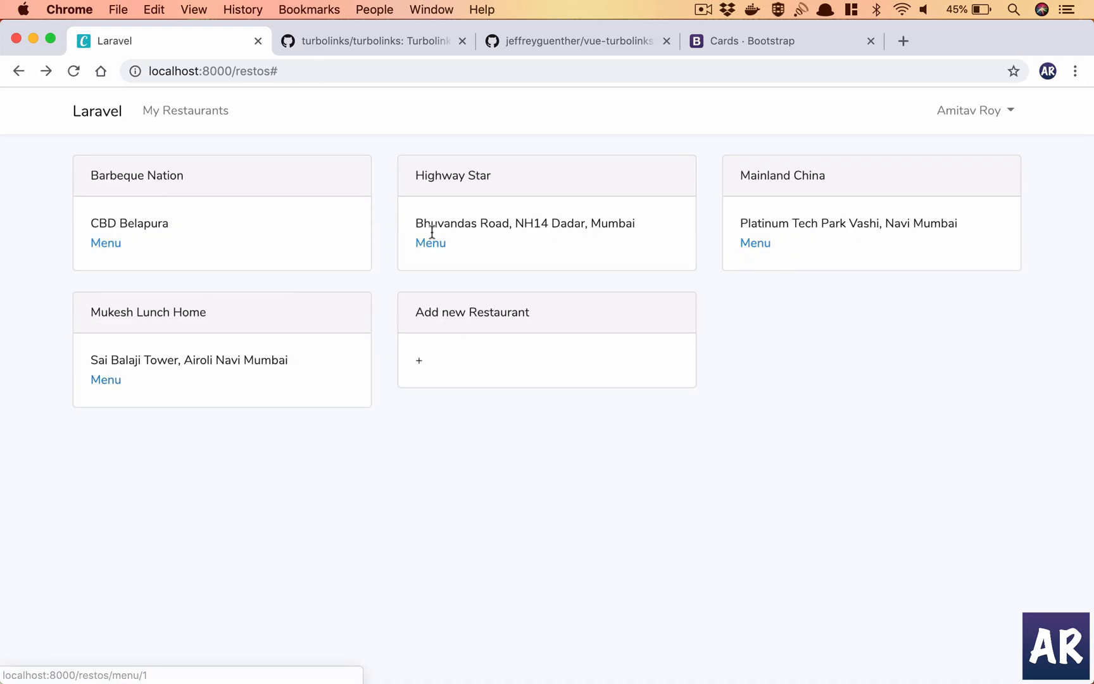
Follow Highway Star's and Barbeque Nation's Menu links, then return to My Restaurants
click(430, 243)
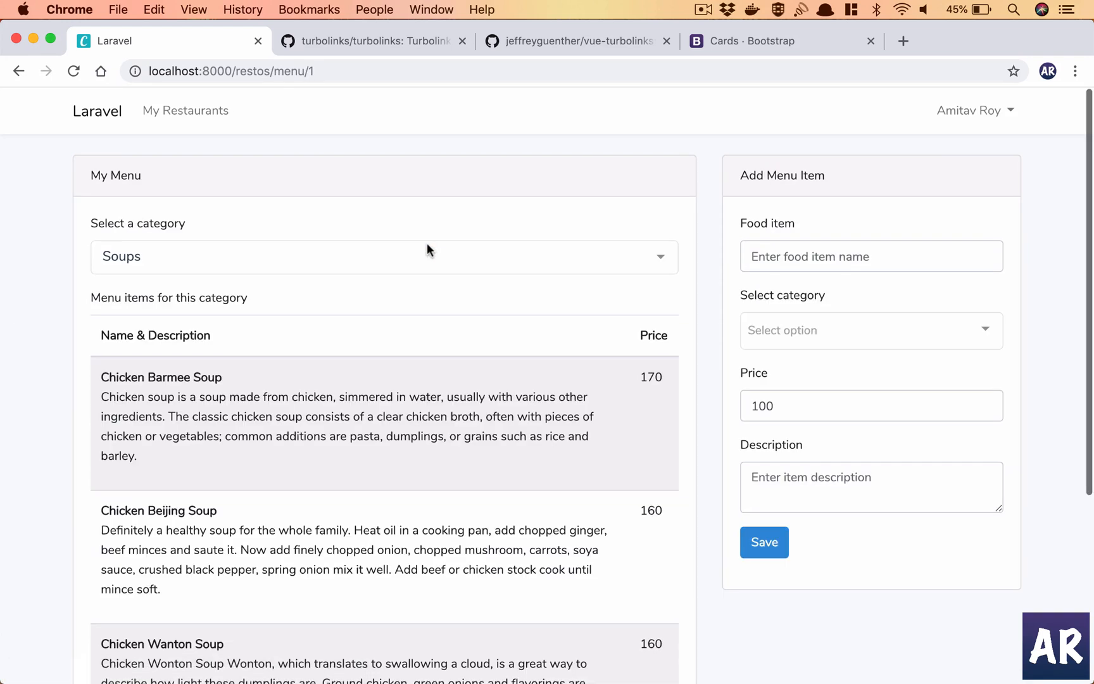
click(185, 110)
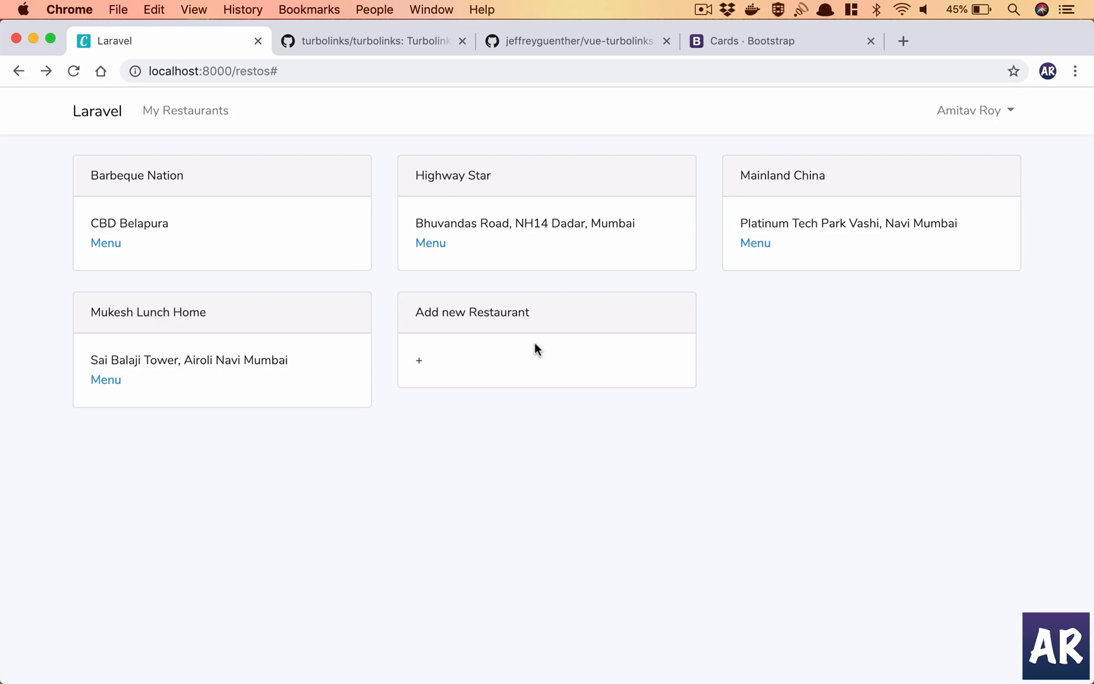
mouse_move(171, 260)
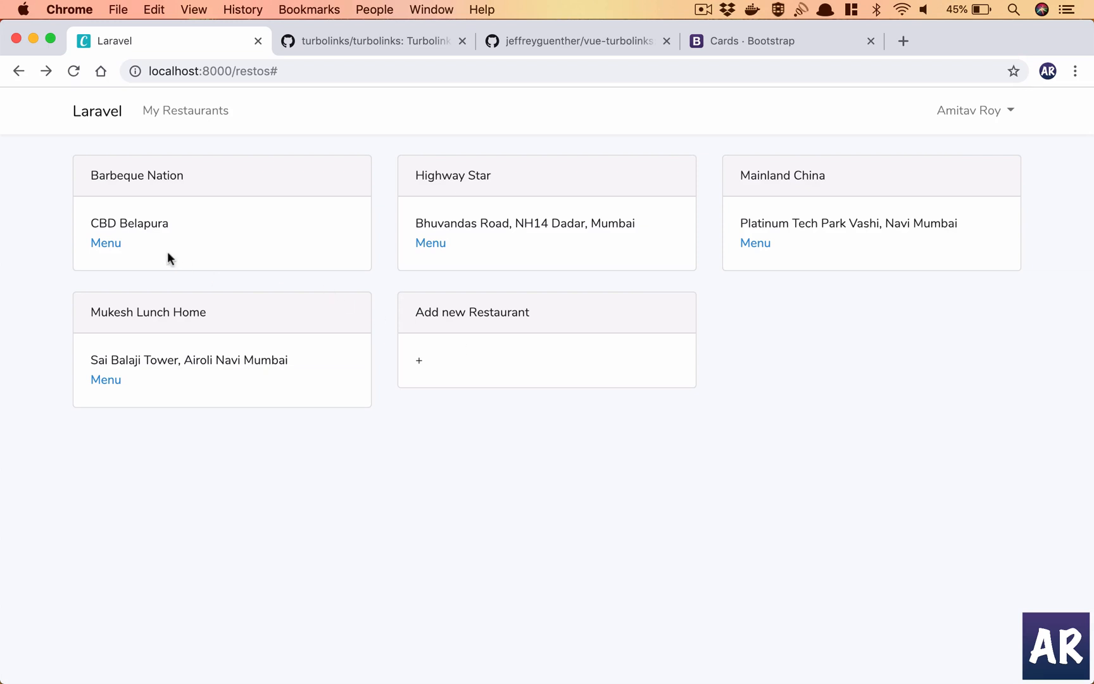
click(105, 242)
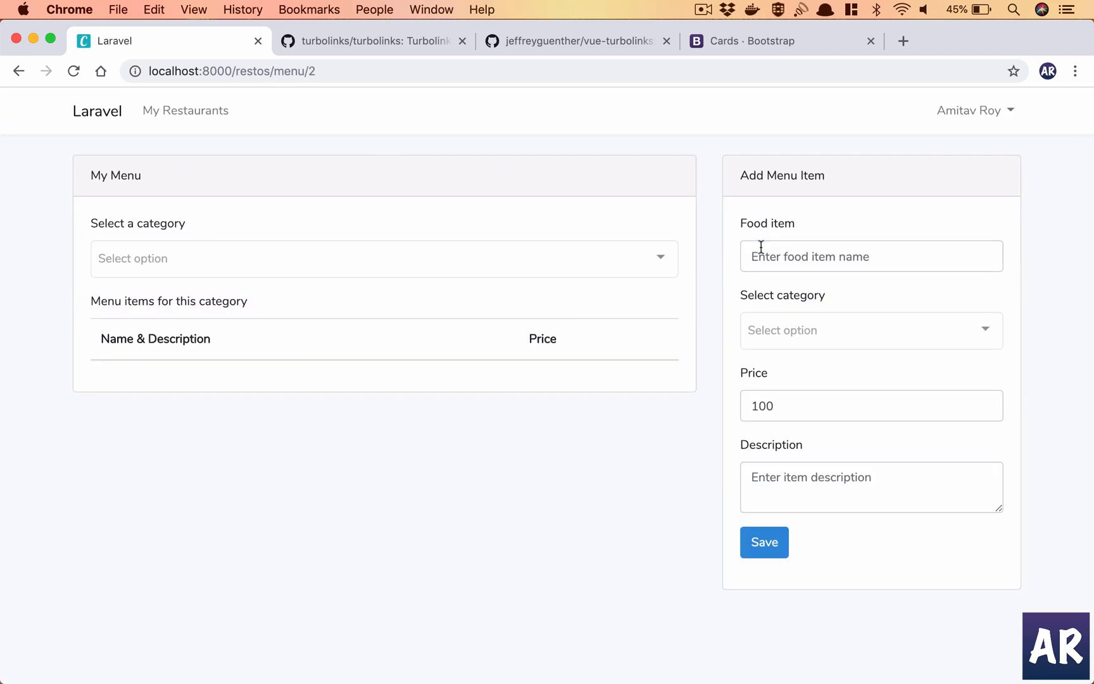
click(184, 111)
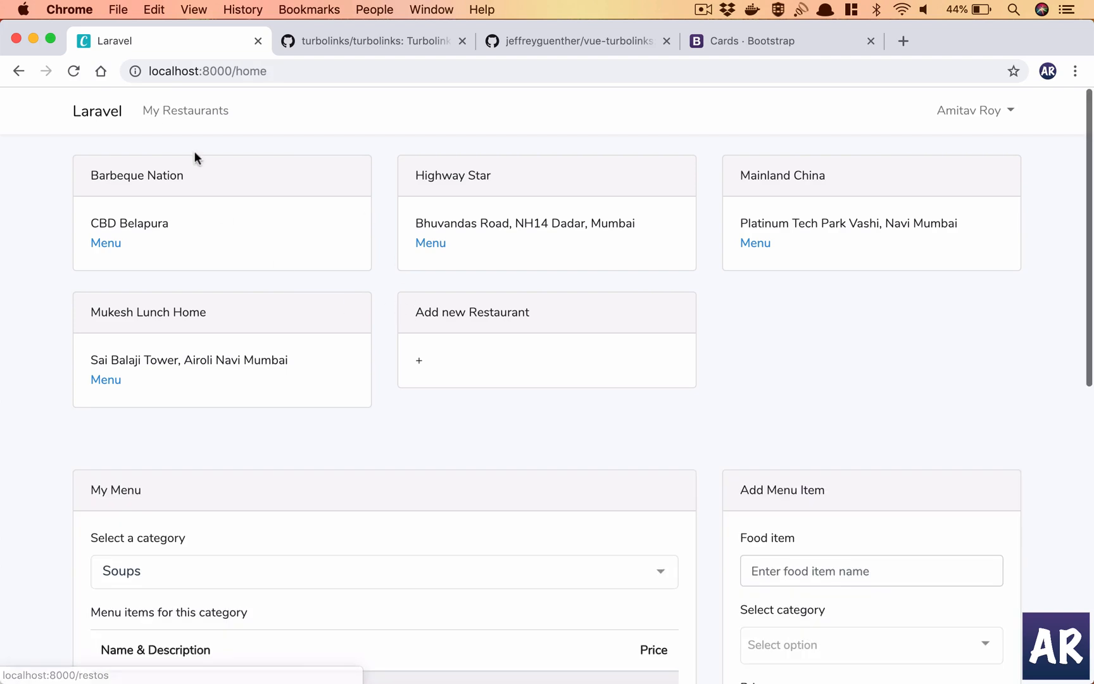
mouse_move(197, 202)
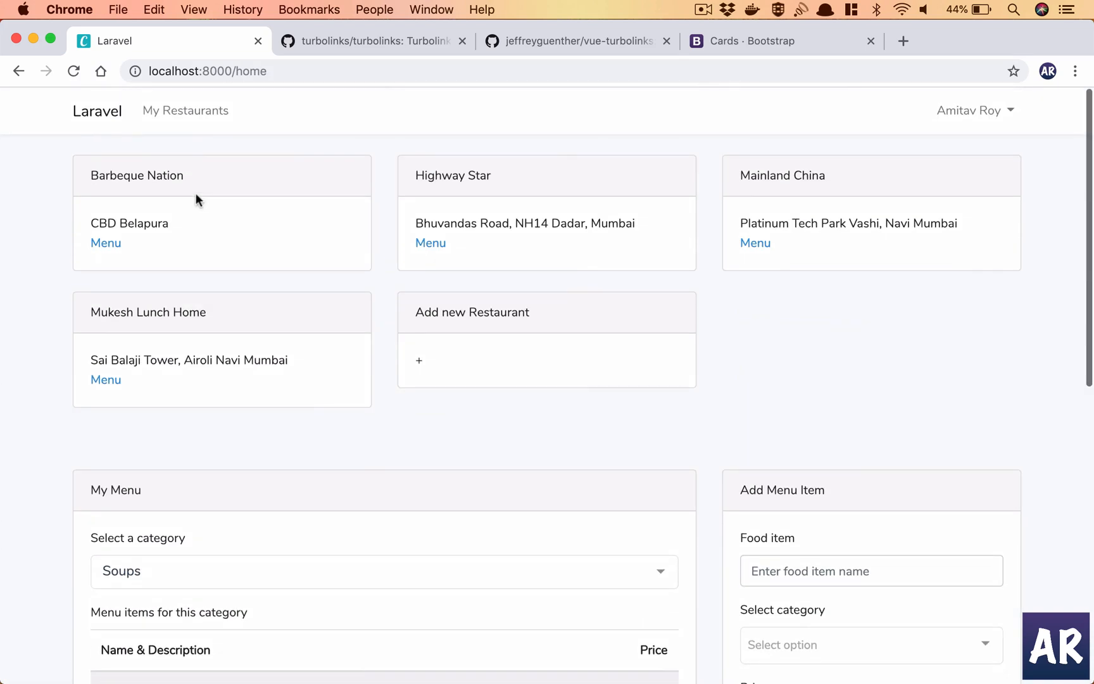
click(185, 110)
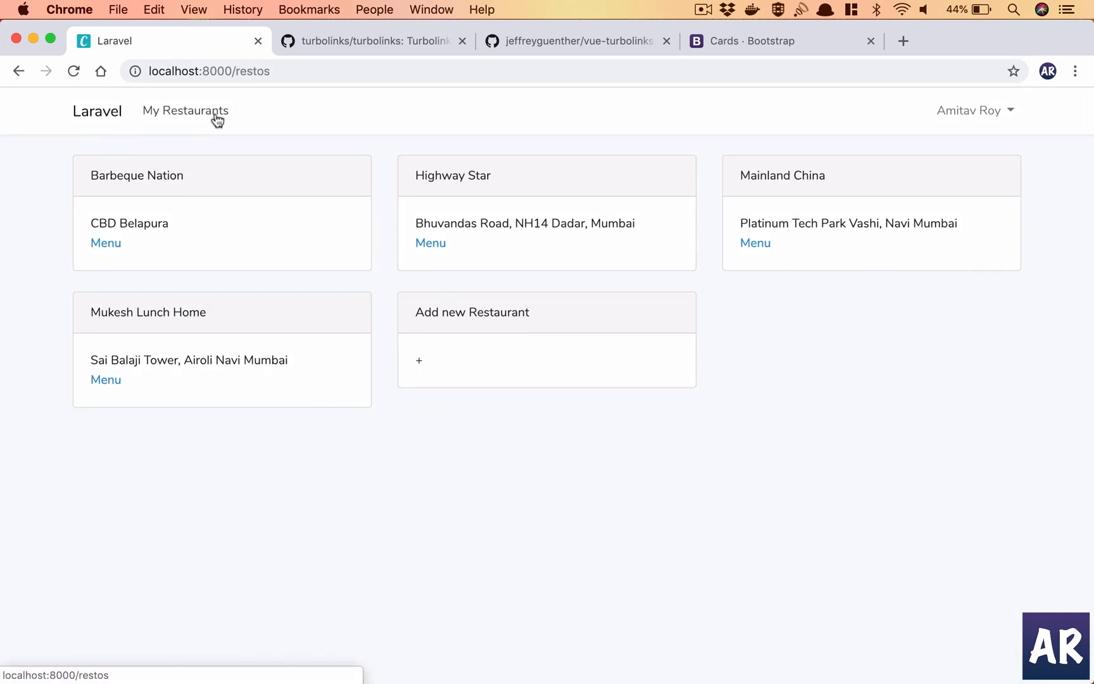